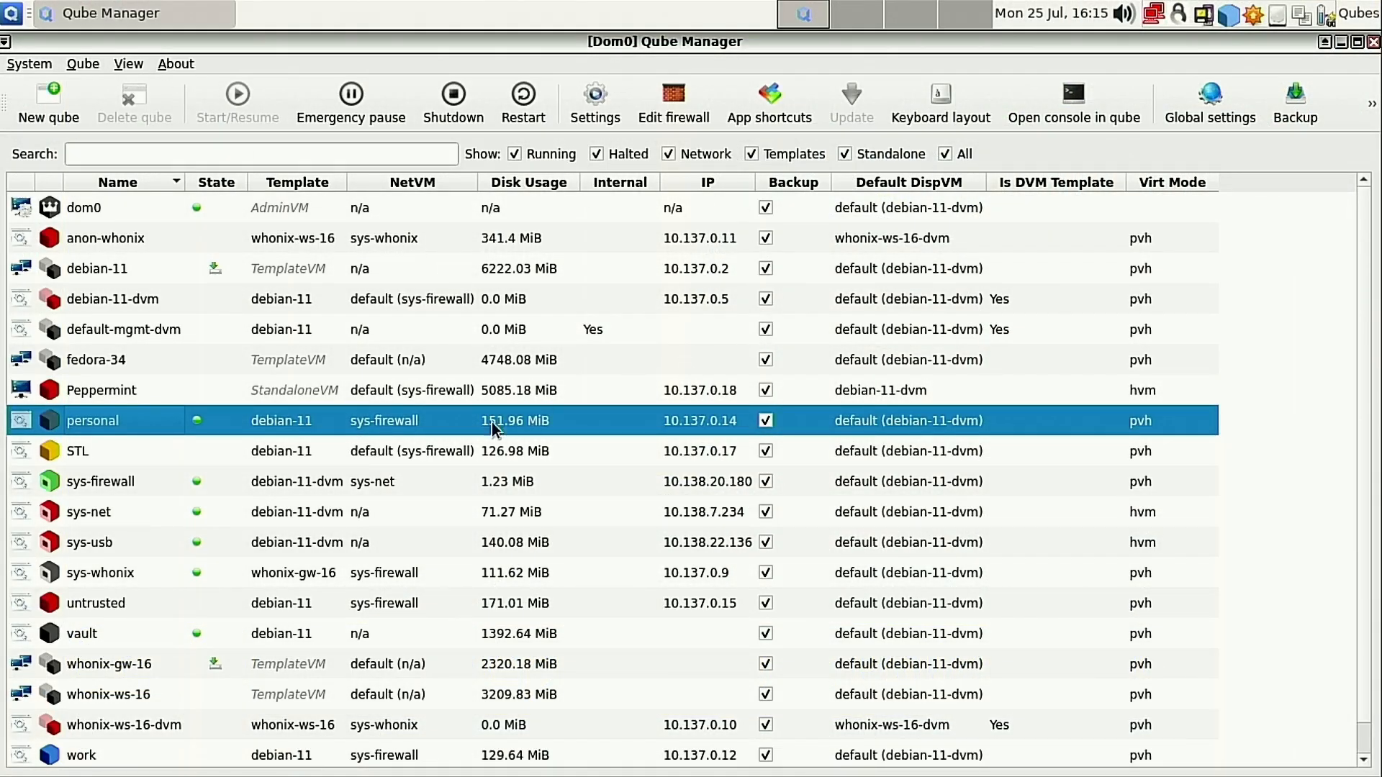
pyautogui.moveTo(137, 517)
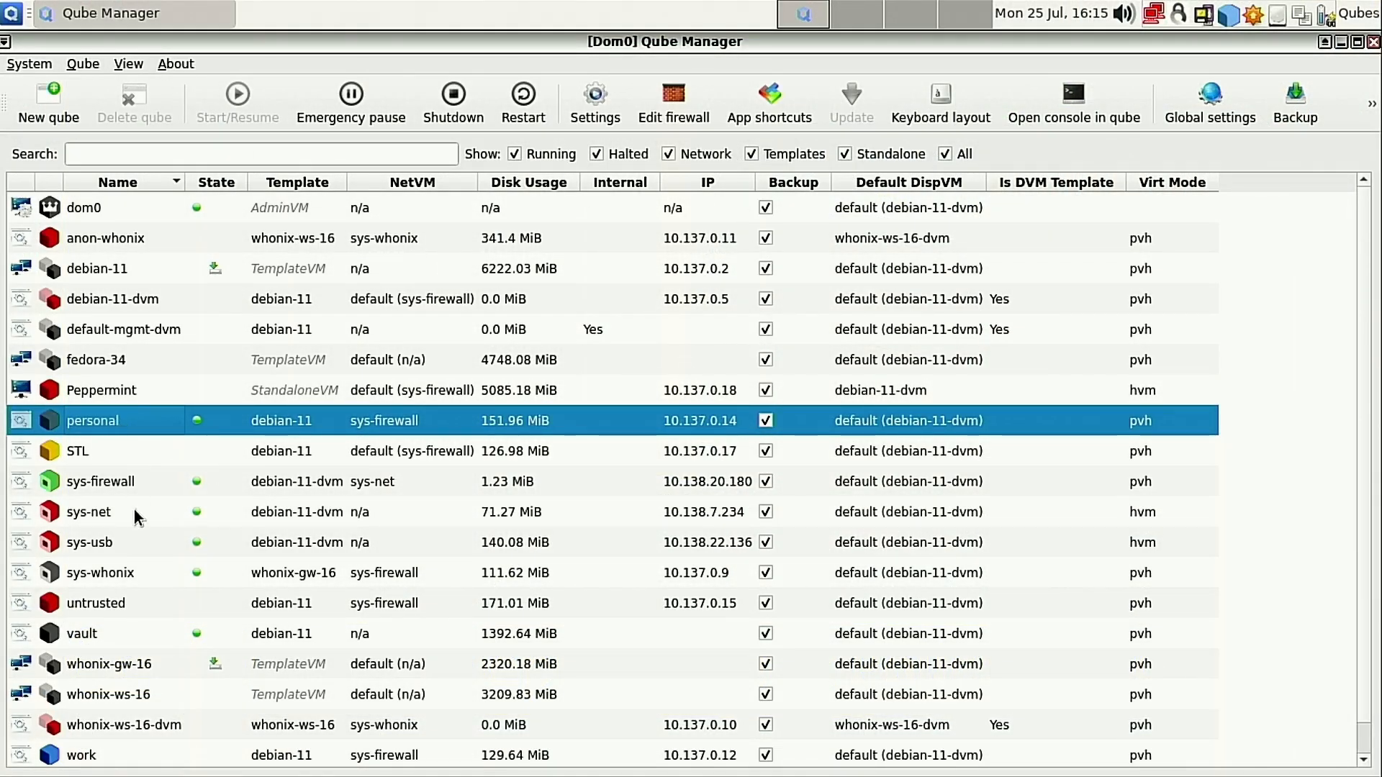
pyautogui.moveTo(137, 428)
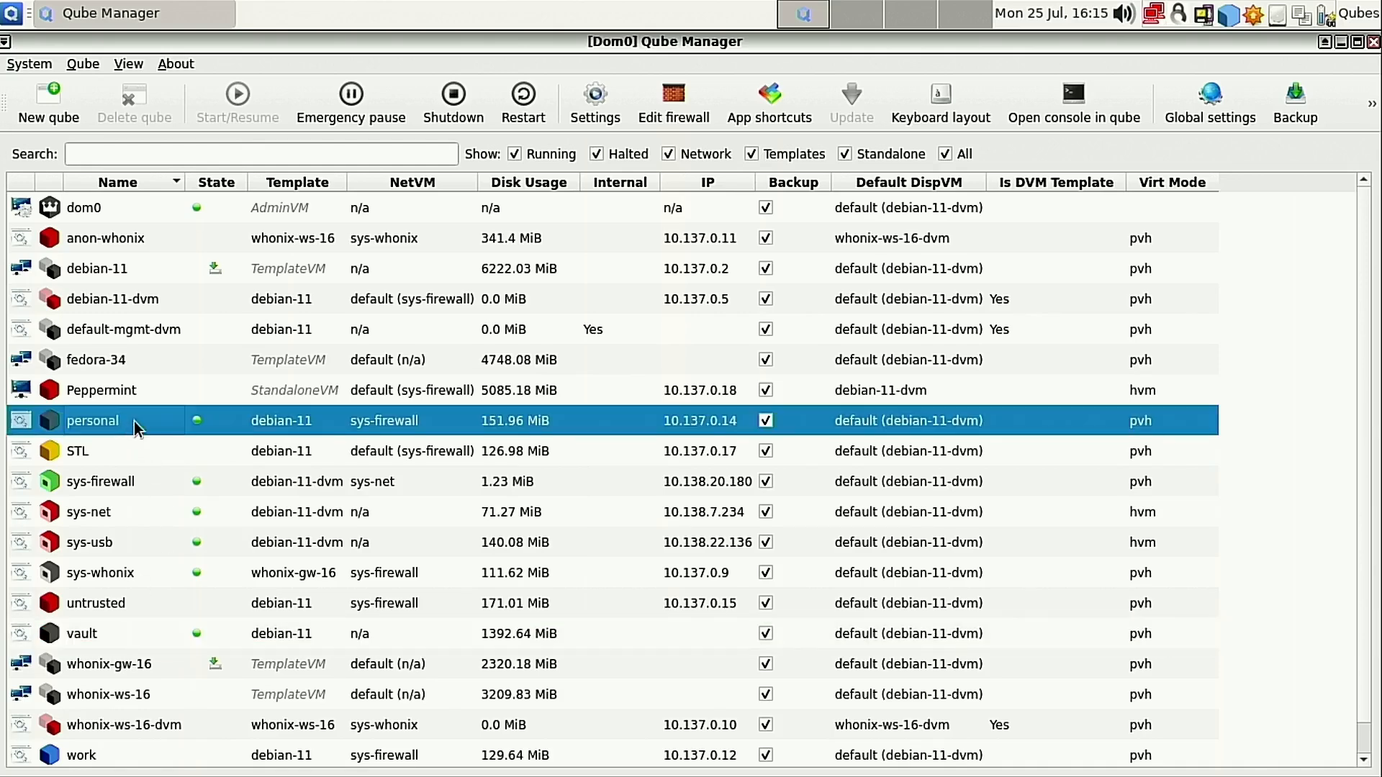
pyautogui.moveTo(401, 432)
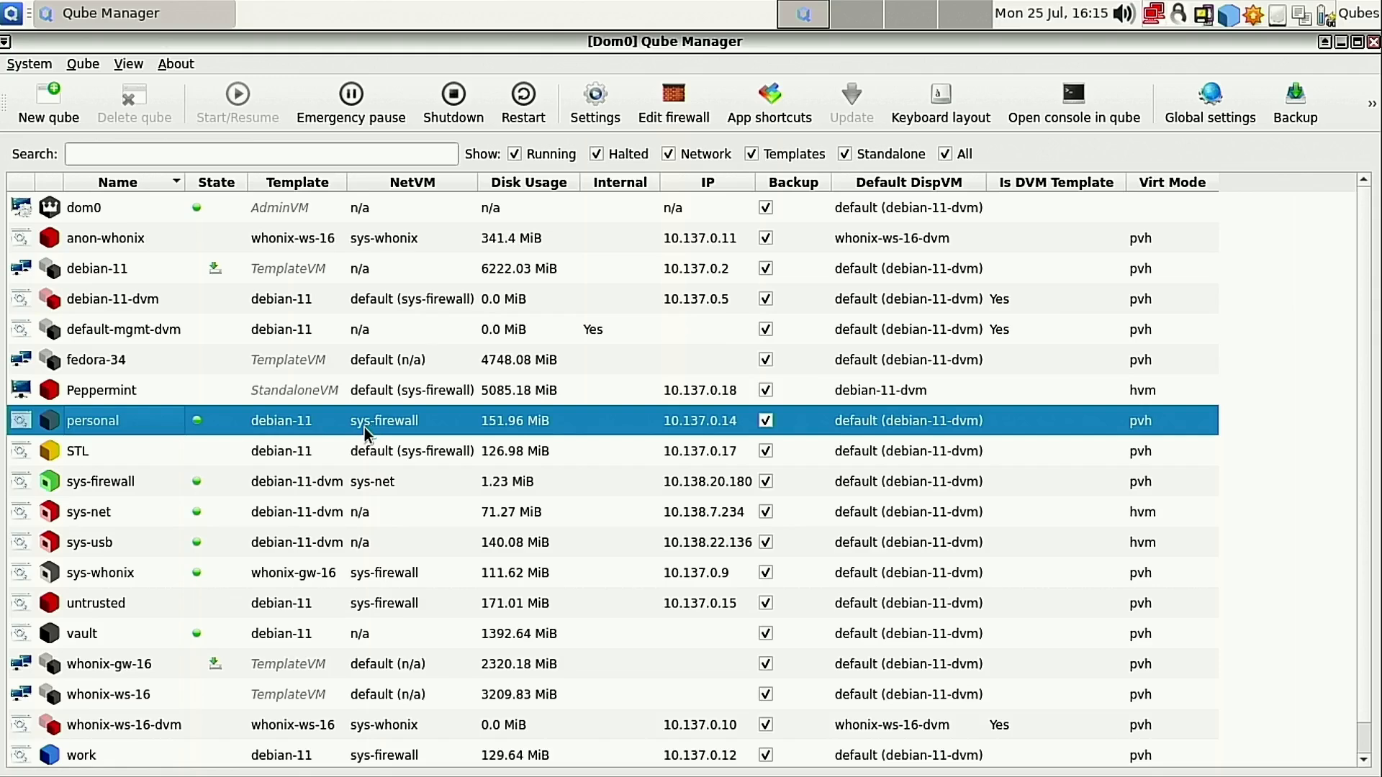
# Launch Files in the personal qube, browse Other Locations, then close and relaunch it.
pyautogui.click(12, 13)
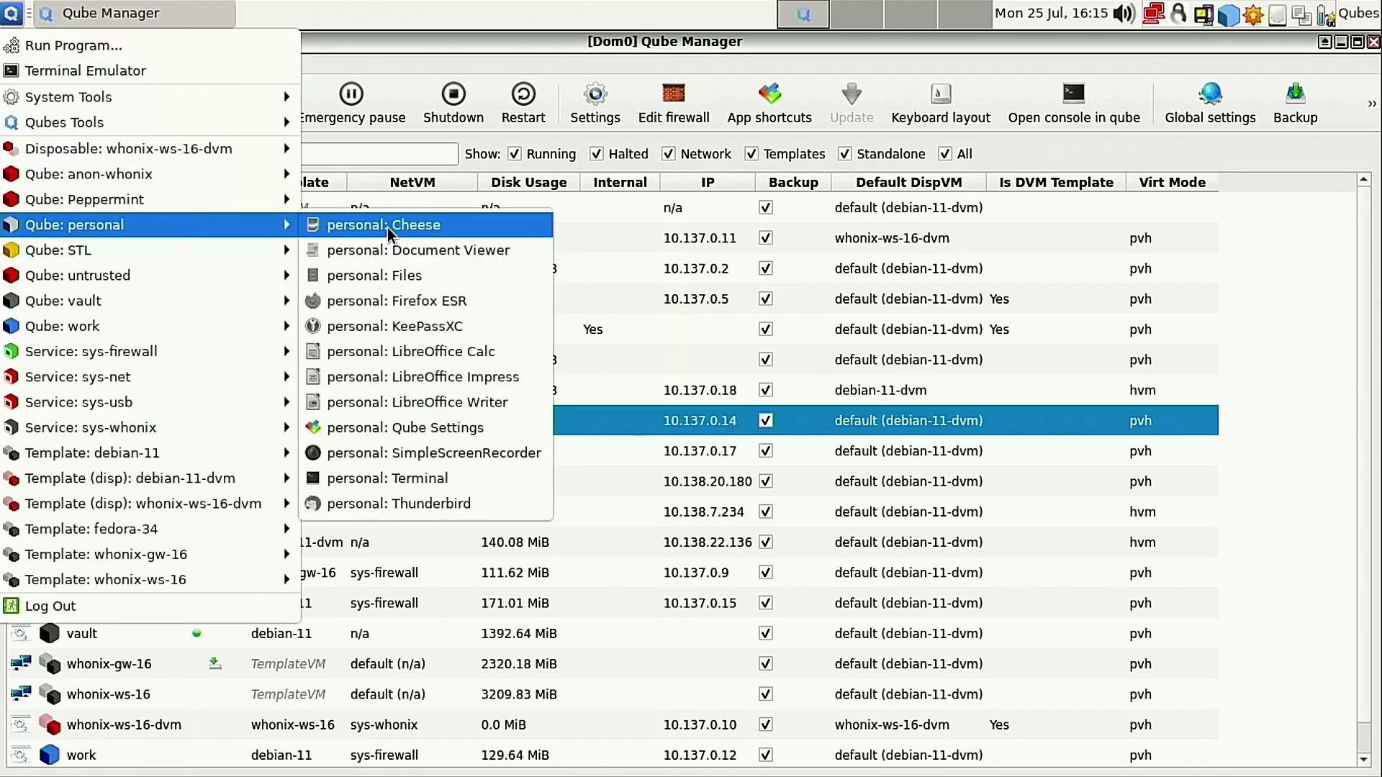
pyautogui.click(374, 275)
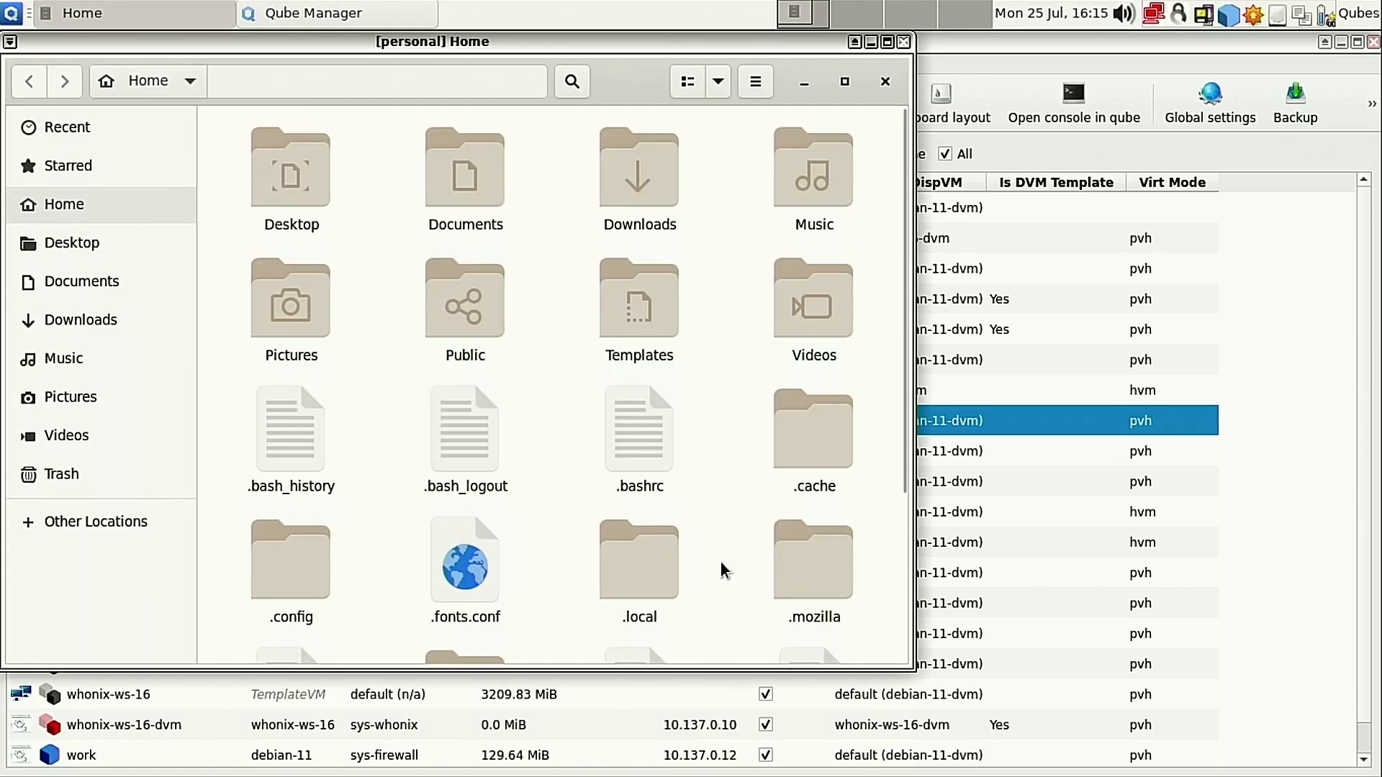
pyautogui.click(96, 521)
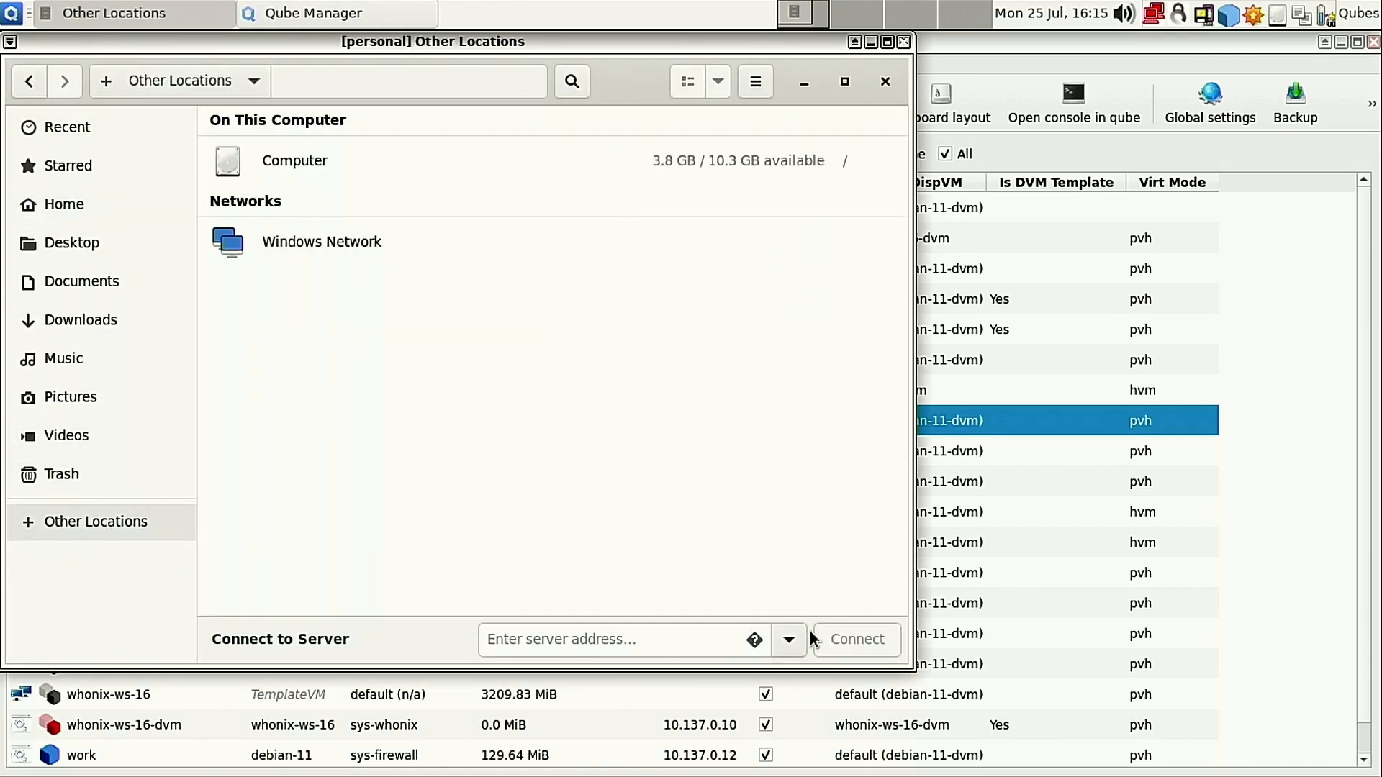
pyautogui.click(787, 639)
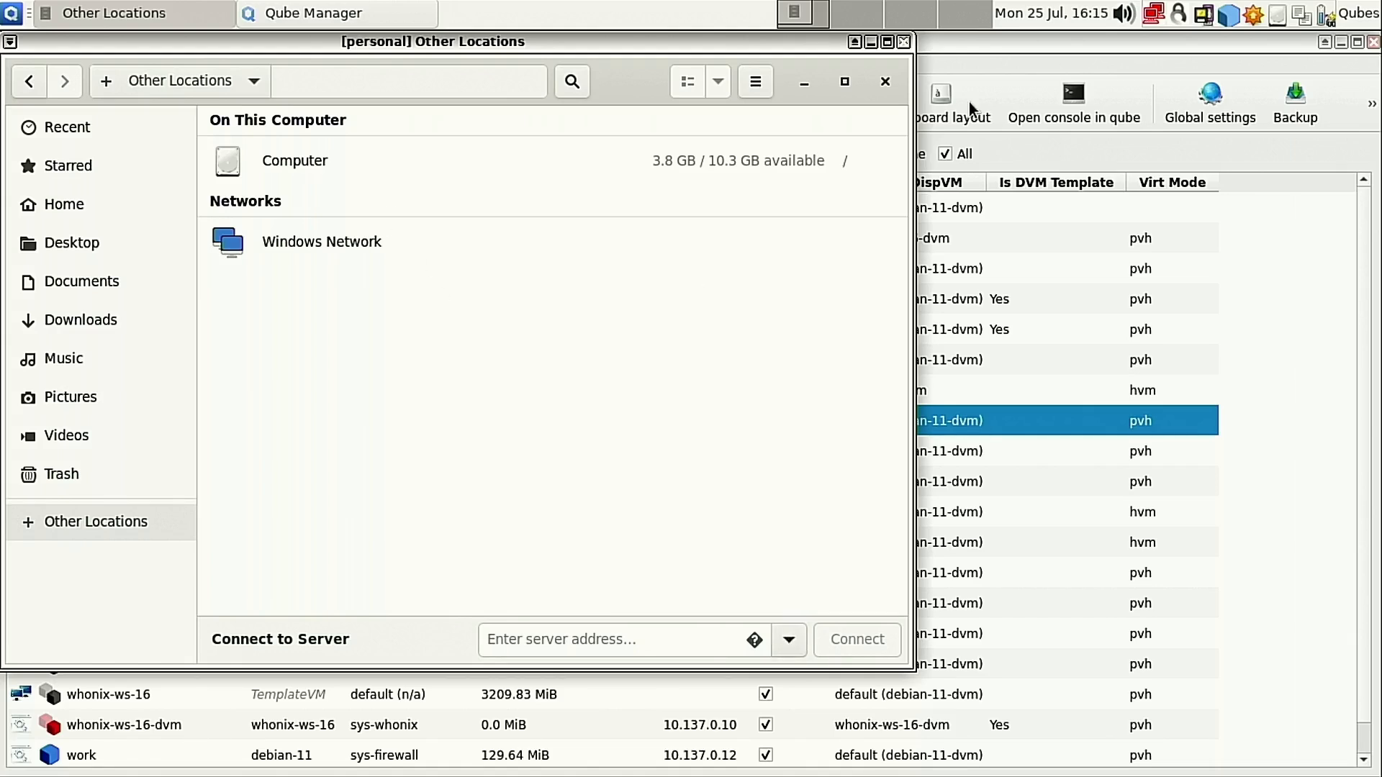
pyautogui.click(12, 13)
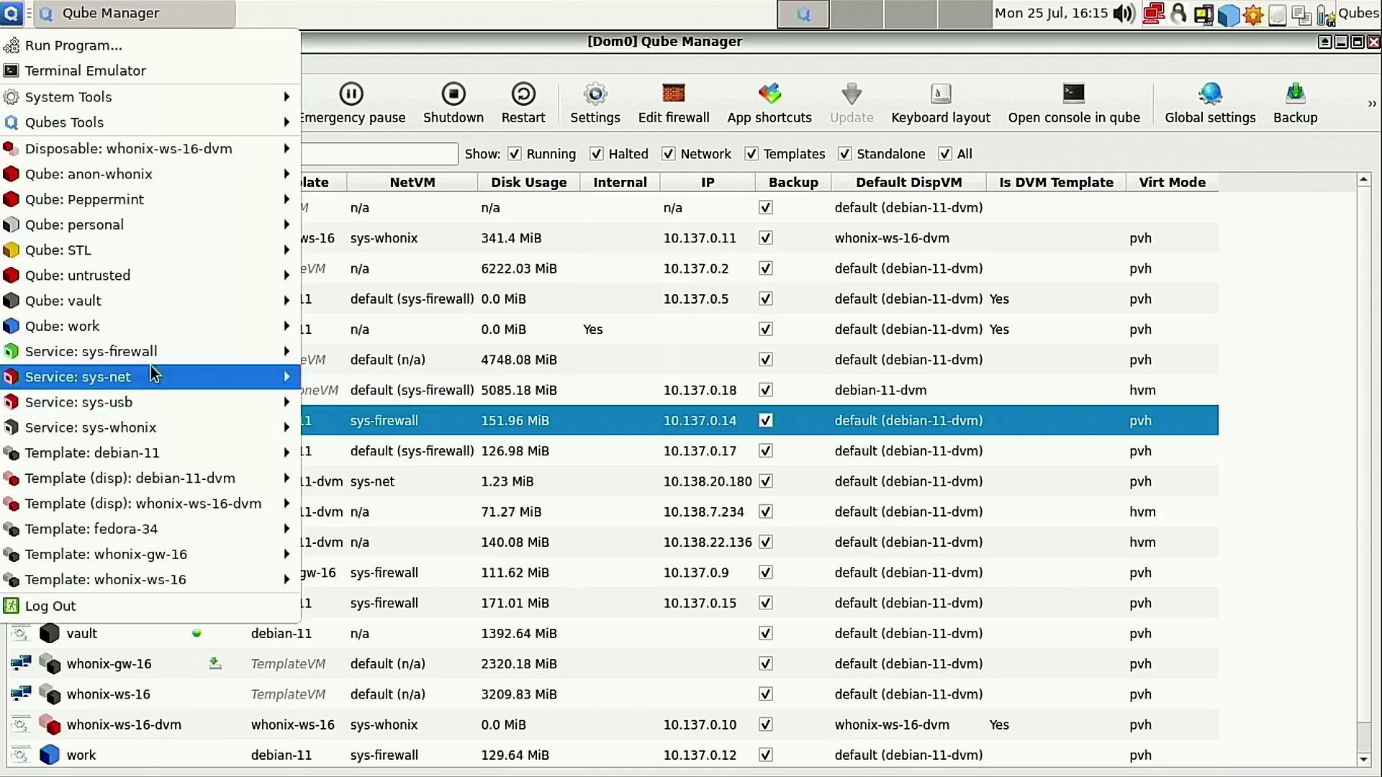
pyautogui.moveTo(78, 275)
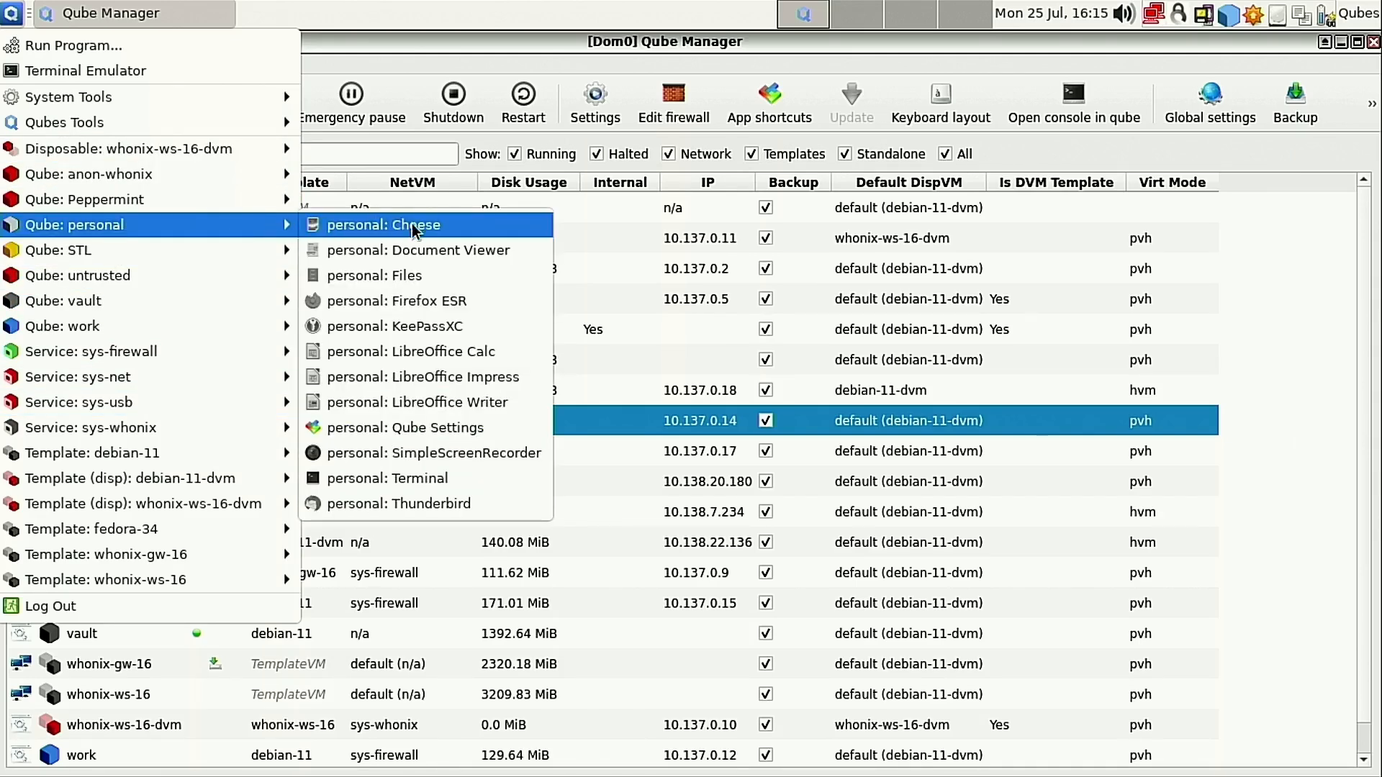
pyautogui.click(373, 275)
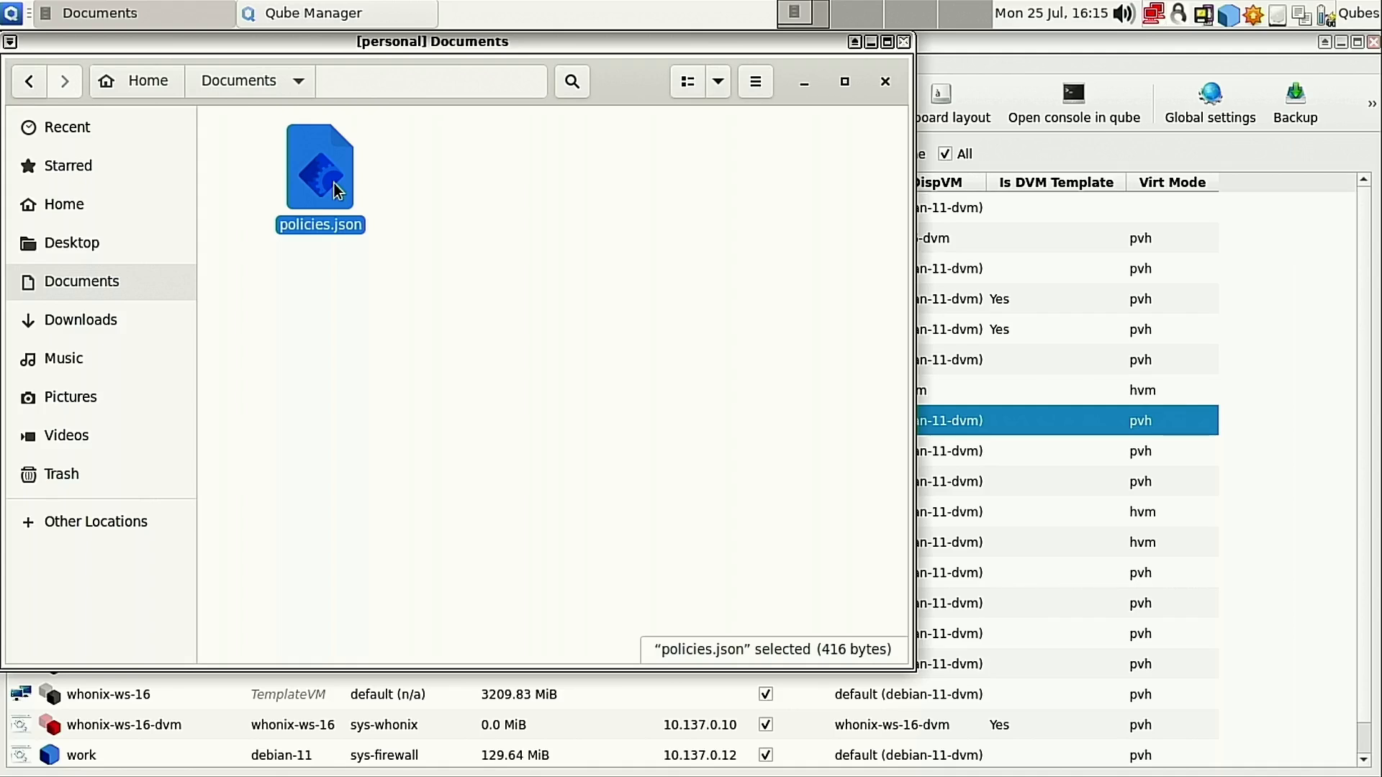
pyautogui.moveTo(897, 51)
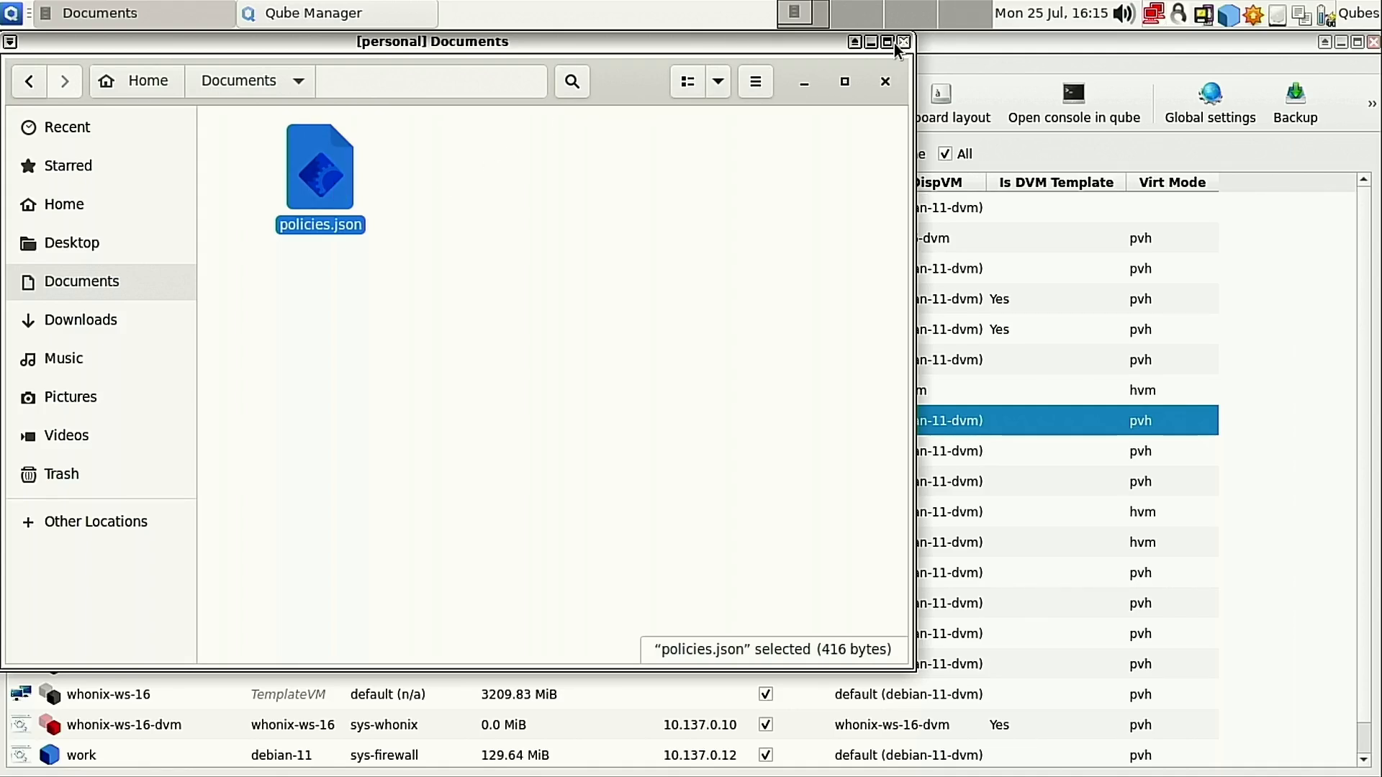
pyautogui.moveTo(904, 44)
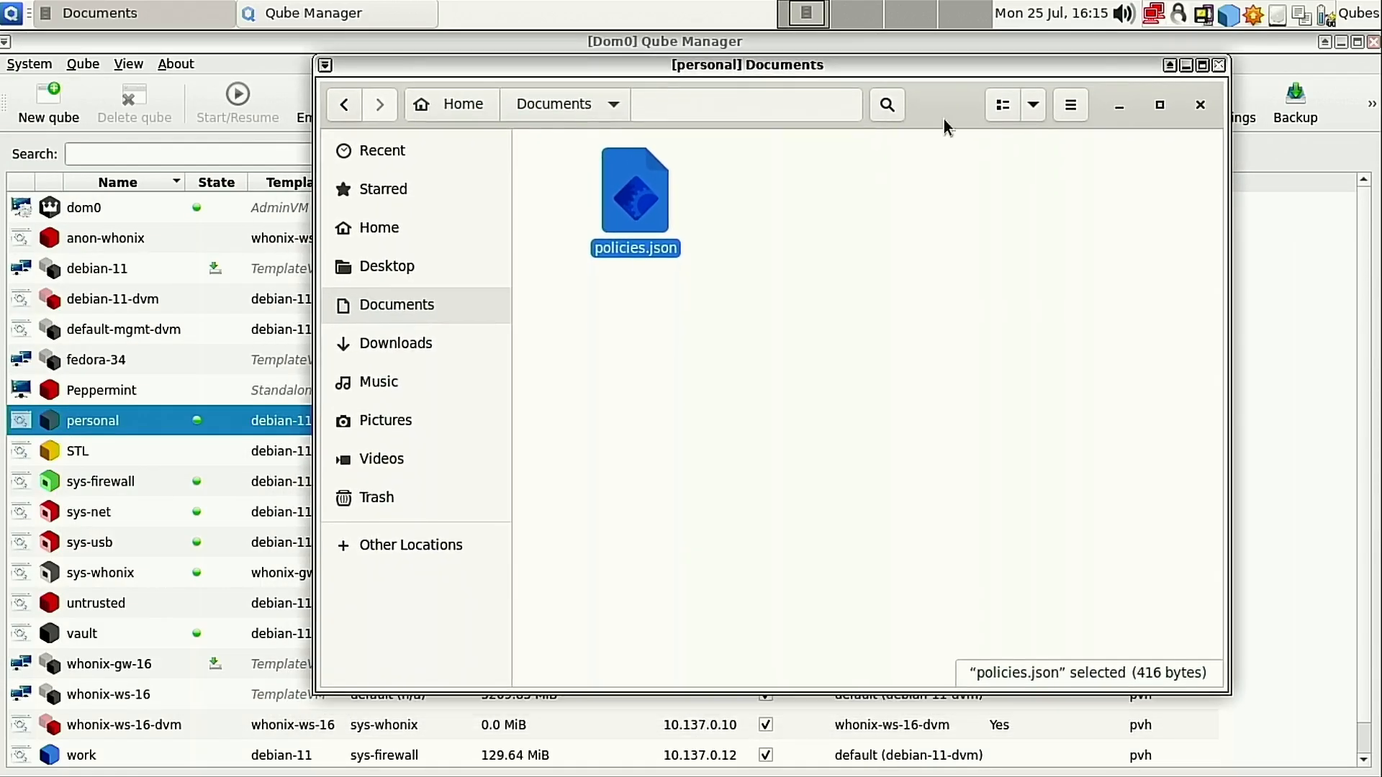
pyautogui.moveTo(78, 633)
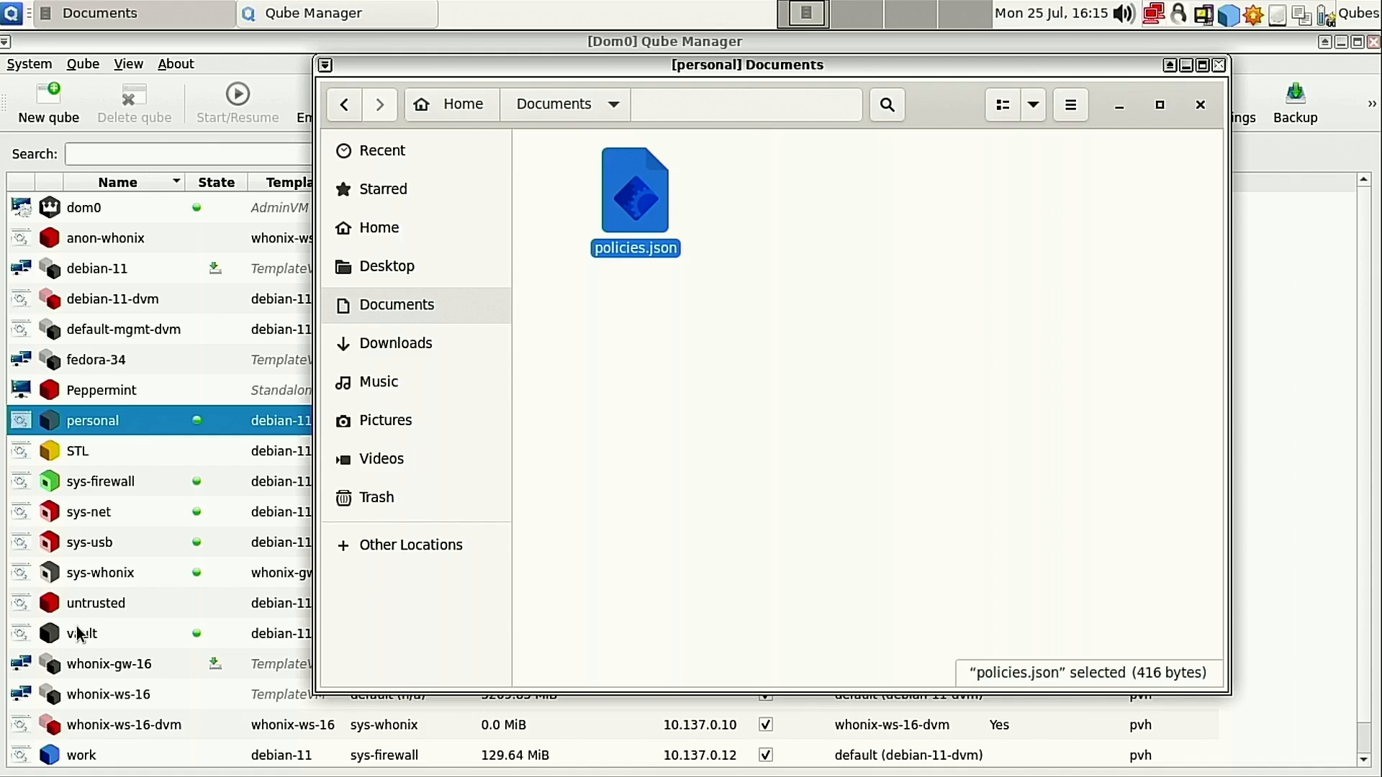
pyautogui.moveTo(735, 268)
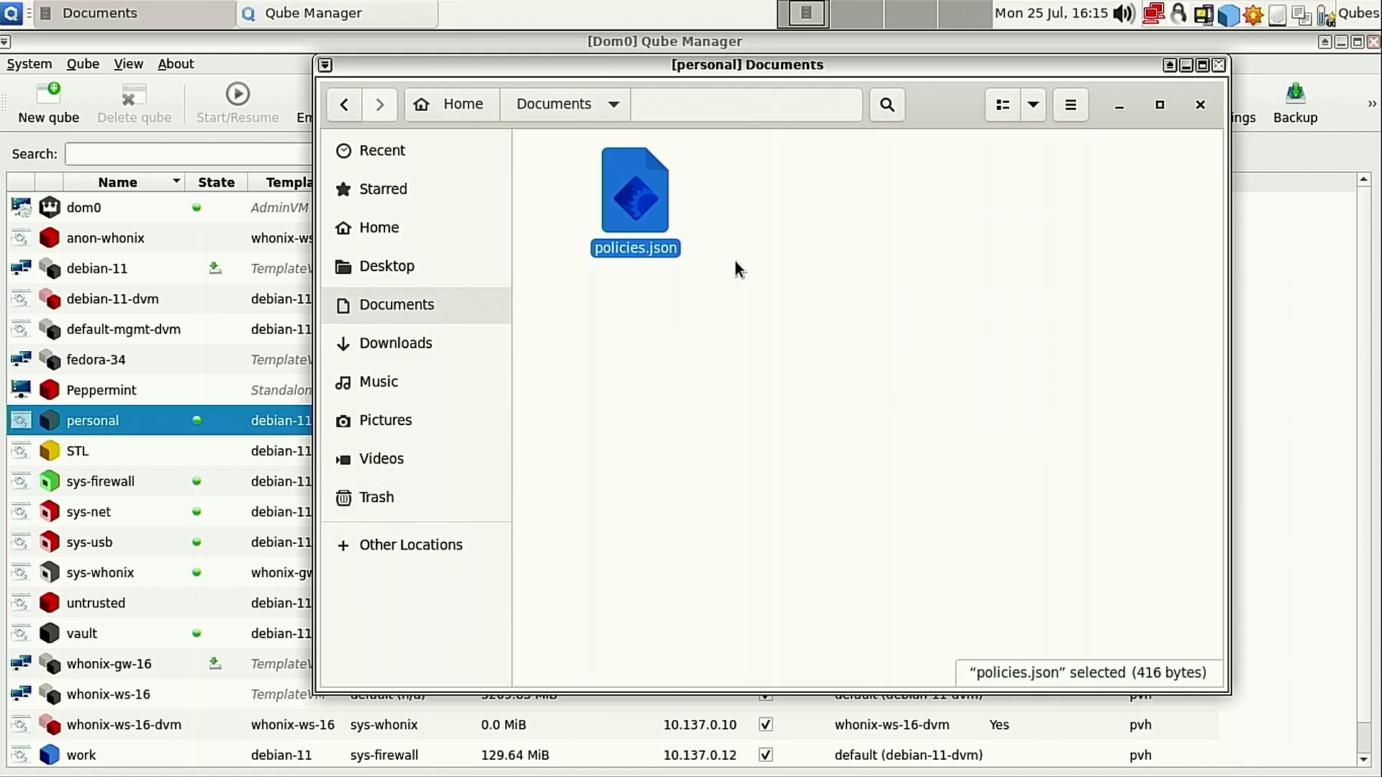
# Send policies.json to the fedora-34 qube with Copy To Other AppVM.
pyautogui.rightClick(635, 190)
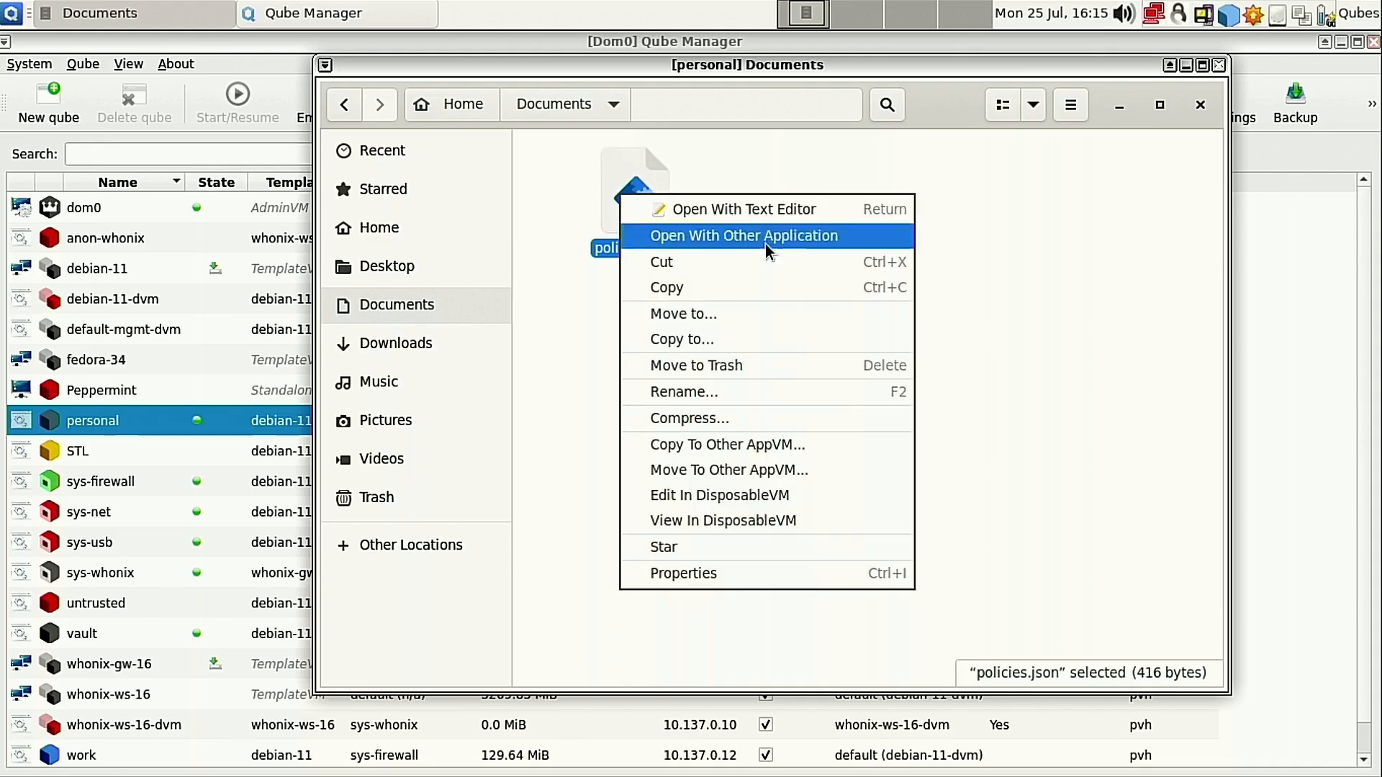
pyautogui.moveTo(758, 444)
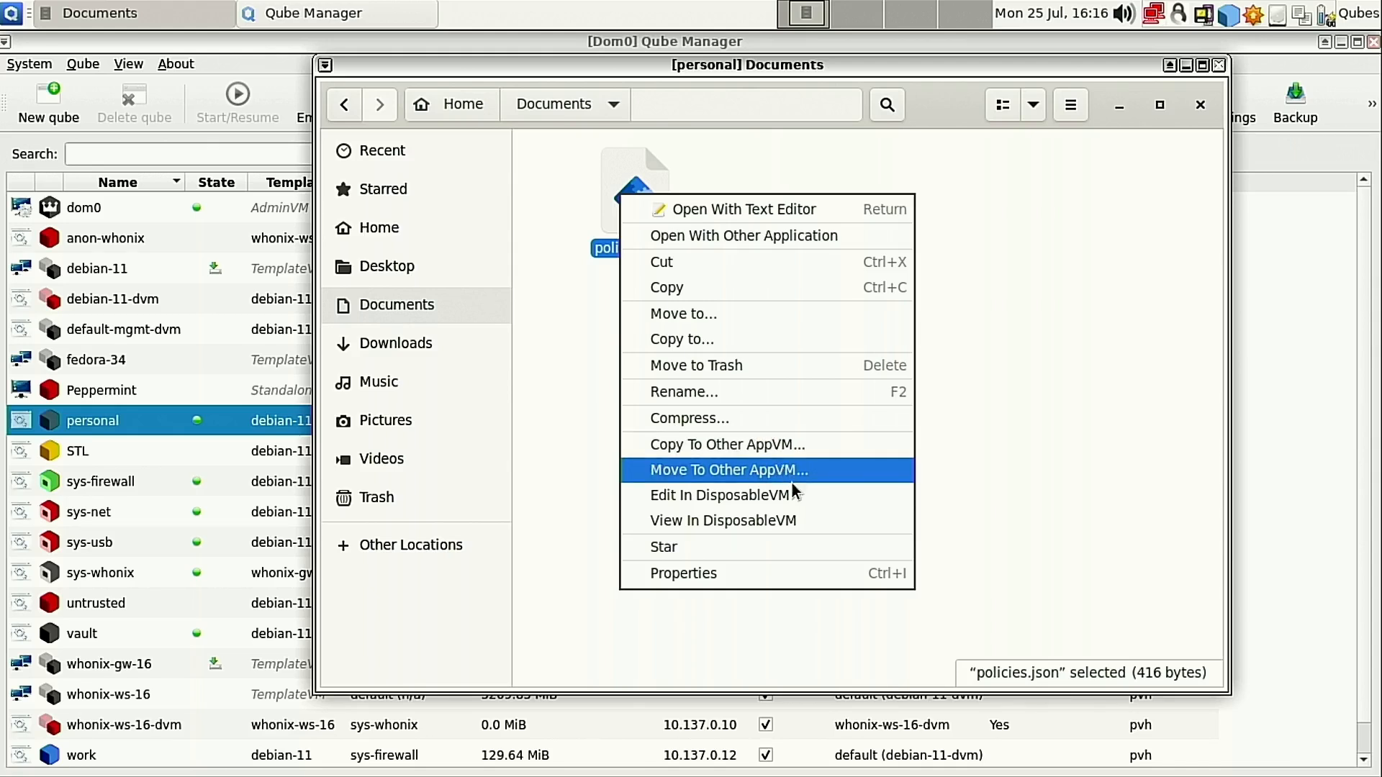
pyautogui.moveTo(809, 520)
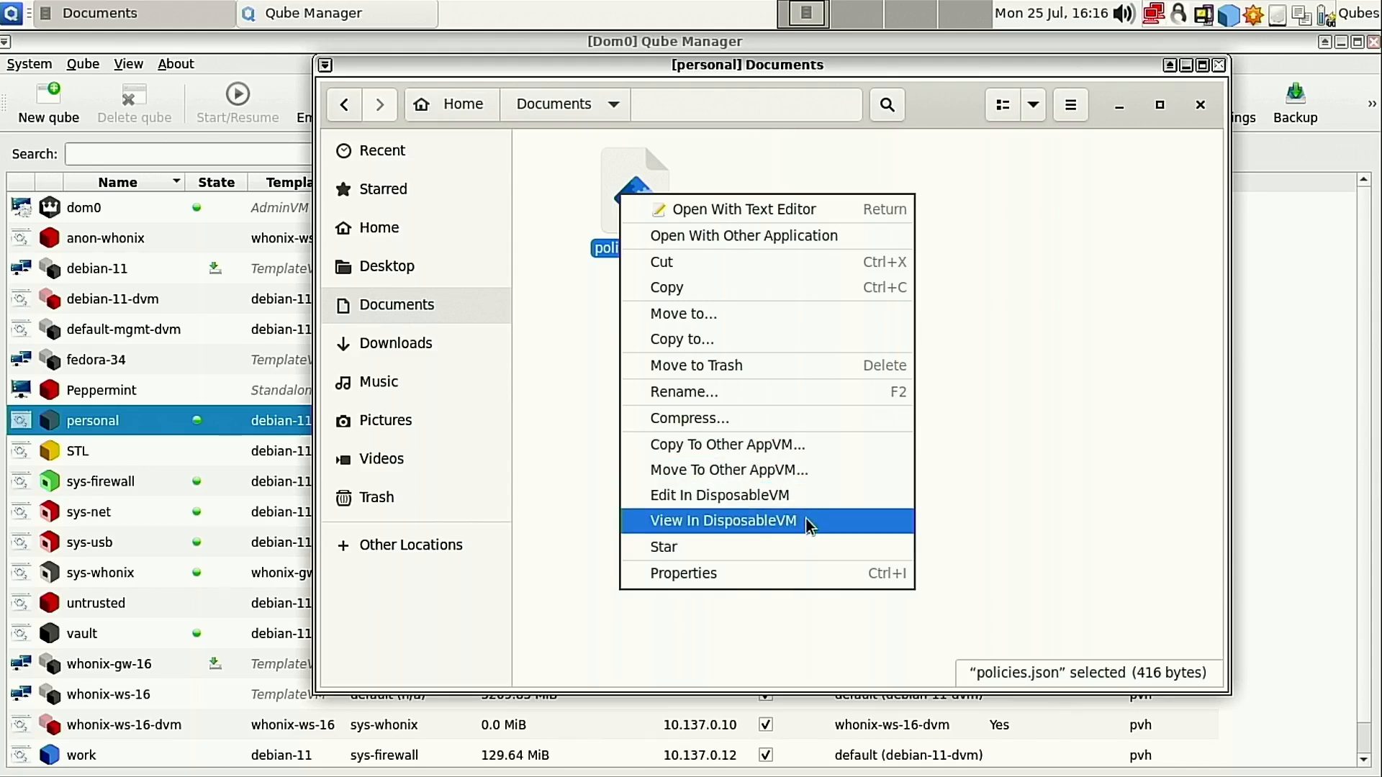
pyautogui.moveTo(797, 452)
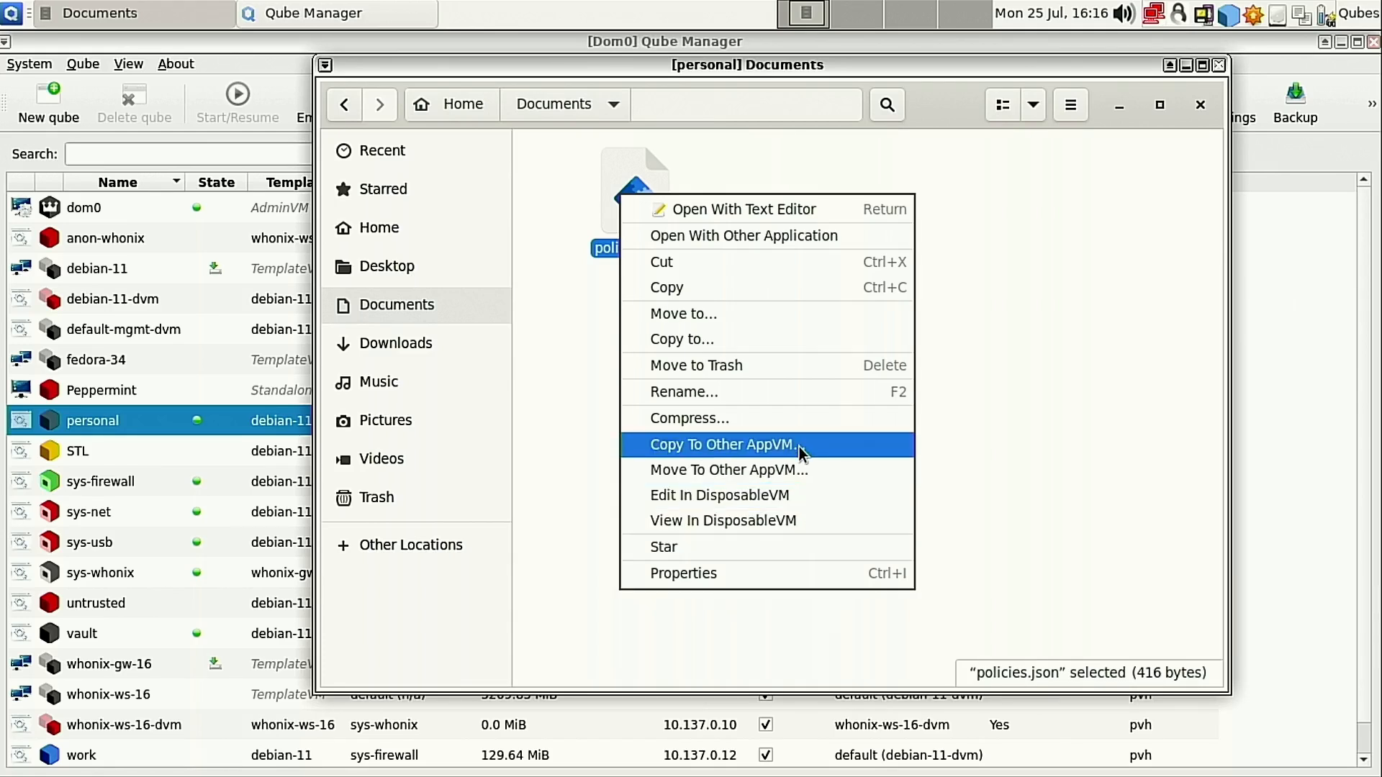
pyautogui.moveTo(812, 520)
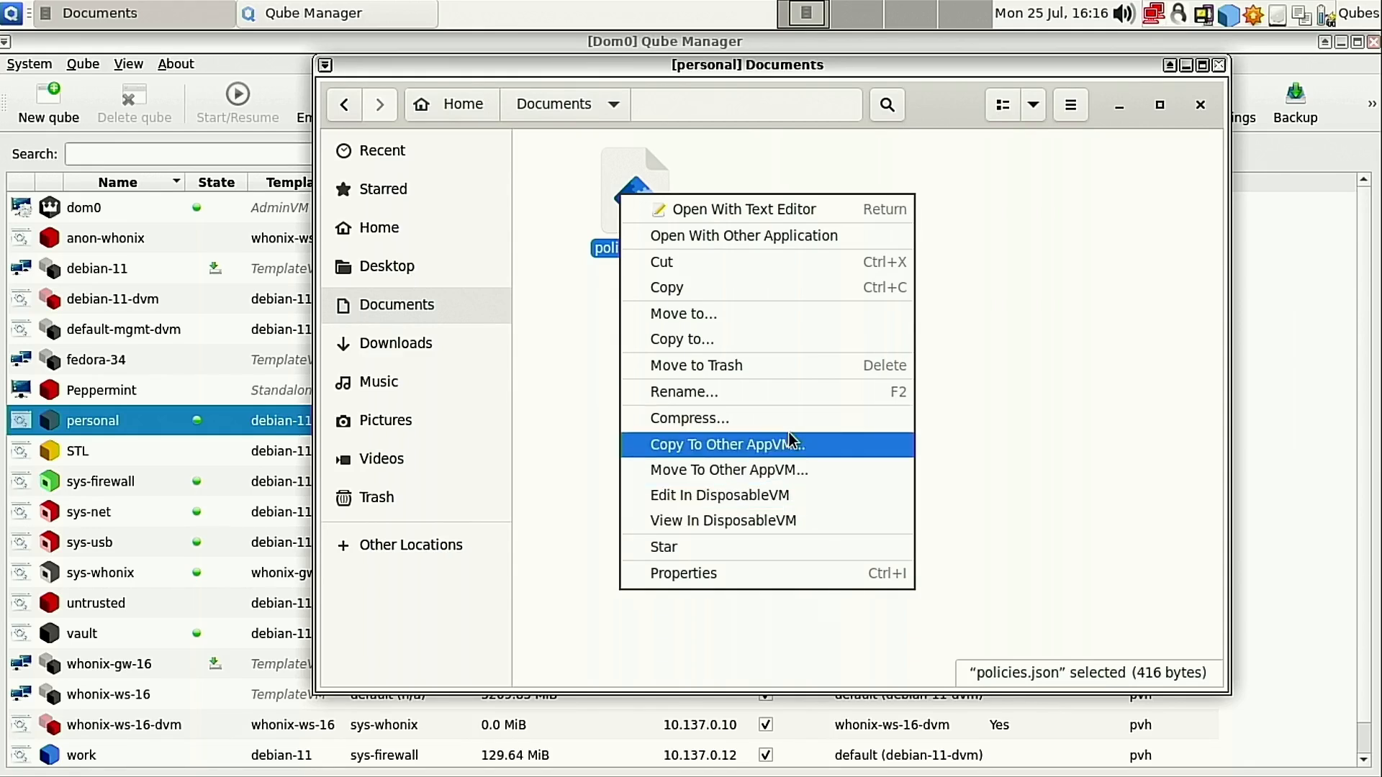
pyautogui.click(723, 443)
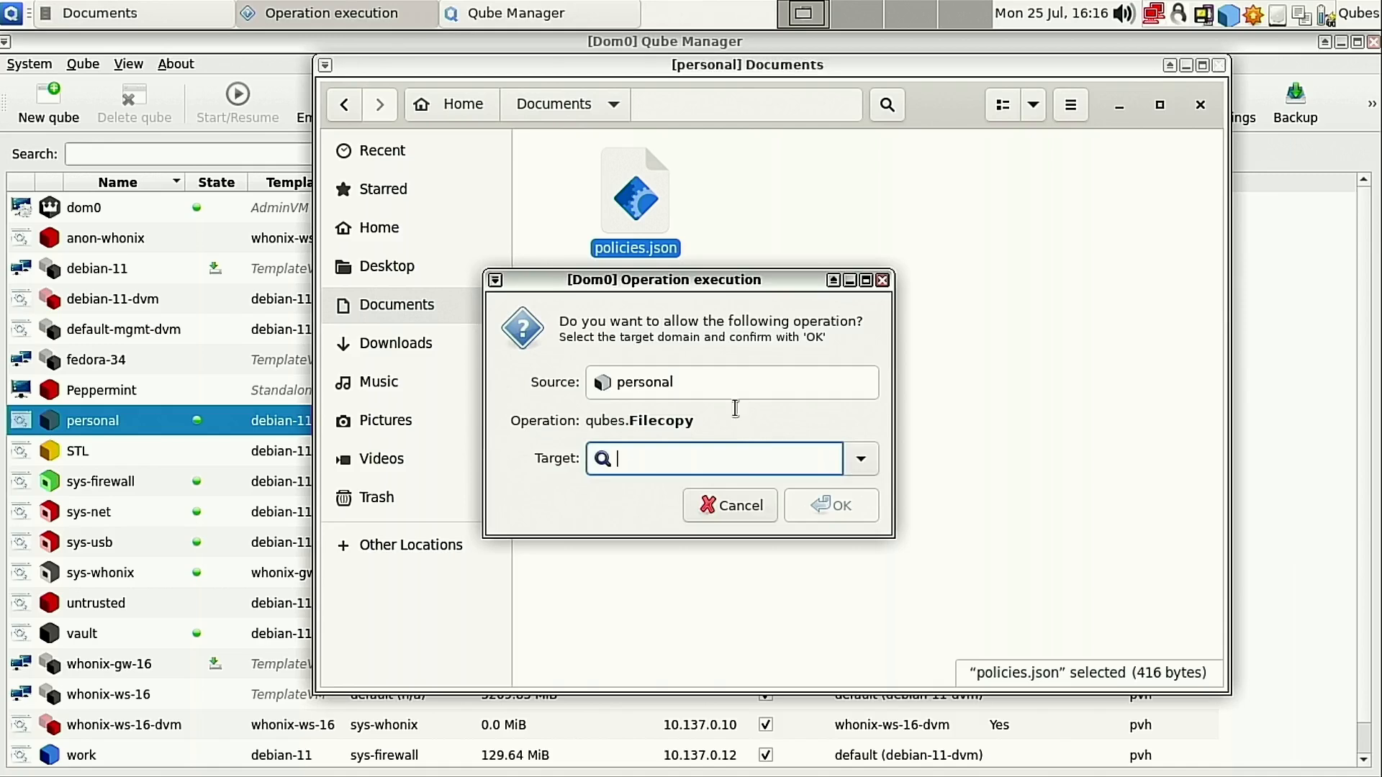
pyautogui.moveTo(696, 412)
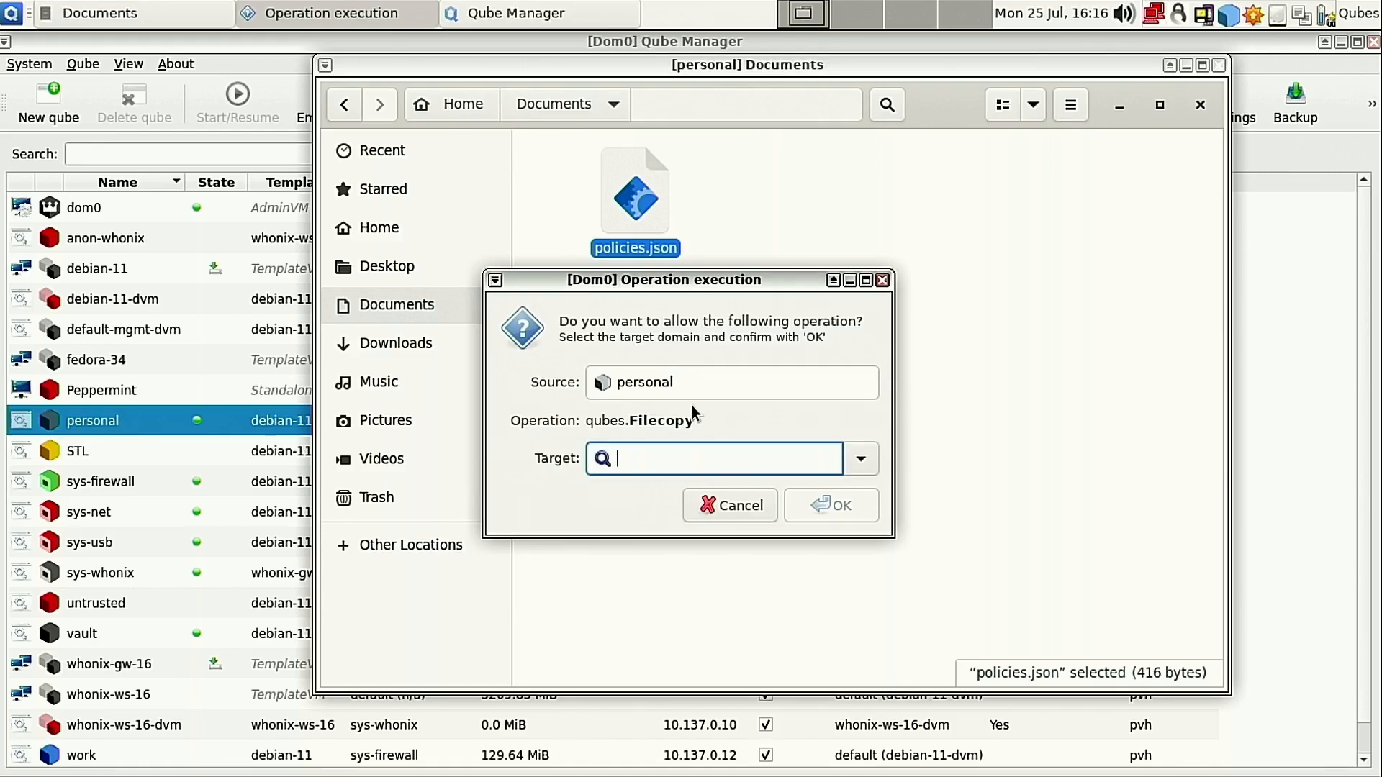
pyautogui.write('fedora-34')
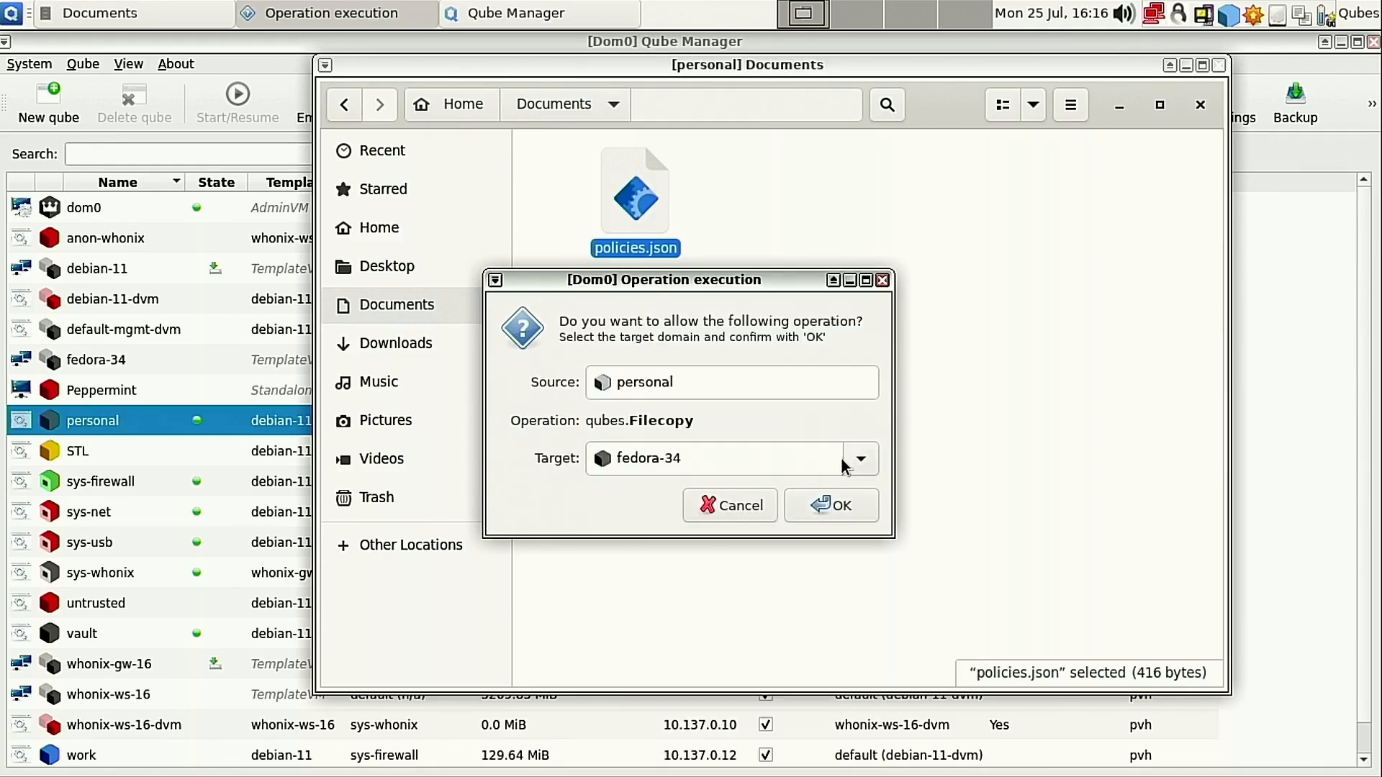
pyautogui.click(859, 458)
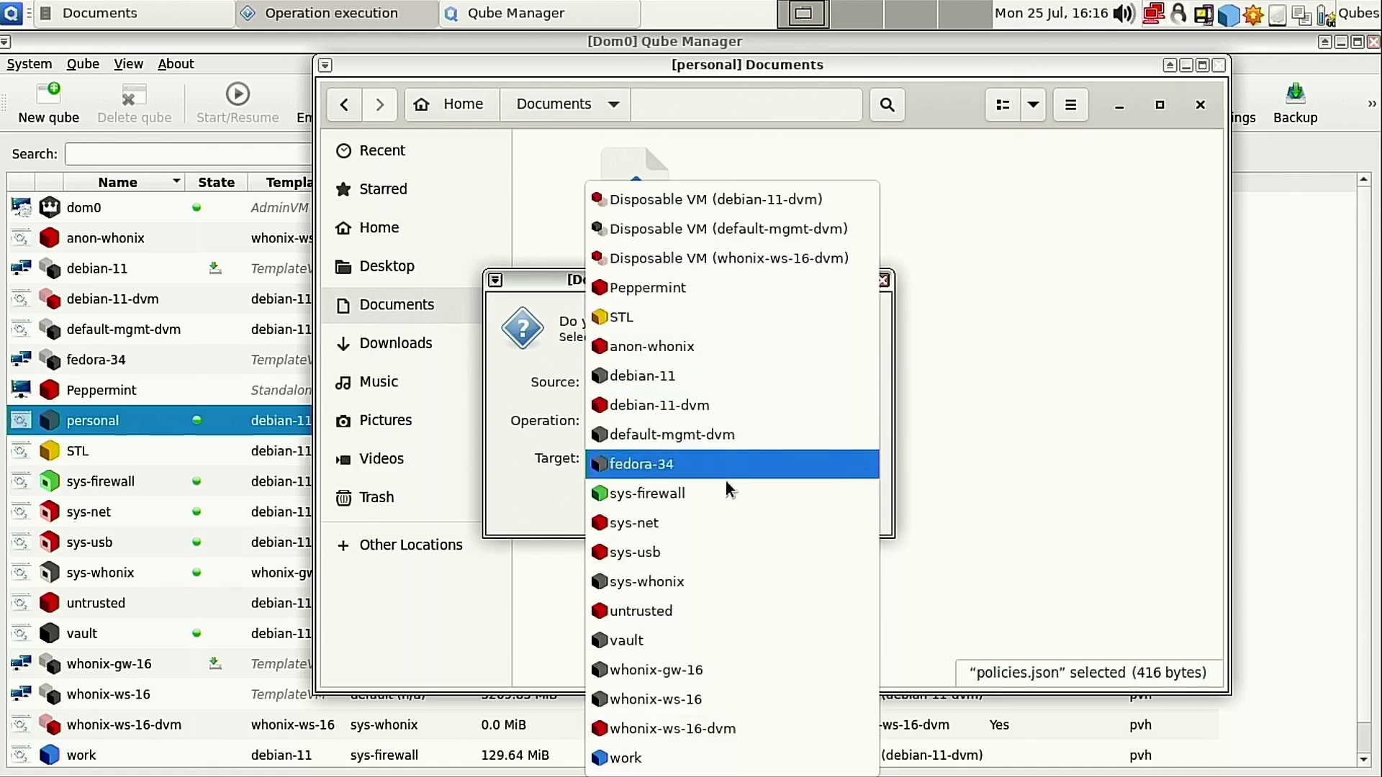
pyautogui.click(627, 640)
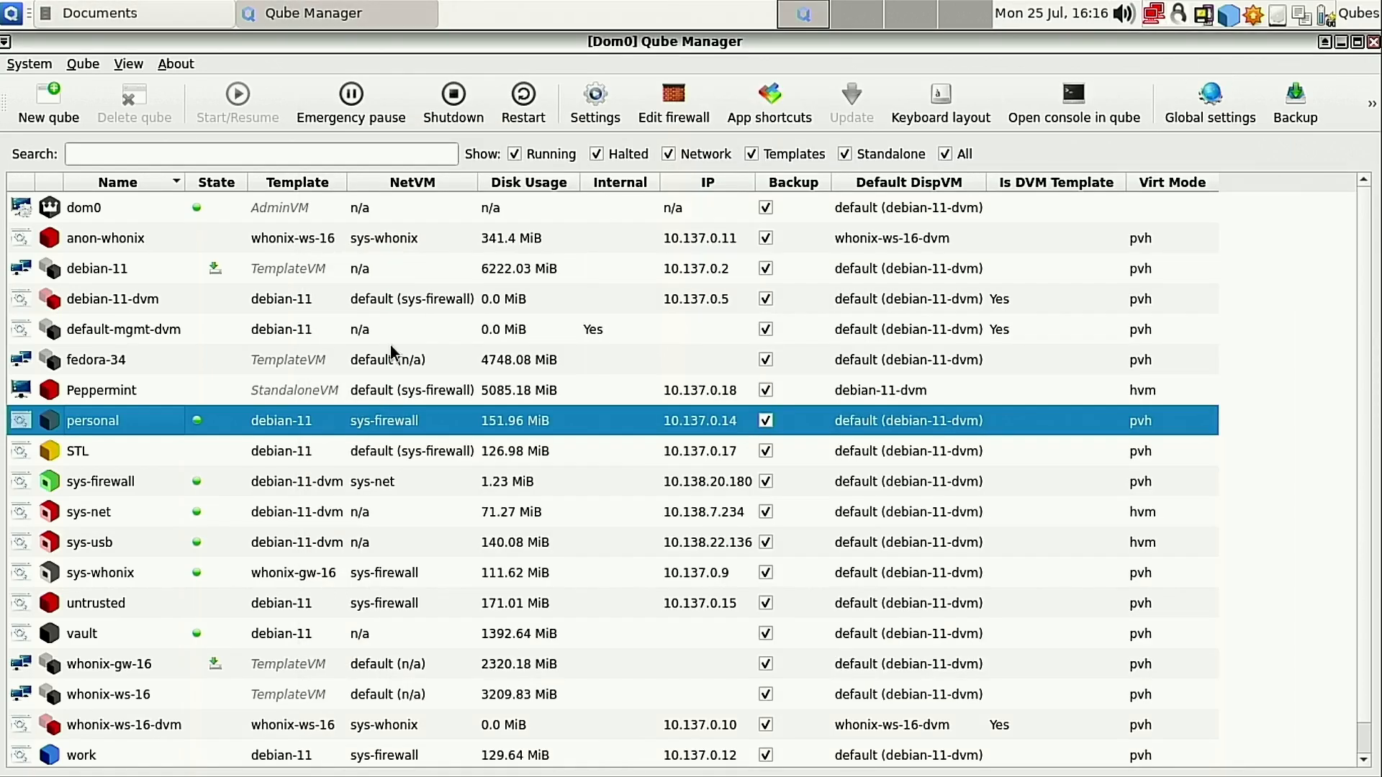
# Launch vault's Files and select the received policies.json in QubesIncoming/personal.
pyautogui.click(12, 13)
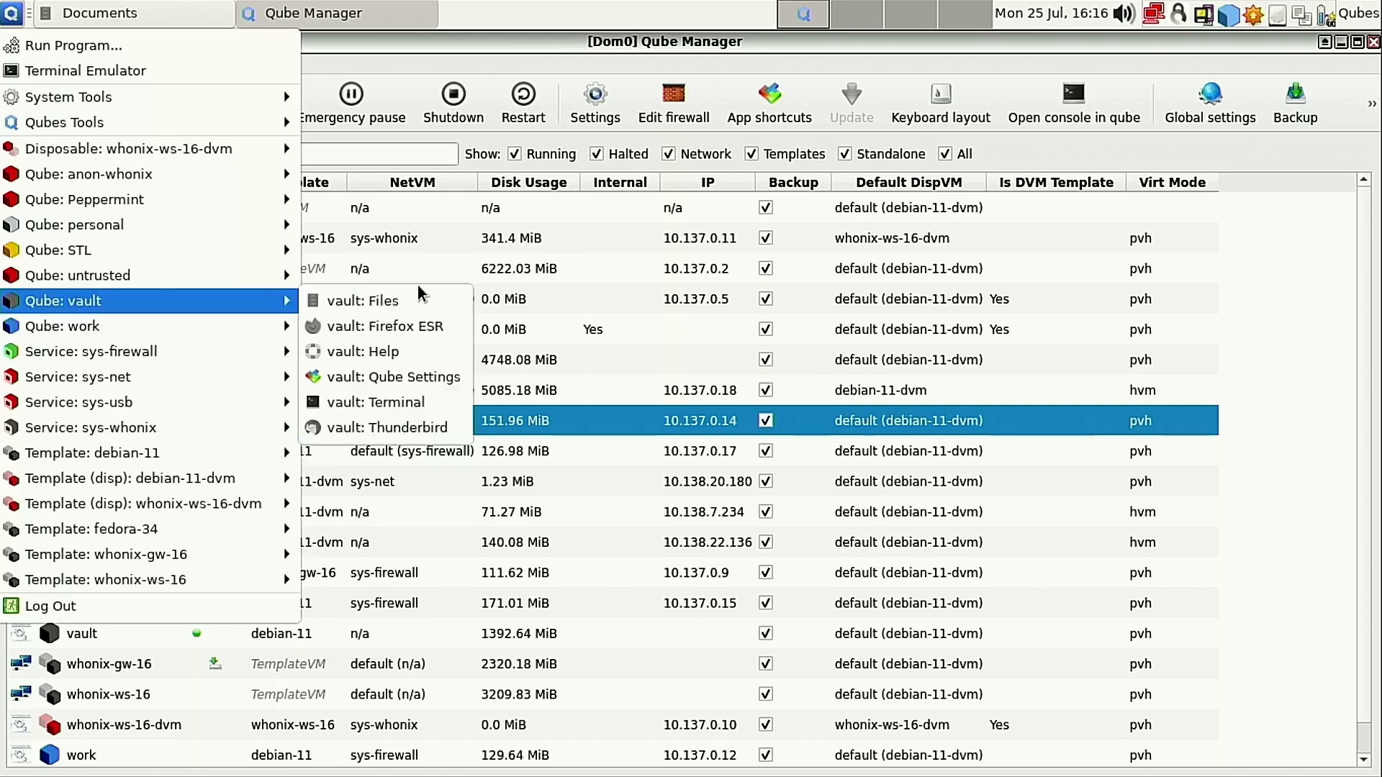
pyautogui.click(361, 300)
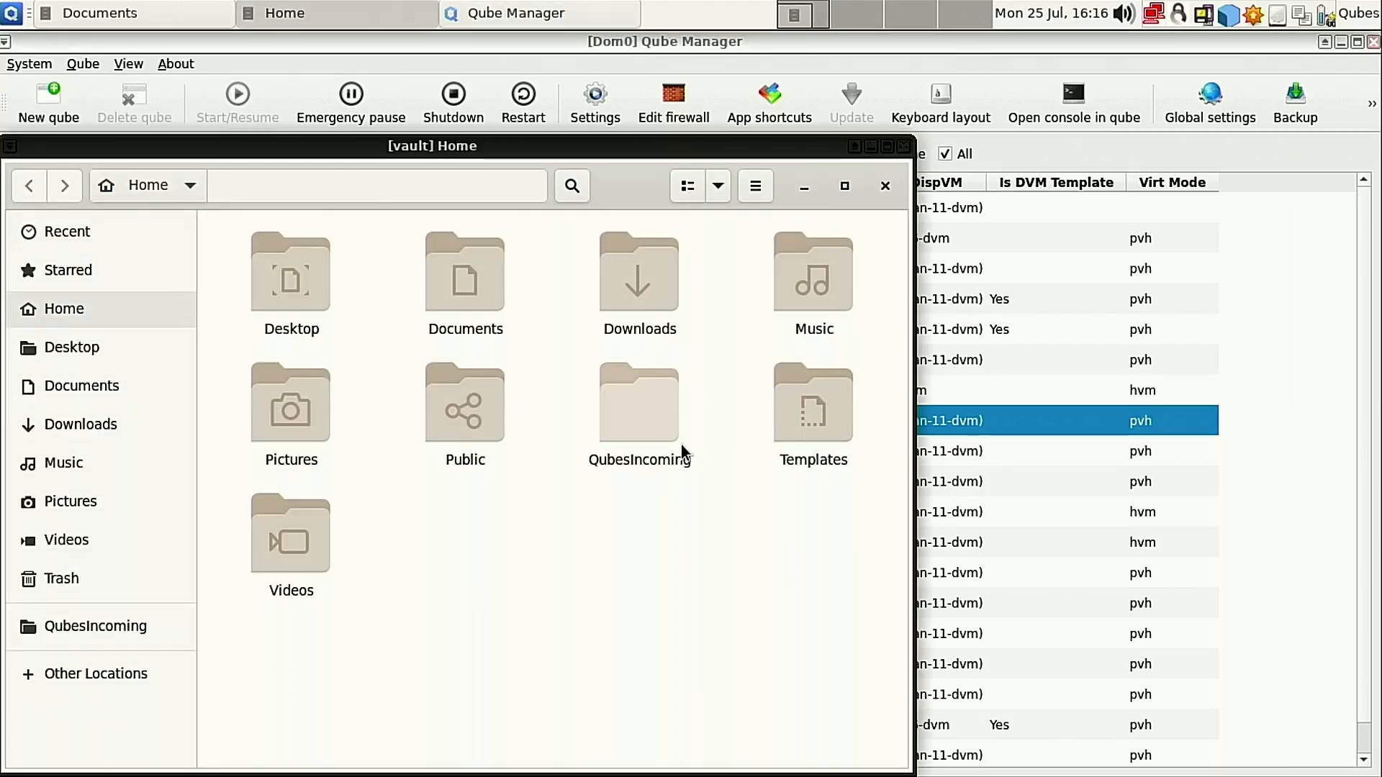
pyautogui.moveTo(581, 475)
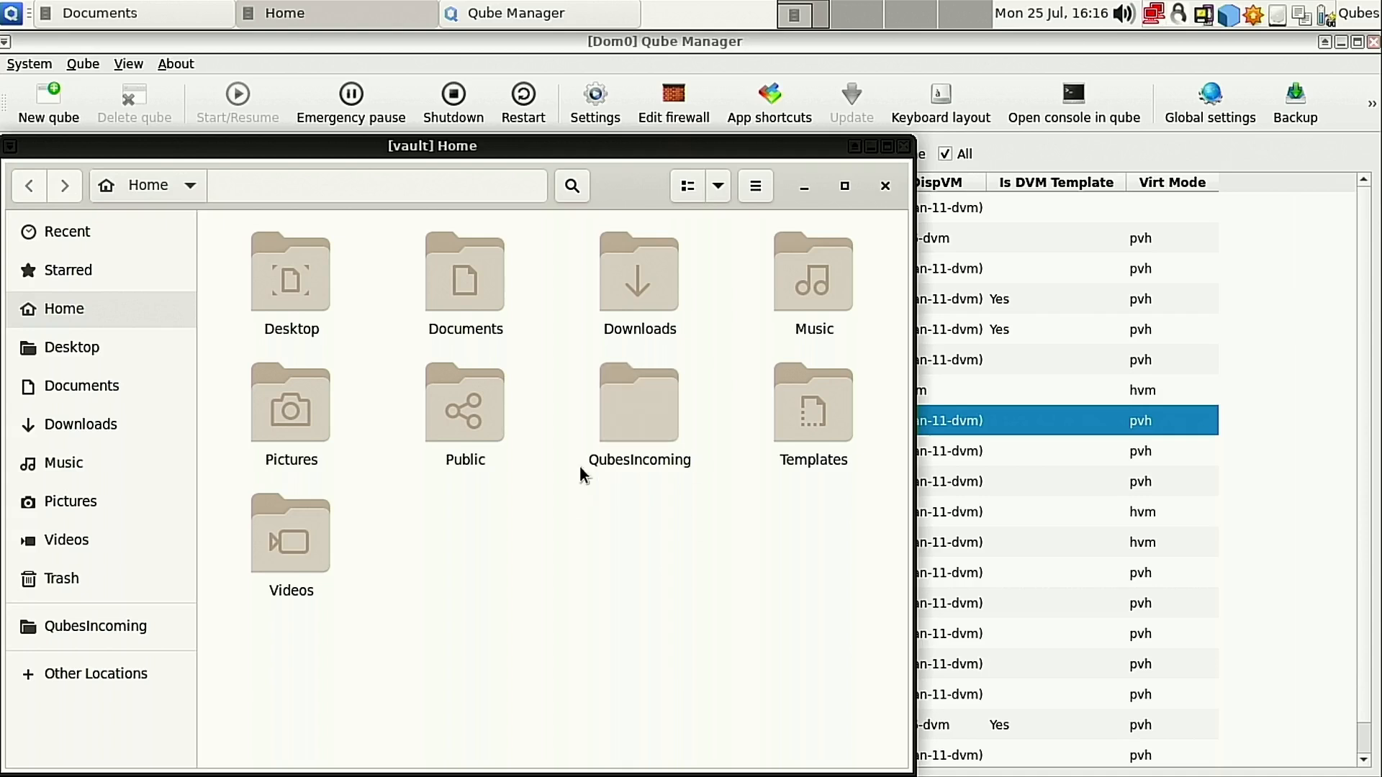
pyautogui.doubleClick(638, 402)
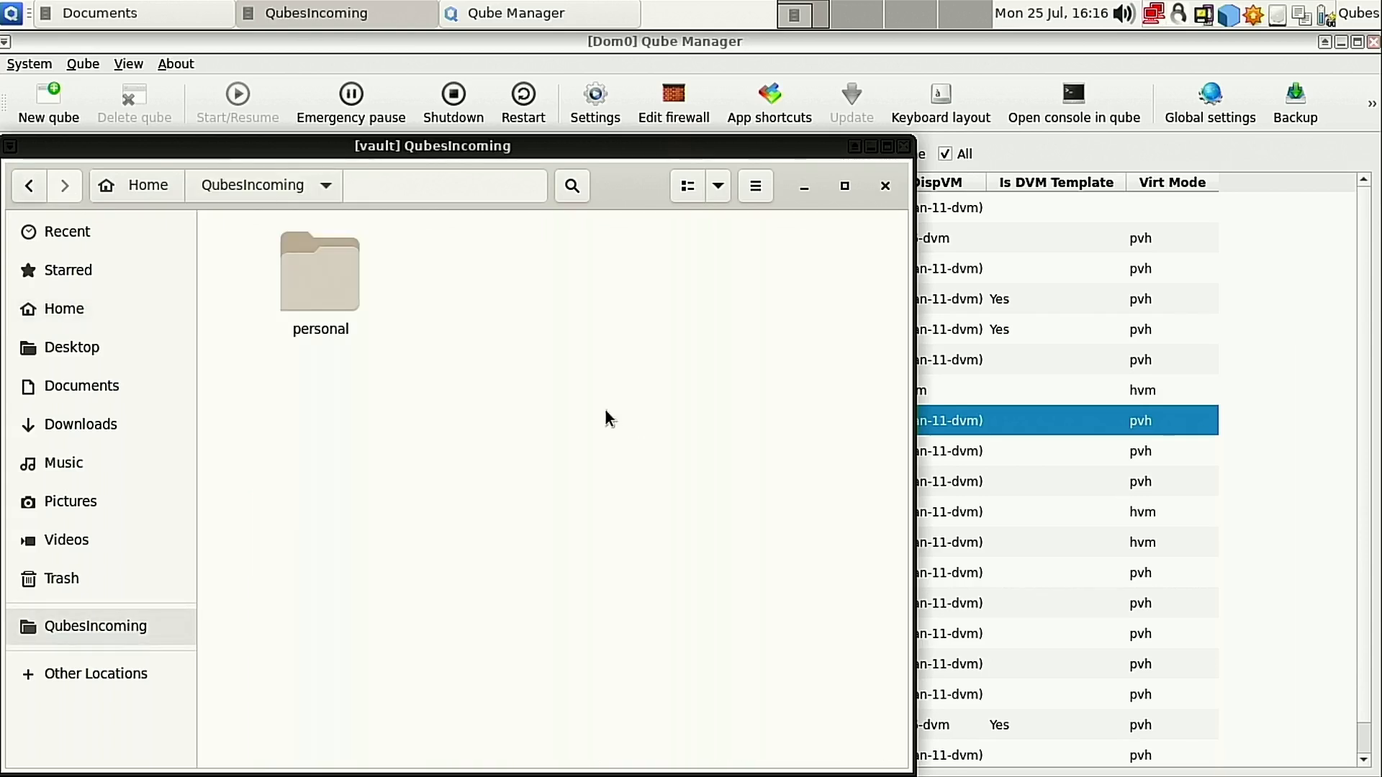
pyautogui.doubleClick(320, 271)
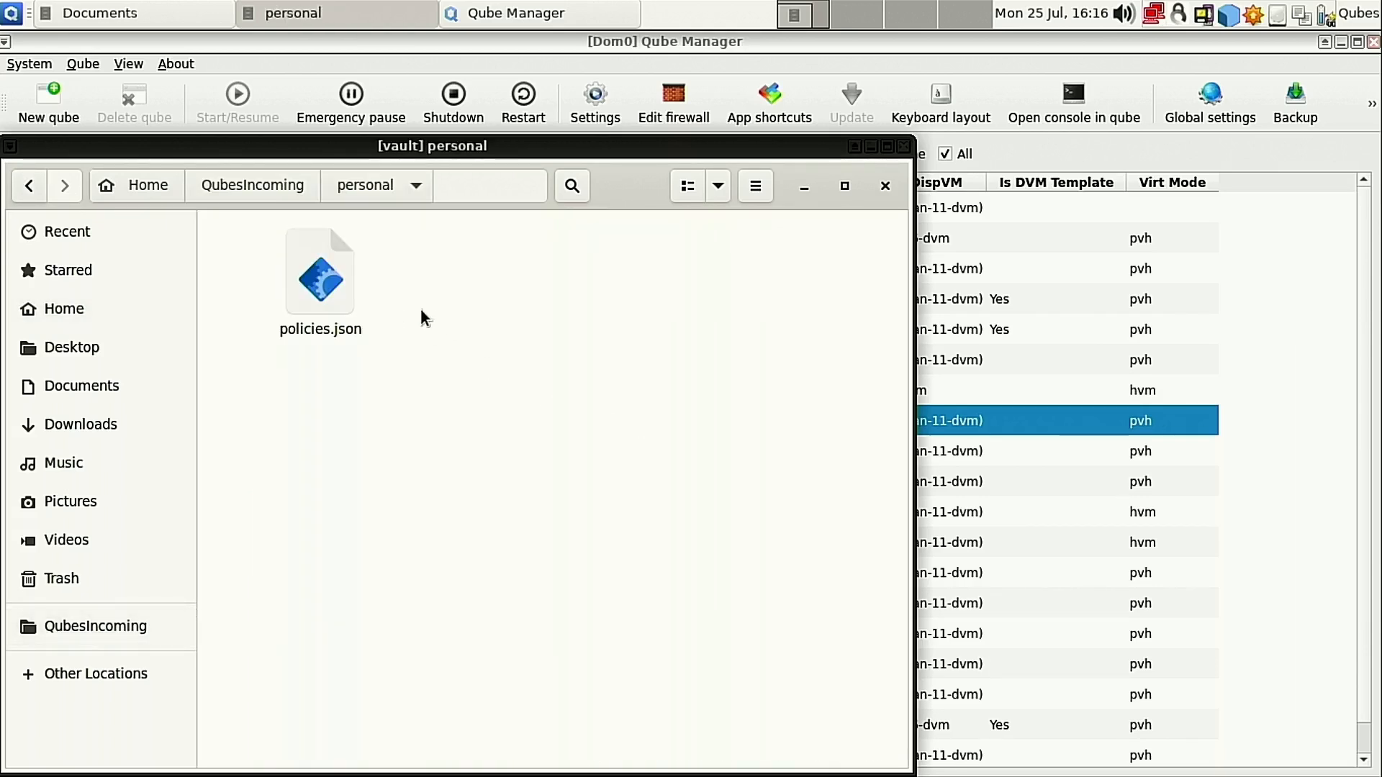
pyautogui.click(319, 271)
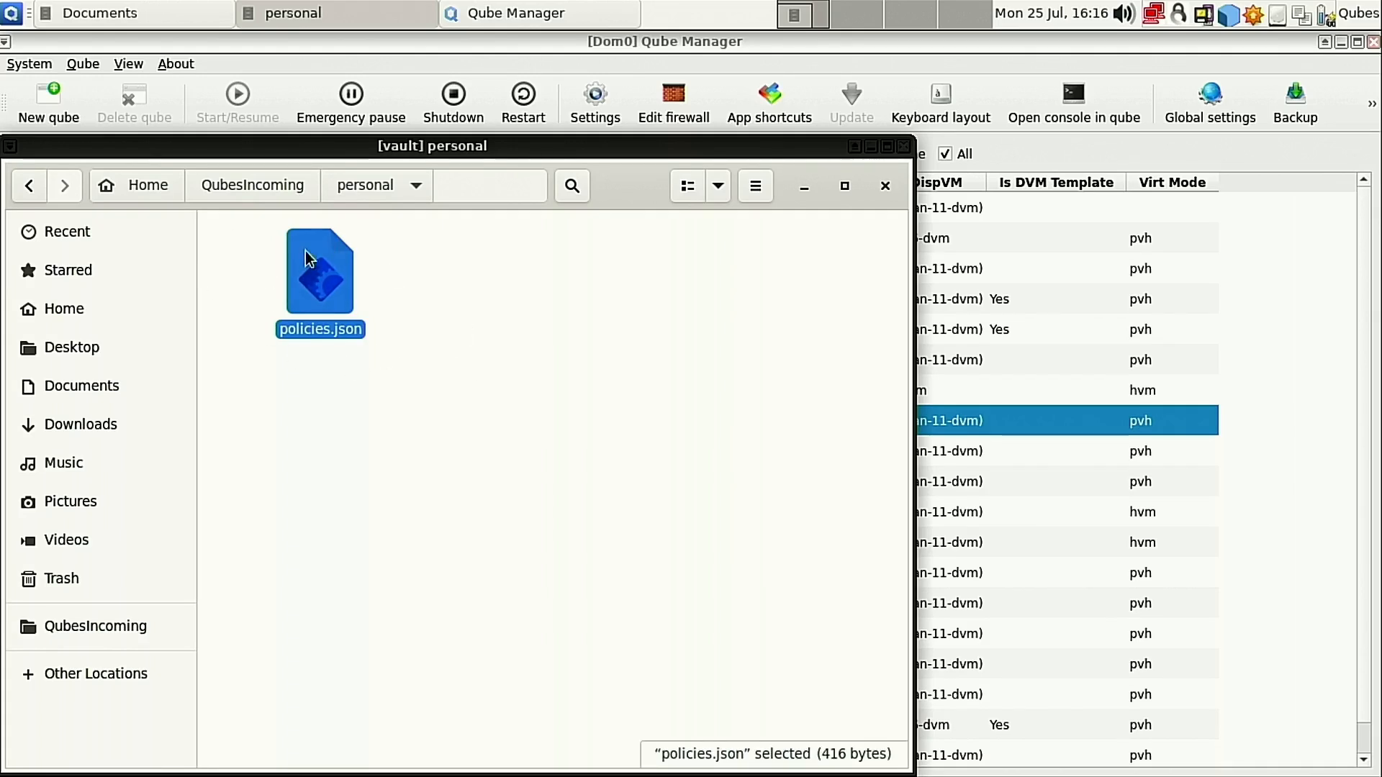
pyautogui.moveTo(342, 287)
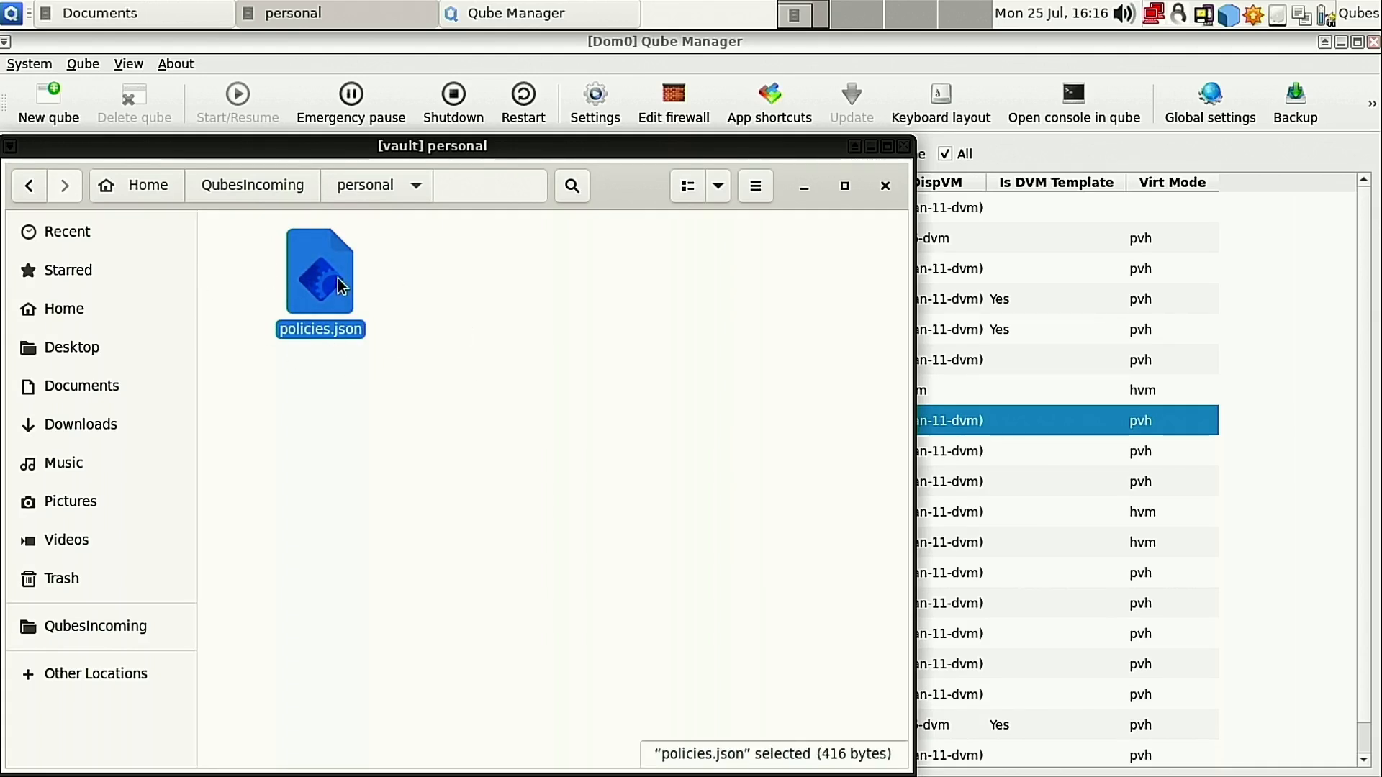
pyautogui.moveTo(82, 385)
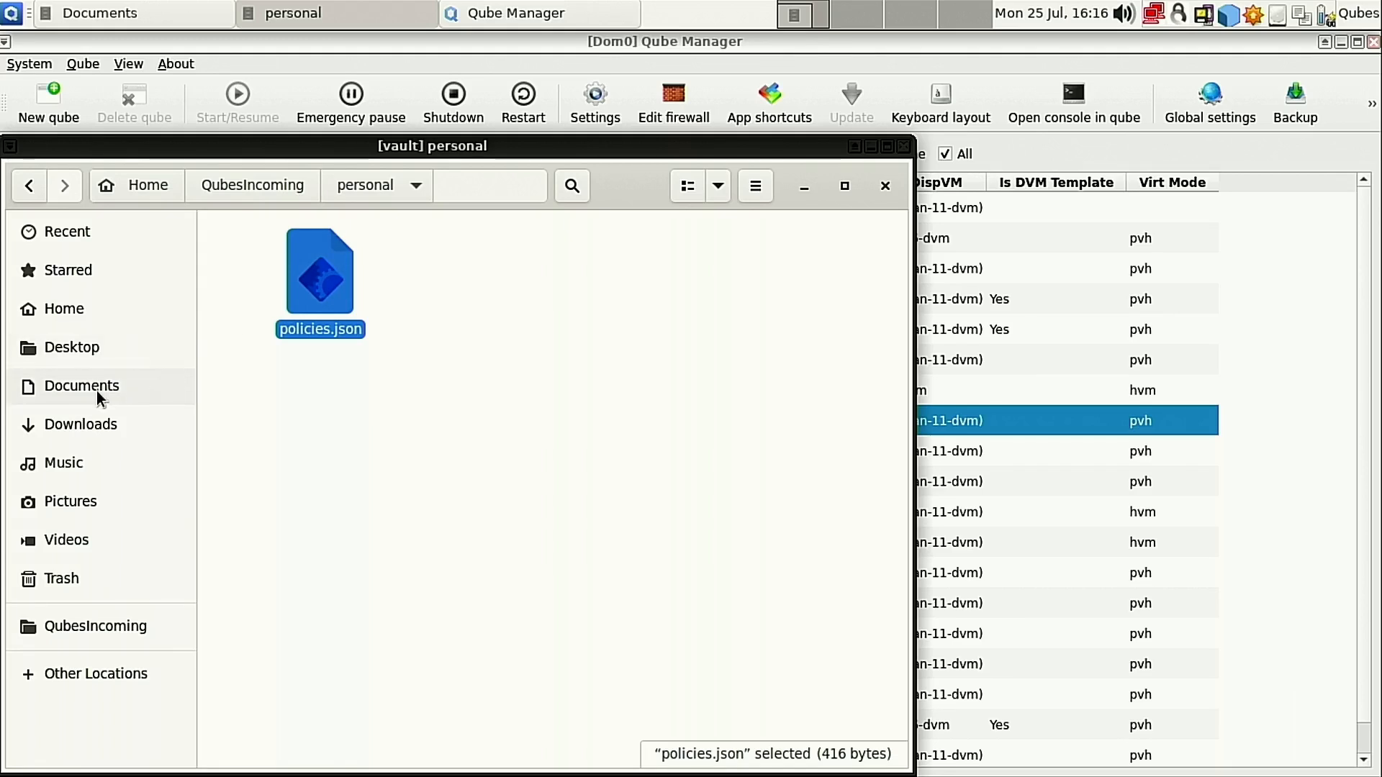
# View vault's Documents policies.json in gedit, close it, and minimize Files.
pyautogui.click(82, 385)
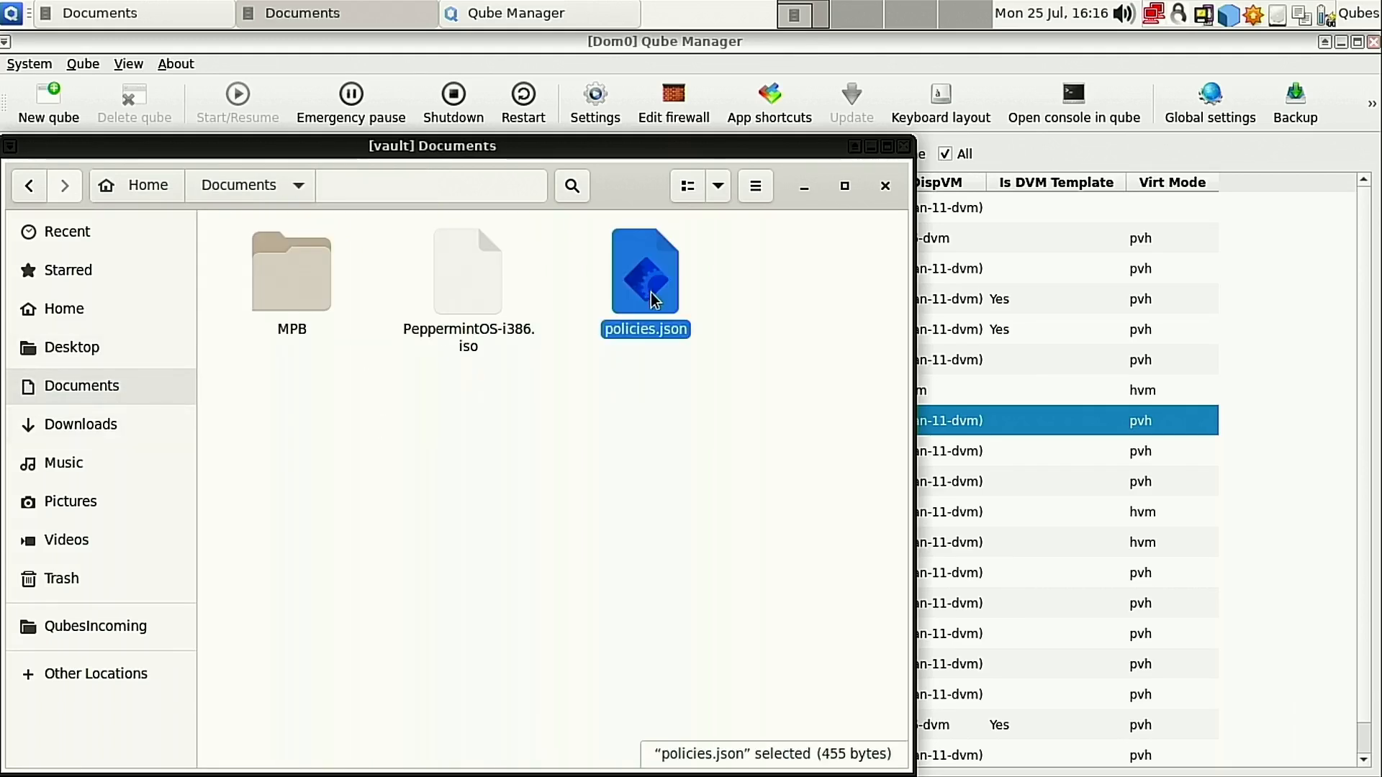
pyautogui.rightClick(644, 273)
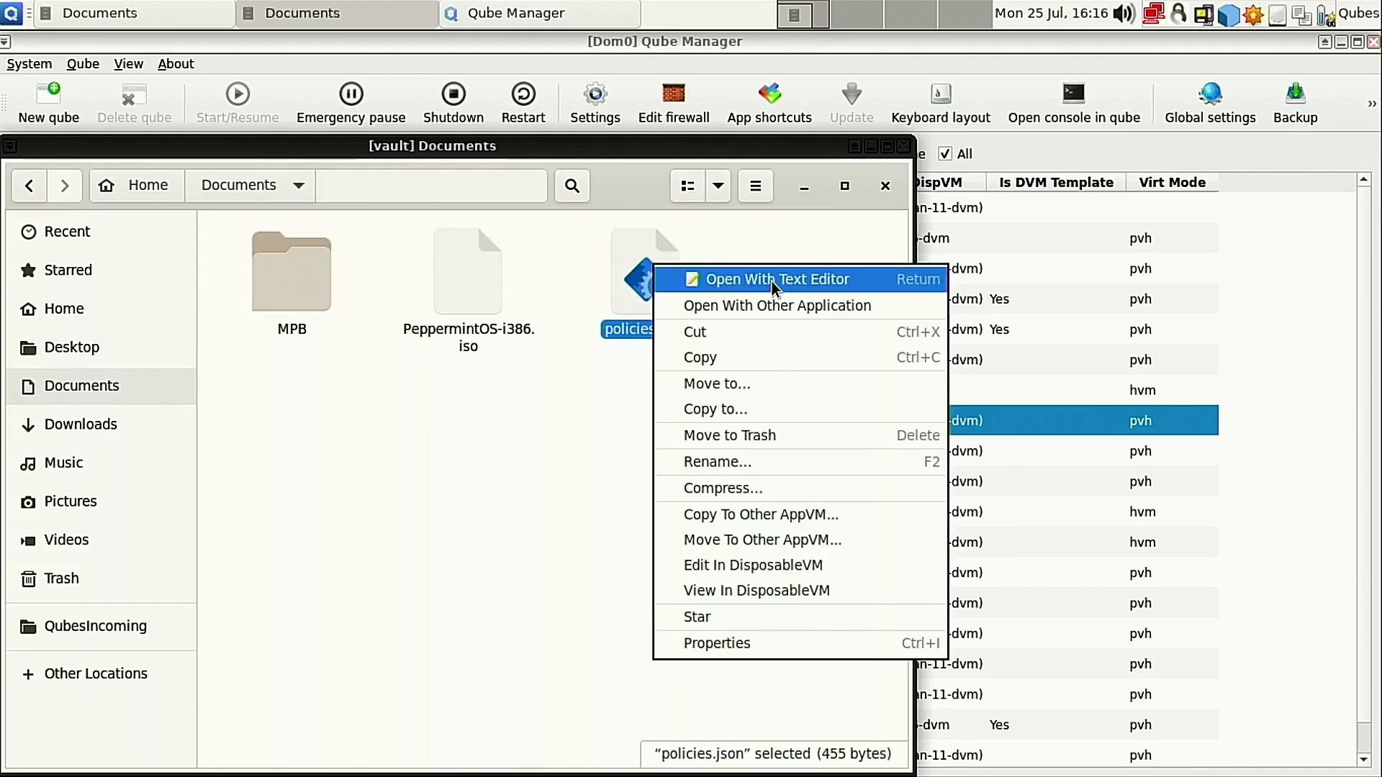
pyautogui.click(776, 279)
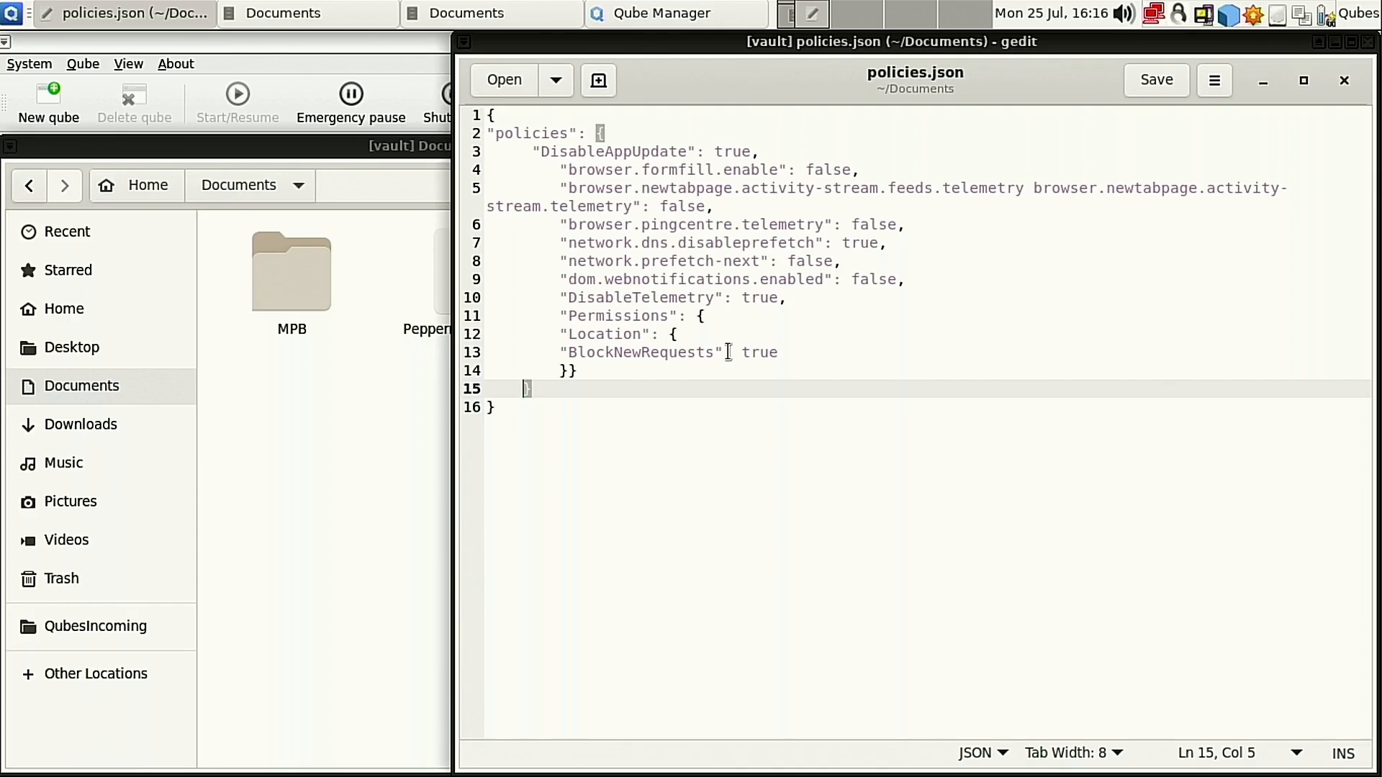
pyautogui.moveTo(741, 435)
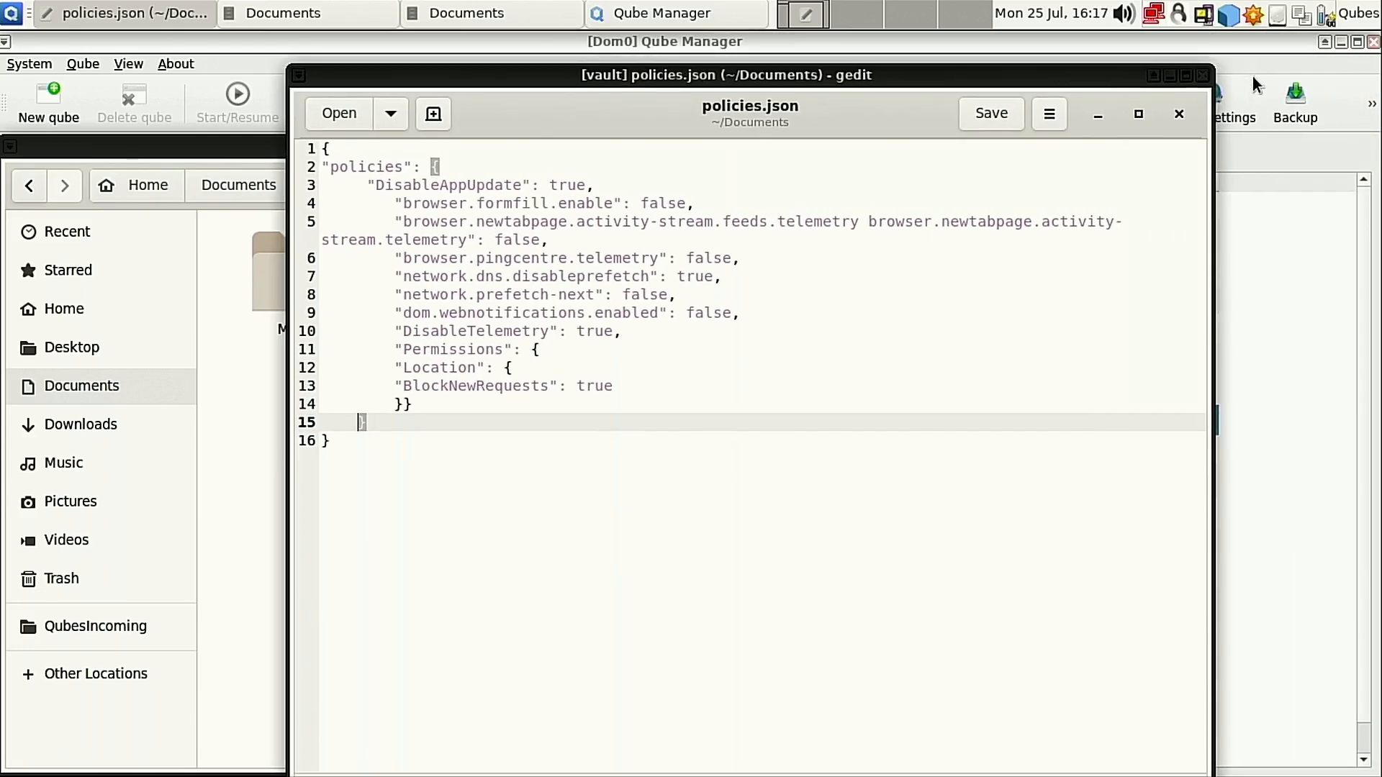
pyautogui.click(1179, 115)
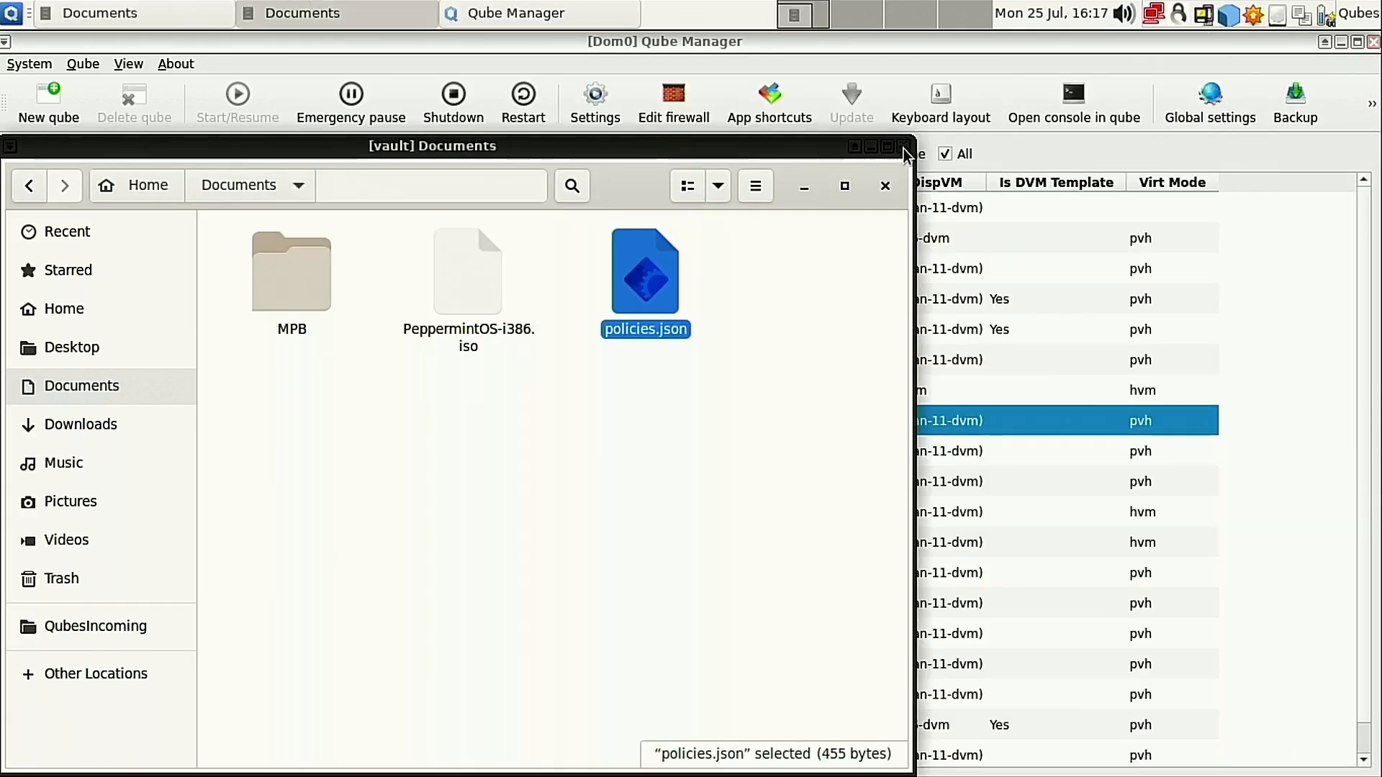
pyautogui.moveTo(873, 154)
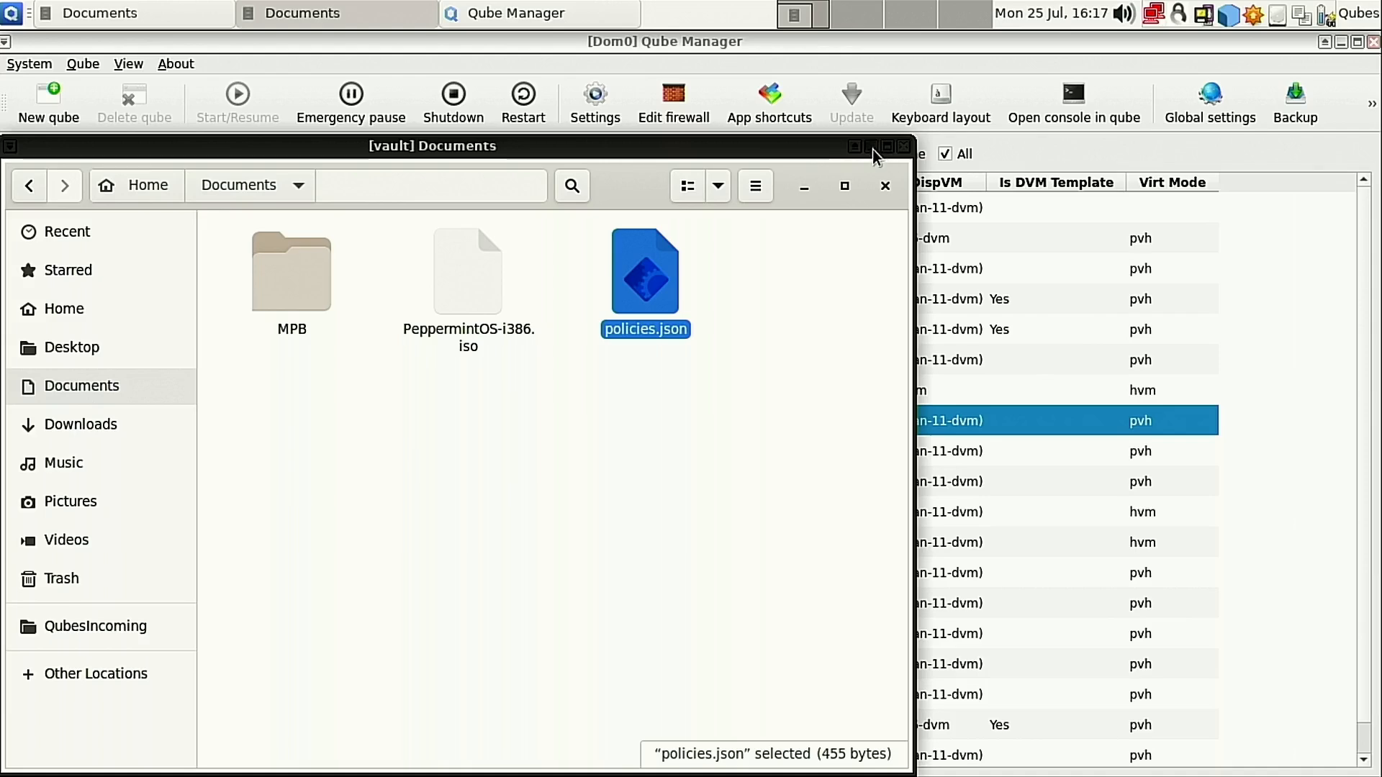
pyautogui.click(884, 185)
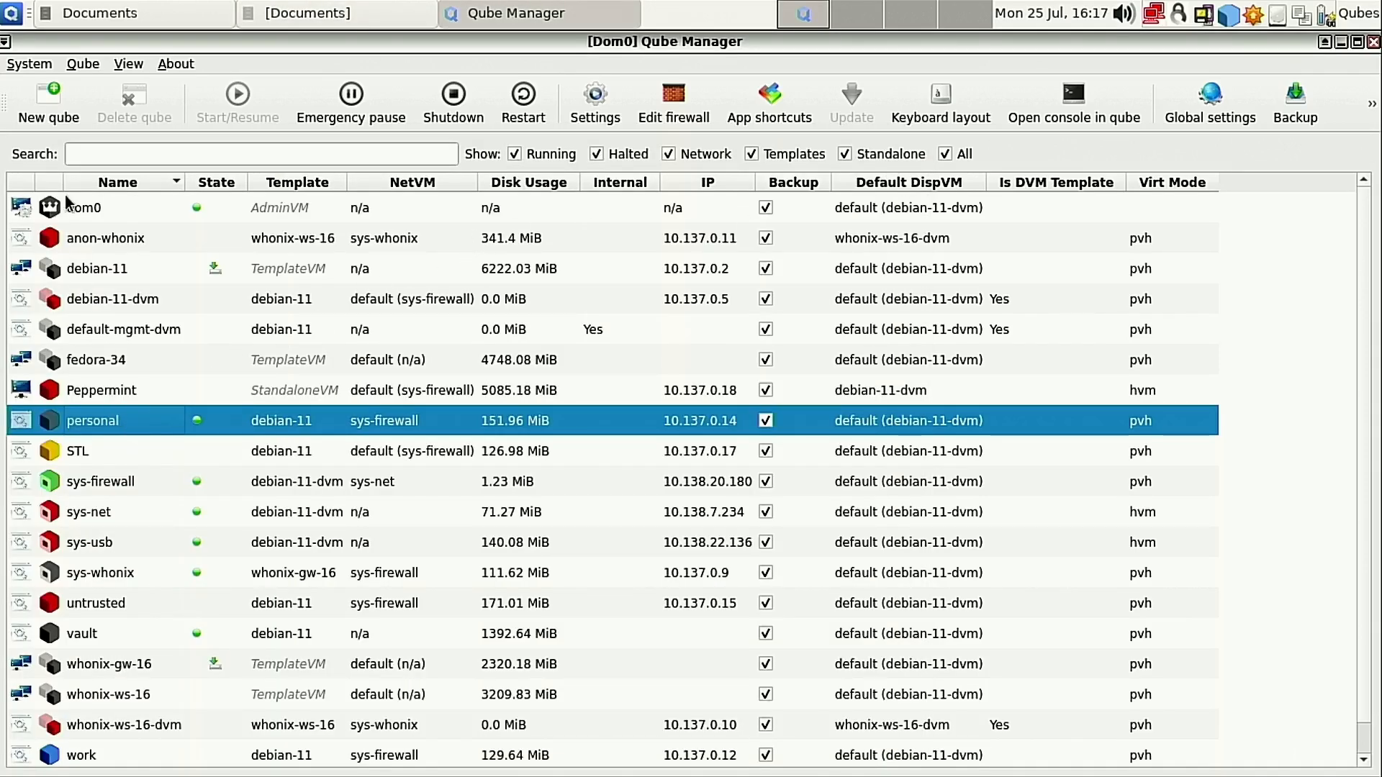
# Launch Firefox ESR in the personal qube and load about:policies.
pyautogui.click(12, 12)
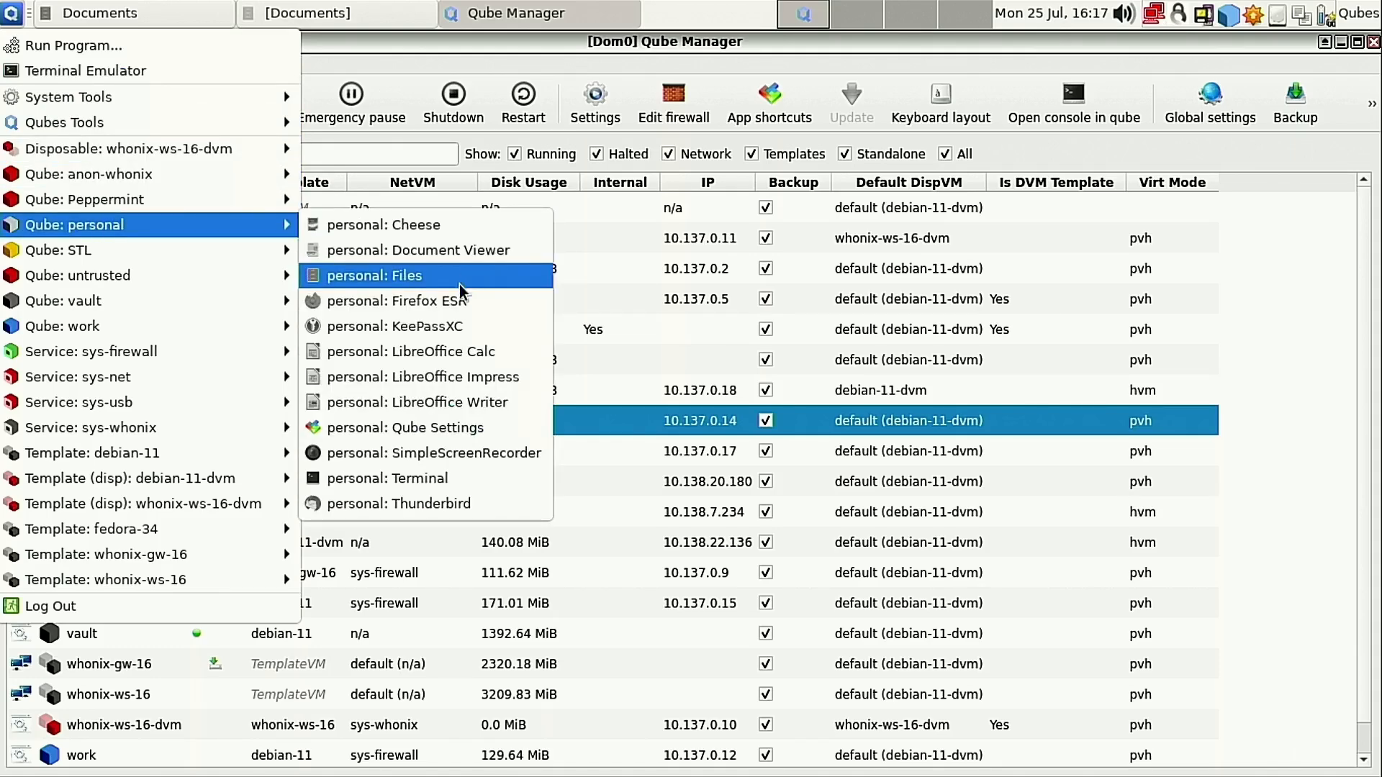
pyautogui.click(396, 301)
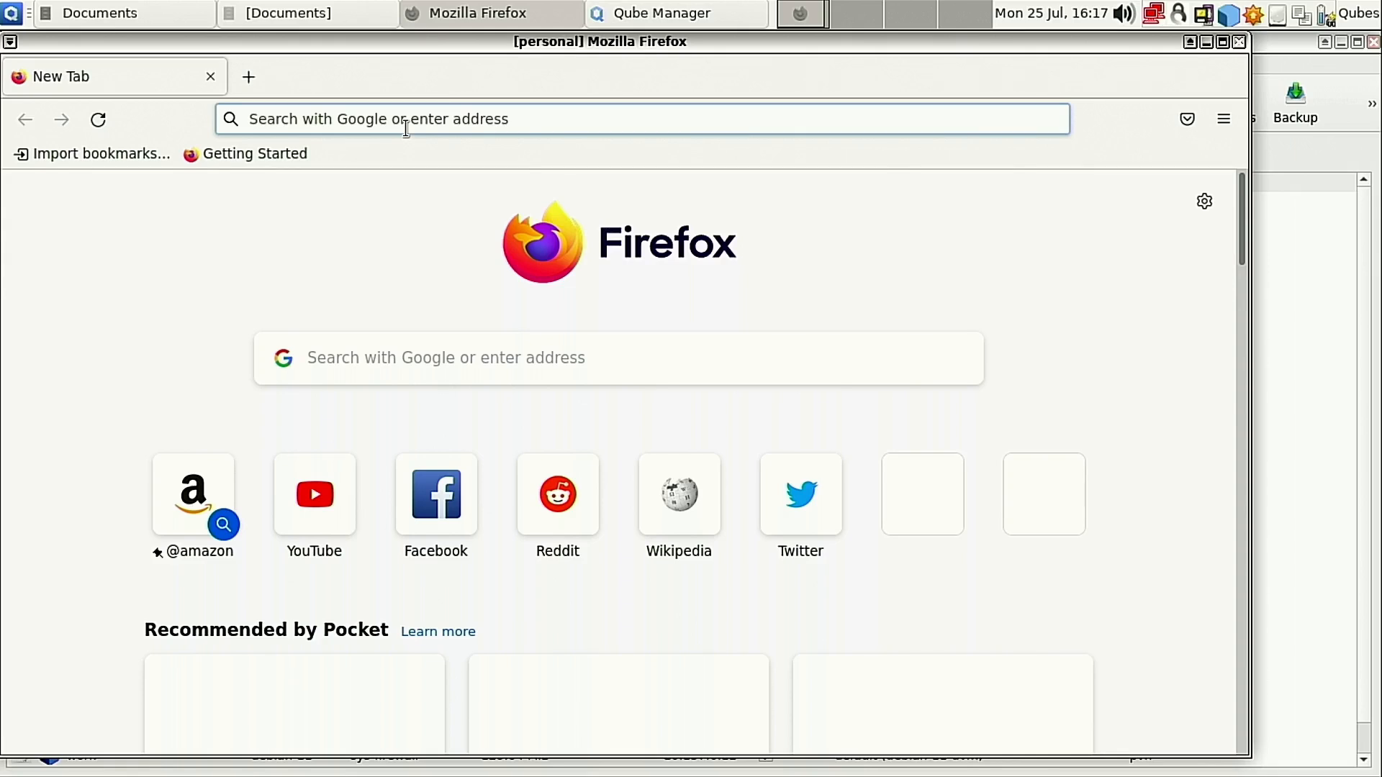
pyautogui.write('about:policies')
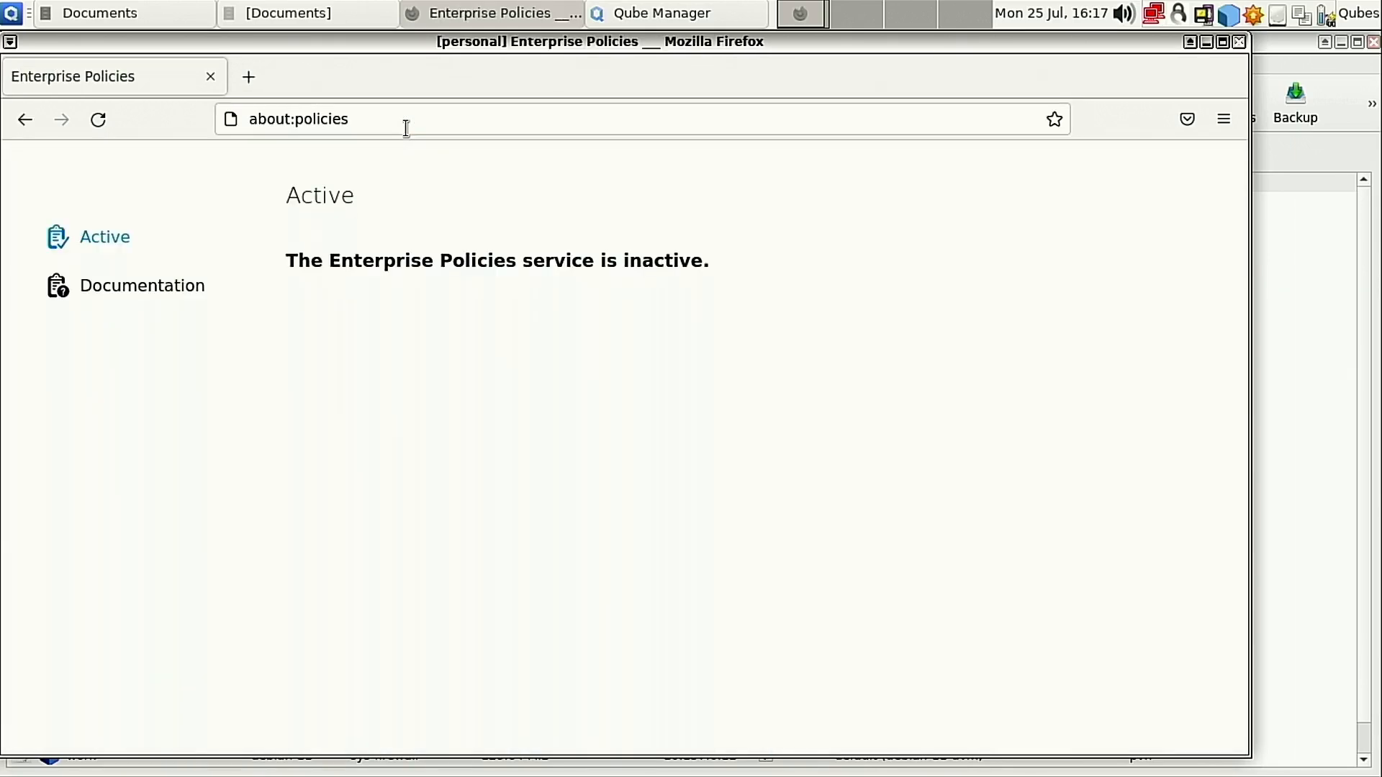
pyautogui.moveTo(501, 236)
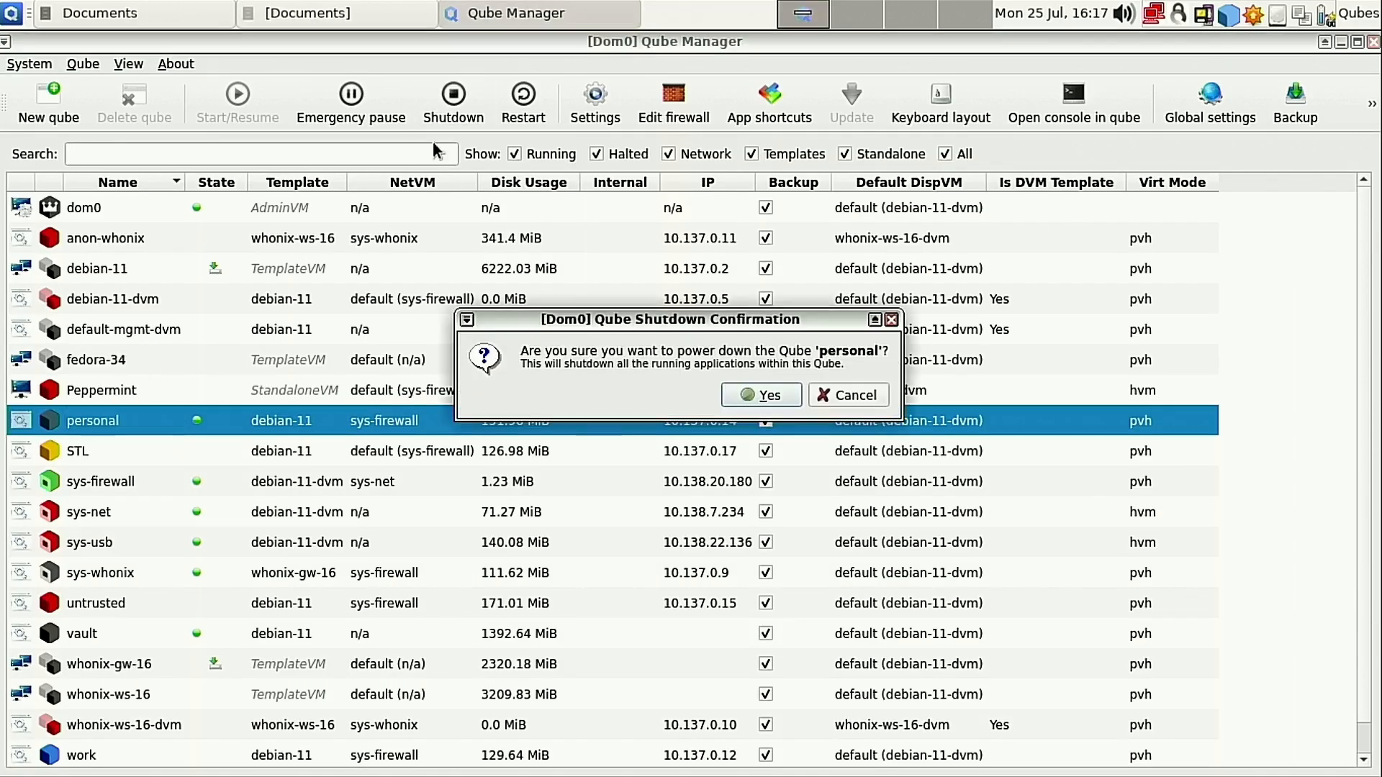
# Confirm shutting down personal, then start the debian-11 template.
pyautogui.click(760, 395)
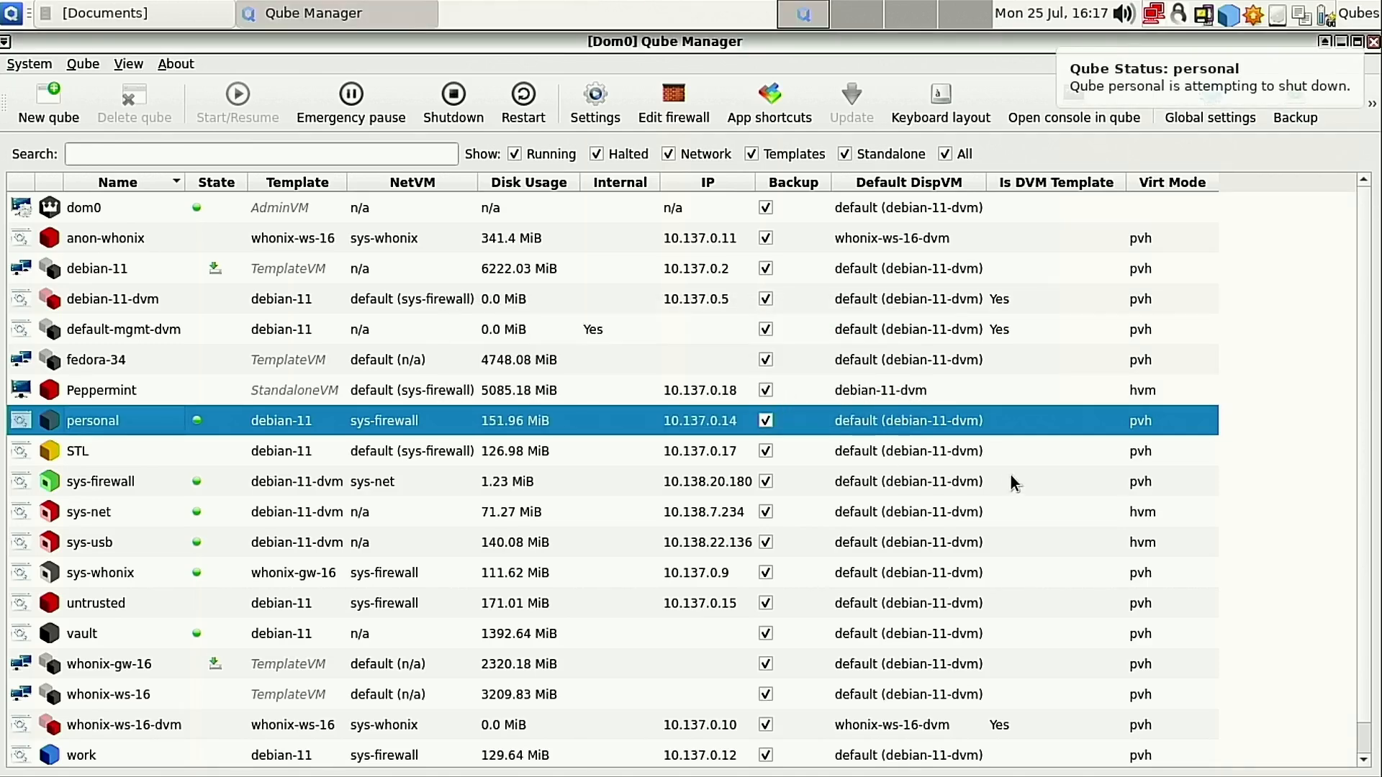
pyautogui.moveTo(275, 223)
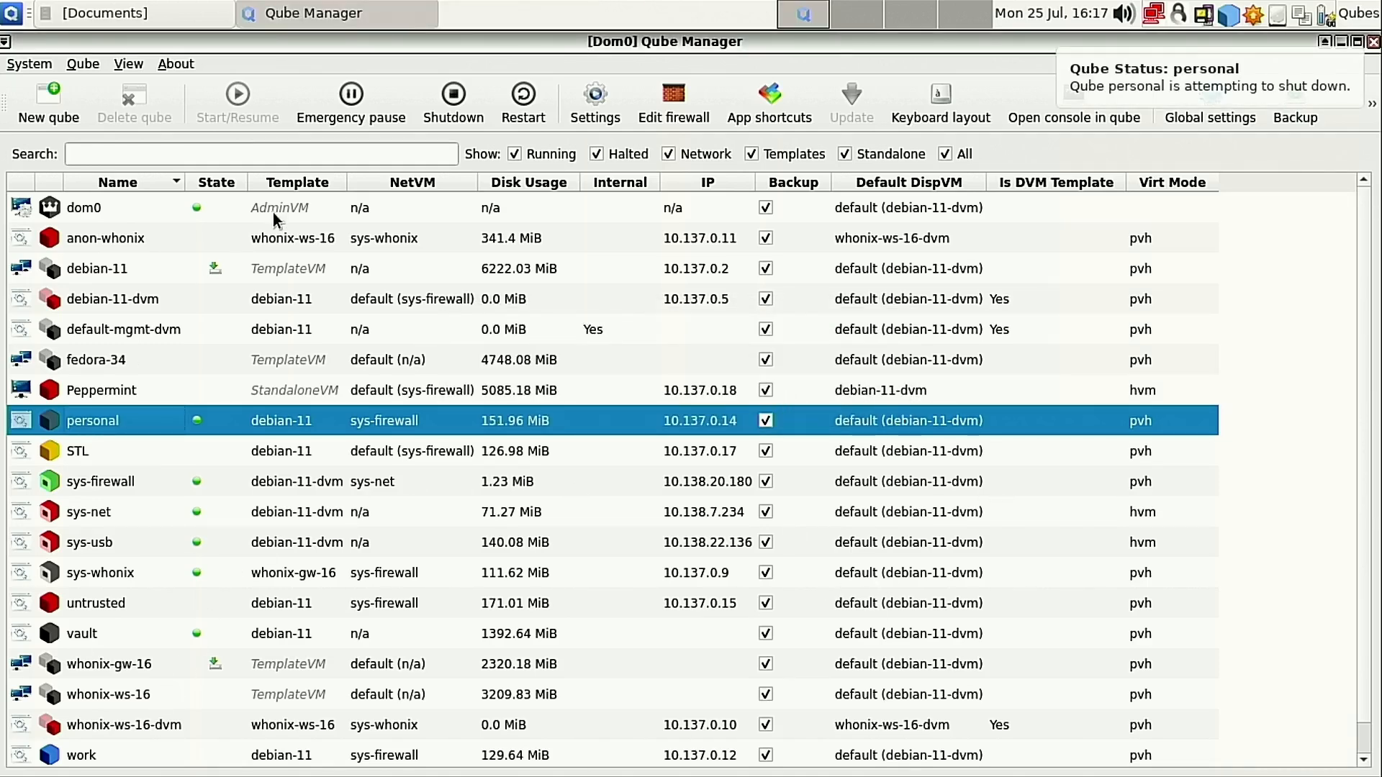
pyautogui.click(97, 268)
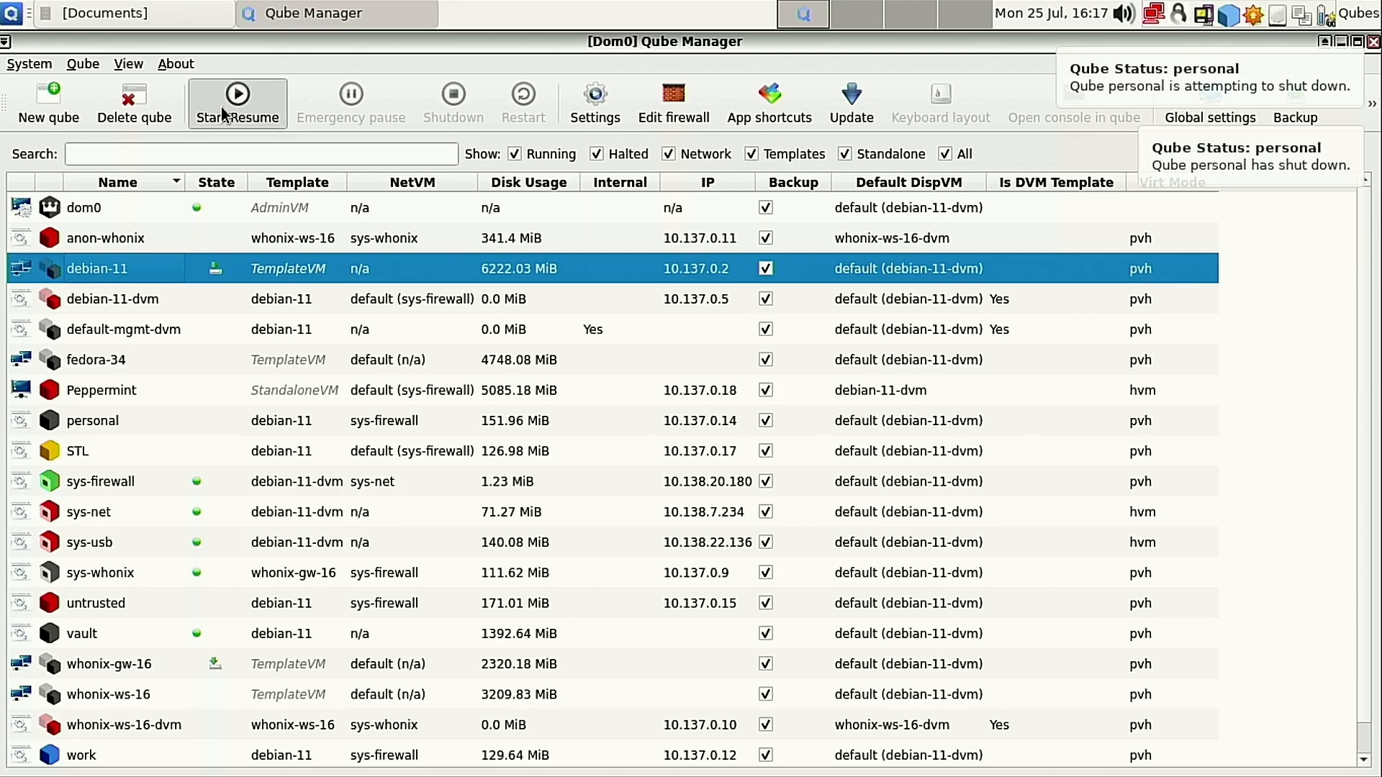
pyautogui.click(236, 102)
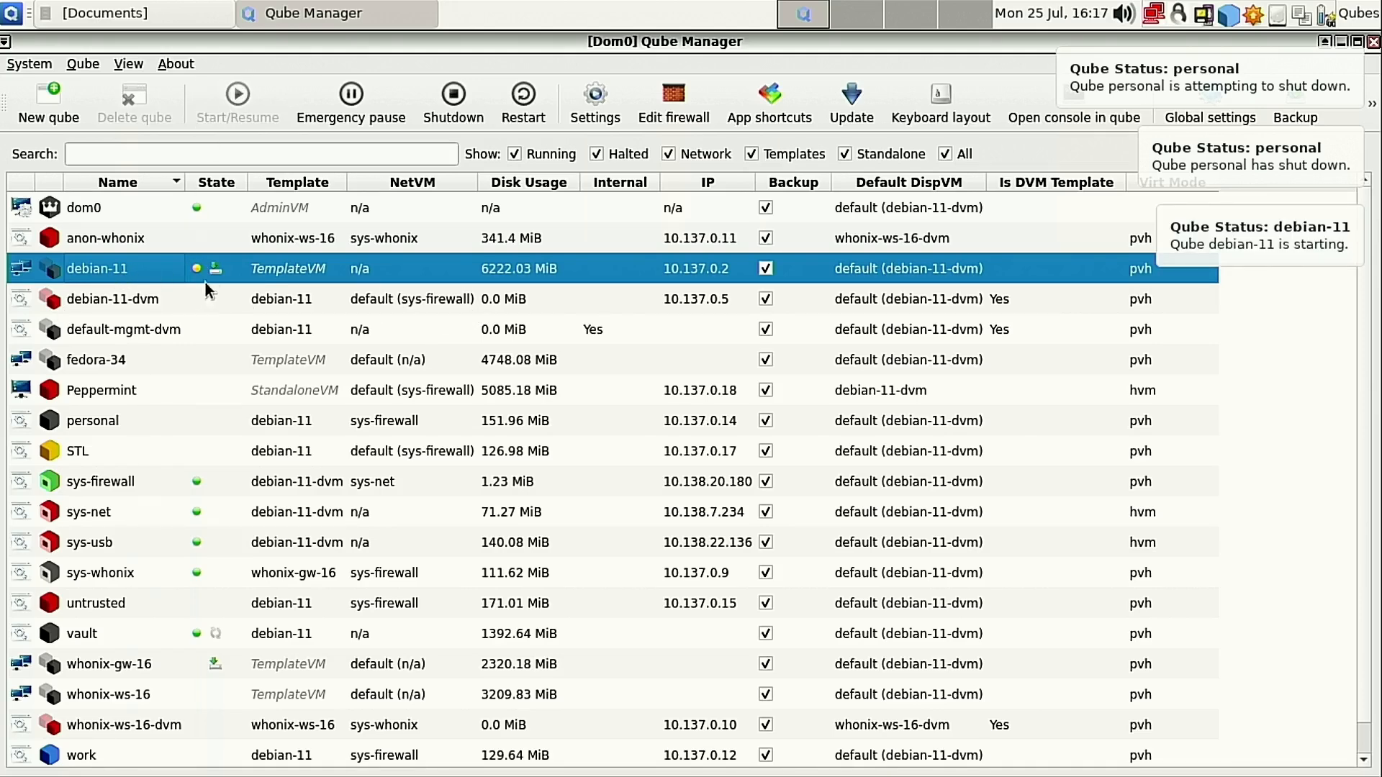
pyautogui.moveTo(368, 269)
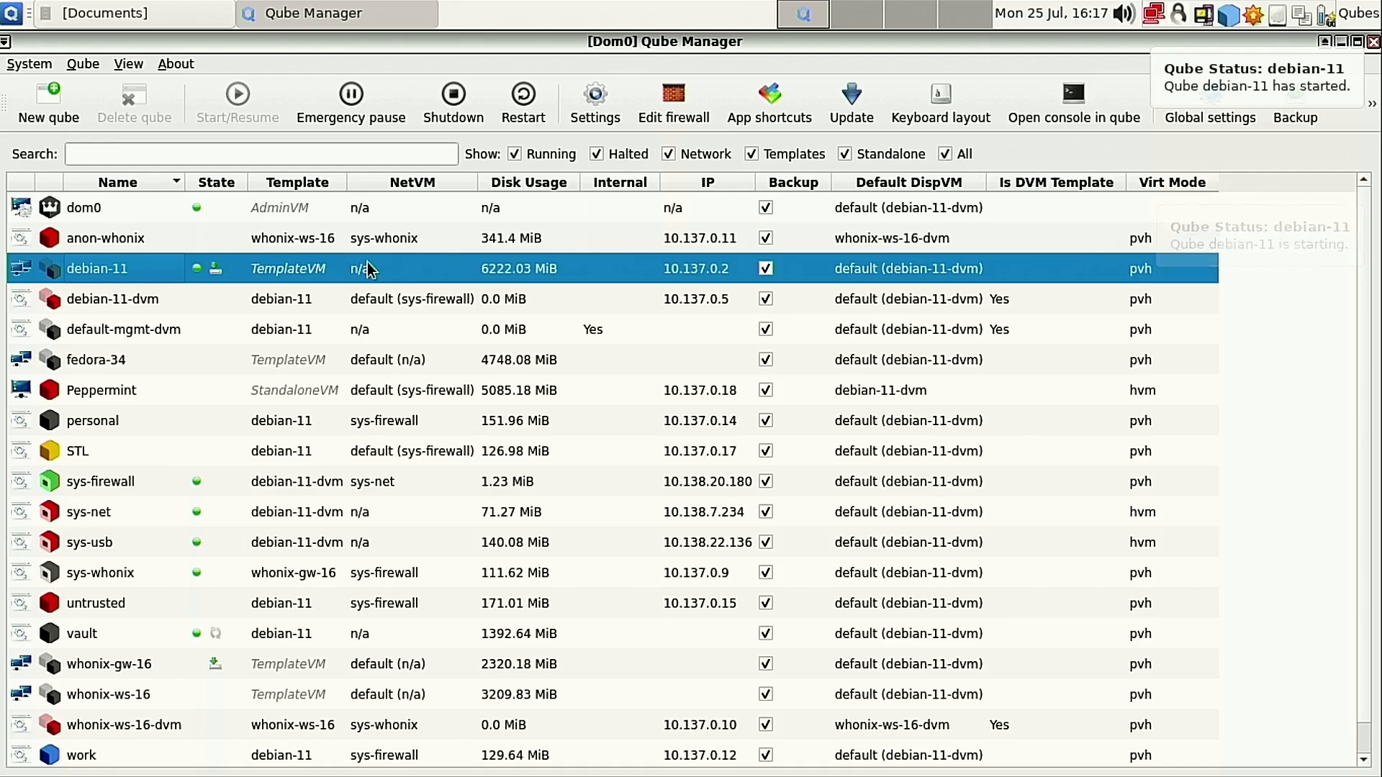
# Open the Qubes applications menu to reach debian-11's Firefox ESR.
pyautogui.click(12, 13)
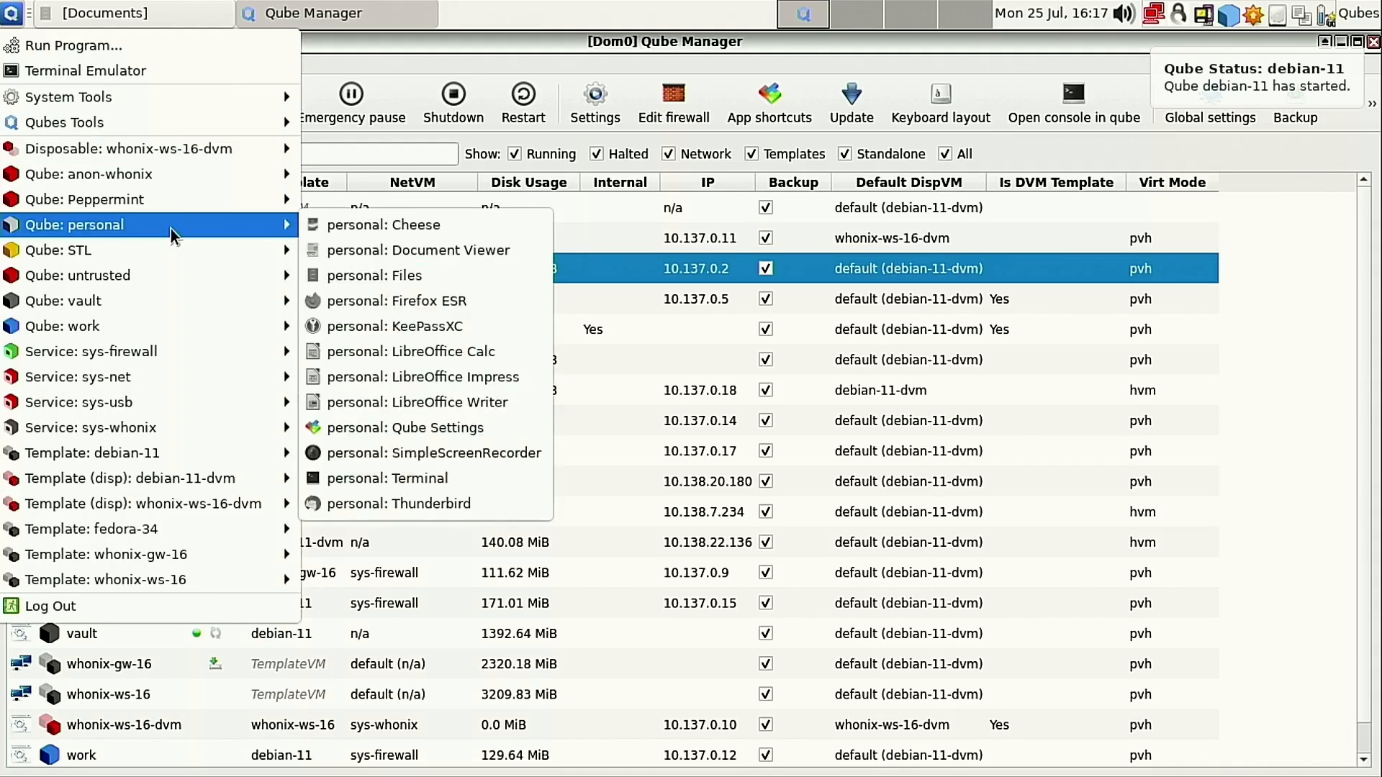
pyautogui.moveTo(176, 301)
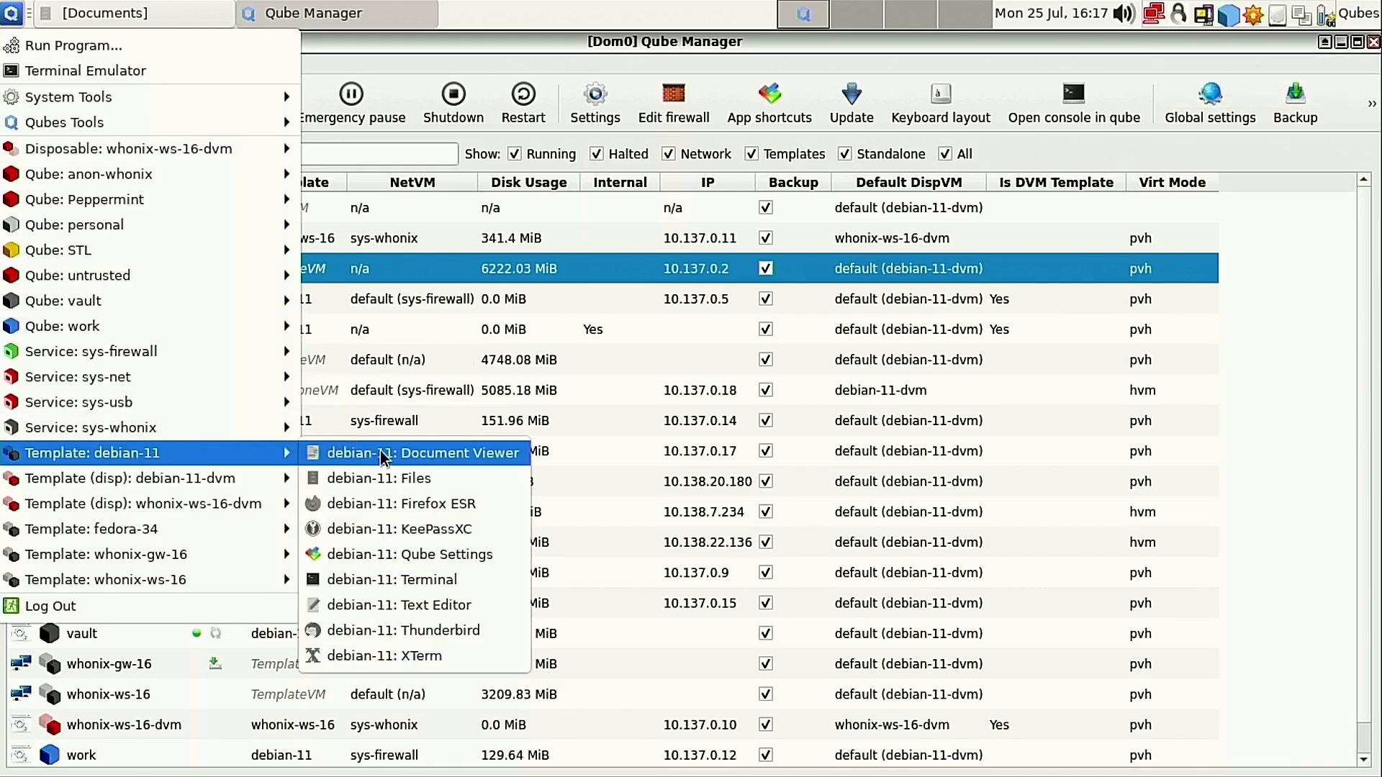
pyautogui.moveTo(402, 503)
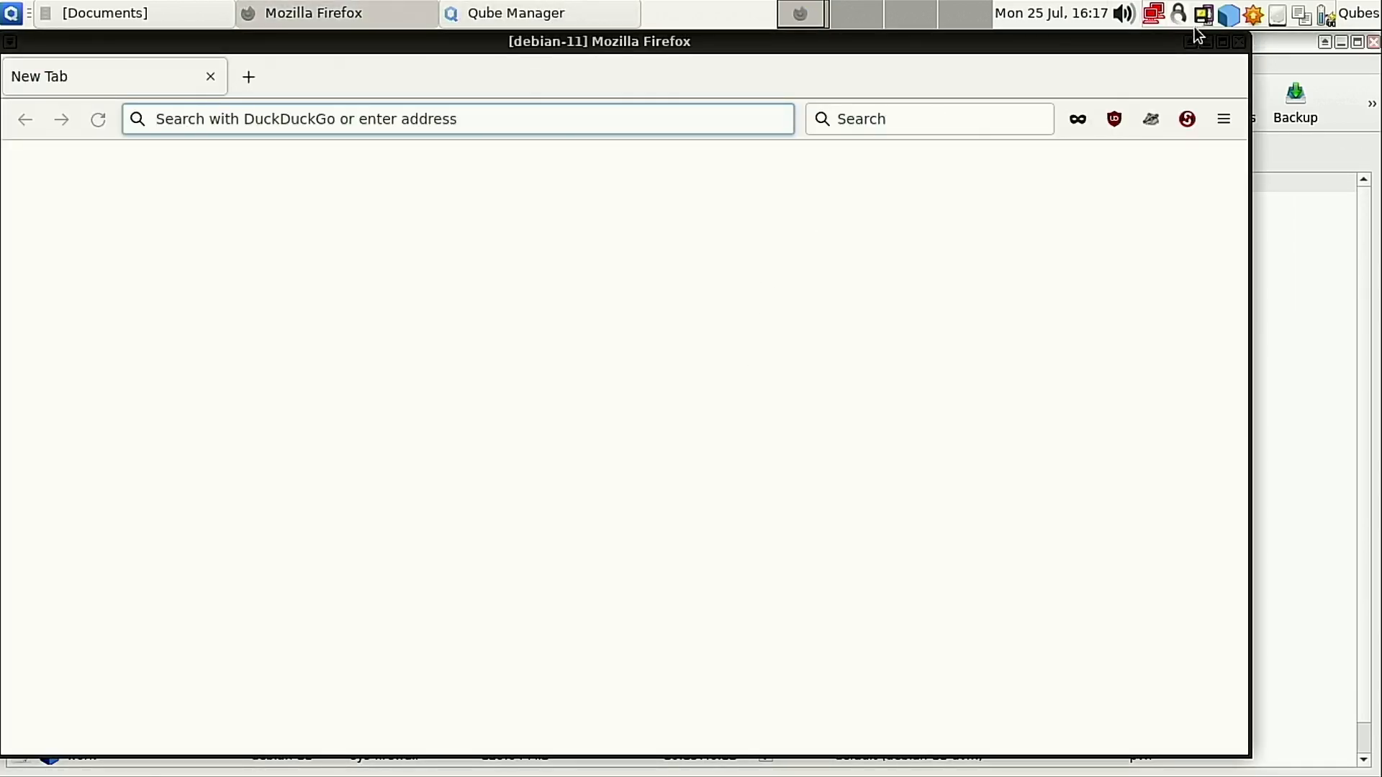
# Close debian-11's Firefox and look inside the .mozilla folder in Files.
pyautogui.click(10, 12)
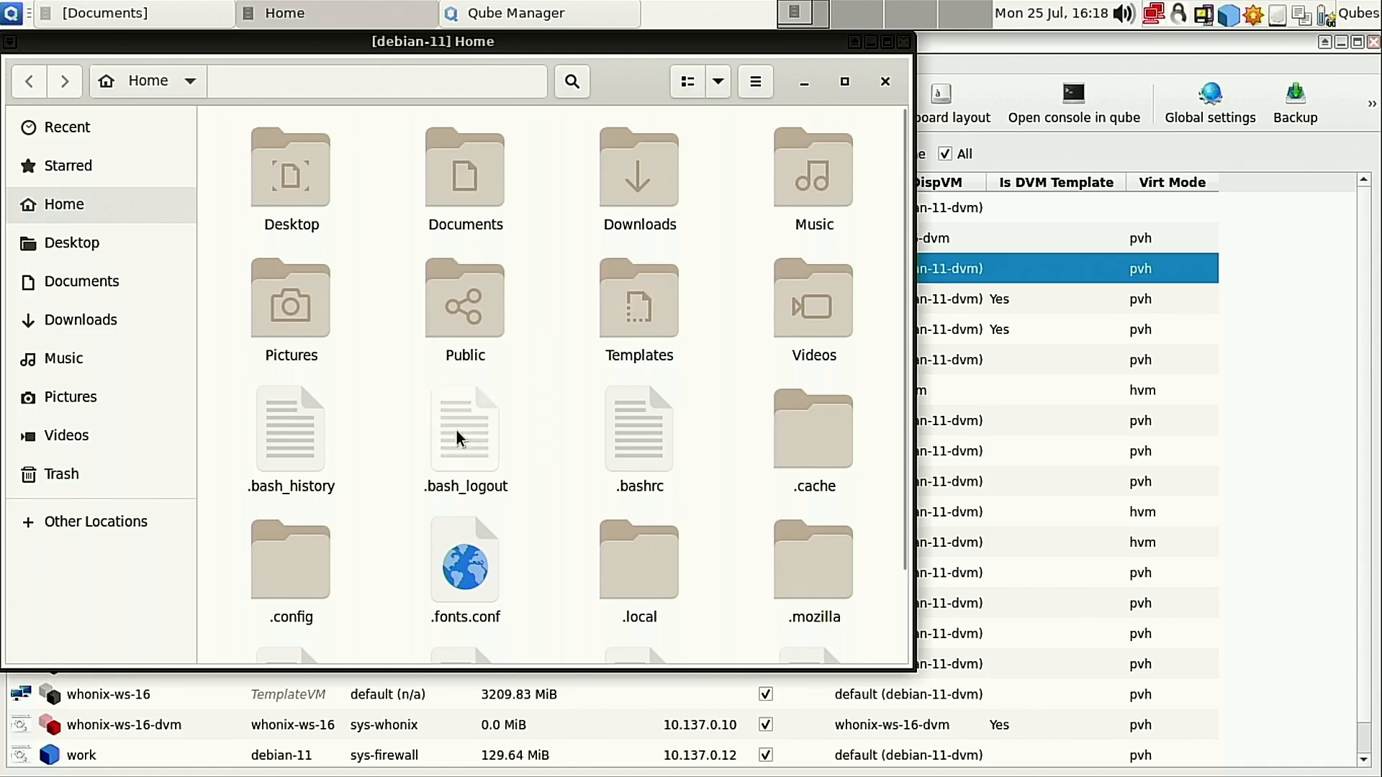
pyautogui.scroll(-3)
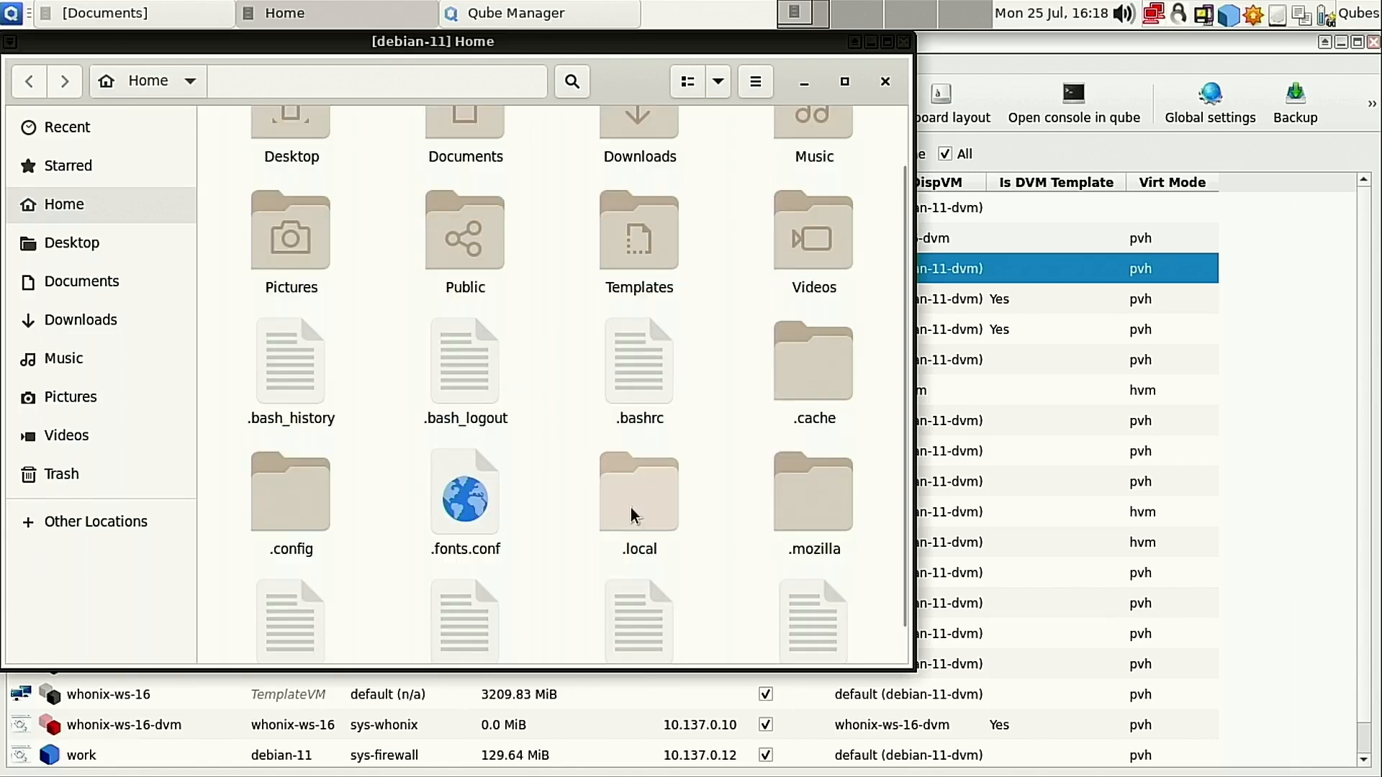
pyautogui.doubleClick(813, 491)
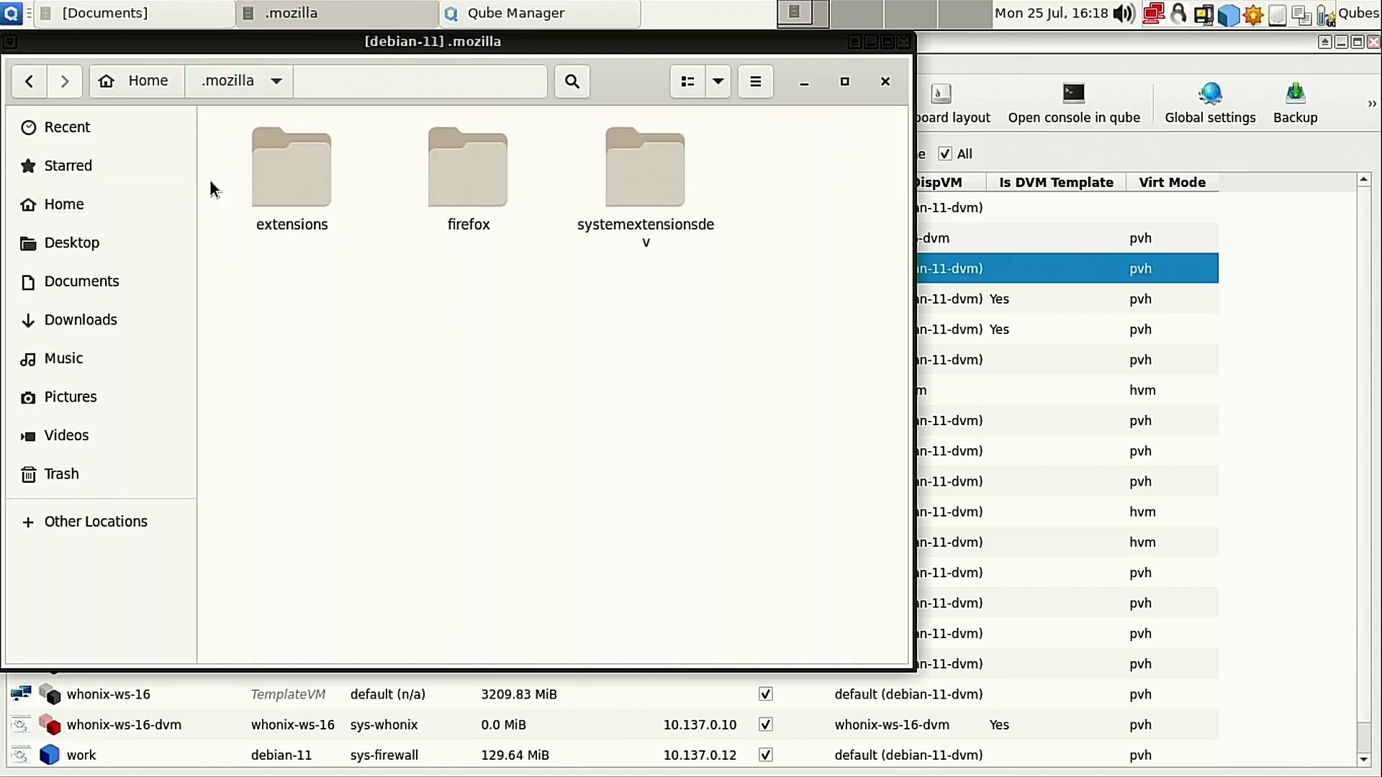
pyautogui.moveTo(322, 99)
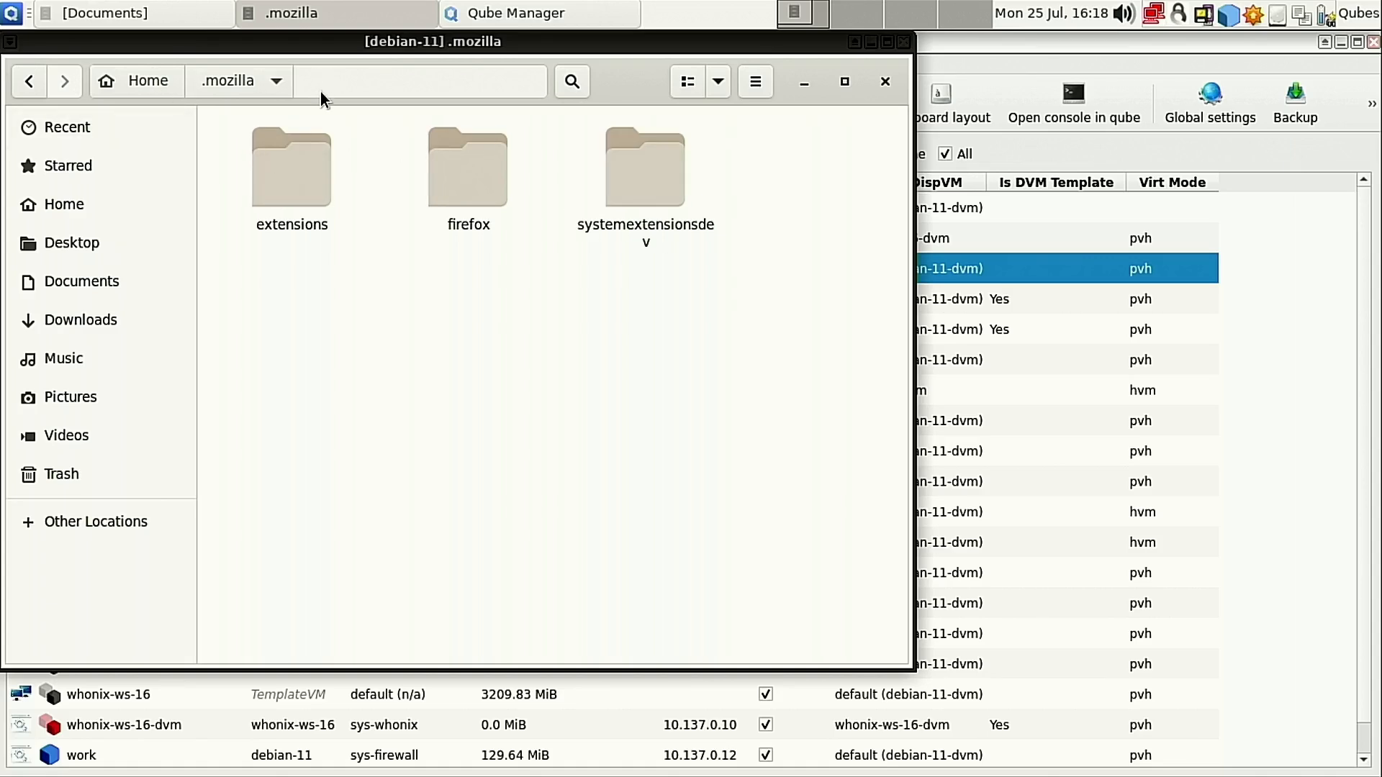
pyautogui.moveTo(148, 80)
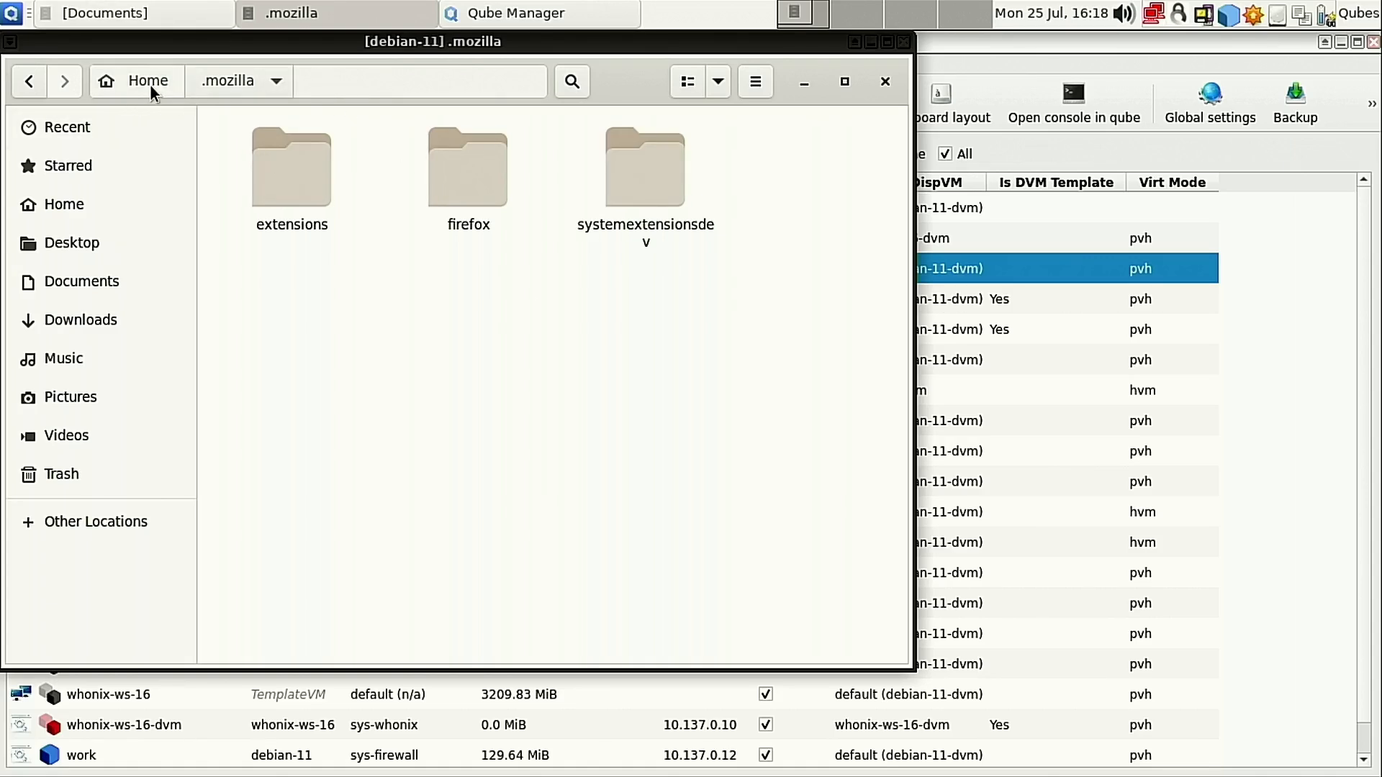
pyautogui.click(147, 80)
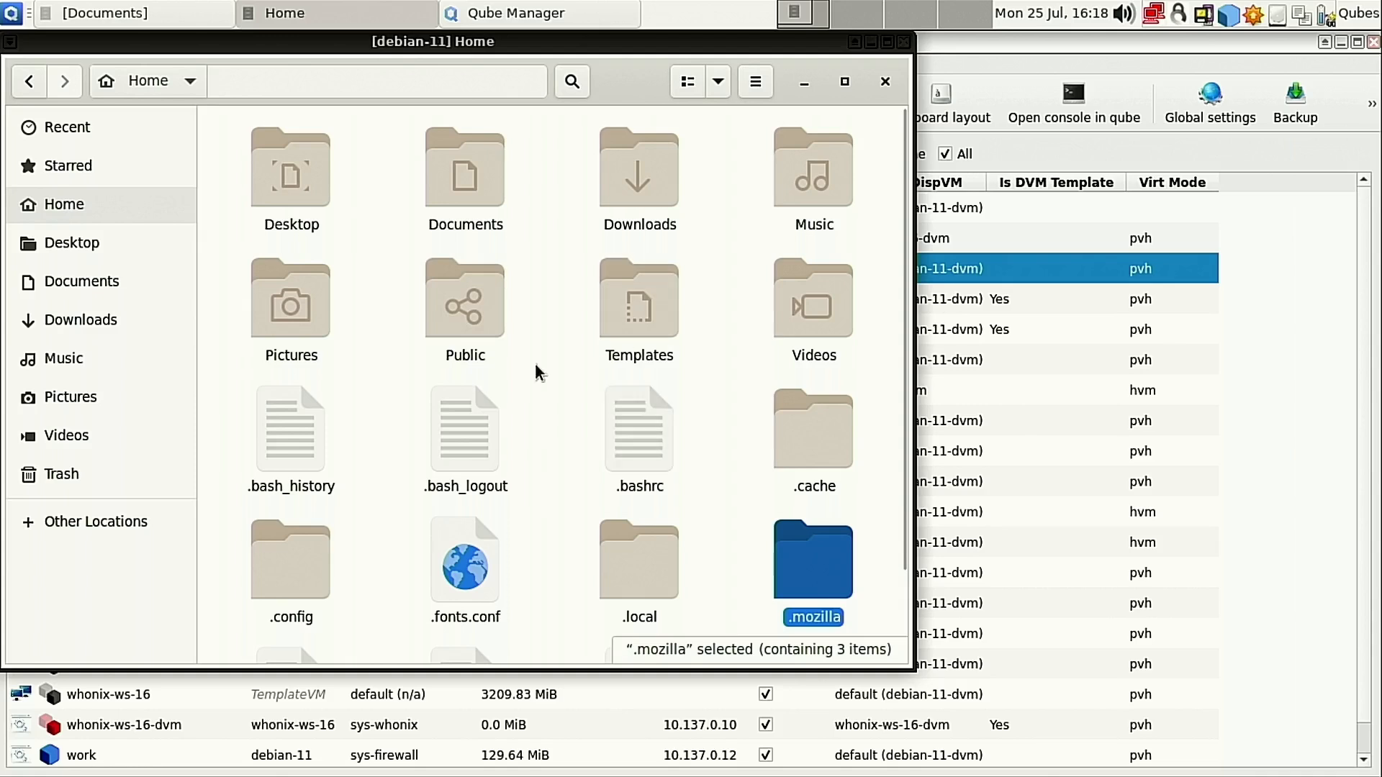
pyautogui.moveTo(520, 415)
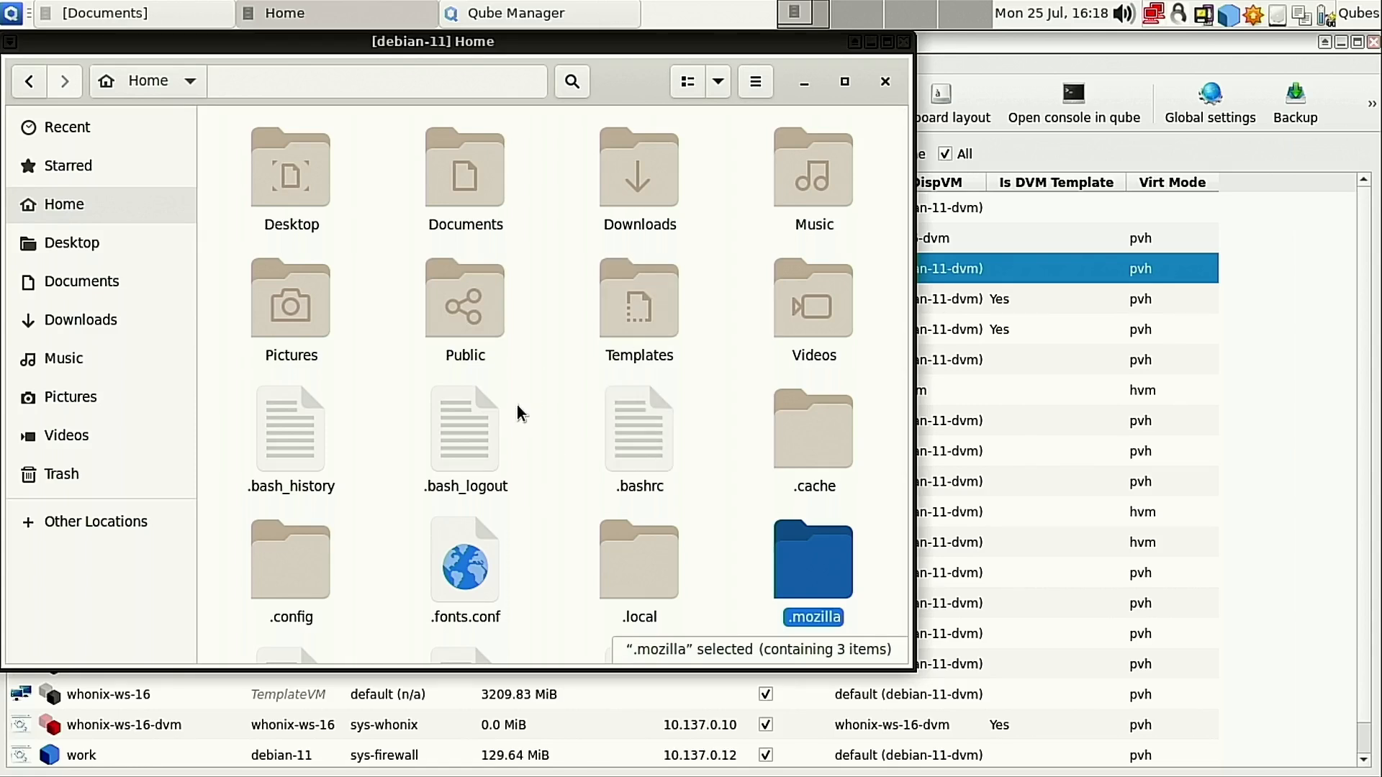
# Browse Other Locations > Computer to debian-11's Documents folder showing policies.json.
pyautogui.click(95, 521)
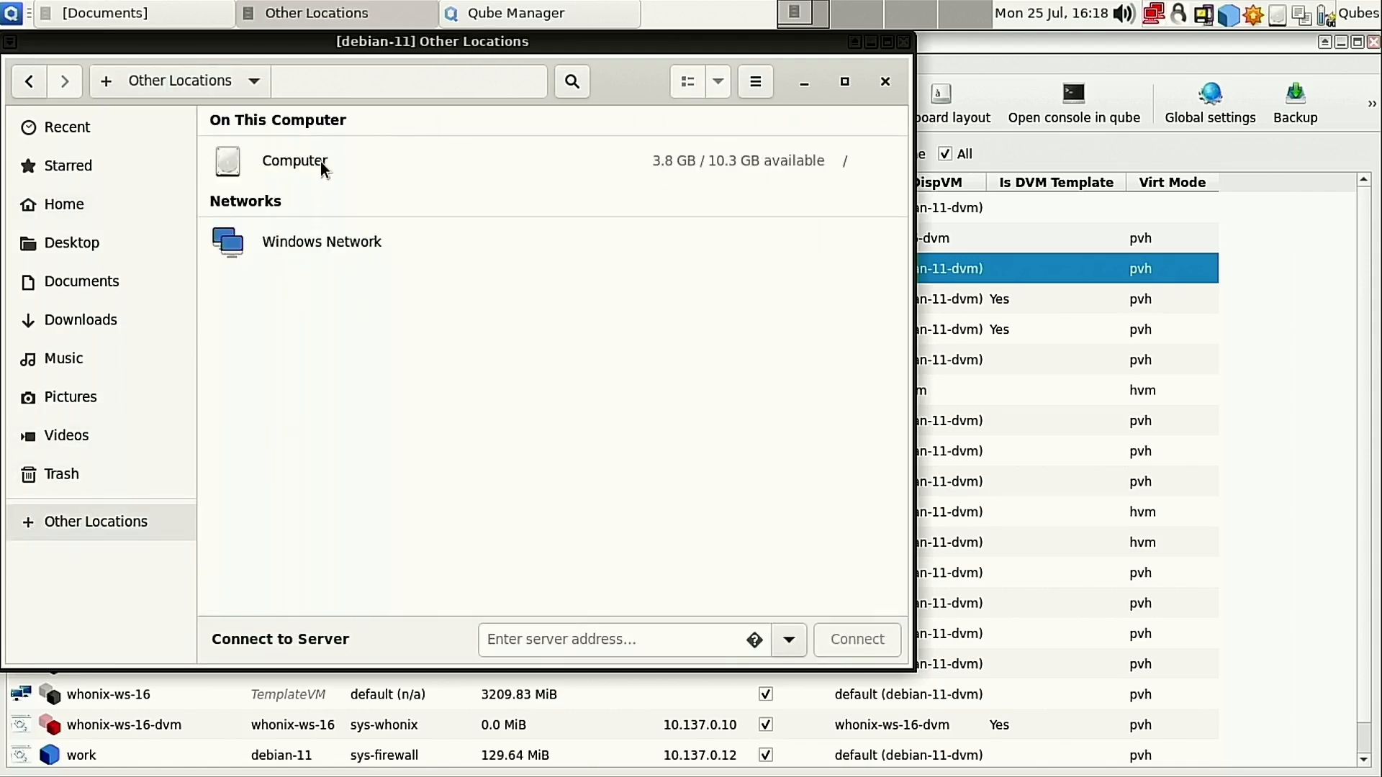
pyautogui.doubleClick(295, 161)
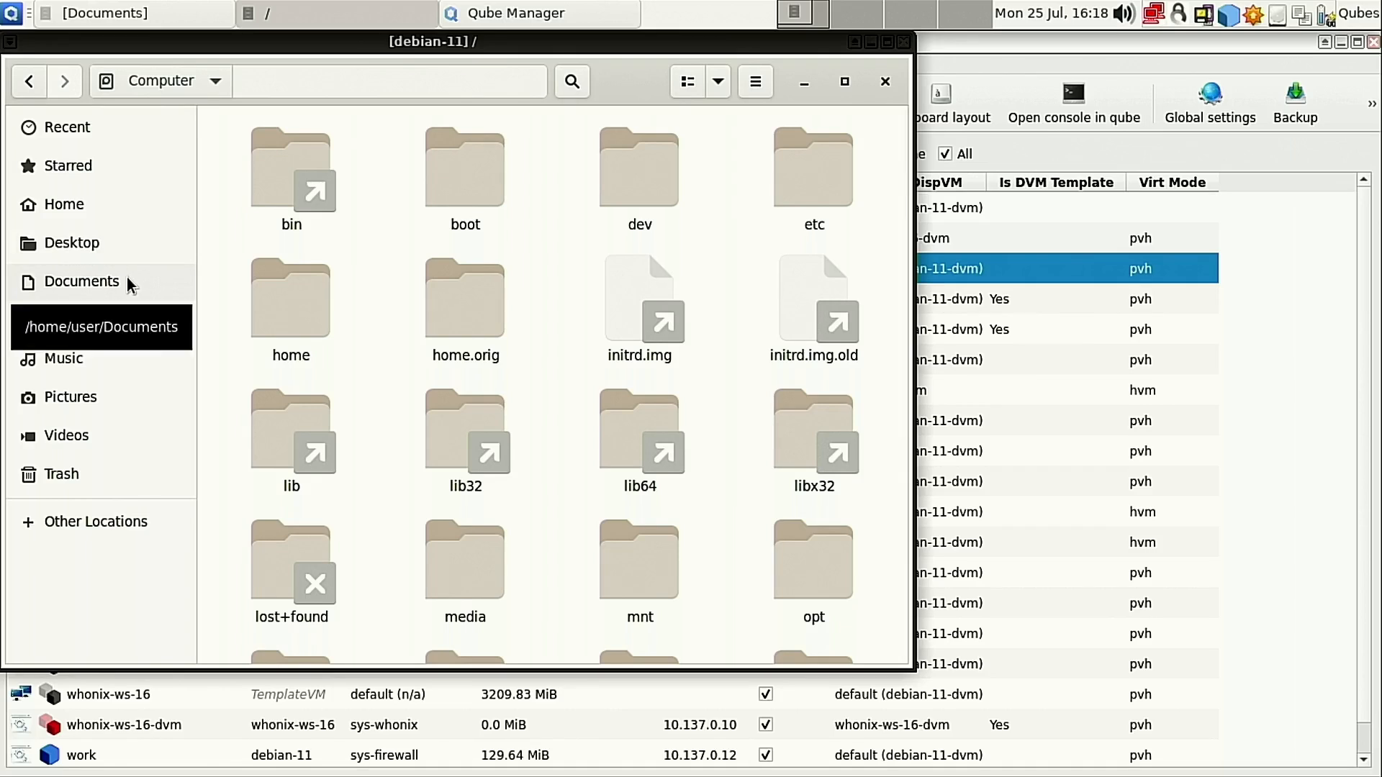
pyautogui.click(81, 282)
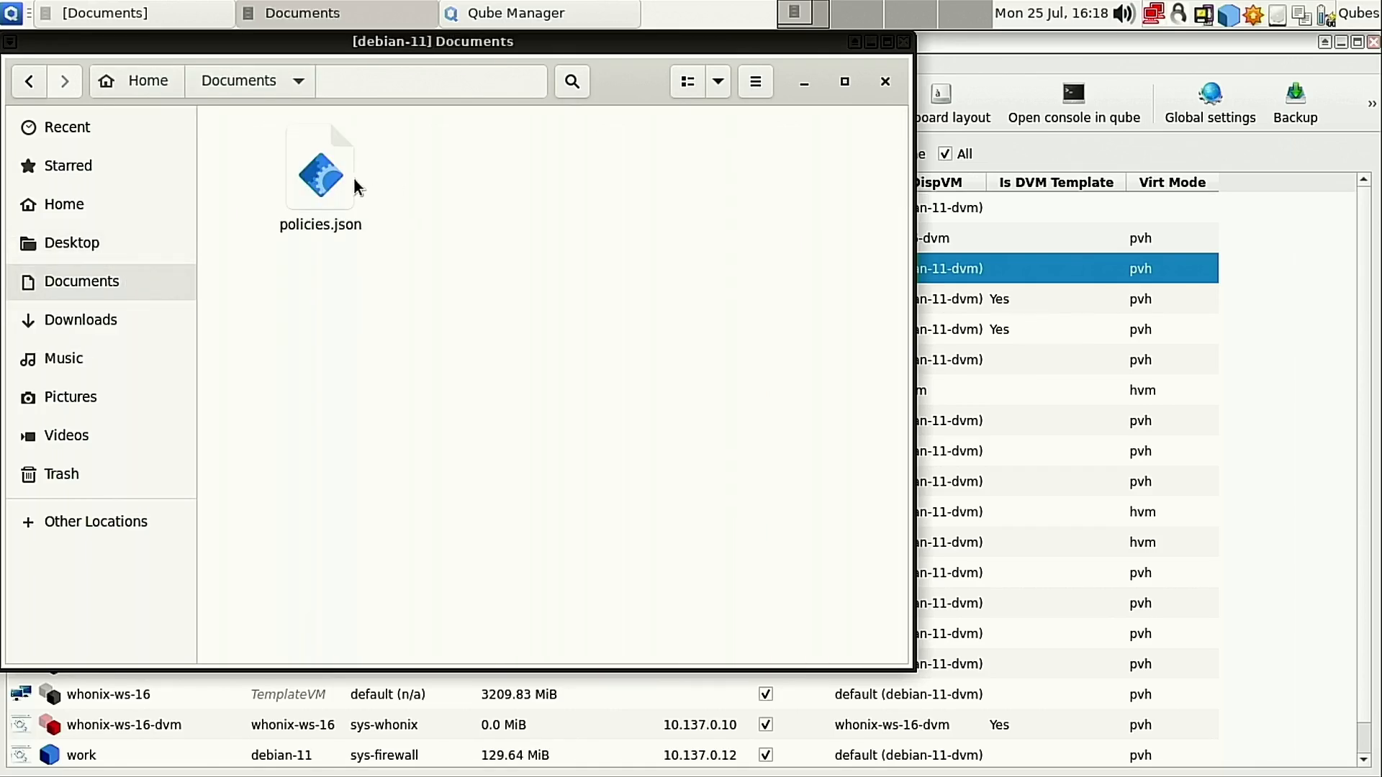
pyautogui.moveTo(414, 278)
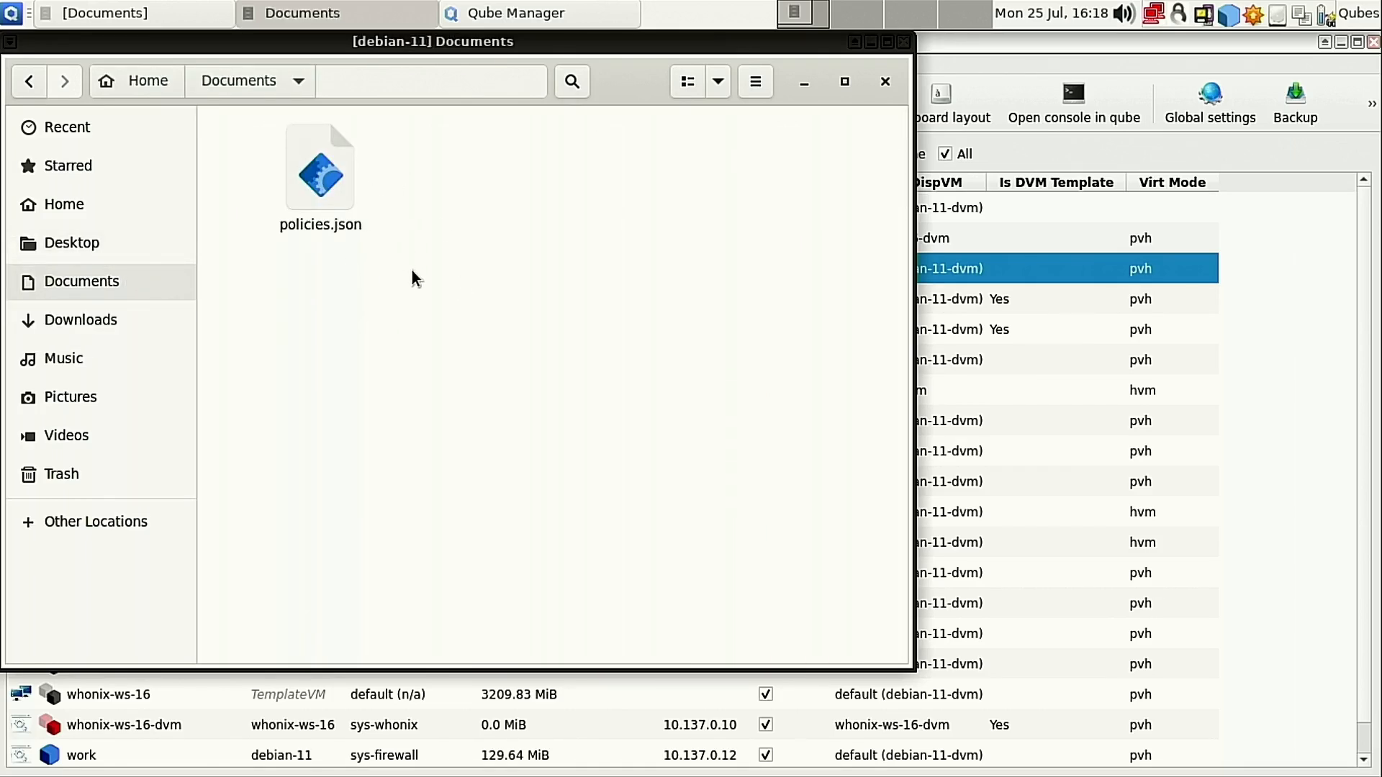
pyautogui.moveTo(851, 494)
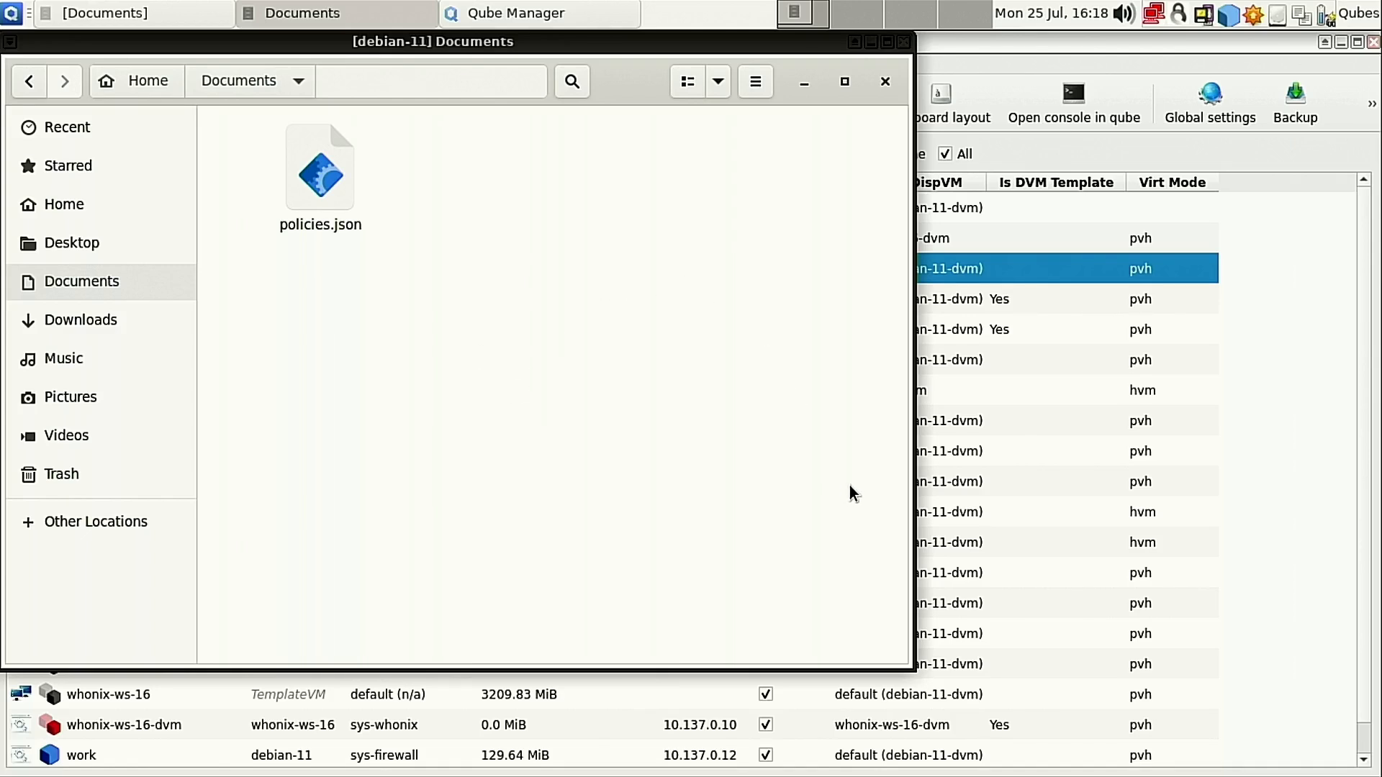
pyautogui.moveTo(454, 248)
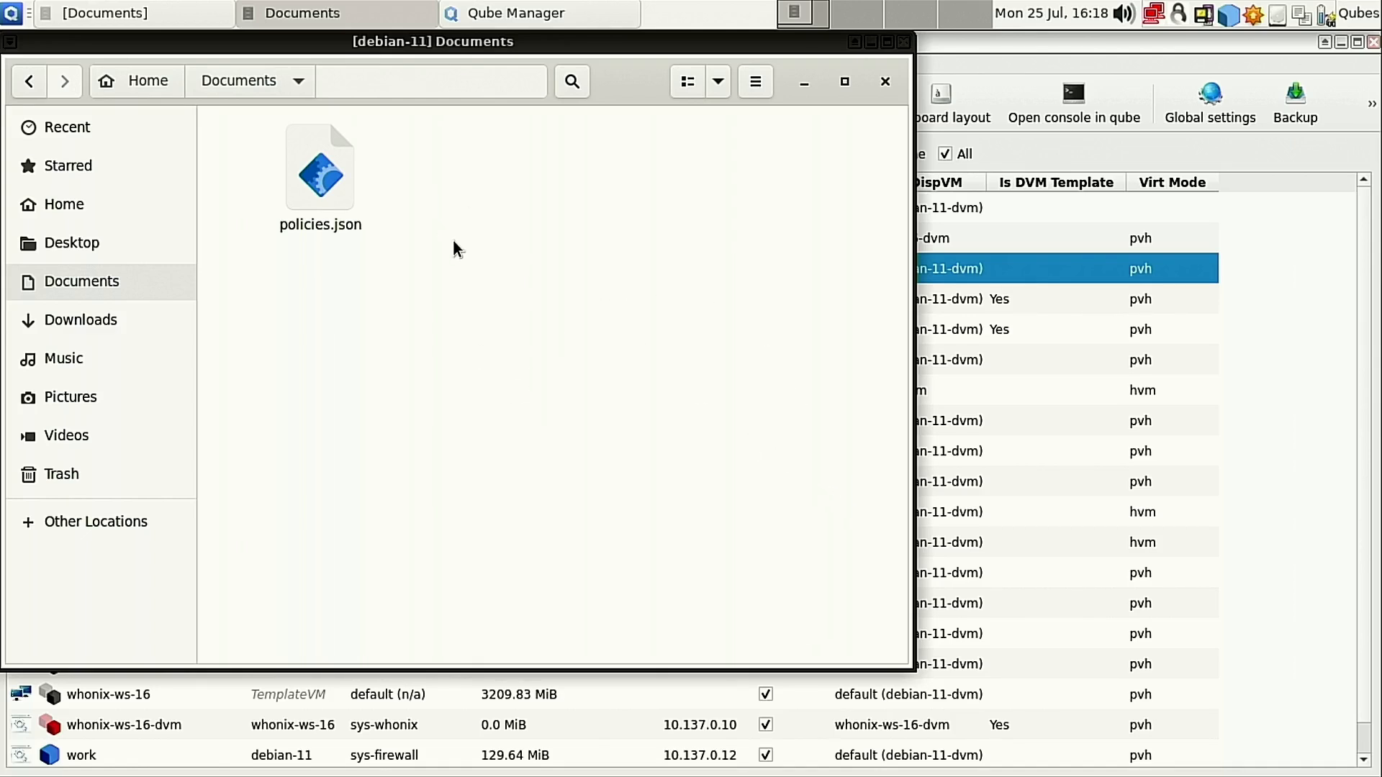
pyautogui.moveTo(421, 236)
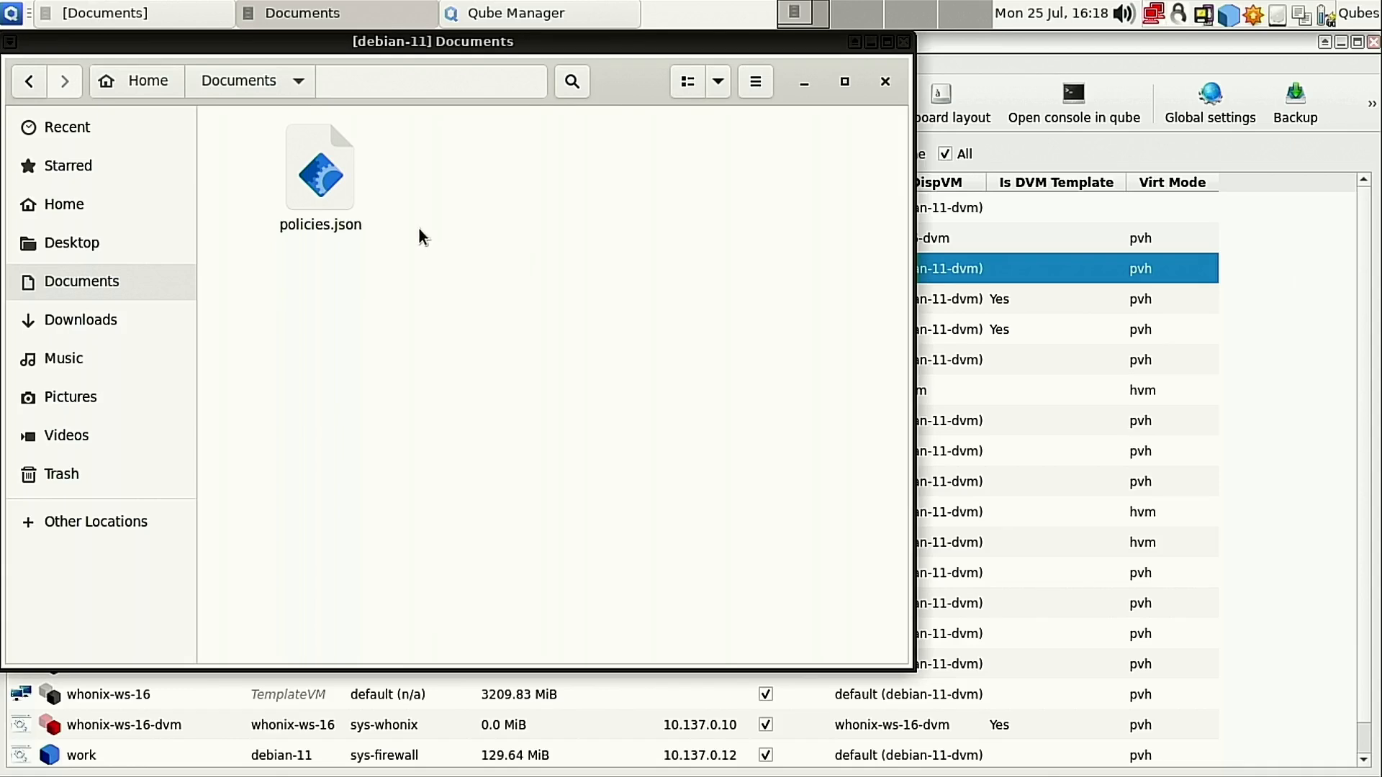
pyautogui.click(11, 12)
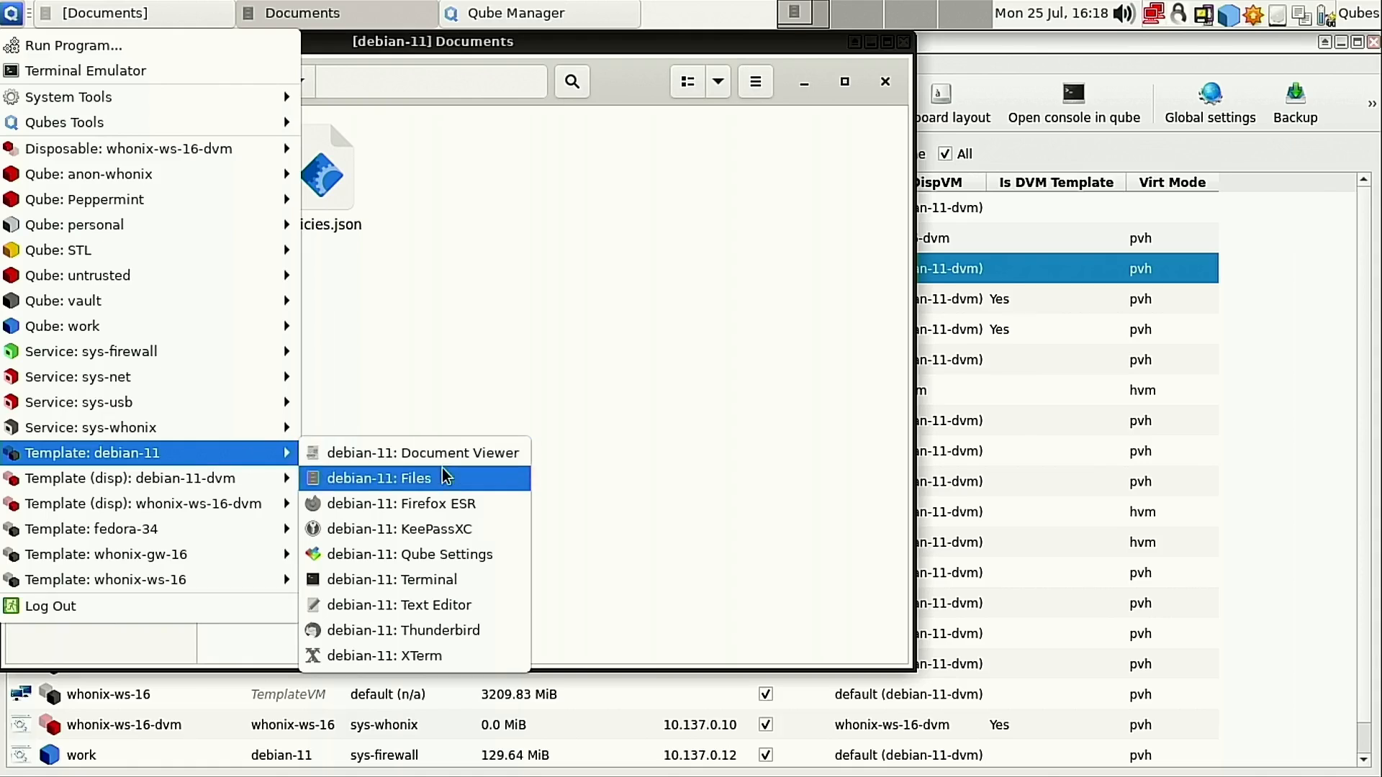
pyautogui.moveTo(472, 605)
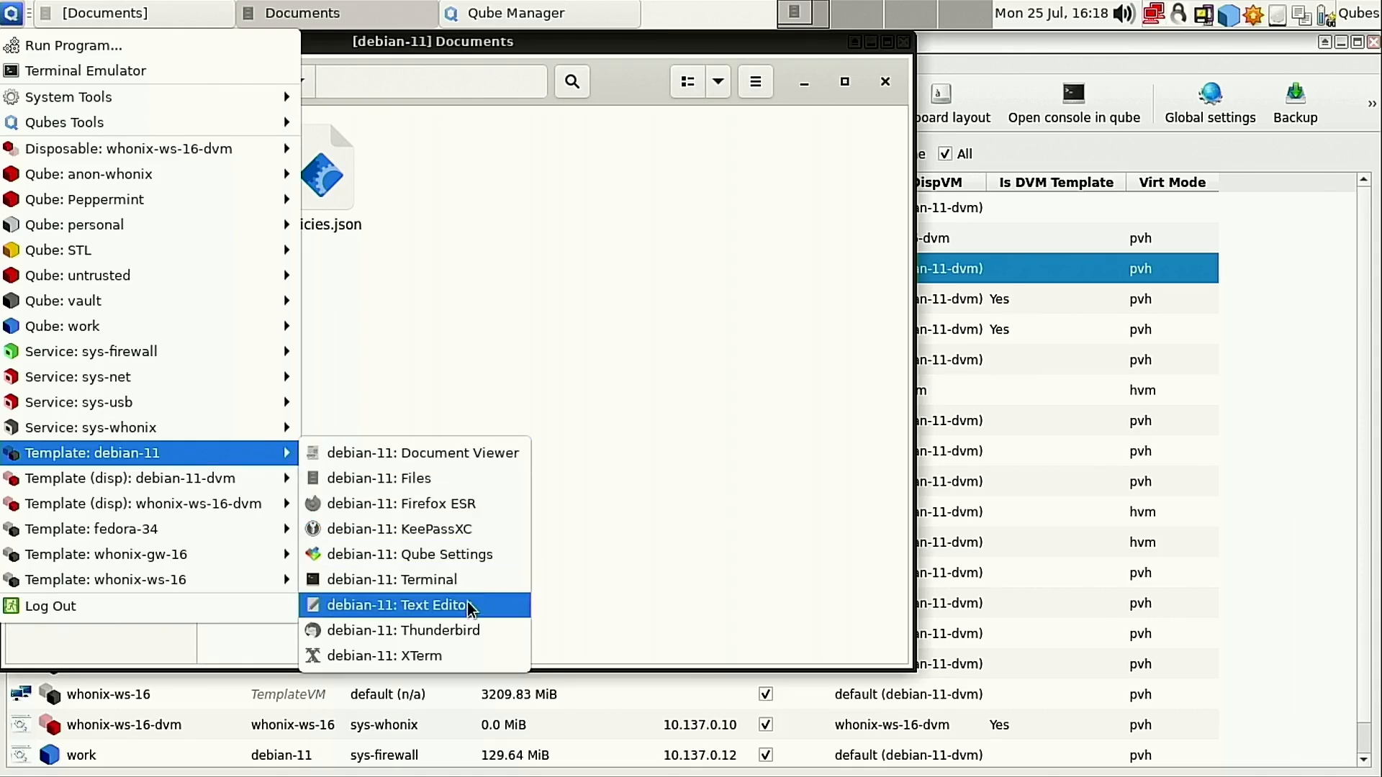
# Launch the debian-11 Text Editor and open vault's policies.json in gedit.
pyautogui.click(398, 605)
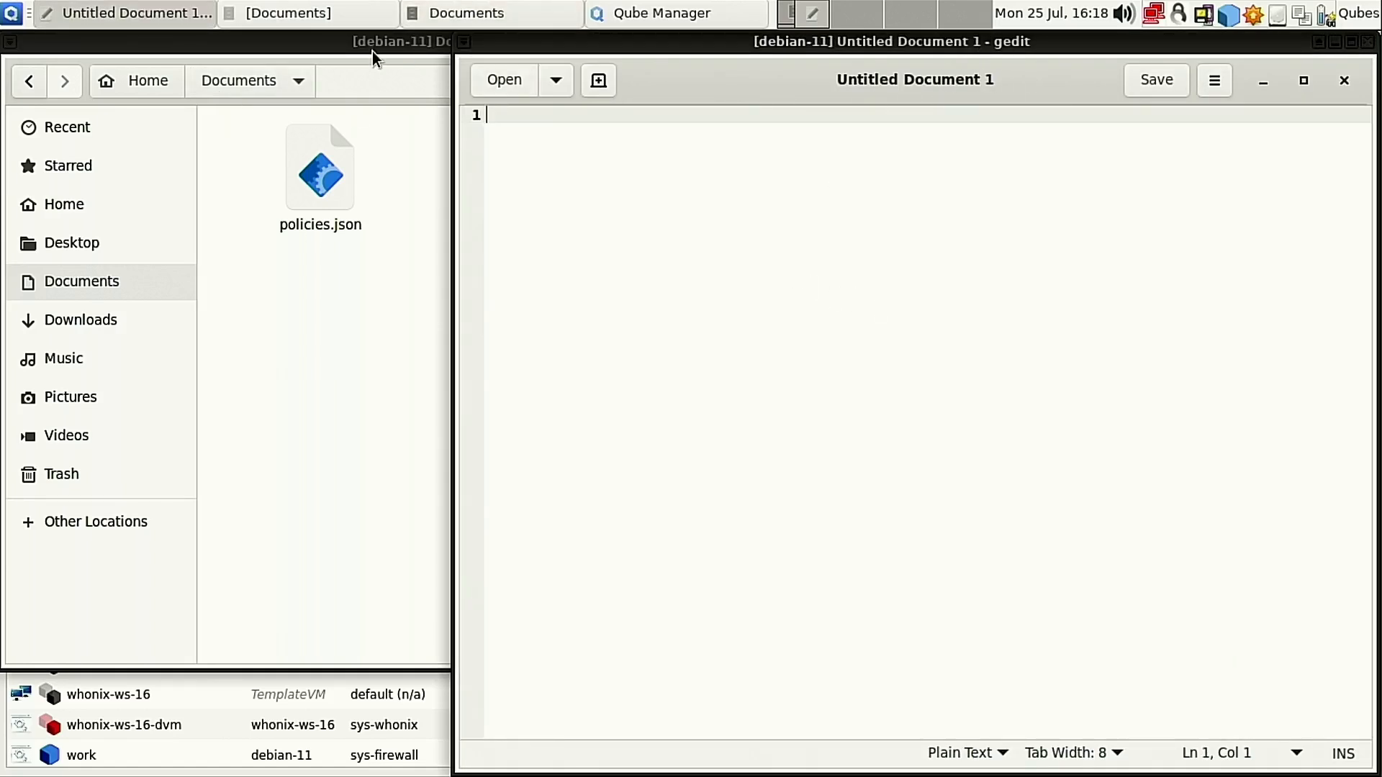
pyautogui.moveTo(516, 31)
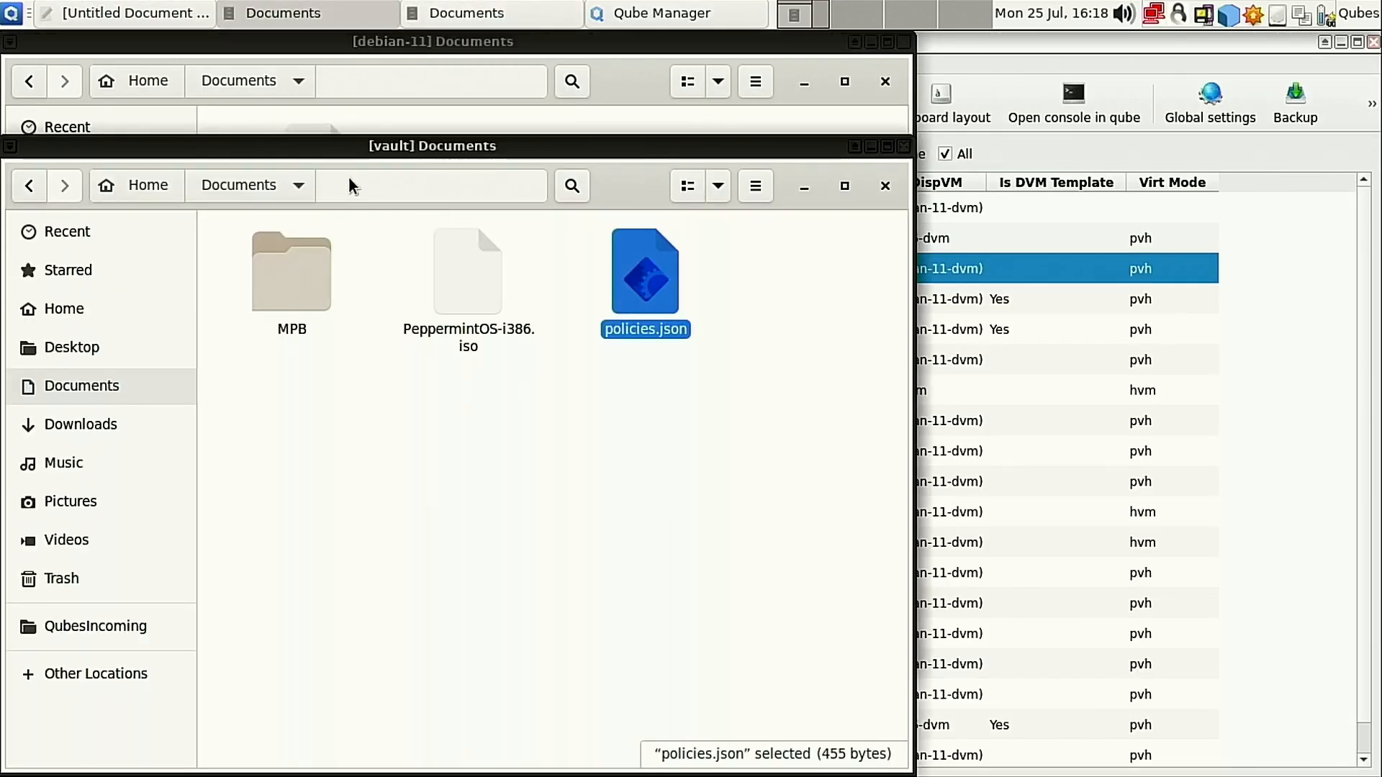
pyautogui.rightClick(644, 274)
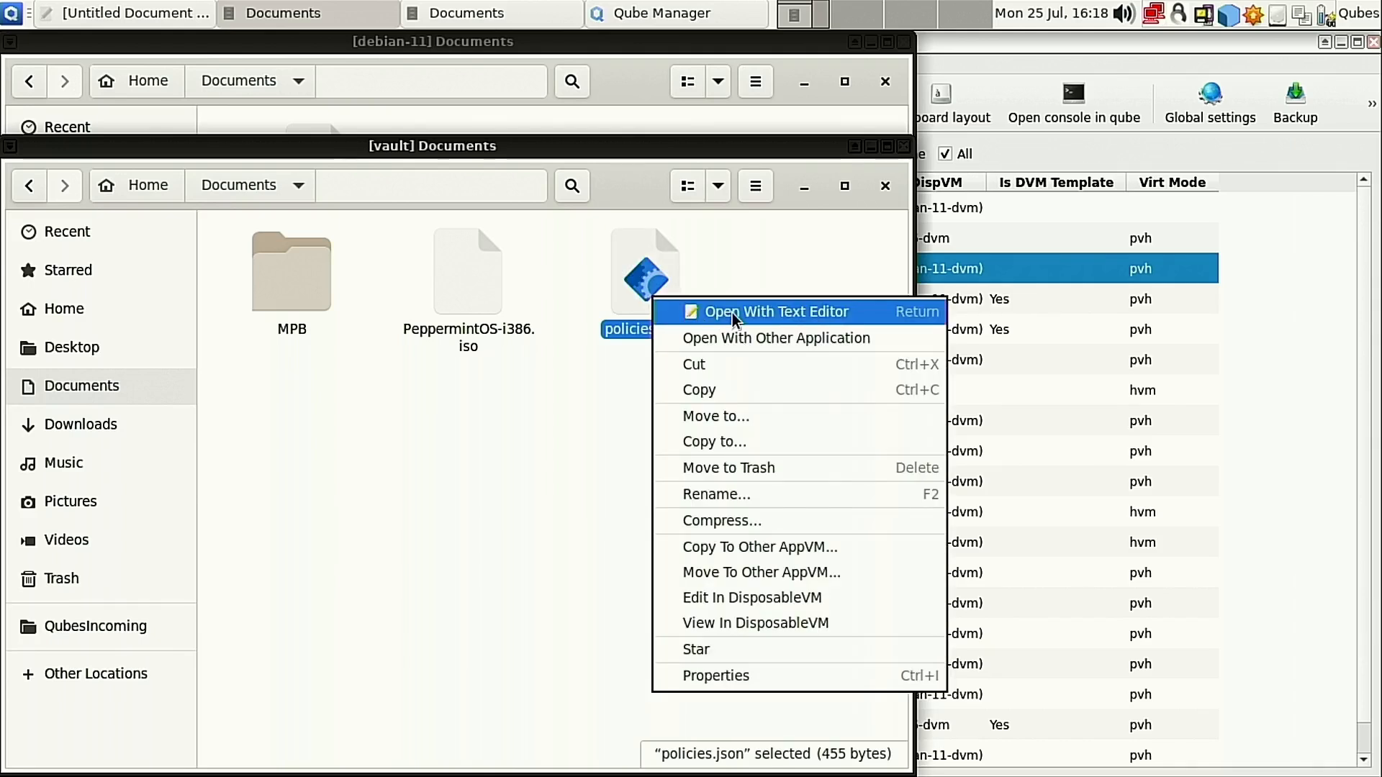
pyautogui.click(775, 311)
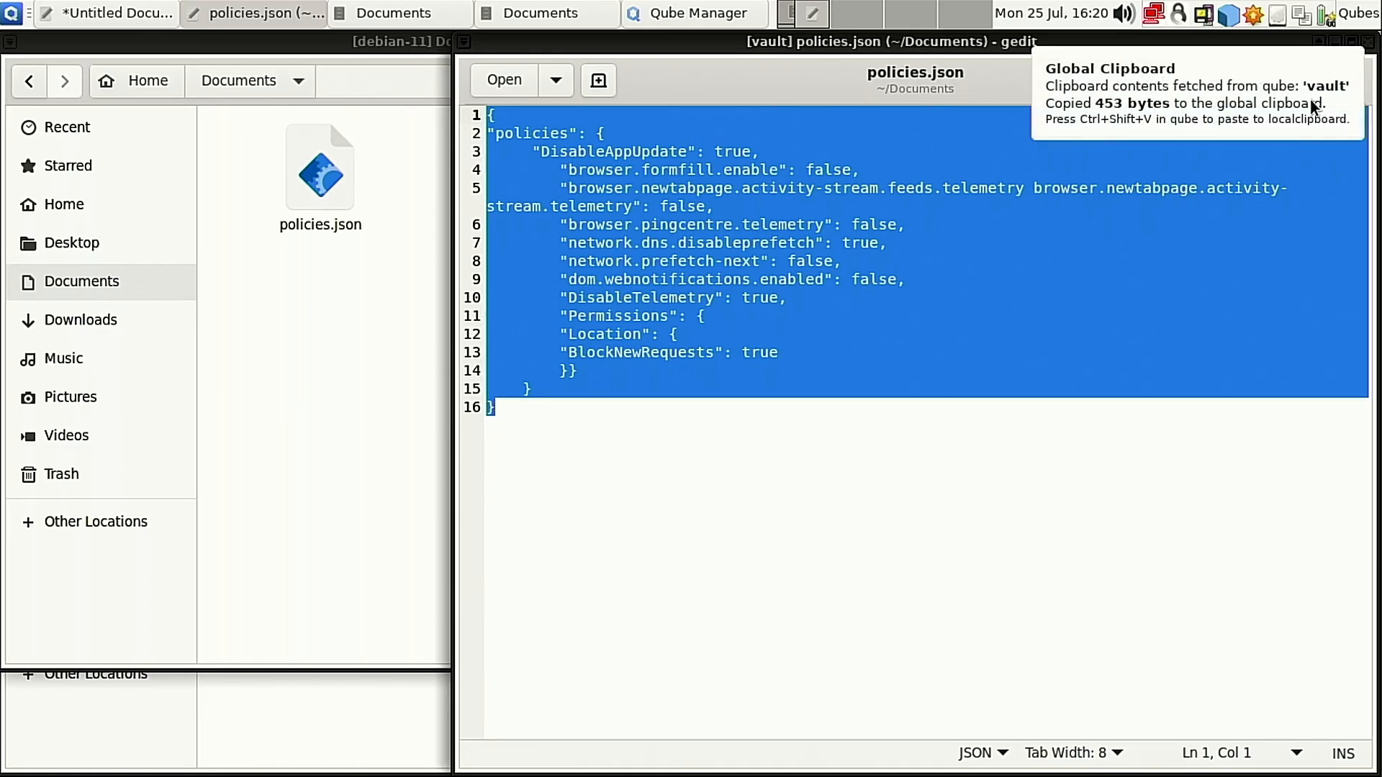
# Paste the policies JSON into the untitled debian-11 gedit document.
pyautogui.click(106, 12)
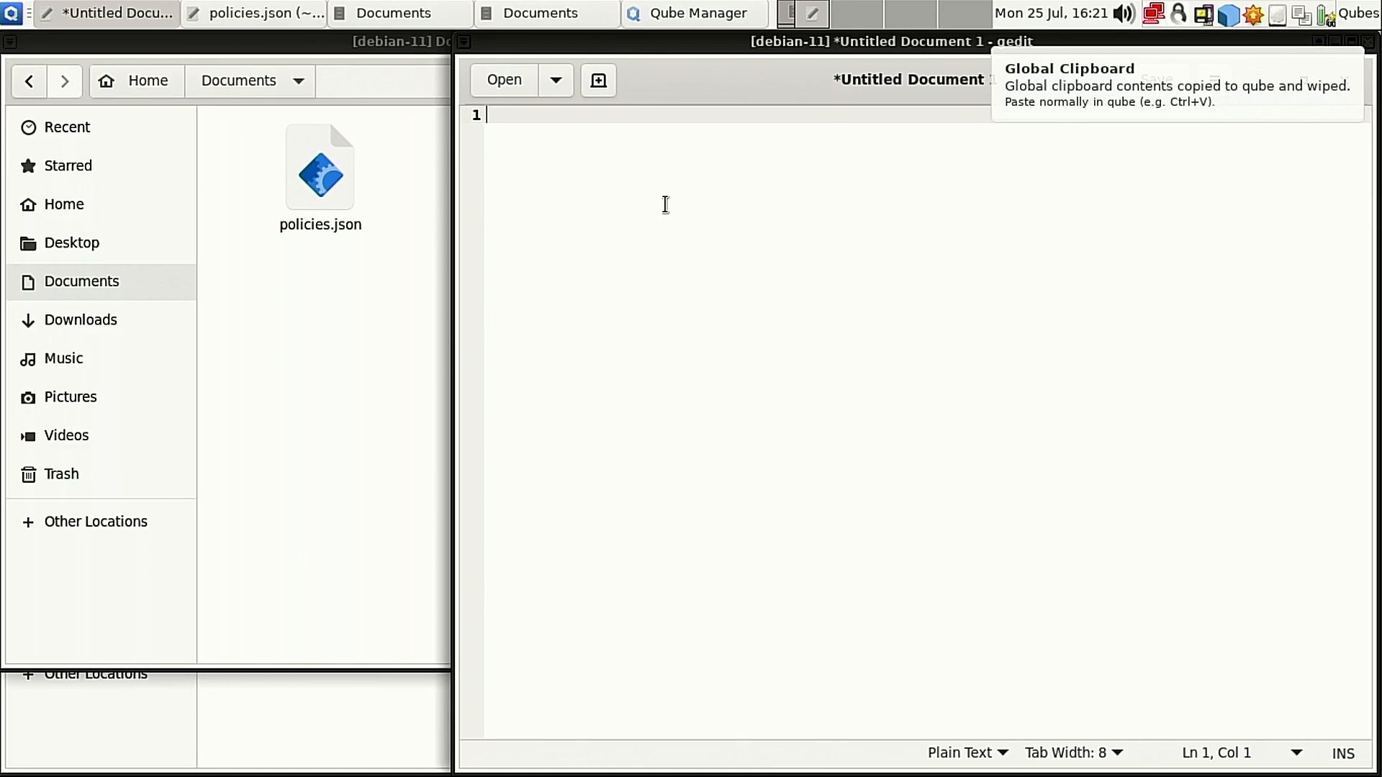
pyautogui.press('ctrl+v')
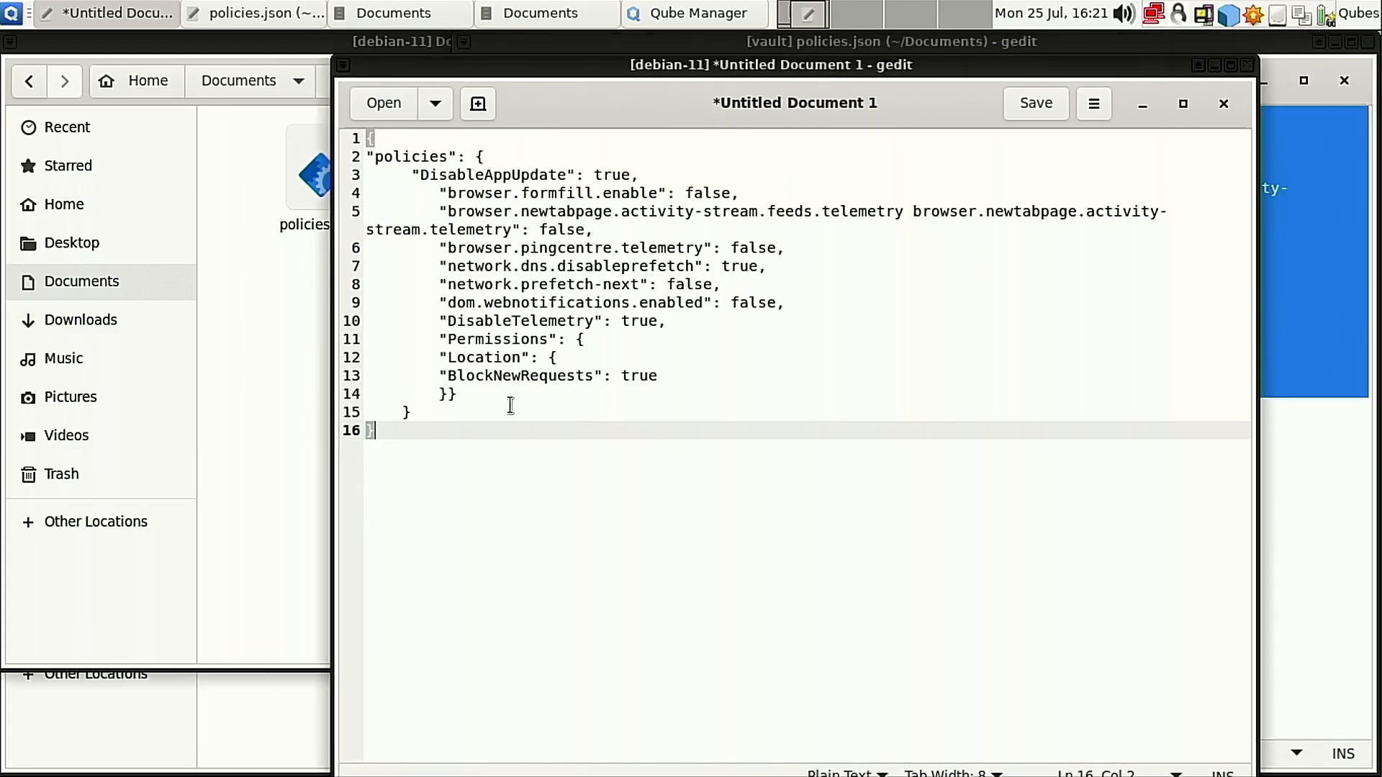
pyautogui.moveTo(1106, 69)
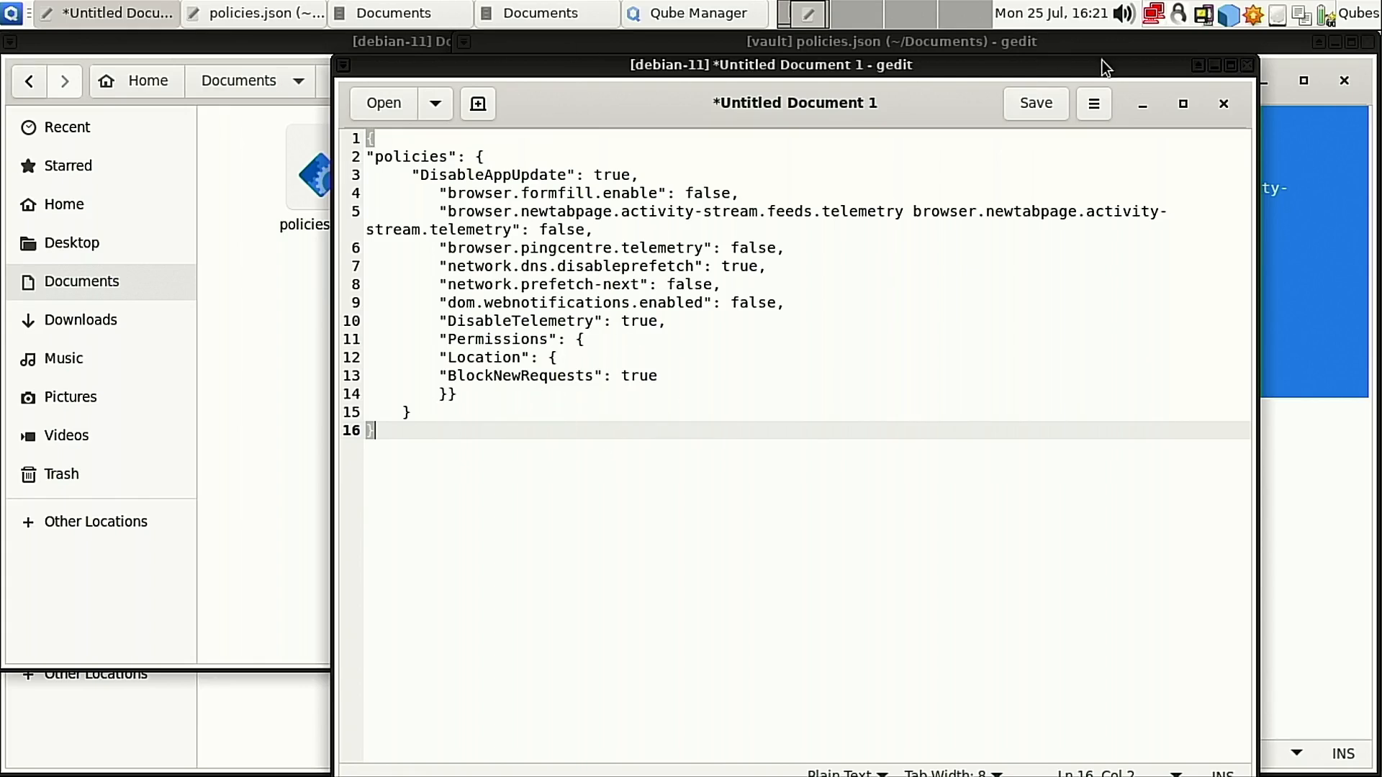
pyautogui.moveTo(373, 128)
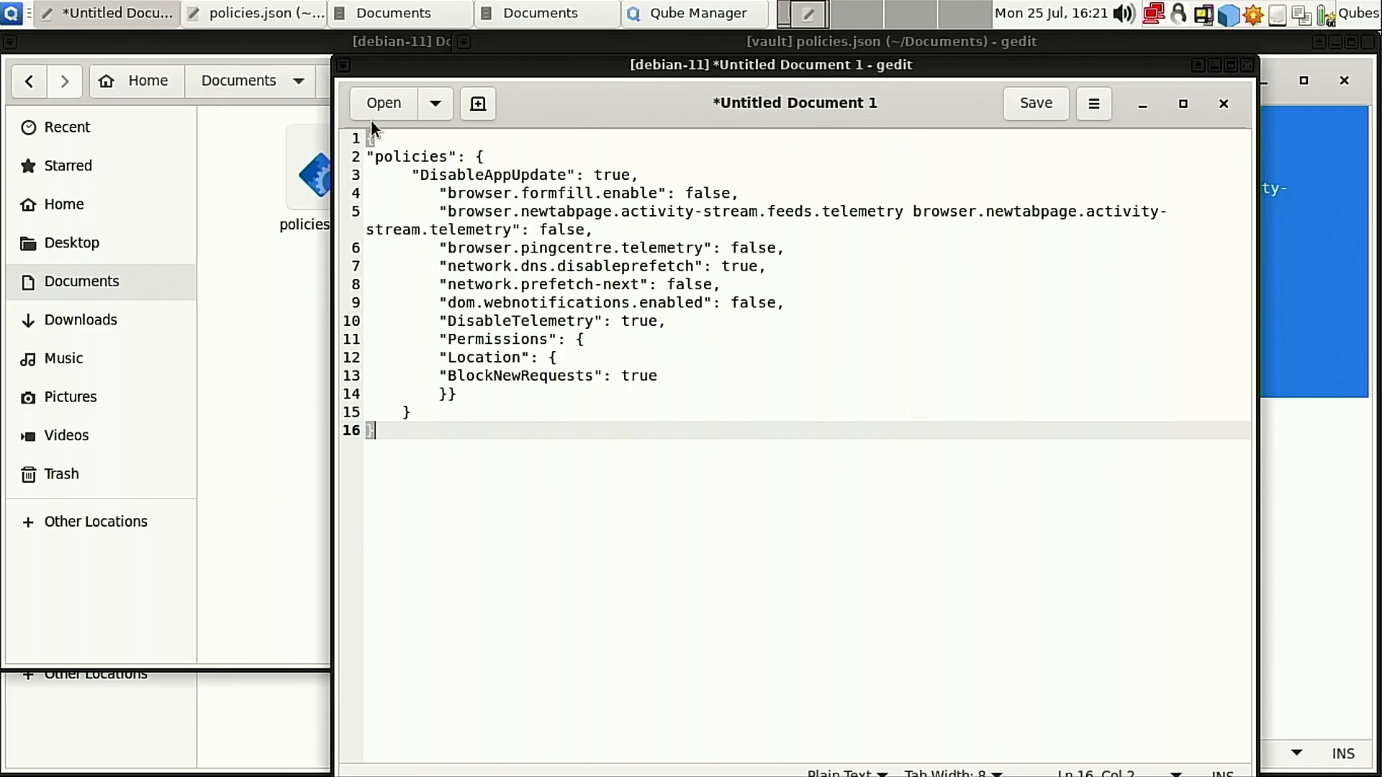
# Abandon the save dialog and close the pasted debian-11 document without saving.
pyautogui.click(1036, 103)
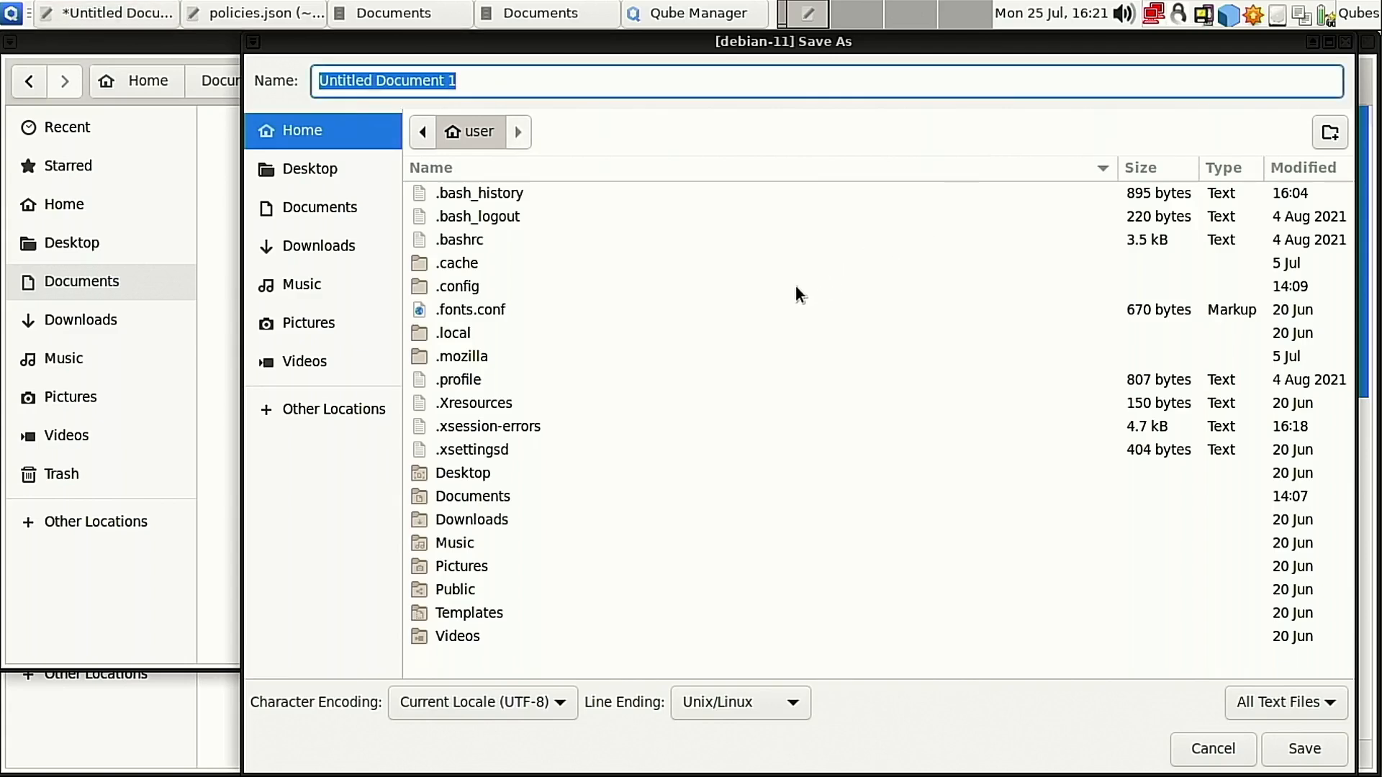
pyautogui.moveTo(321, 207)
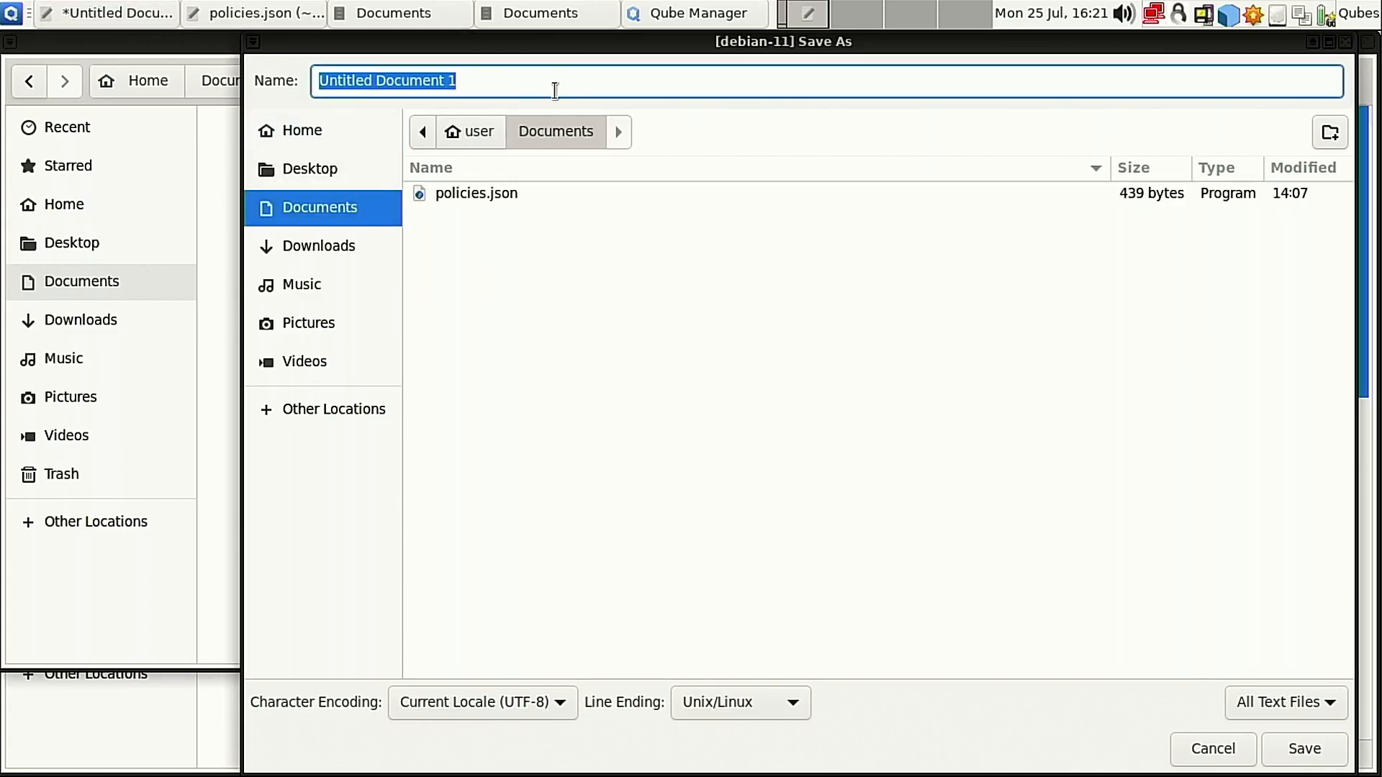
pyautogui.moveTo(531, 201)
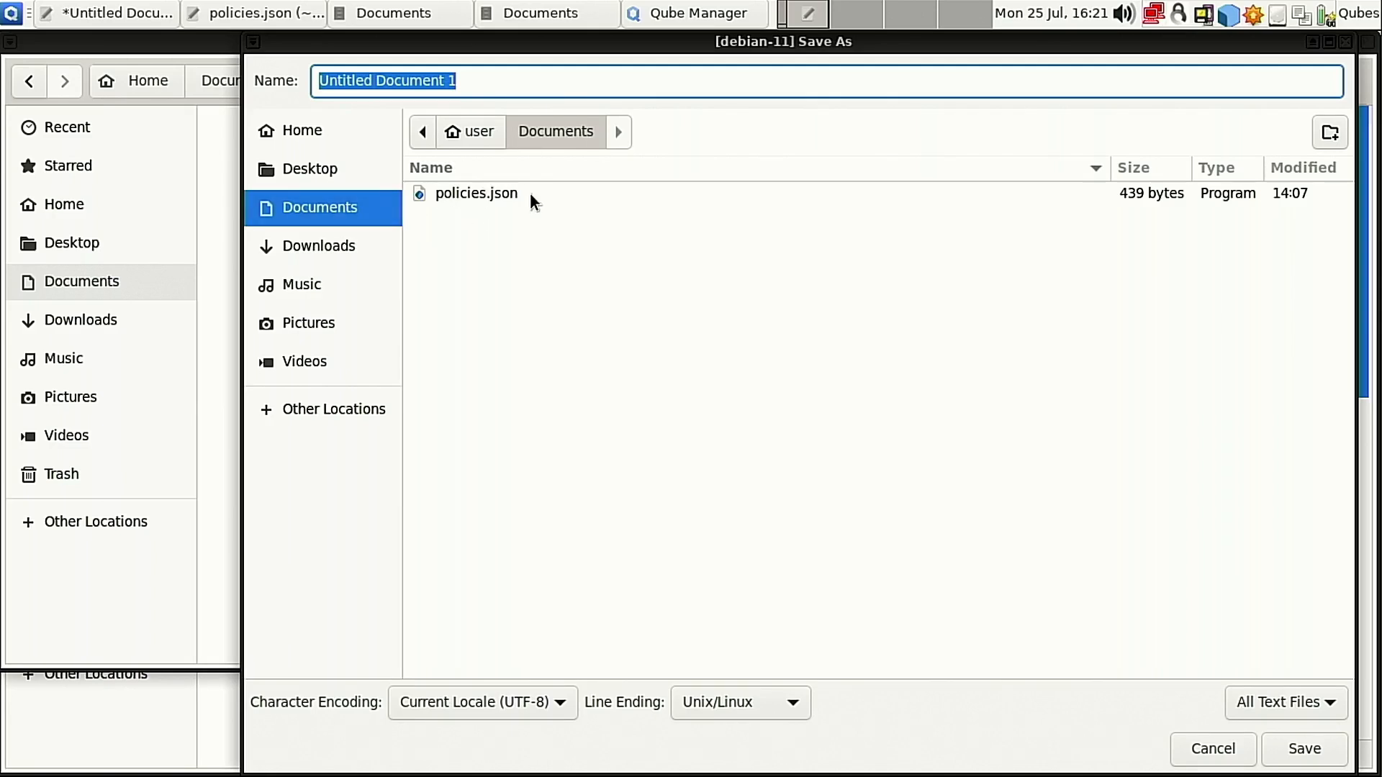
pyautogui.moveTo(755, 48)
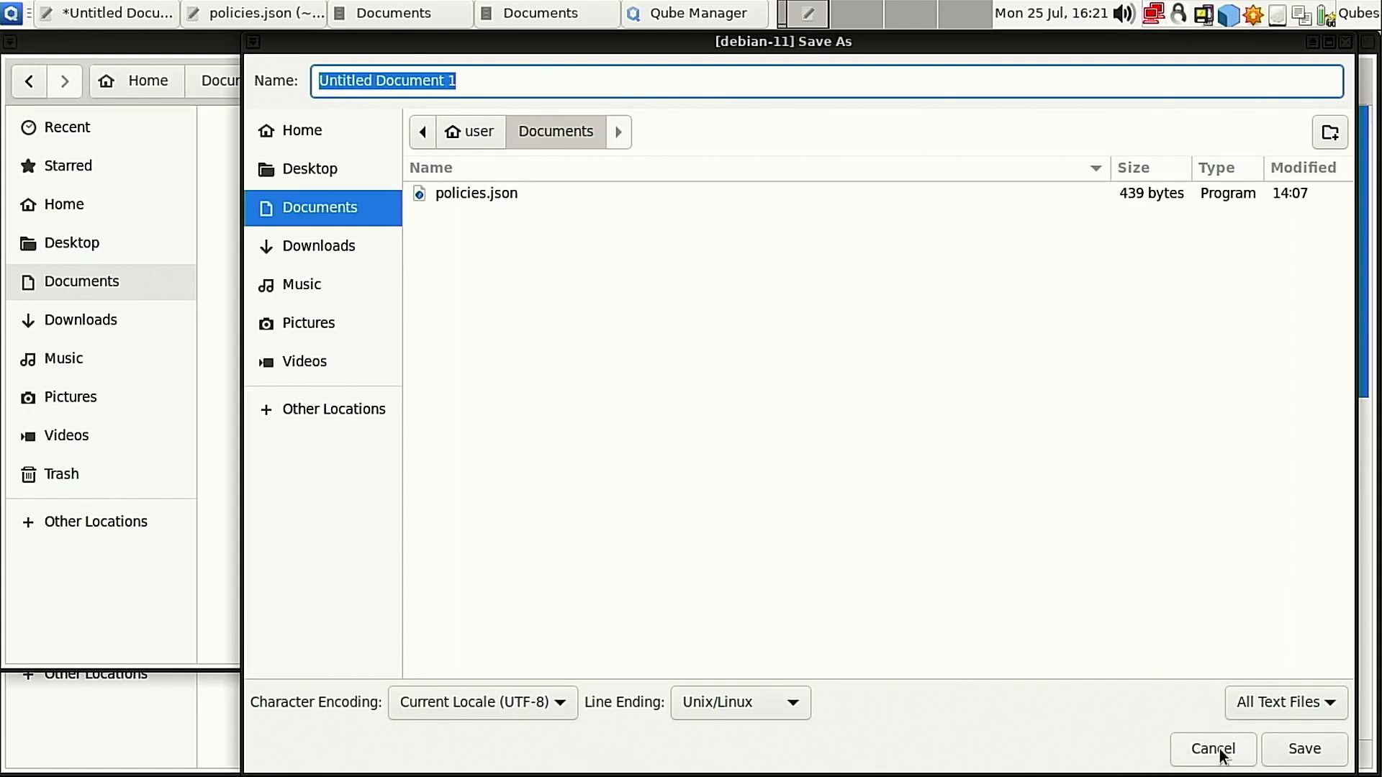
pyautogui.click(1211, 749)
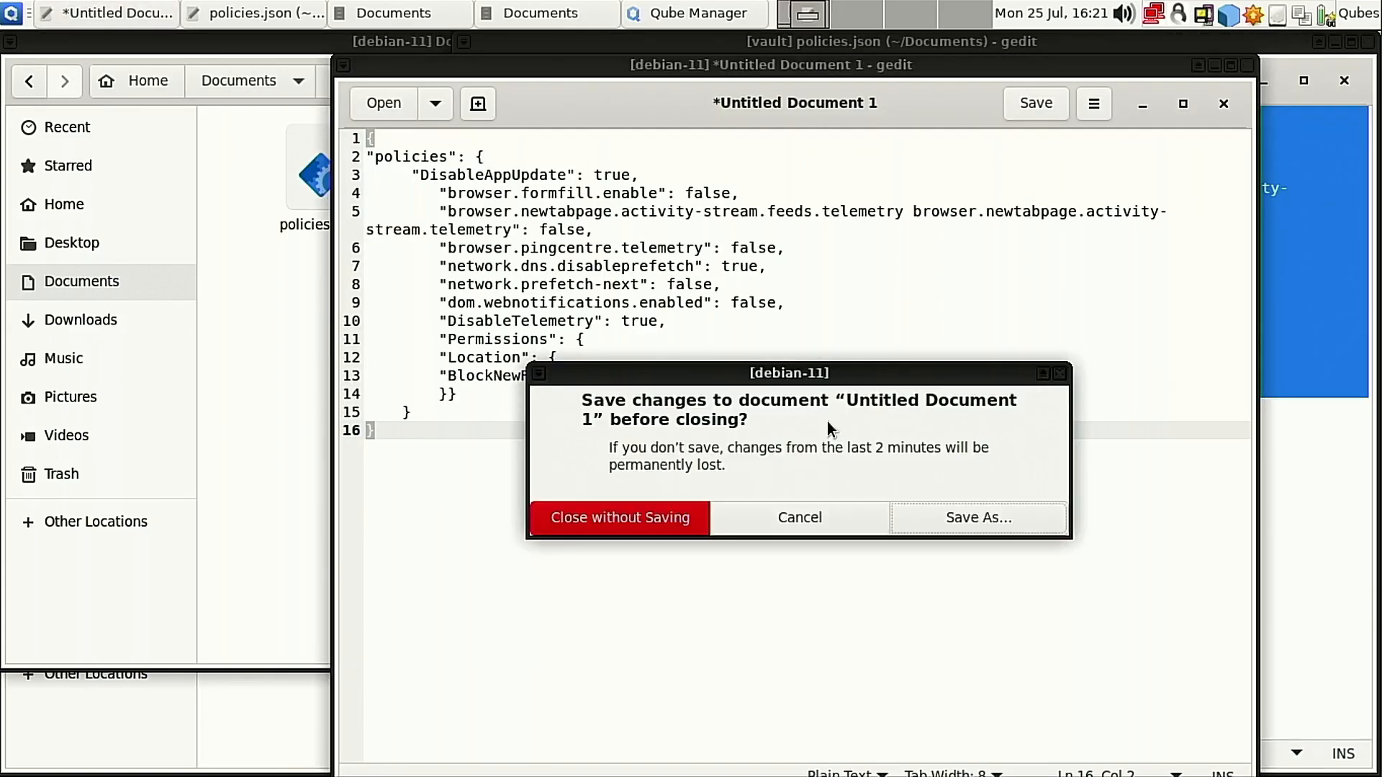
pyautogui.click(619, 518)
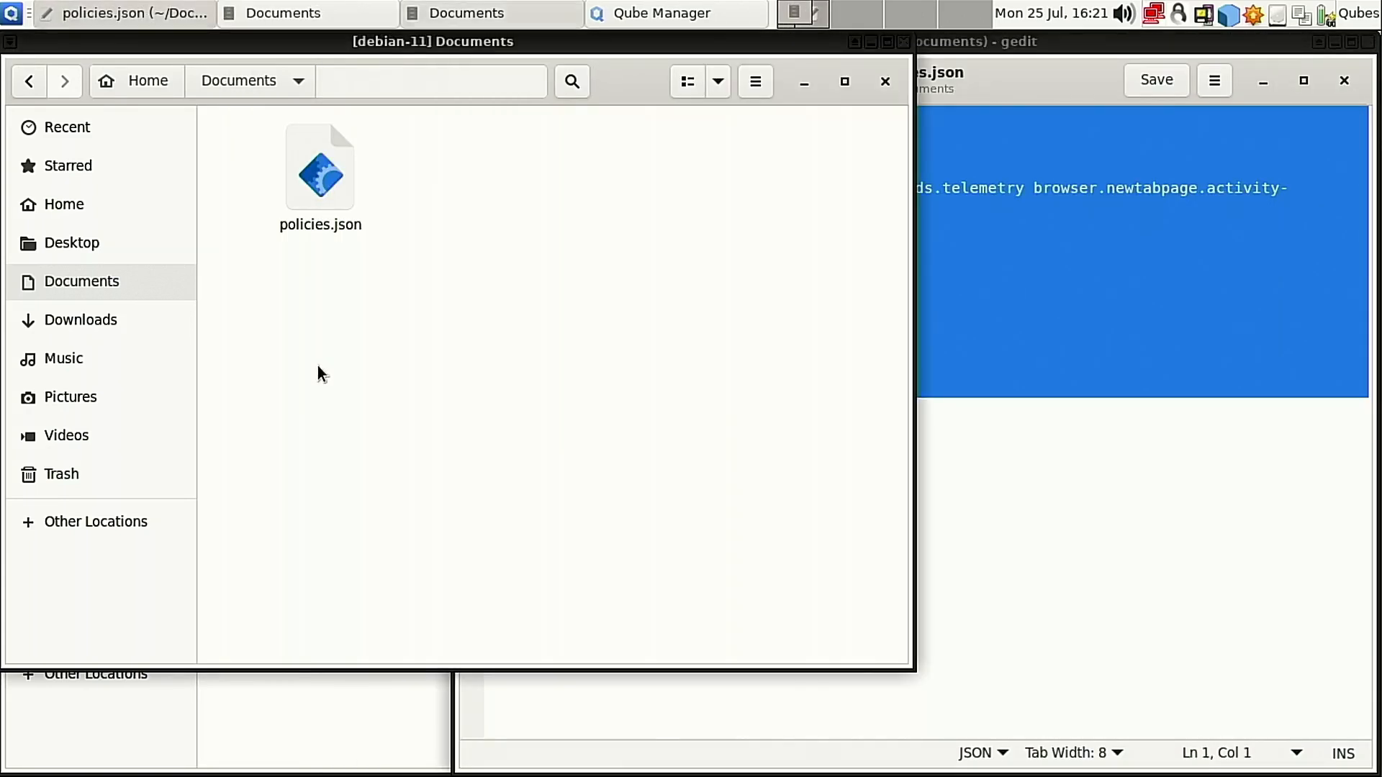
# Close the vault's policies.json gedit window.
pyautogui.rightClick(320, 168)
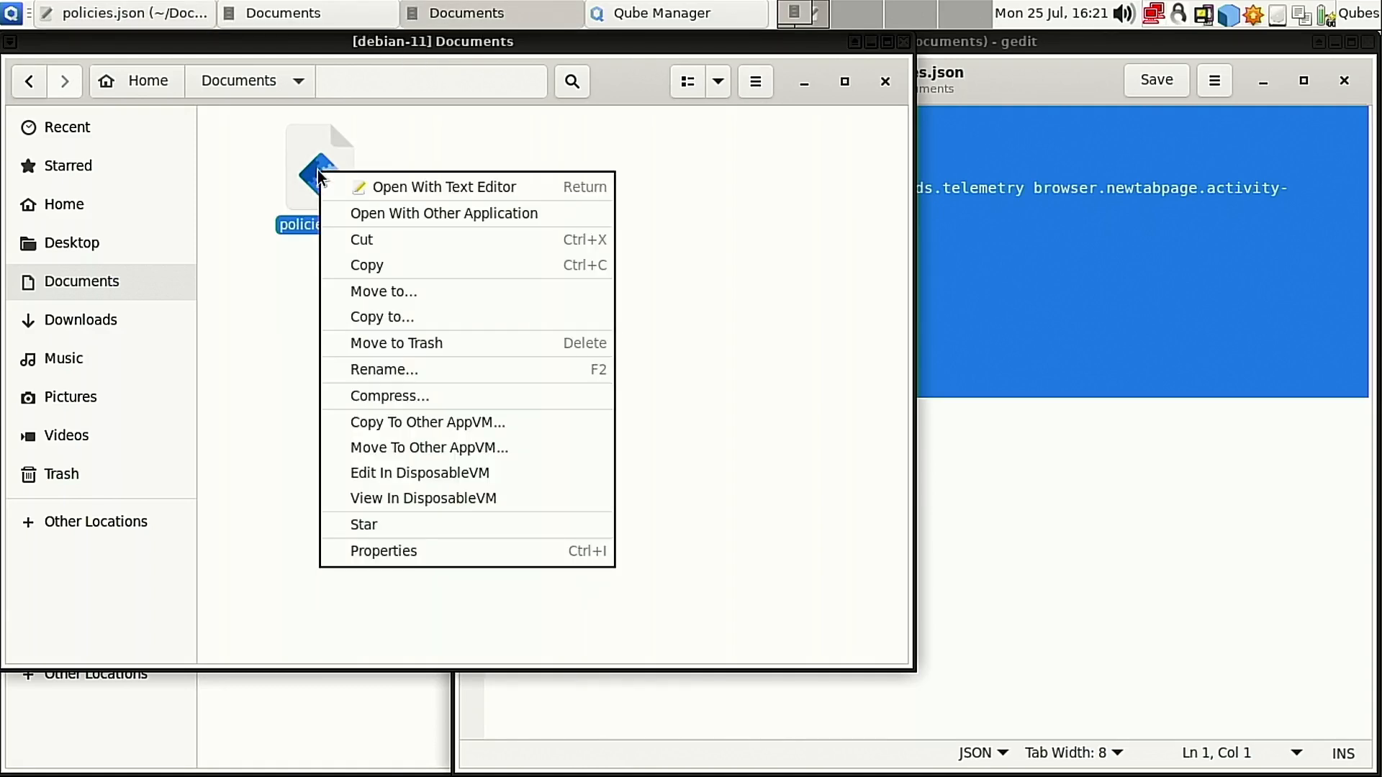
pyautogui.click(444, 187)
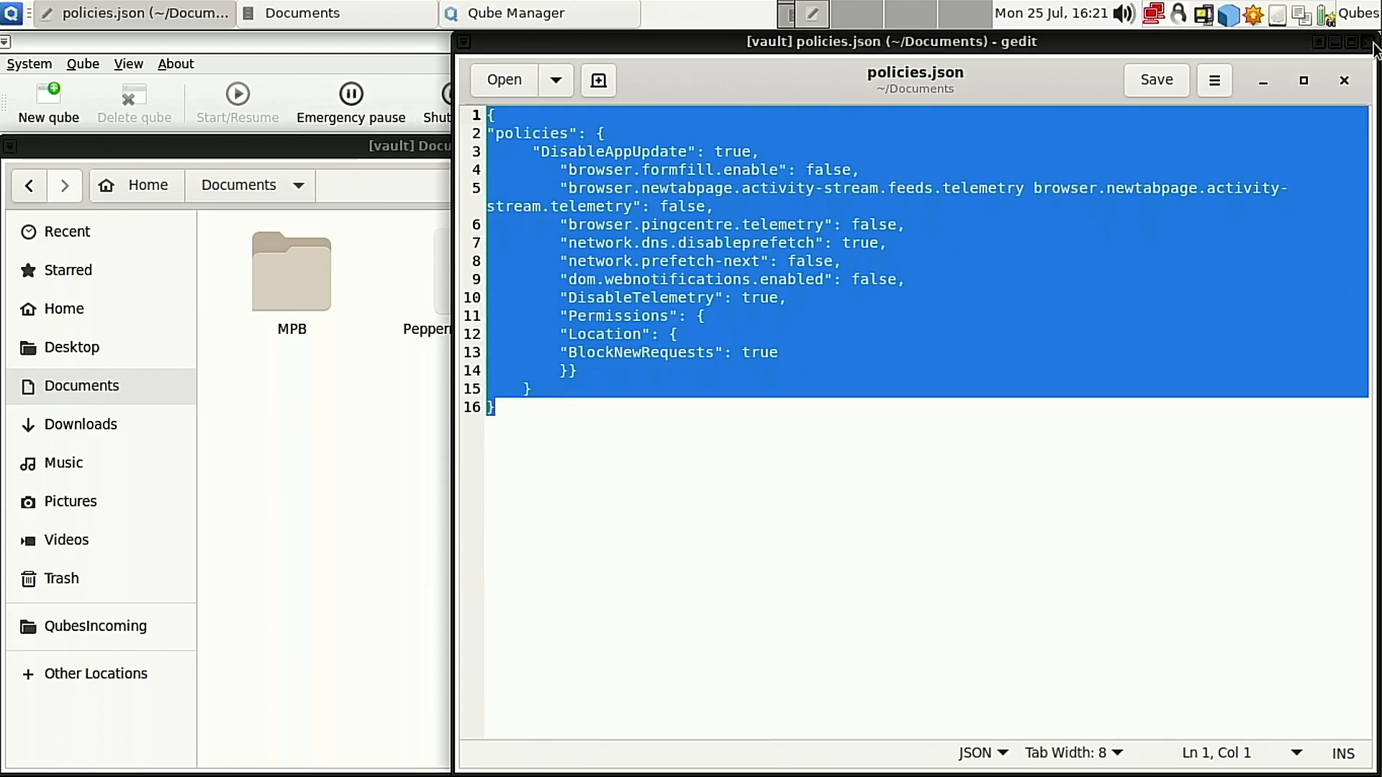
pyautogui.click(1343, 80)
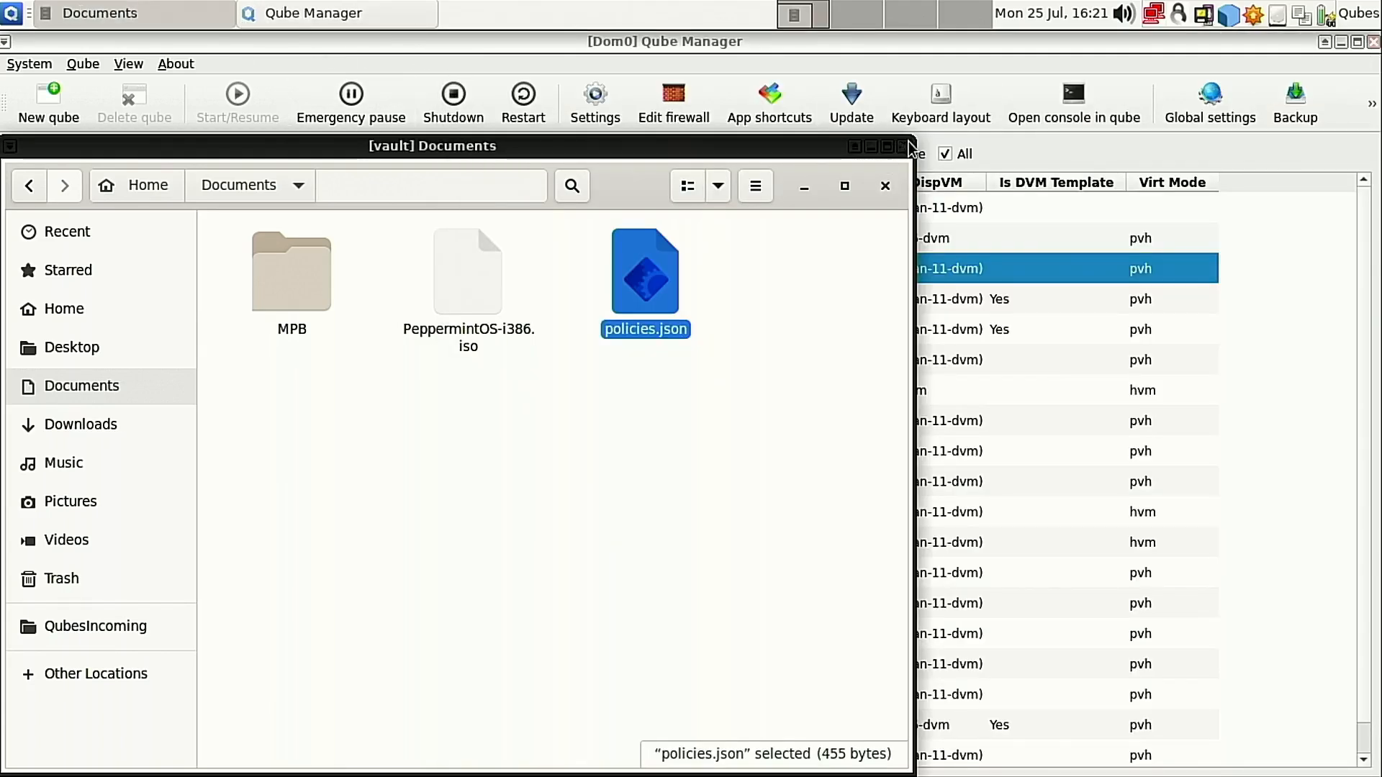
# Close the vault Documents window, shut down the vault qube, and open the applications menu.
pyautogui.click(884, 186)
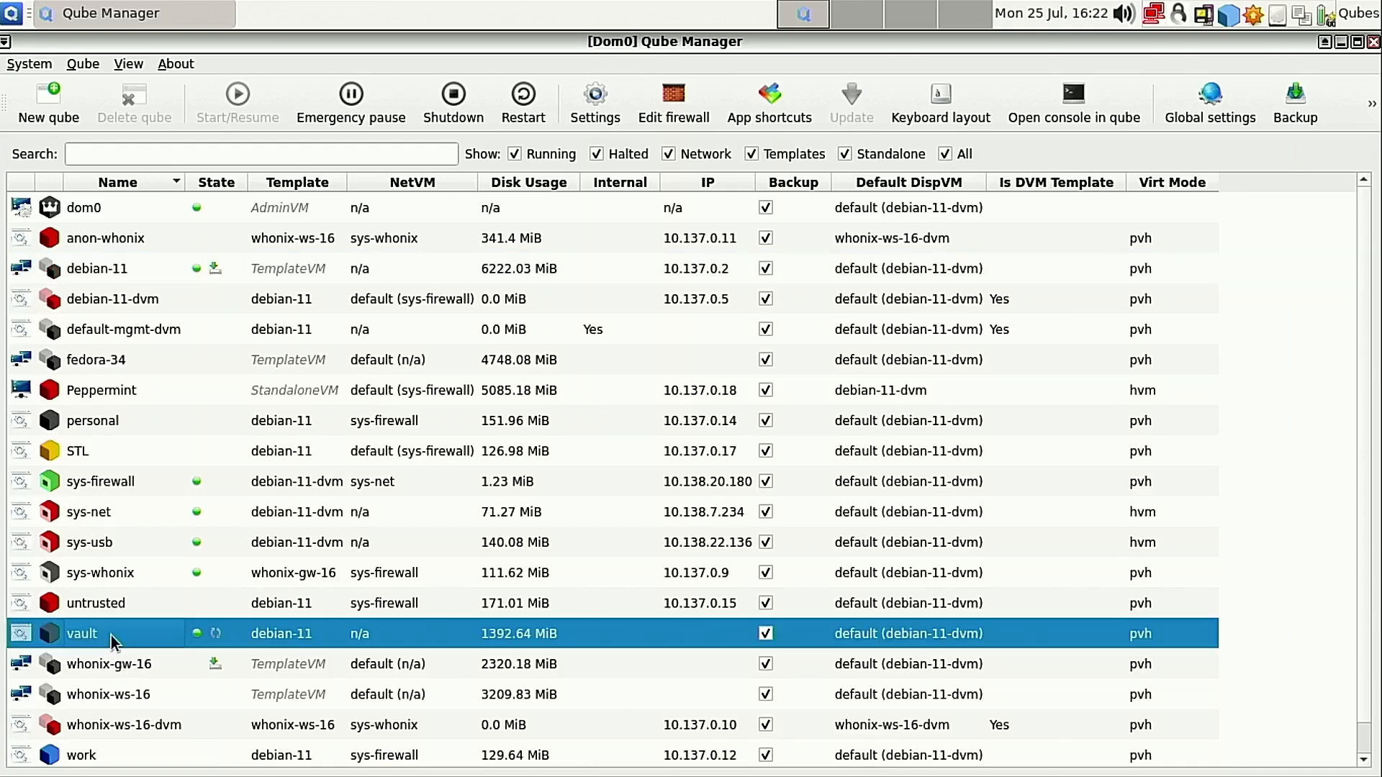
pyautogui.click(452, 103)
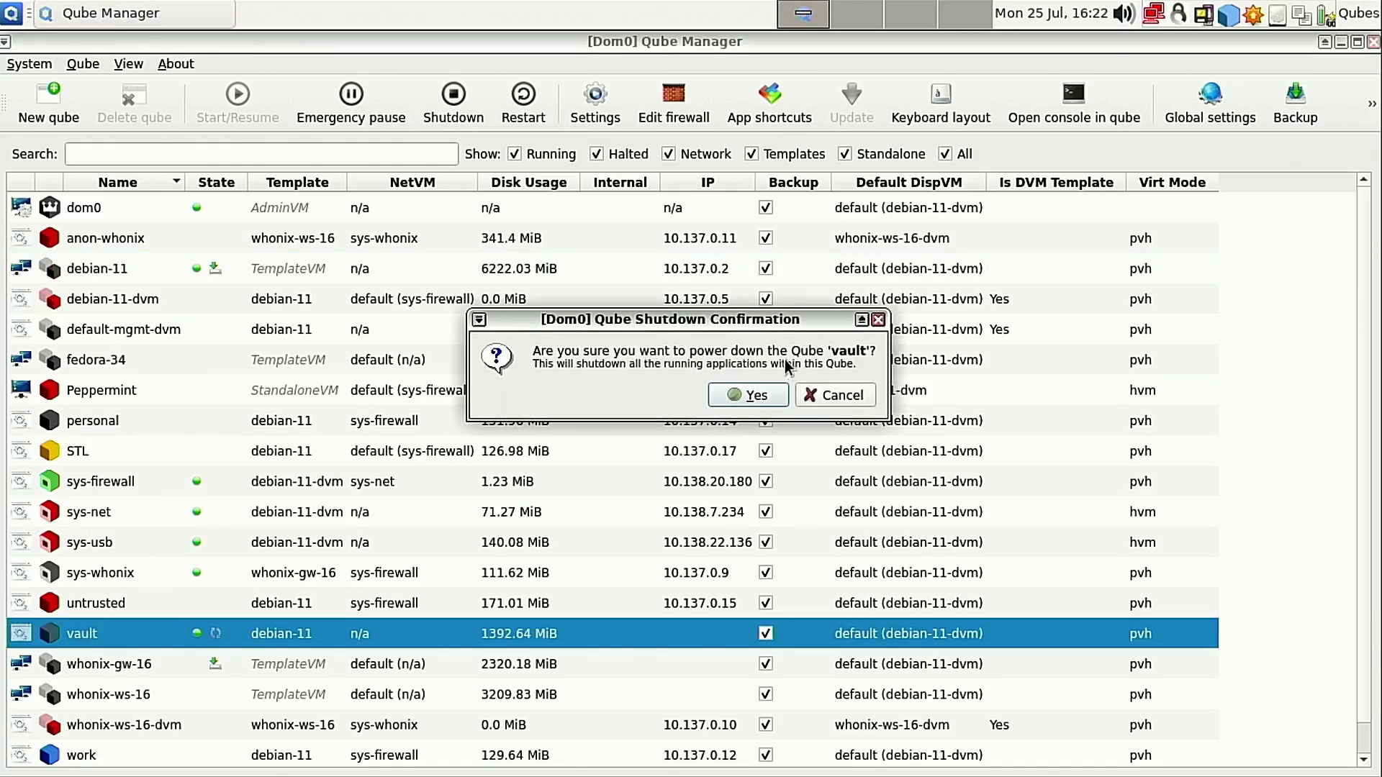
pyautogui.click(748, 395)
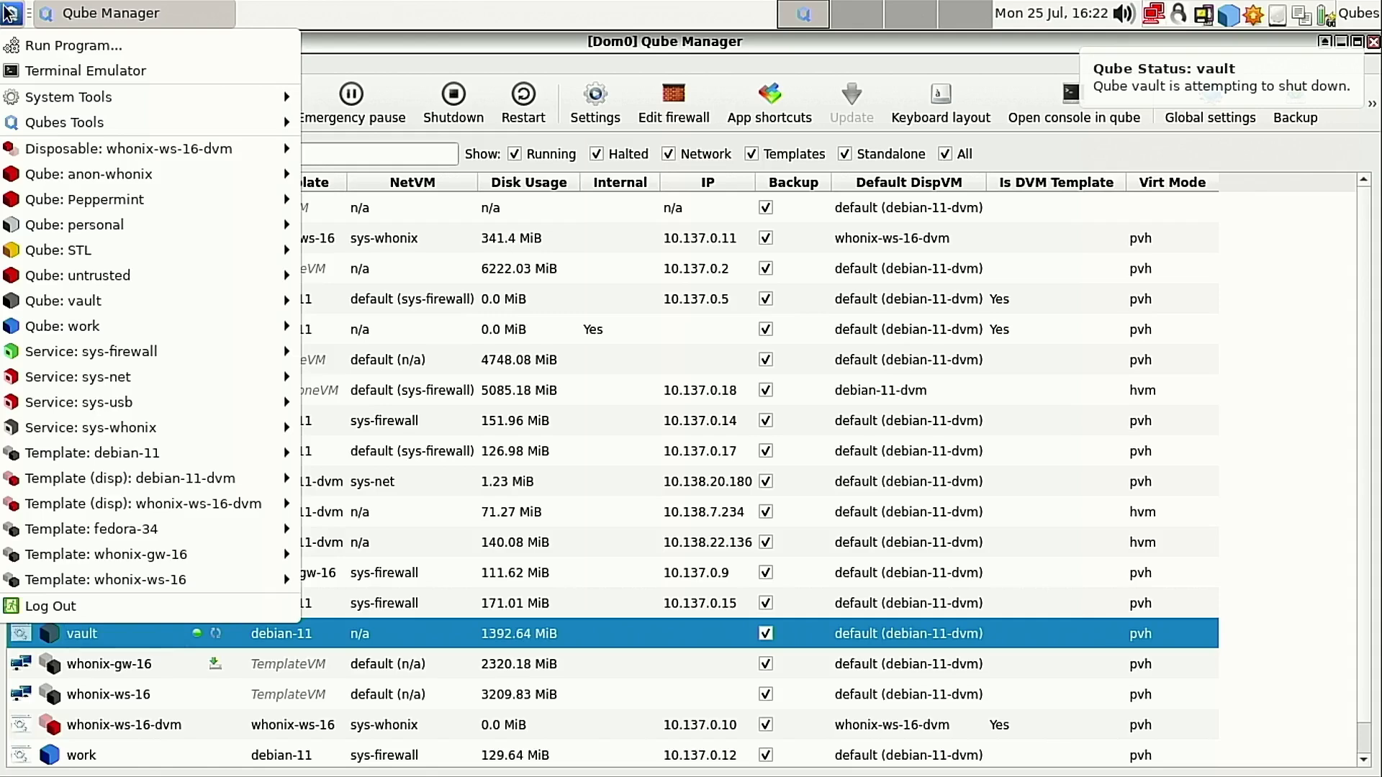
pyautogui.moveTo(91, 452)
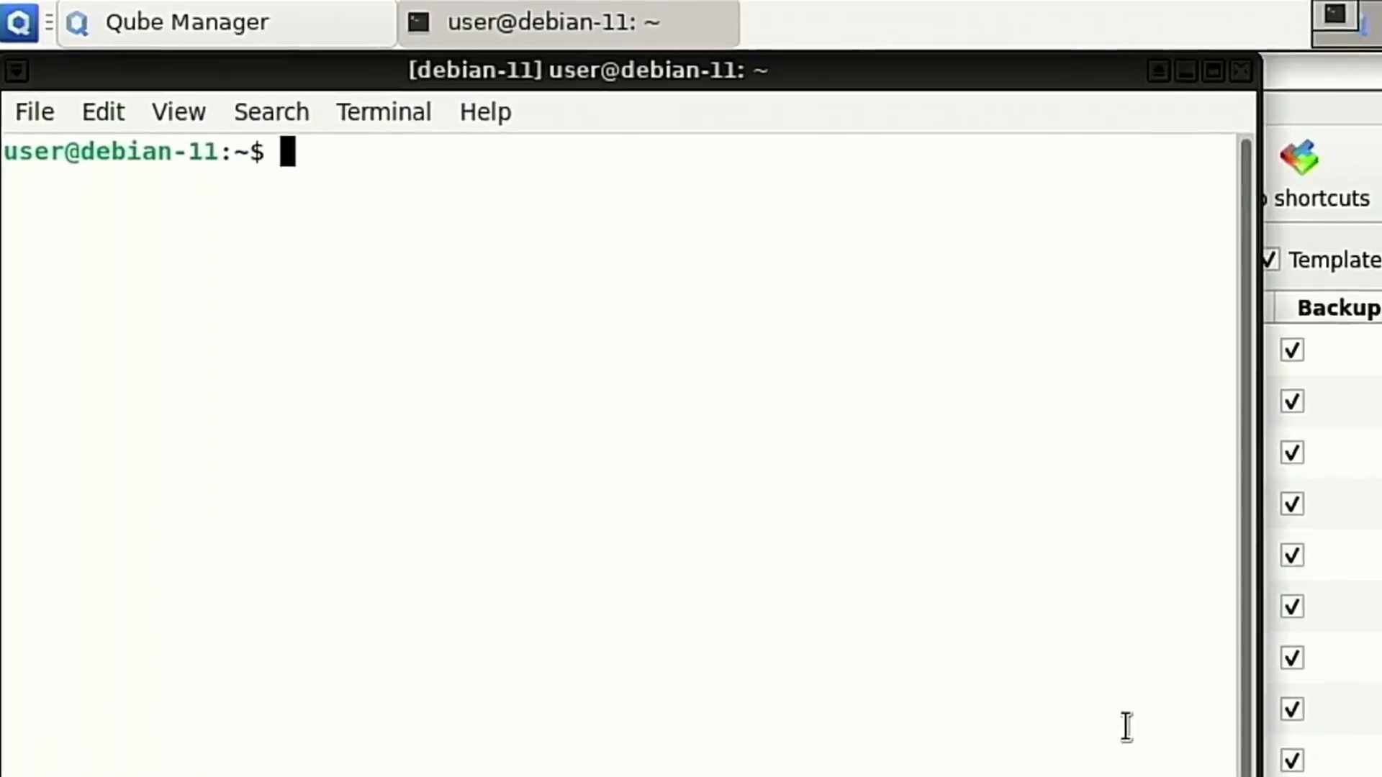
# Change to /usr/lib/firefox-esr/distribution and list its contents.
pyautogui.write('cd')
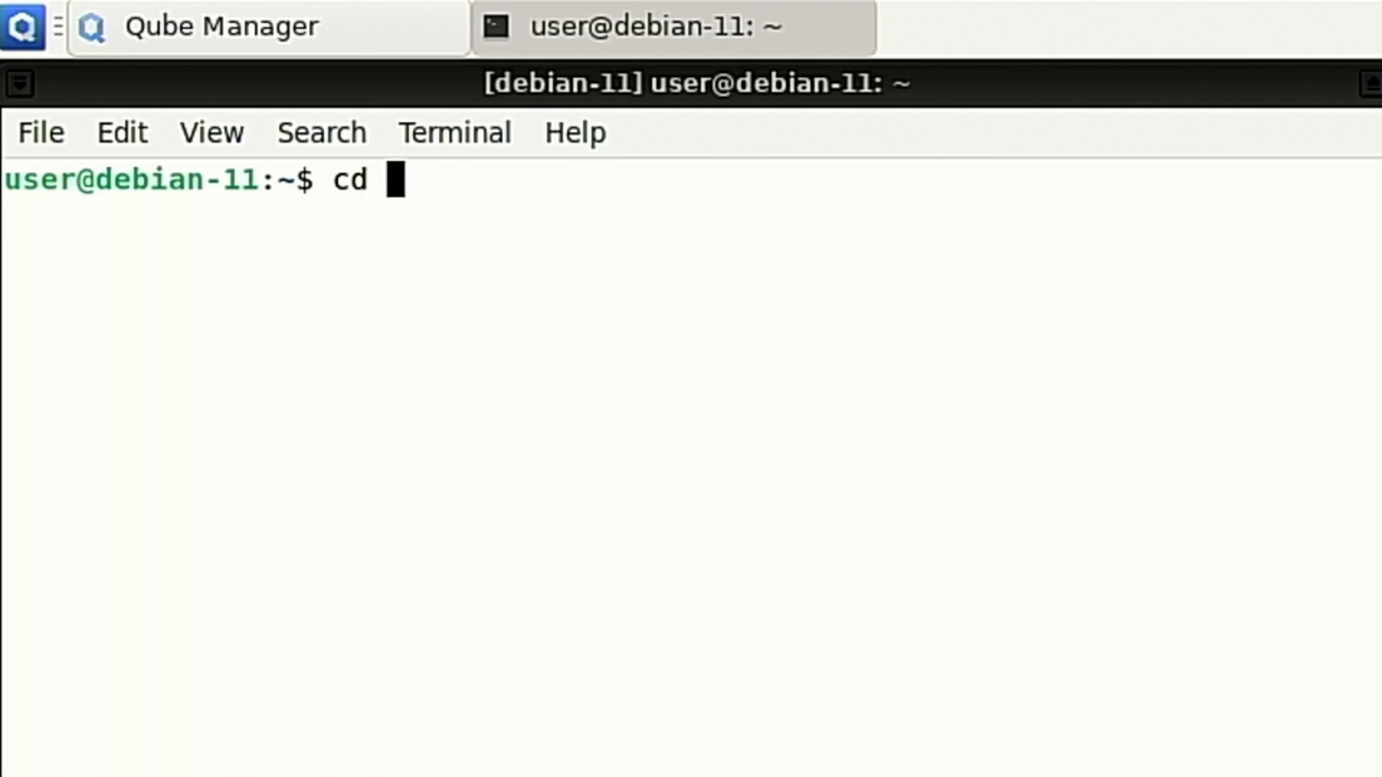
pyautogui.write('/us')
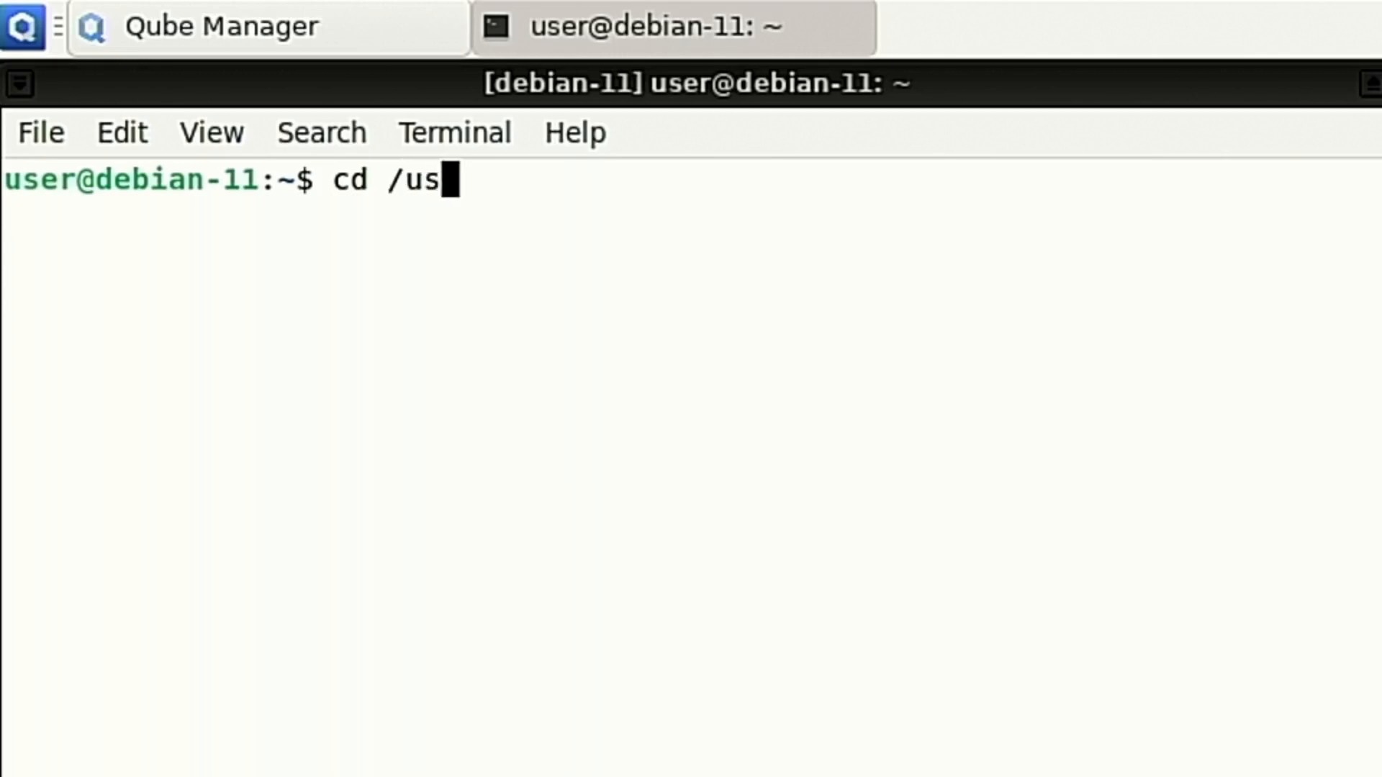
pyautogui.write('r/lib')
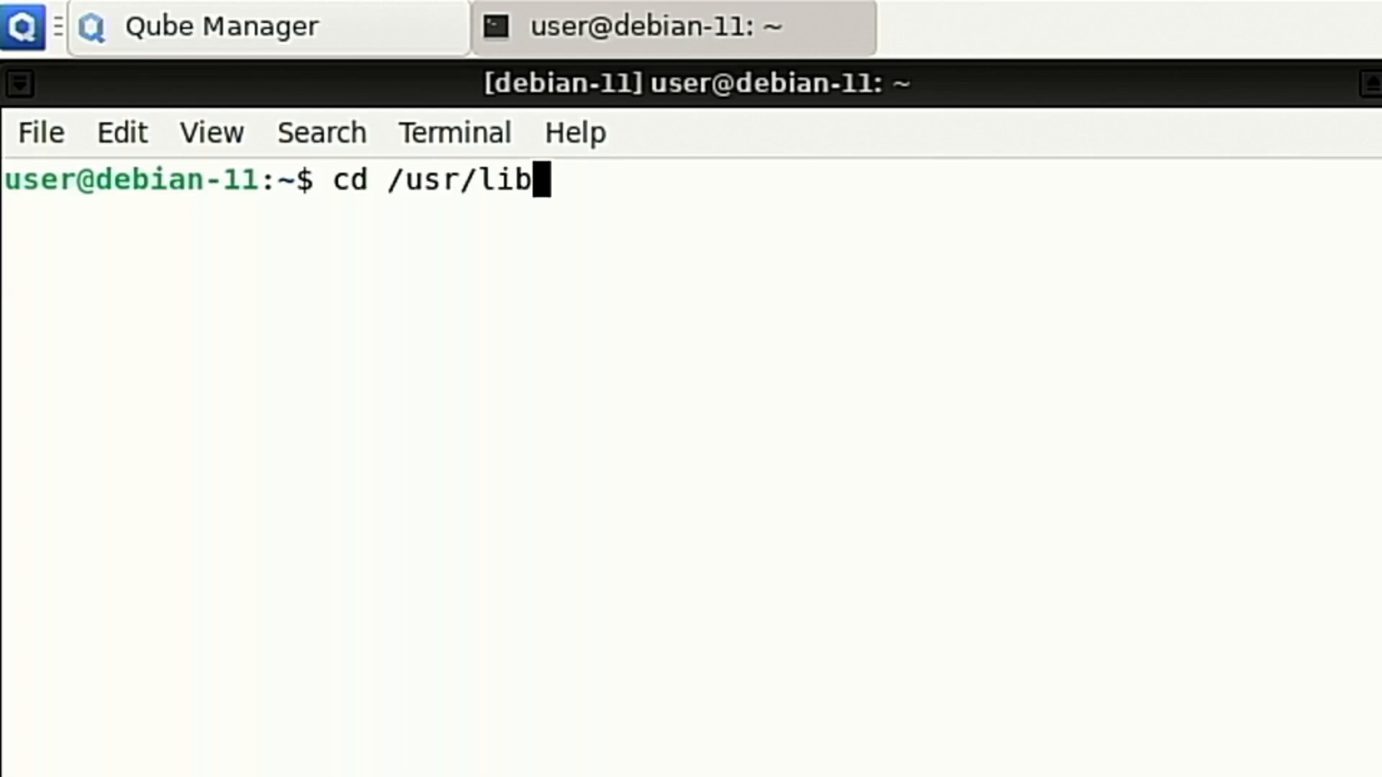
pyautogui.write('/firefox-esr/')
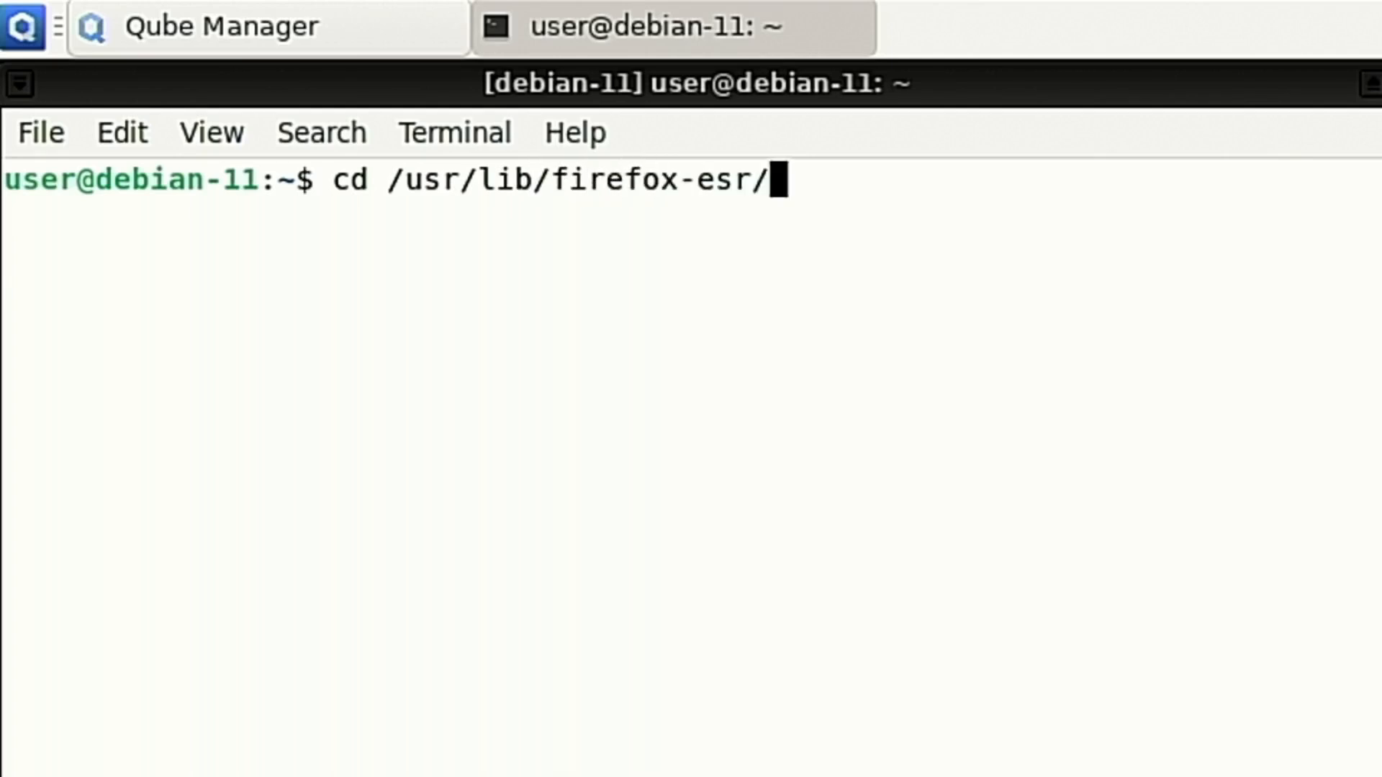
pyautogui.write('distribution')
pyautogui.write('ls')
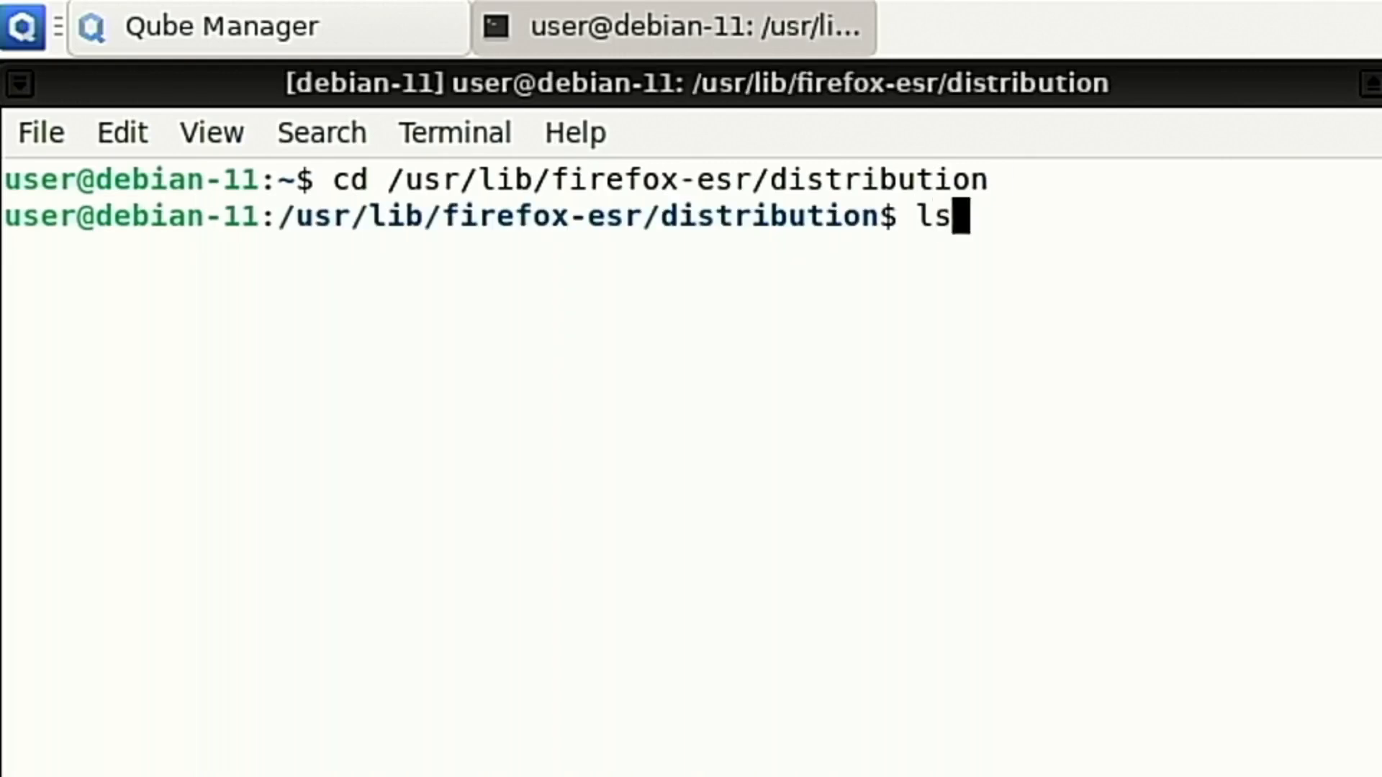
pyautogui.press('Return')
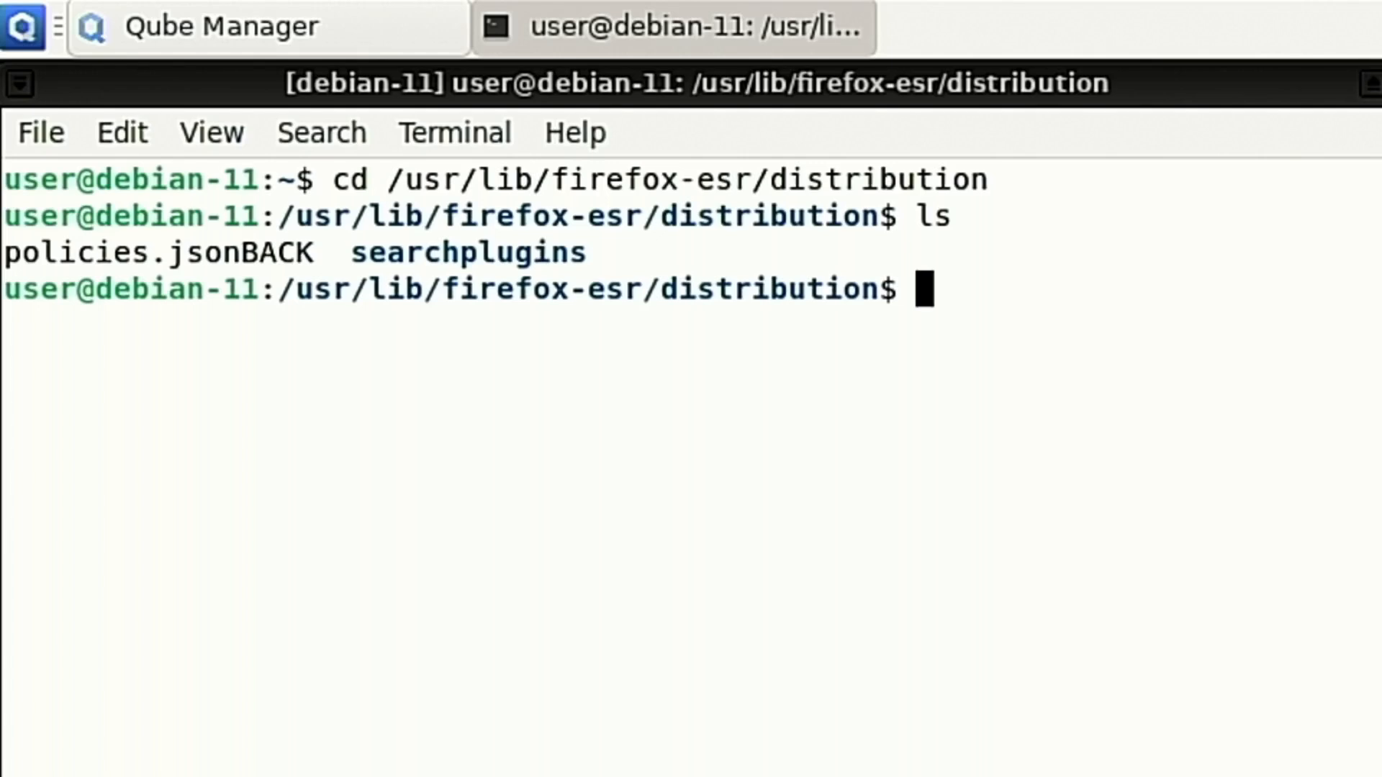
# View policies.jsonBACK in nano, exit, and change to Documents.
pyautogui.write('n')
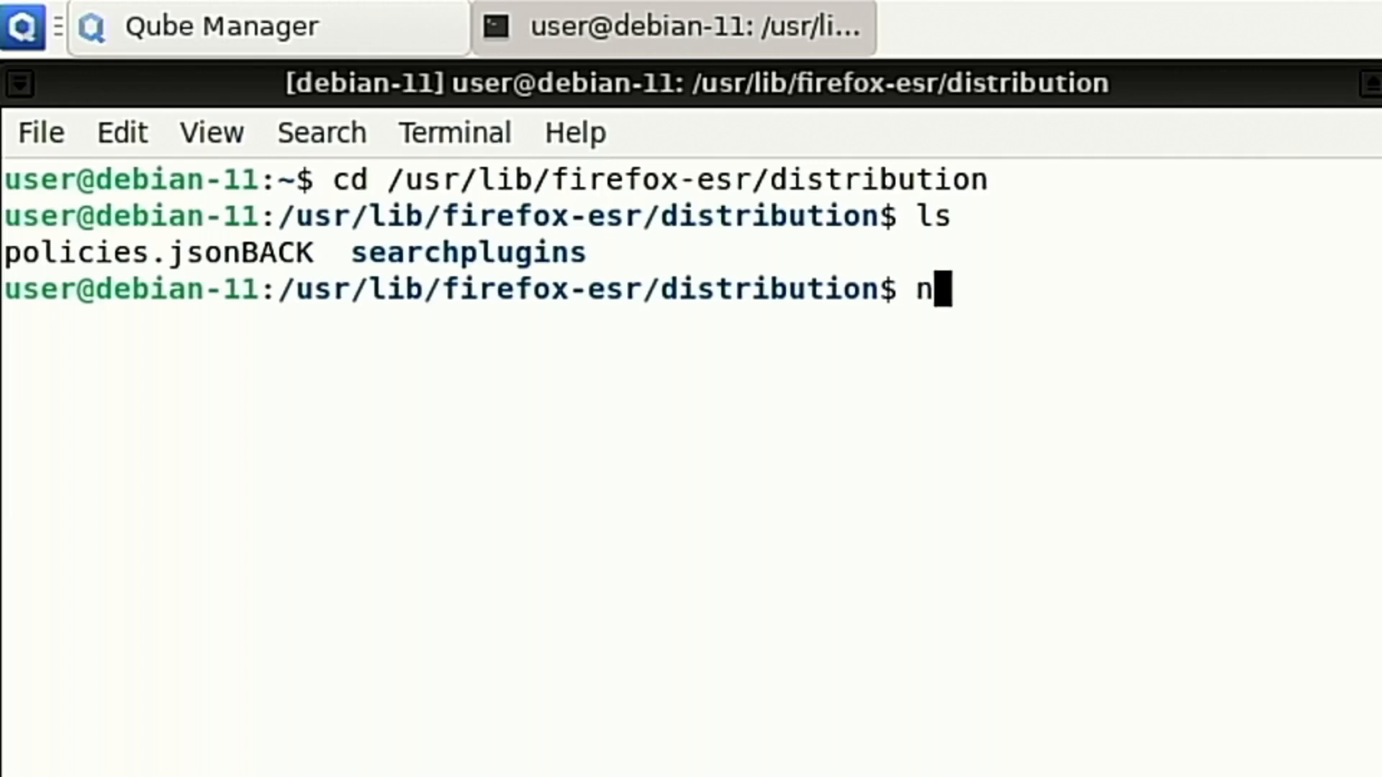
pyautogui.write('ano policies.jsonBACK')
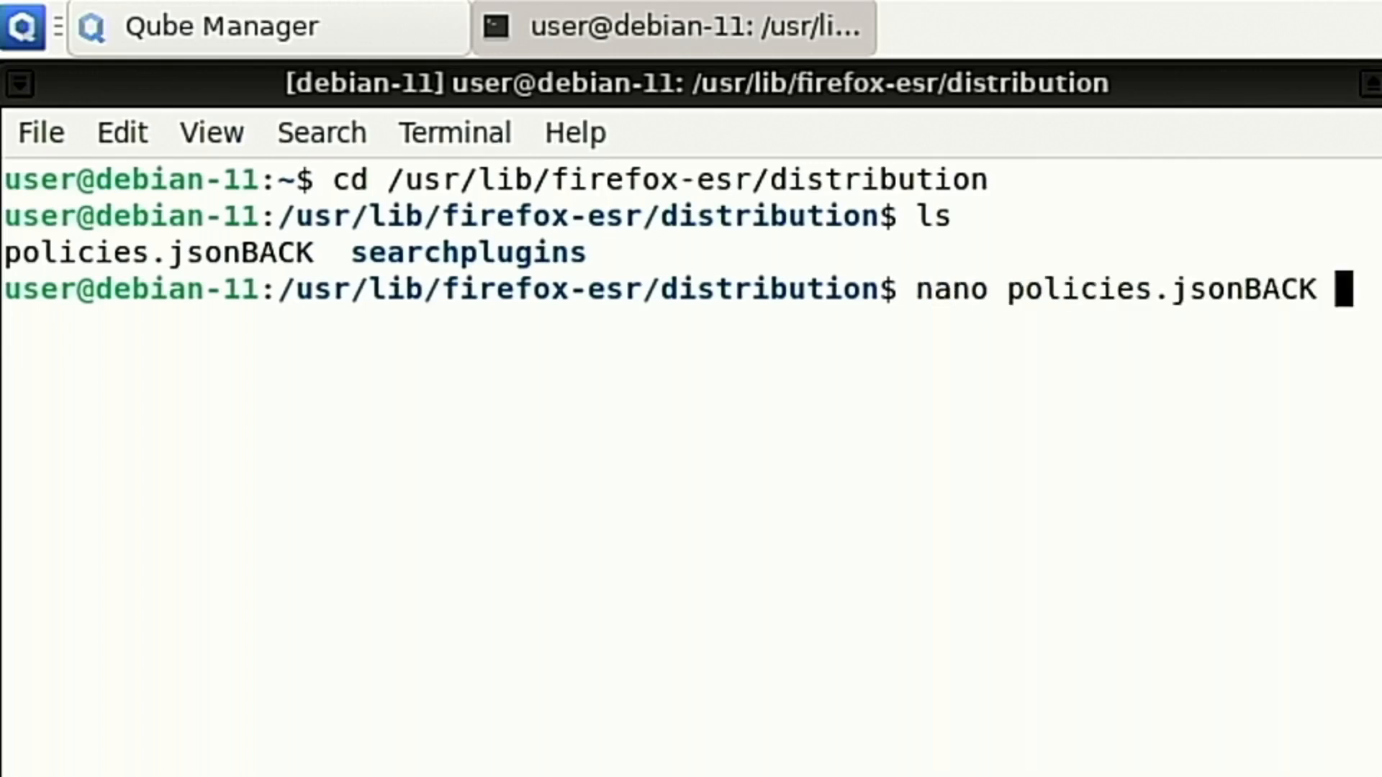
pyautogui.press('Return')
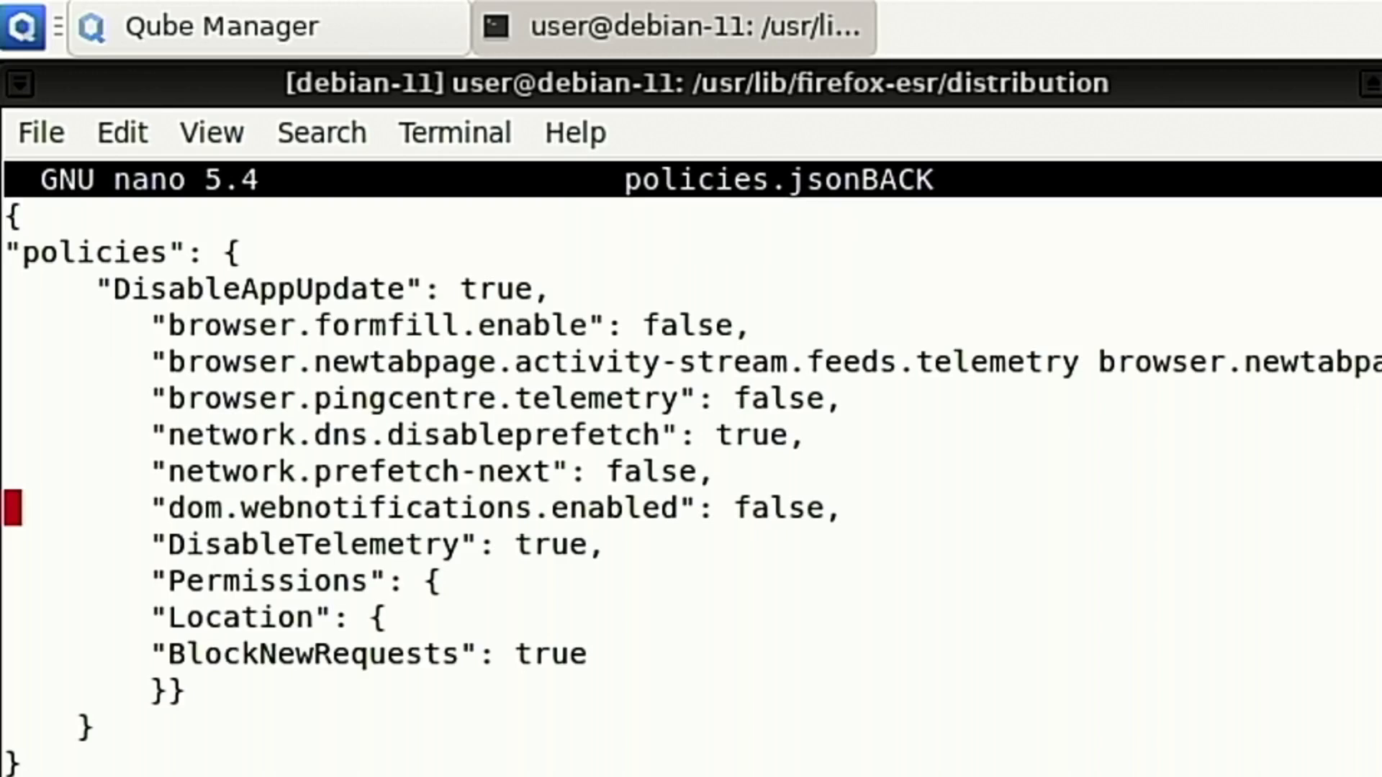
pyautogui.press('ctrl+x')
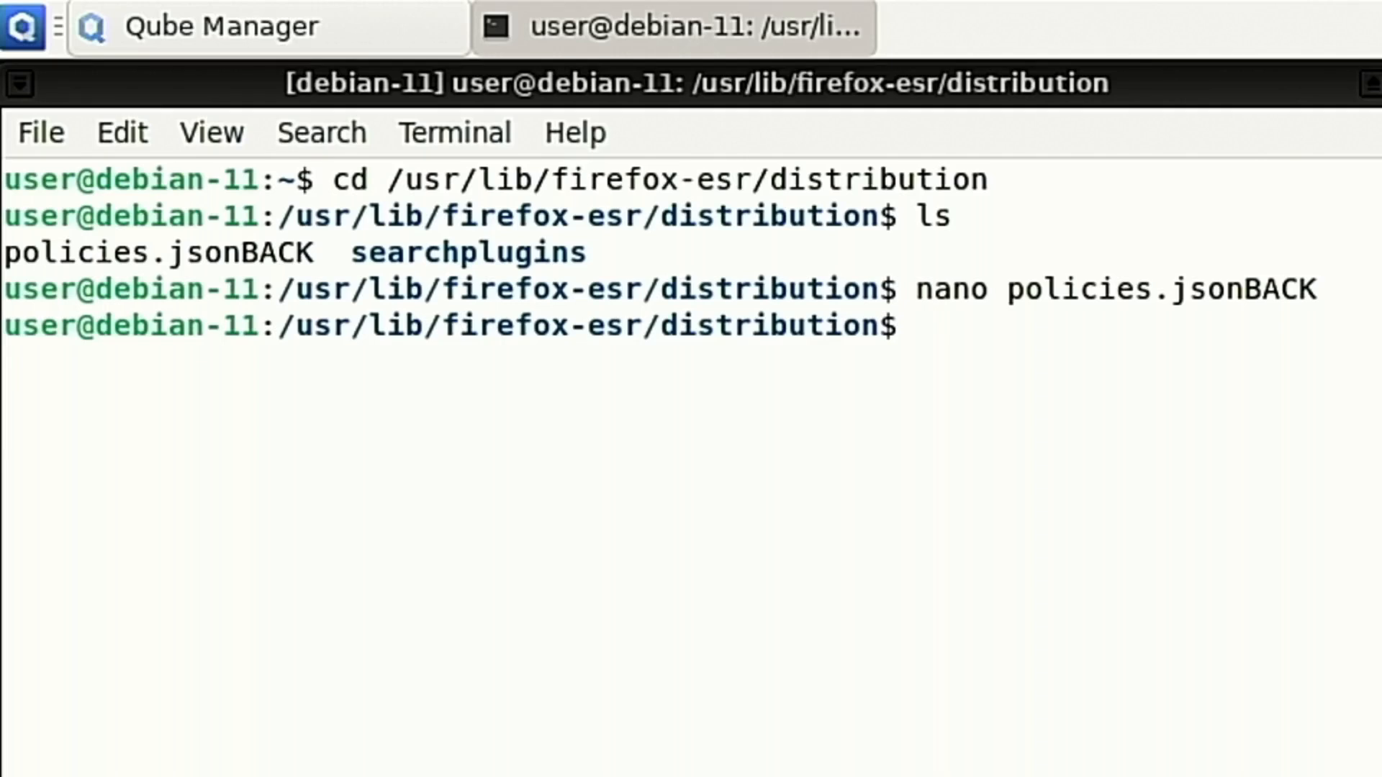
pyautogui.write('cd ~')
pyautogui.write('cd Documents/')
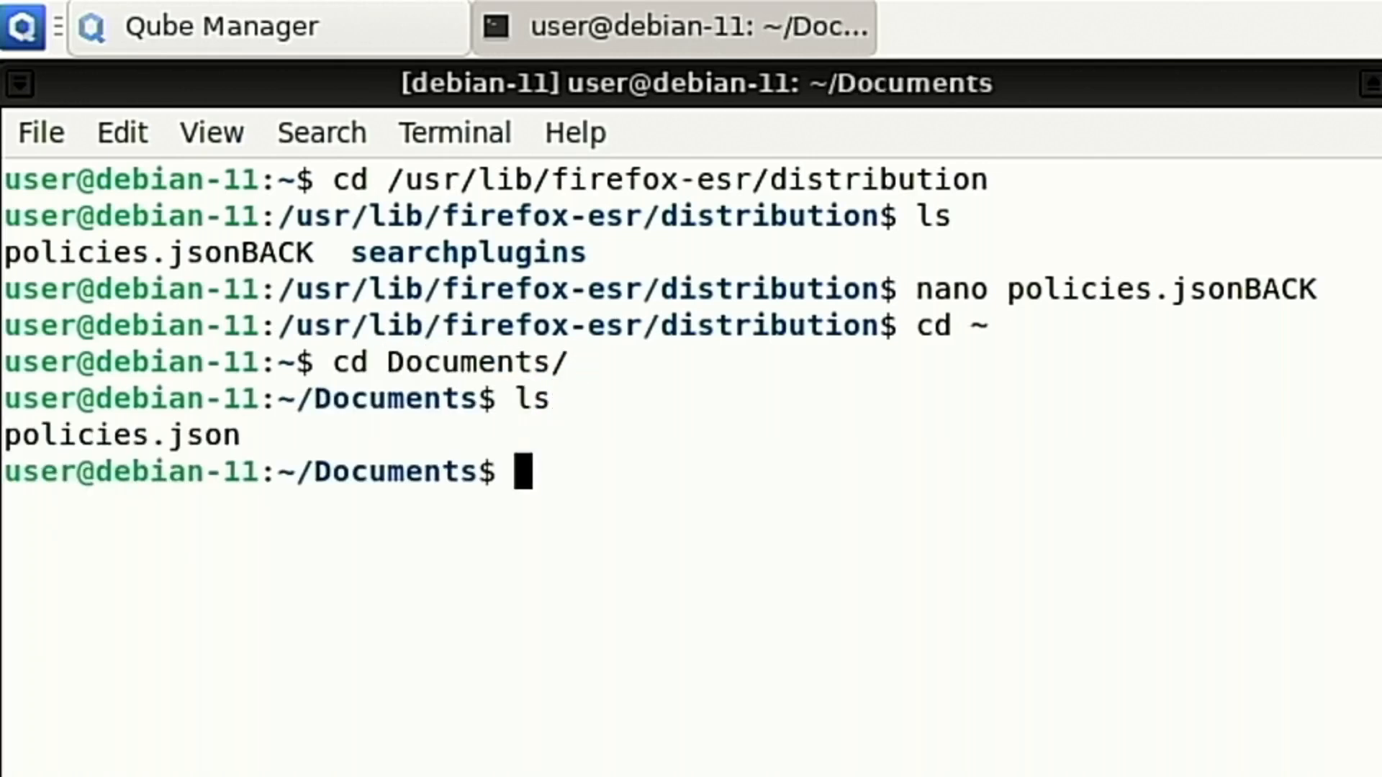
# Copy policies.json with sudo to /usr/lib/firefox-esr/distribution/policies.json.
pyautogui.write('sudo')
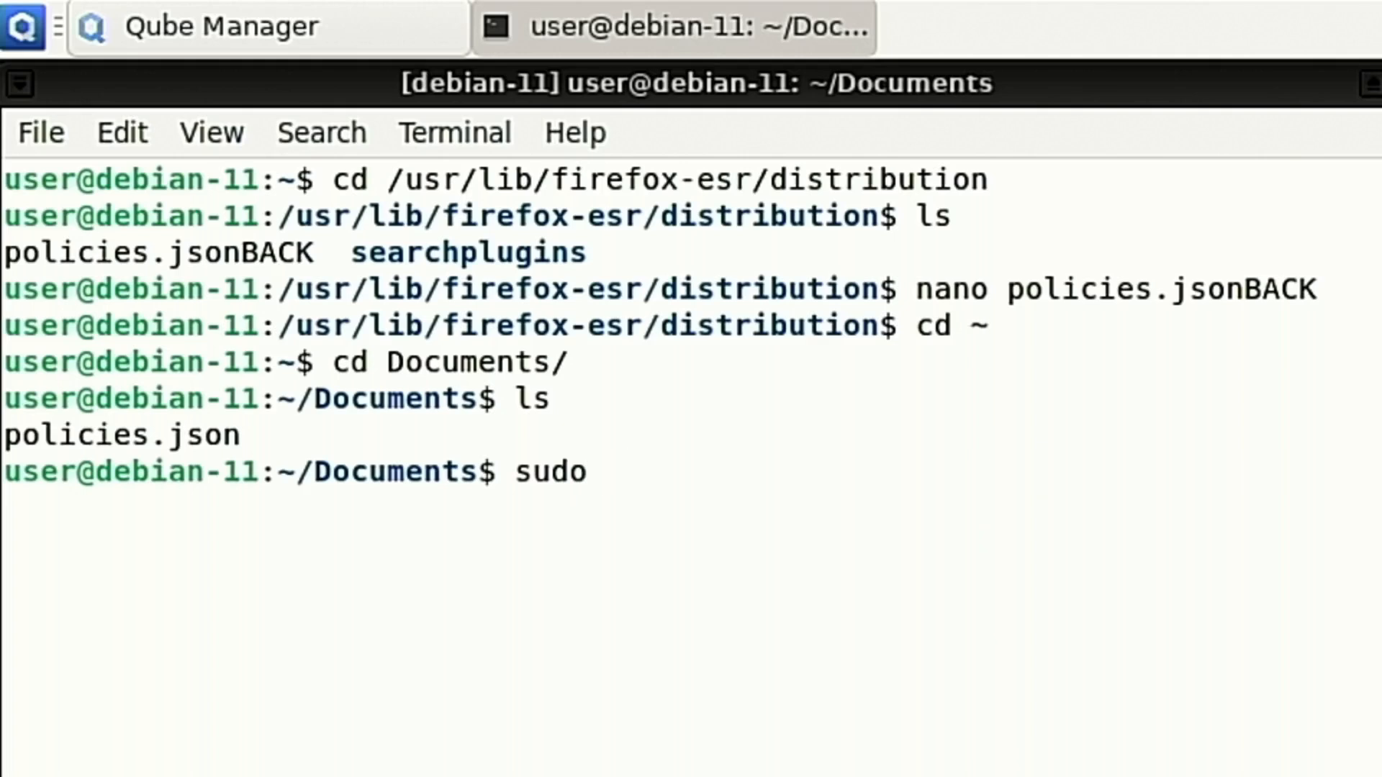
pyautogui.write('cp p')
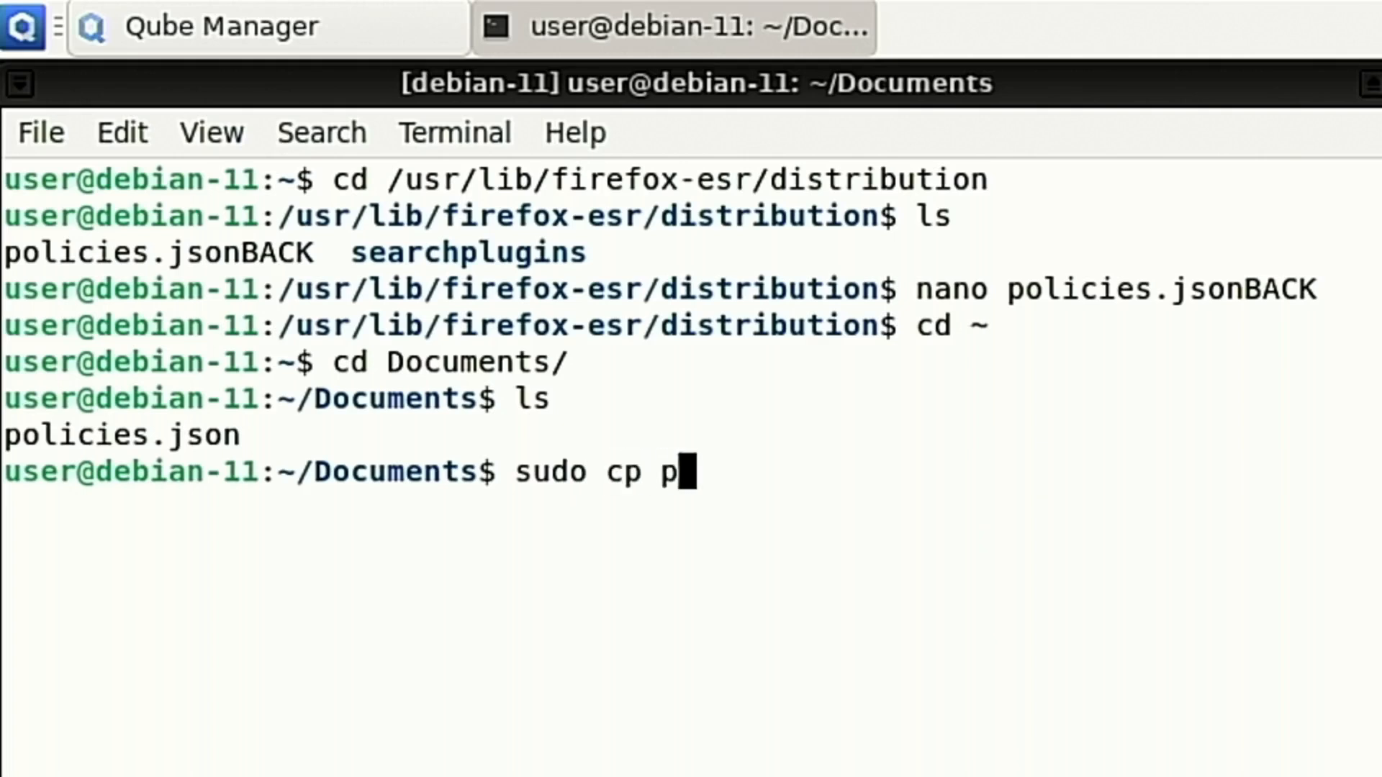
pyautogui.write('olicies.json /')
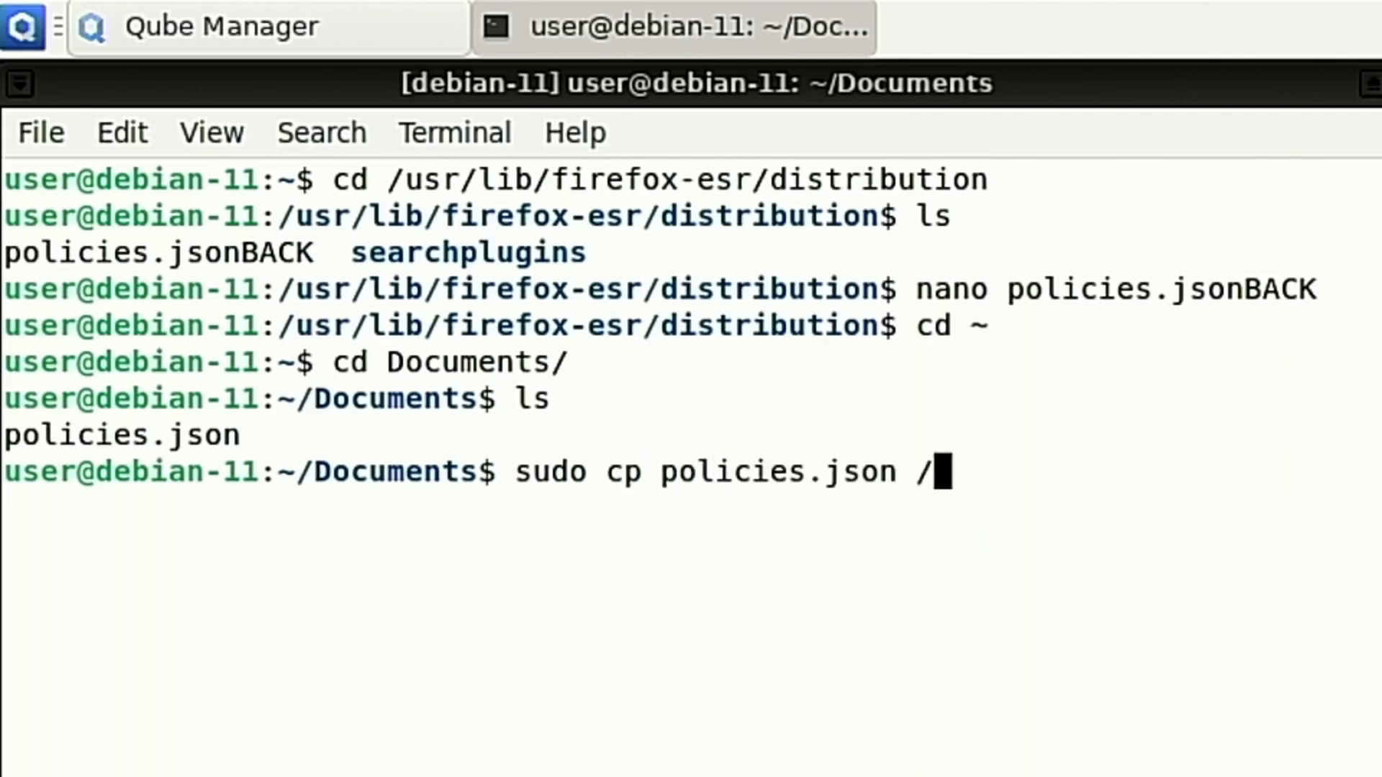
pyautogui.write('us')
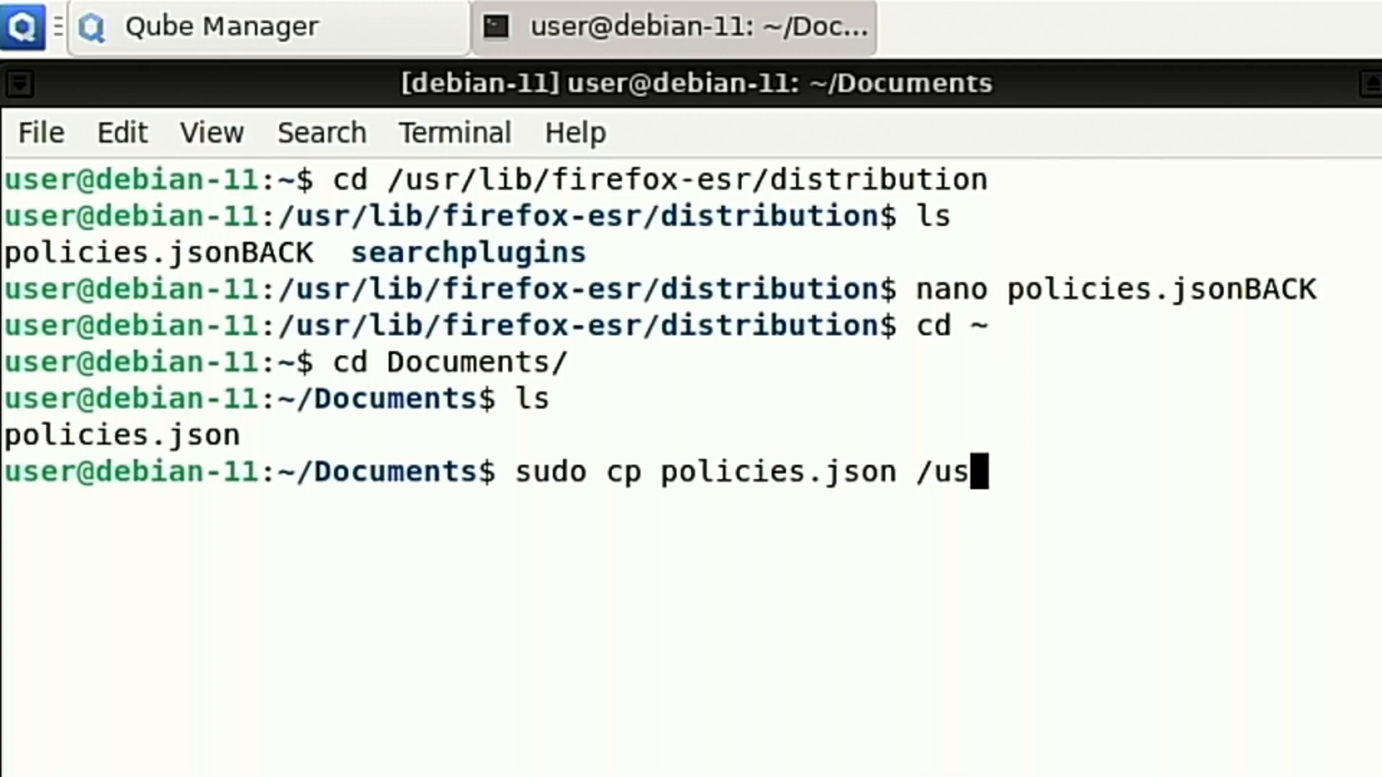
pyautogui.write('r/')
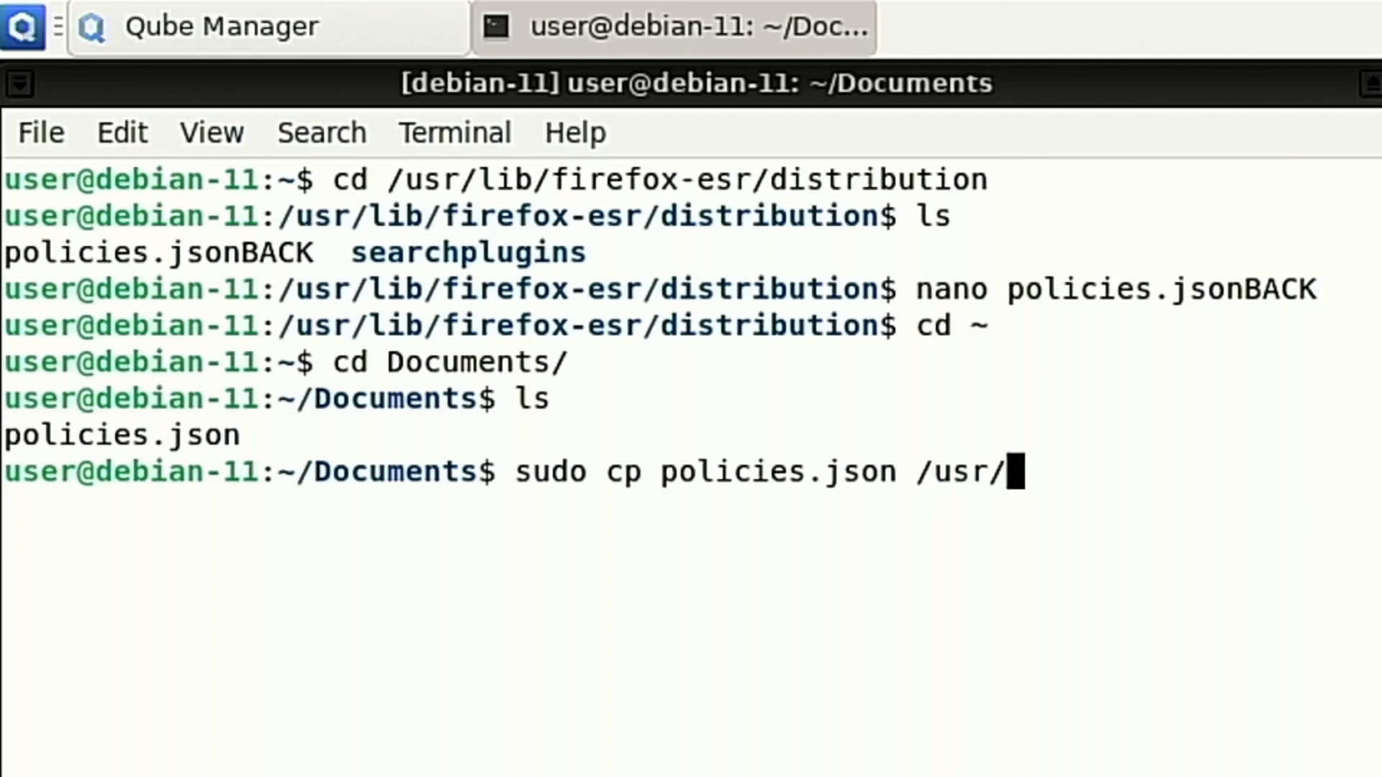
pyautogui.write('lib')
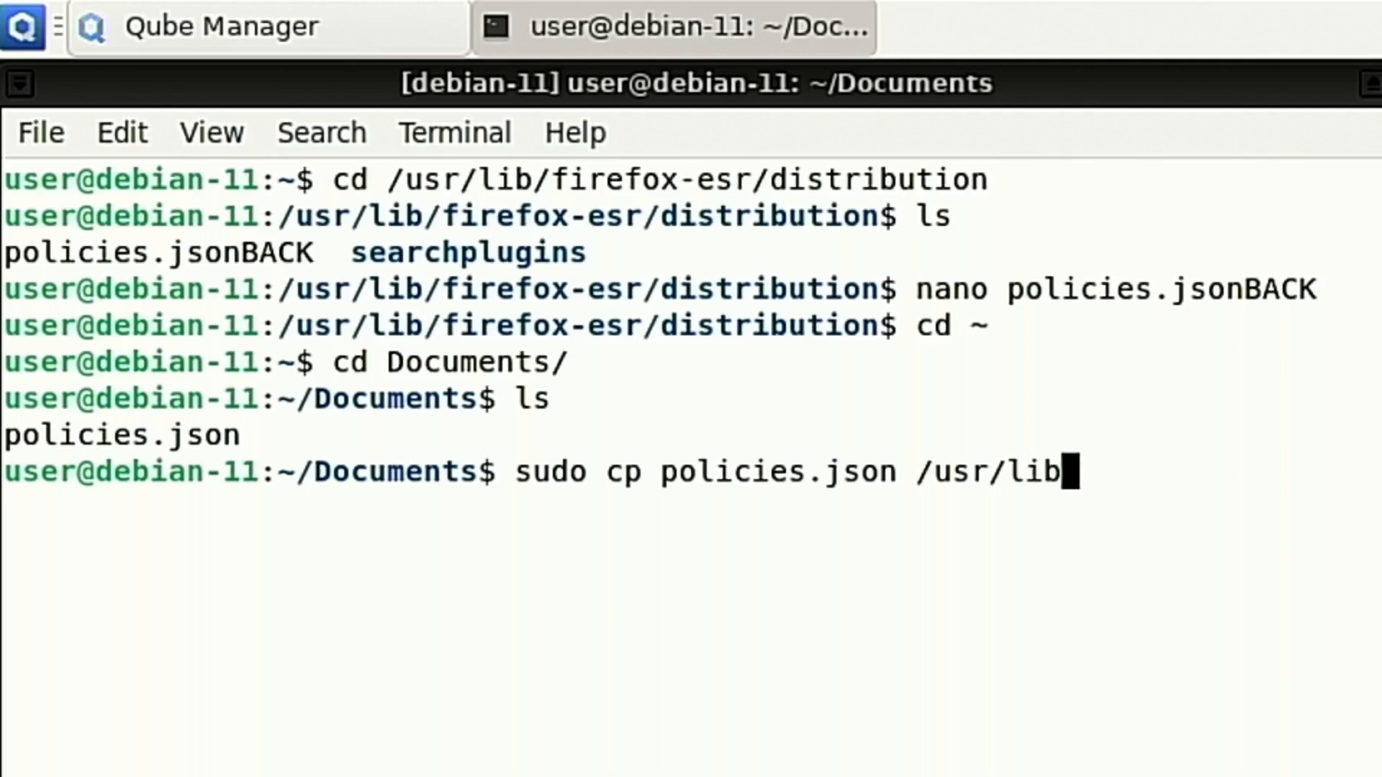
pyautogui.write('/fire')
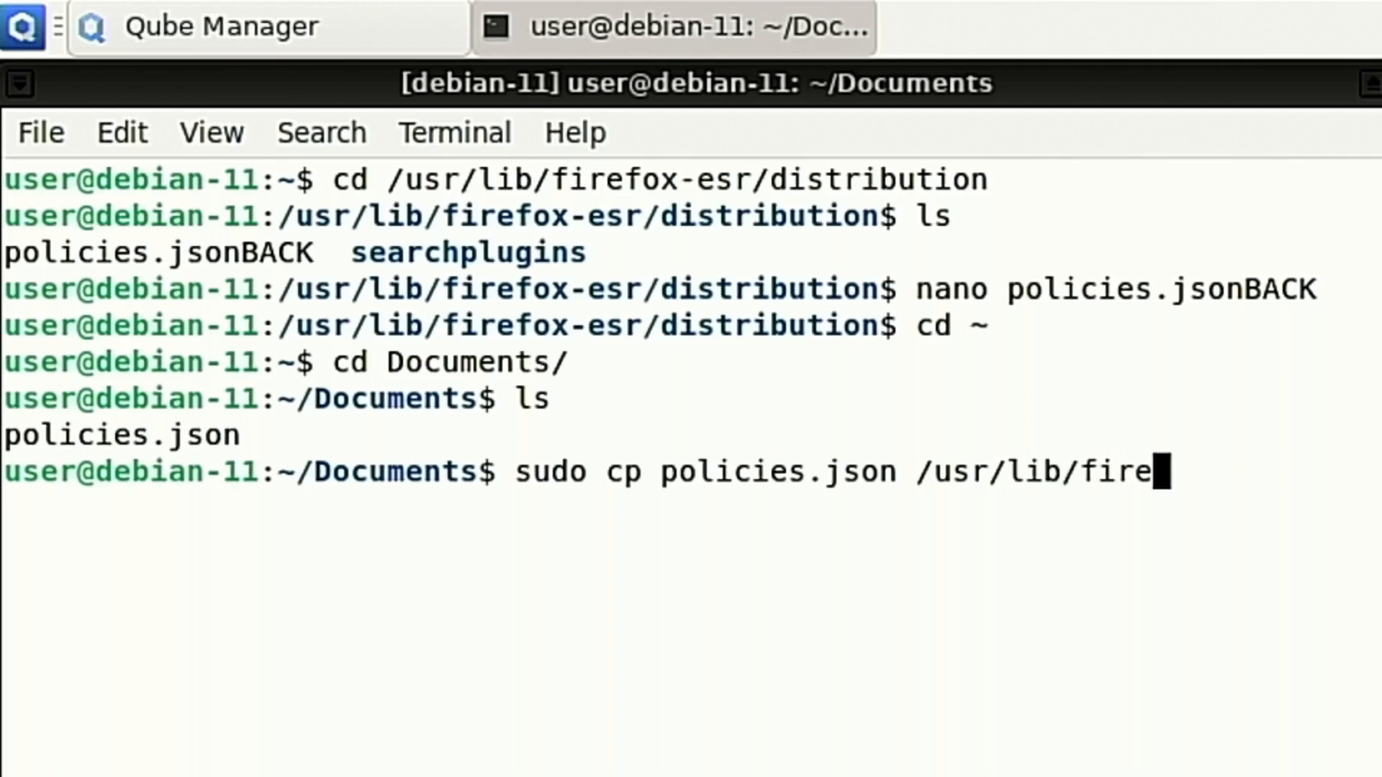
pyautogui.write('fox-esr/distr')
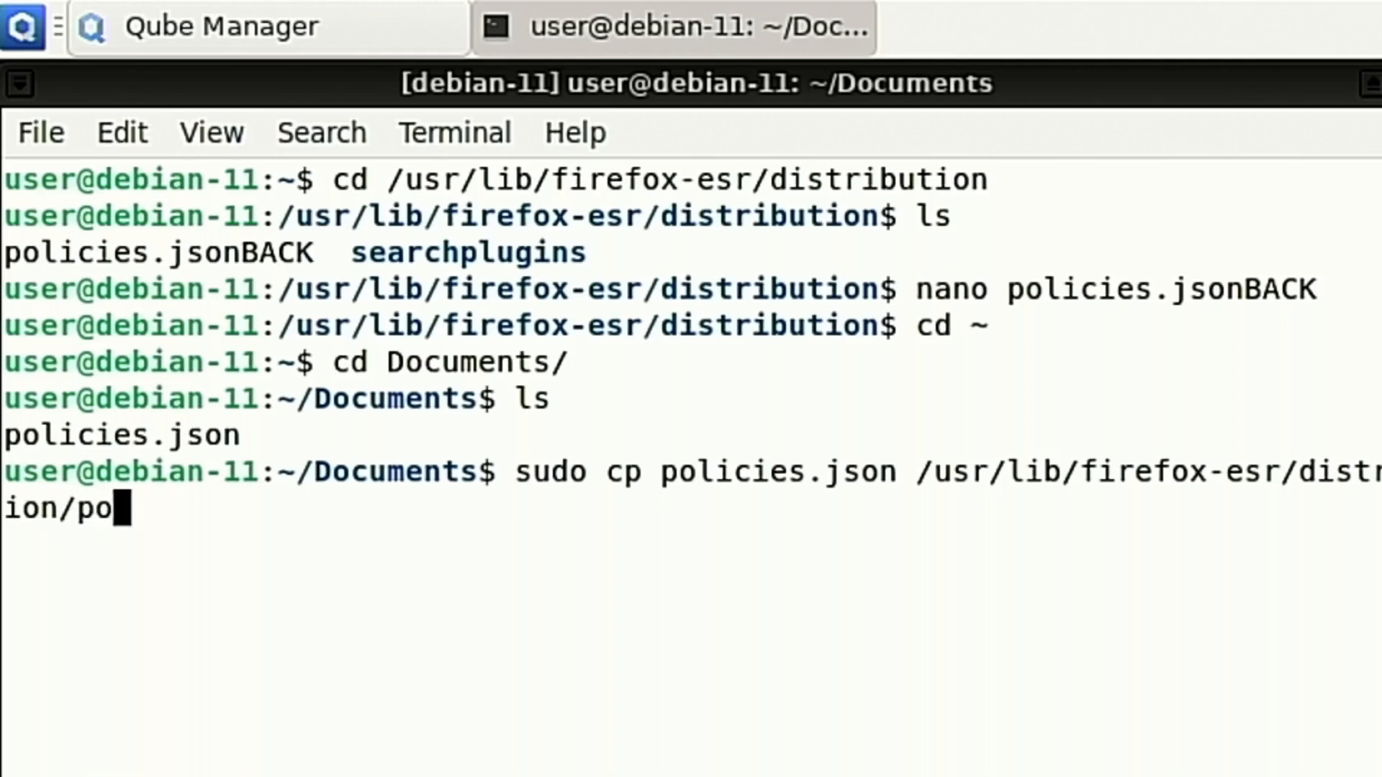
pyautogui.press('Return')
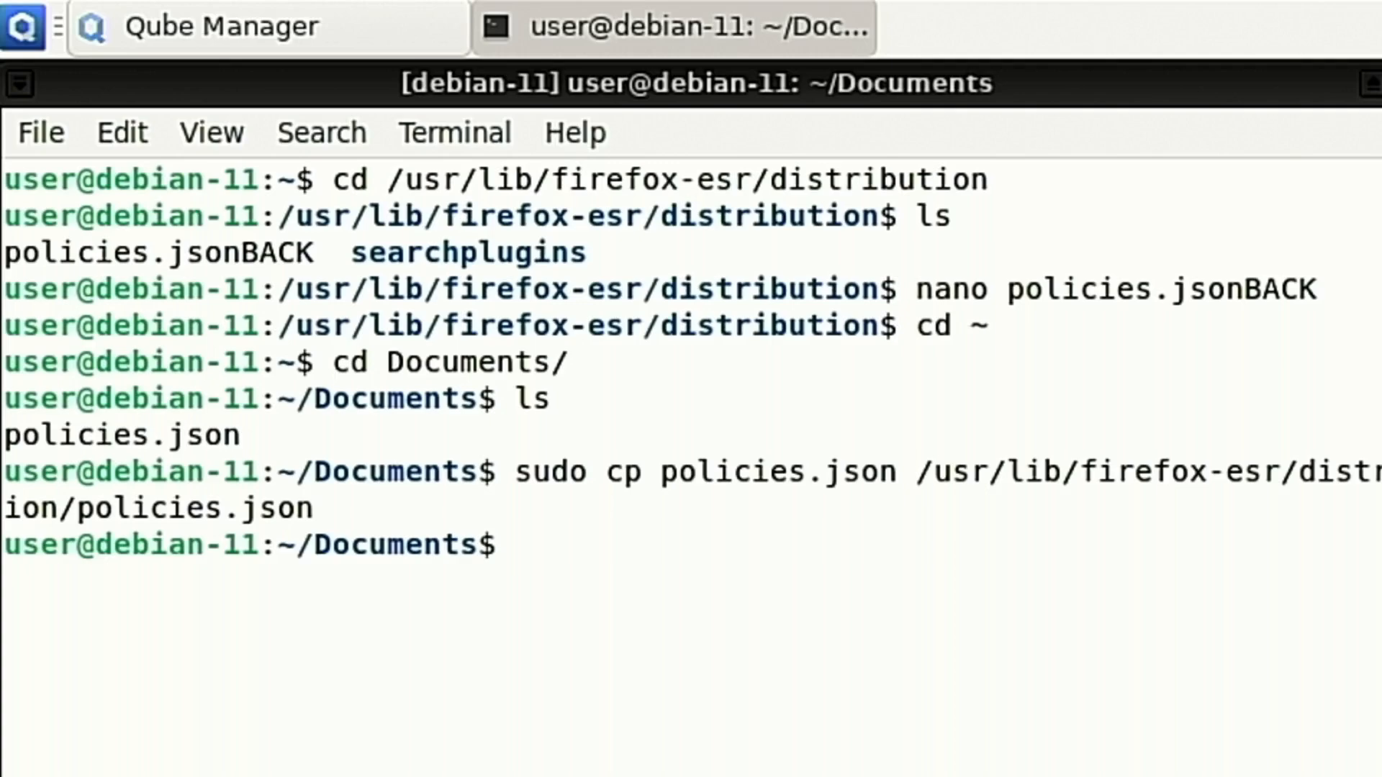
pyautogui.click(221, 25)
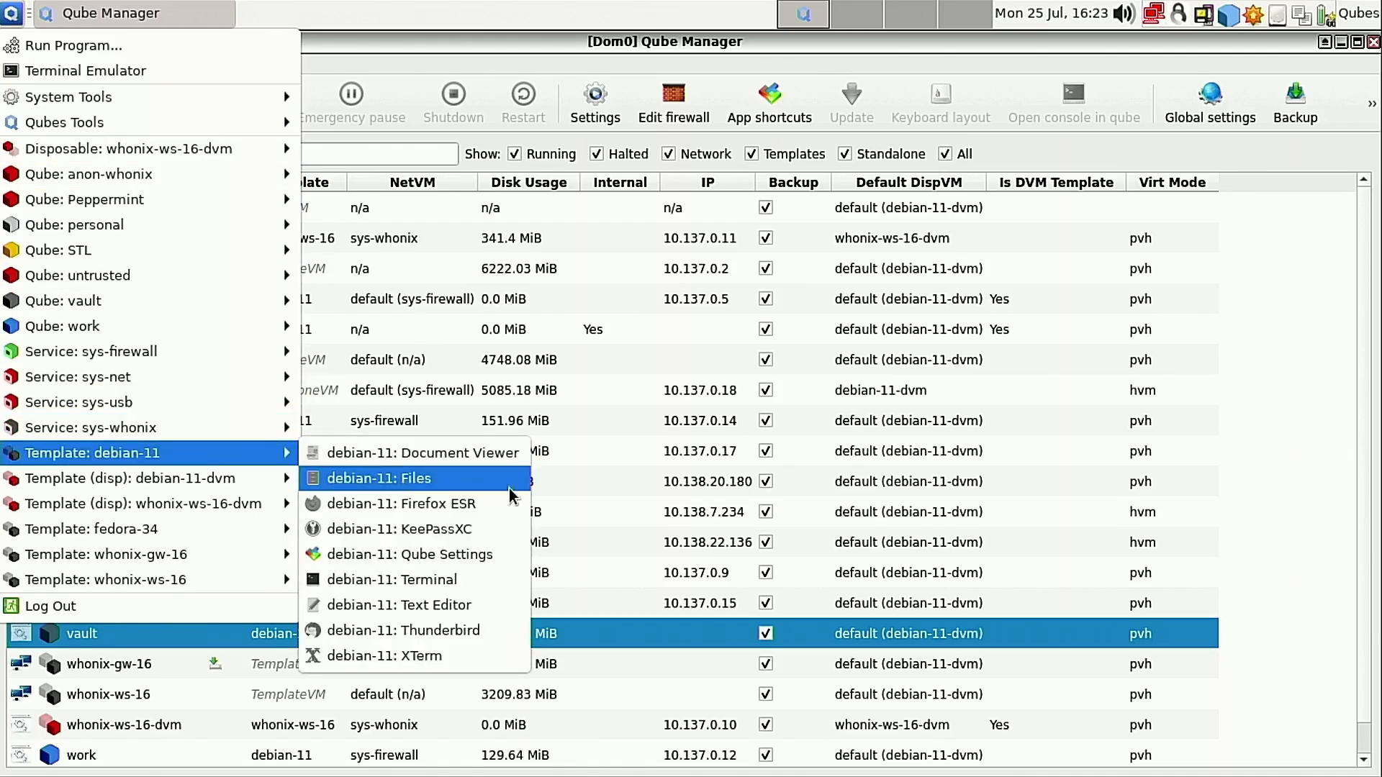
# Browse debian-11 Files to the Firefox ESR distribution folder, confirm policies.json is there, then close.
pyautogui.click(379, 478)
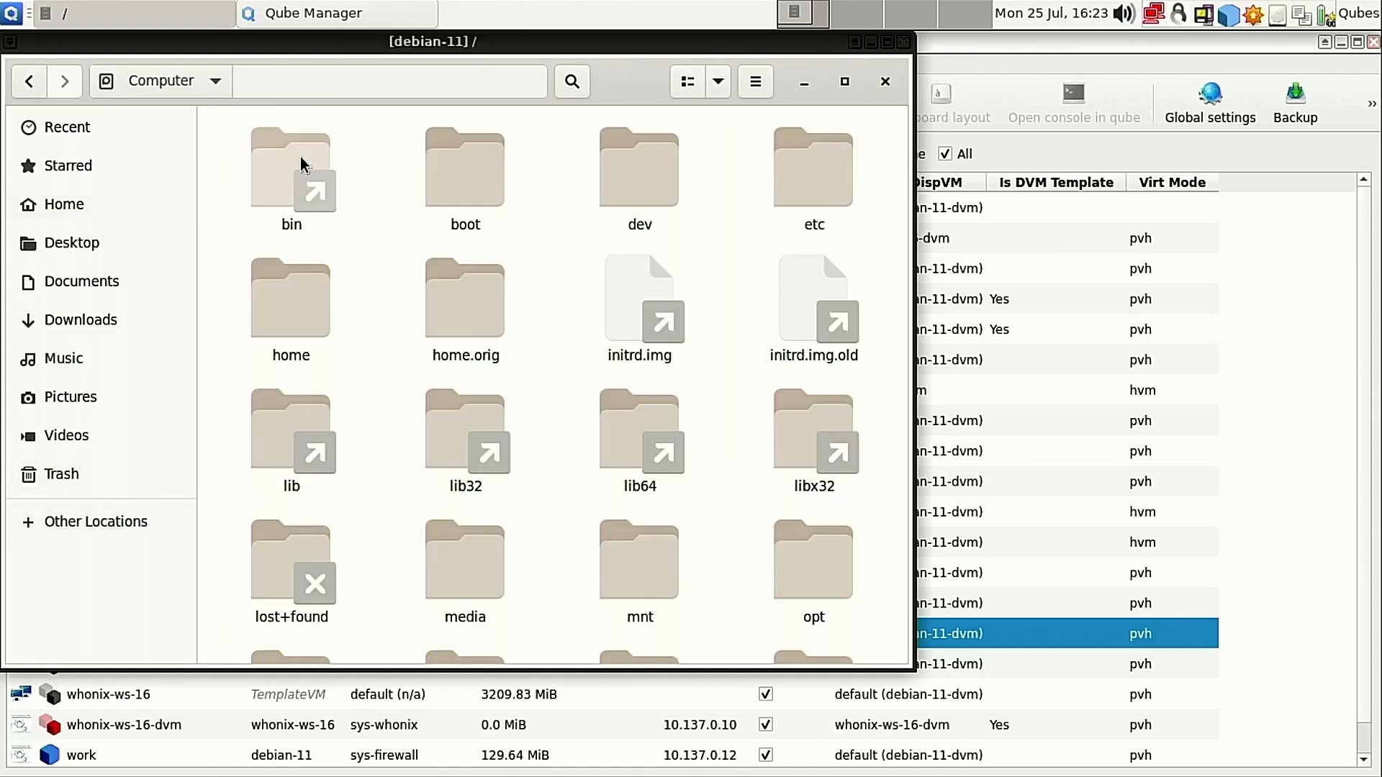
pyautogui.scroll(-3)
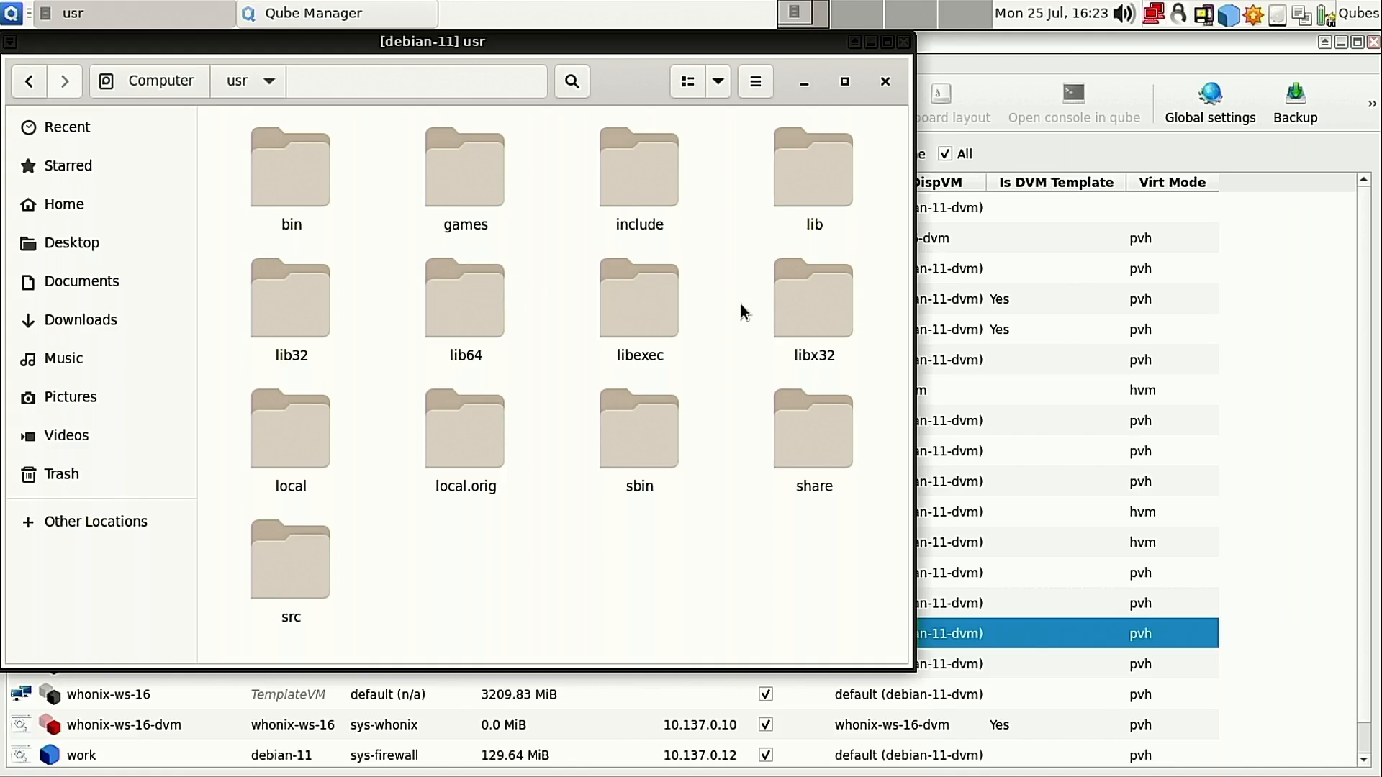
pyautogui.doubleClick(812, 168)
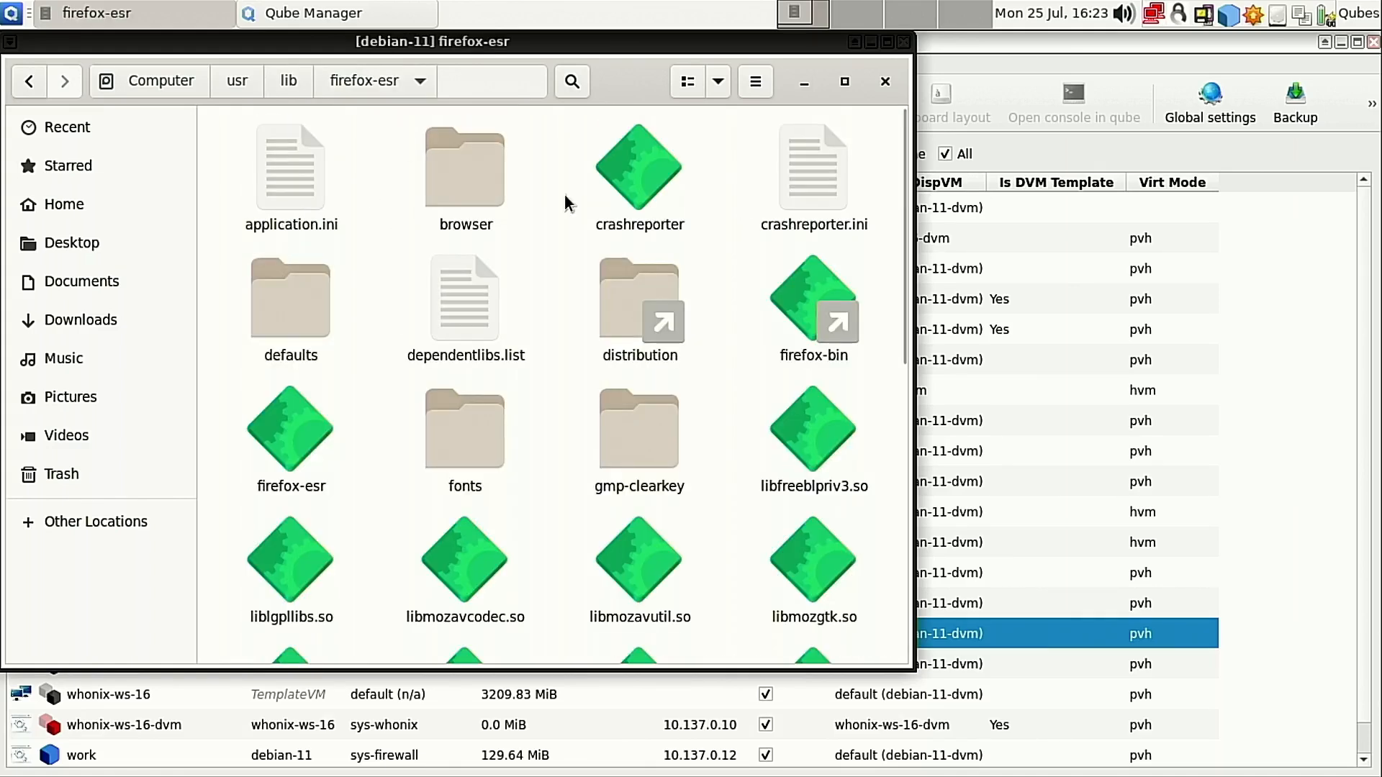
pyautogui.click(639, 299)
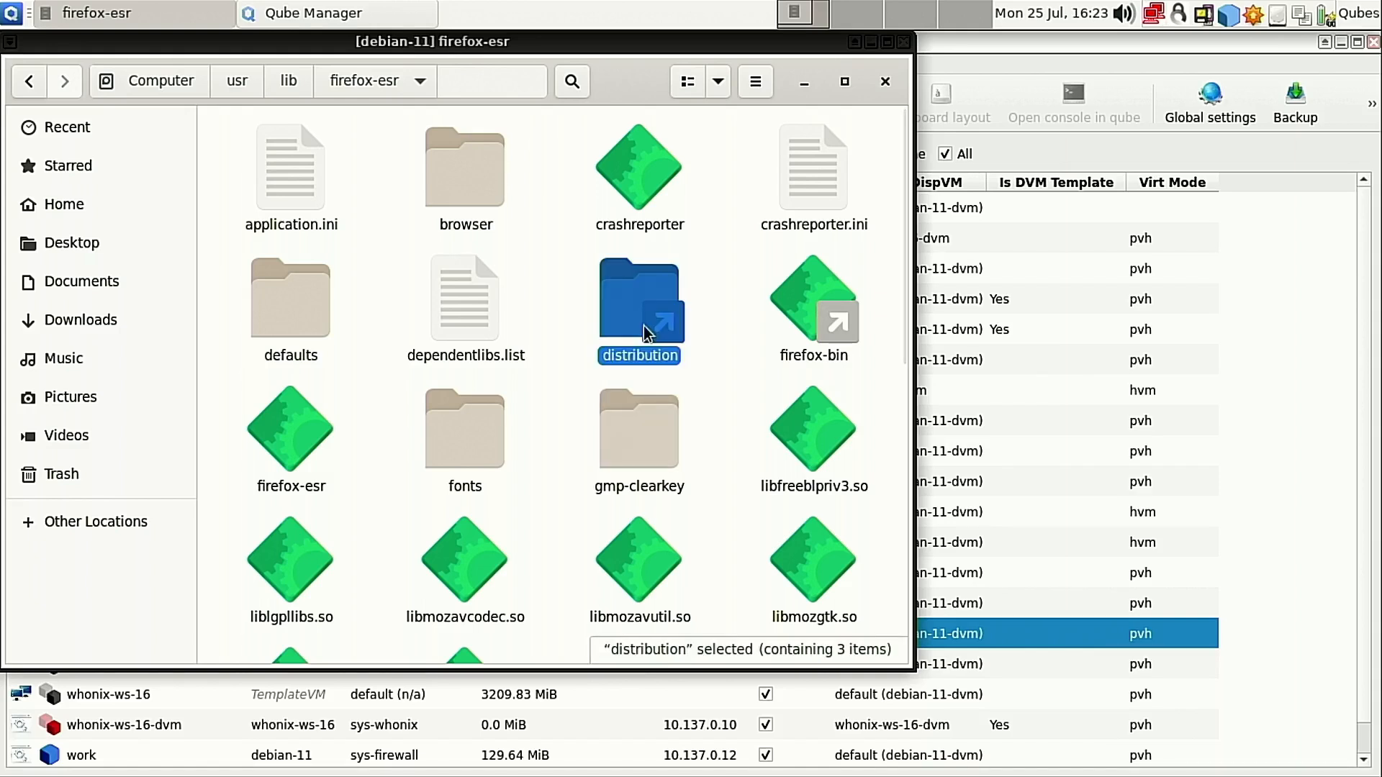
pyautogui.doubleClick(639, 311)
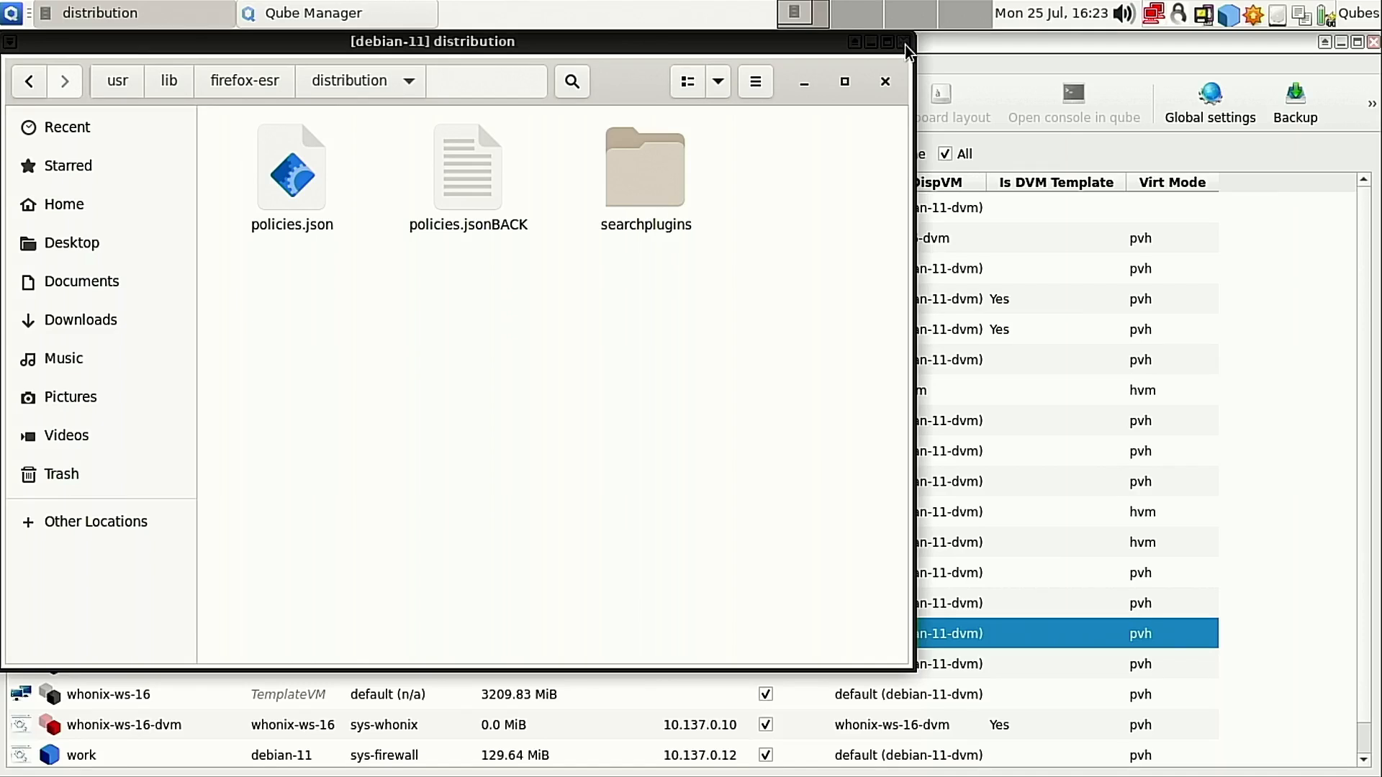
pyautogui.click(885, 81)
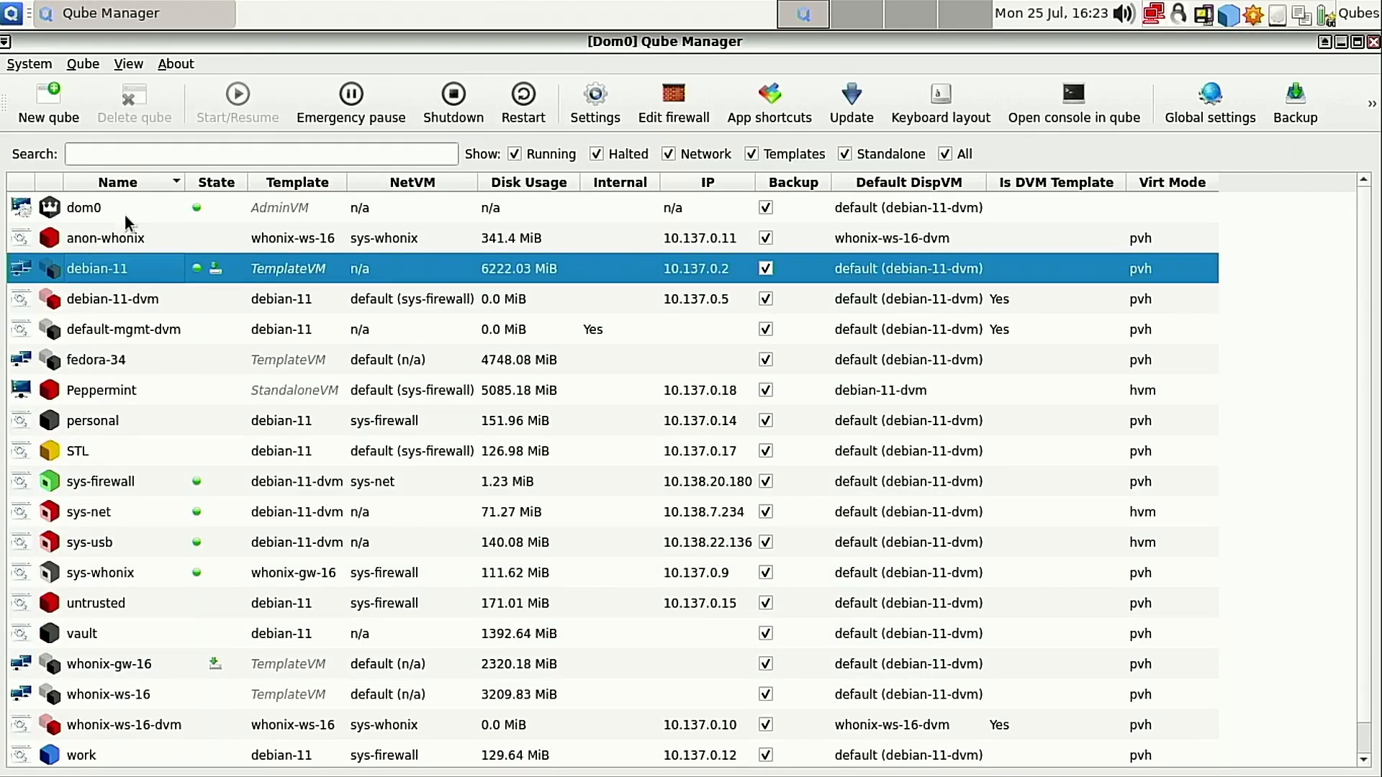
# Power off the debian-11 template and start the personal and STL qubes.
pyautogui.click(452, 103)
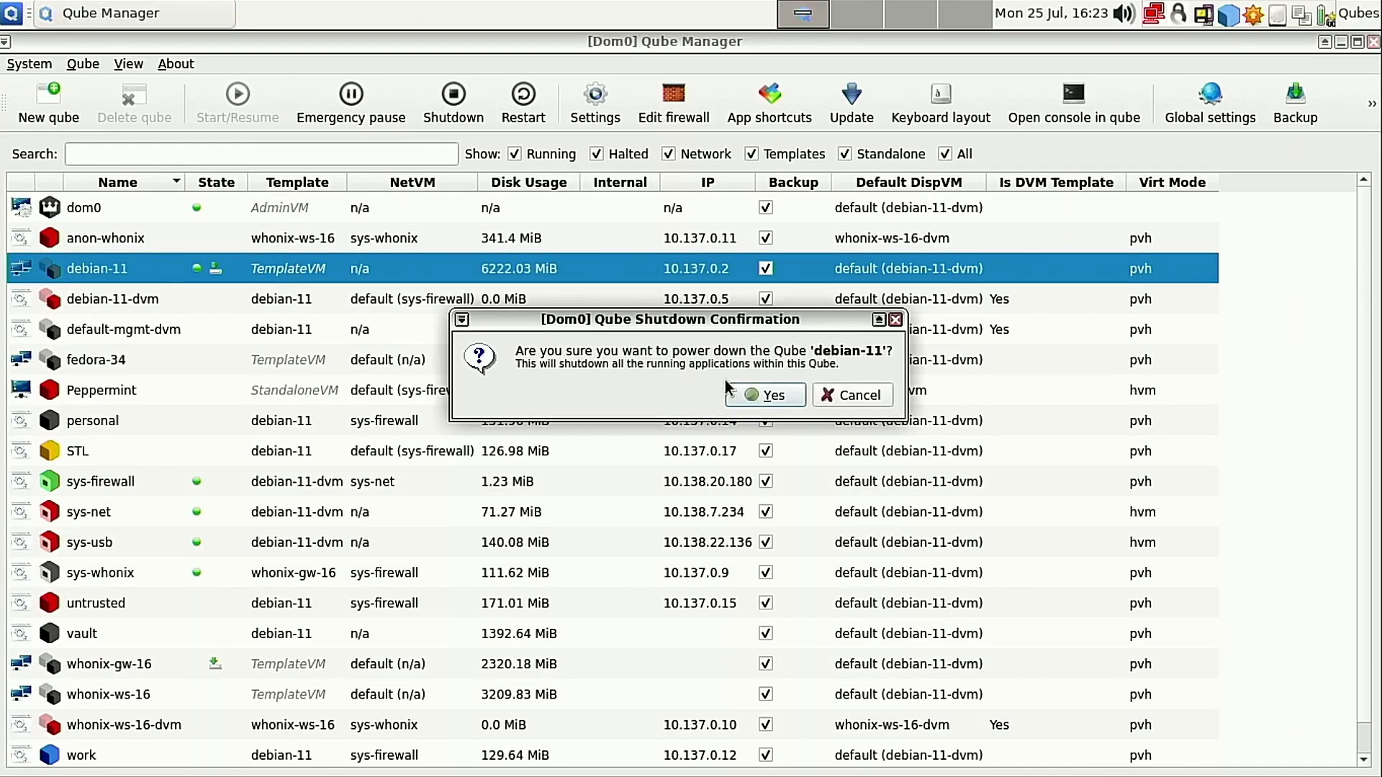
pyautogui.click(773, 395)
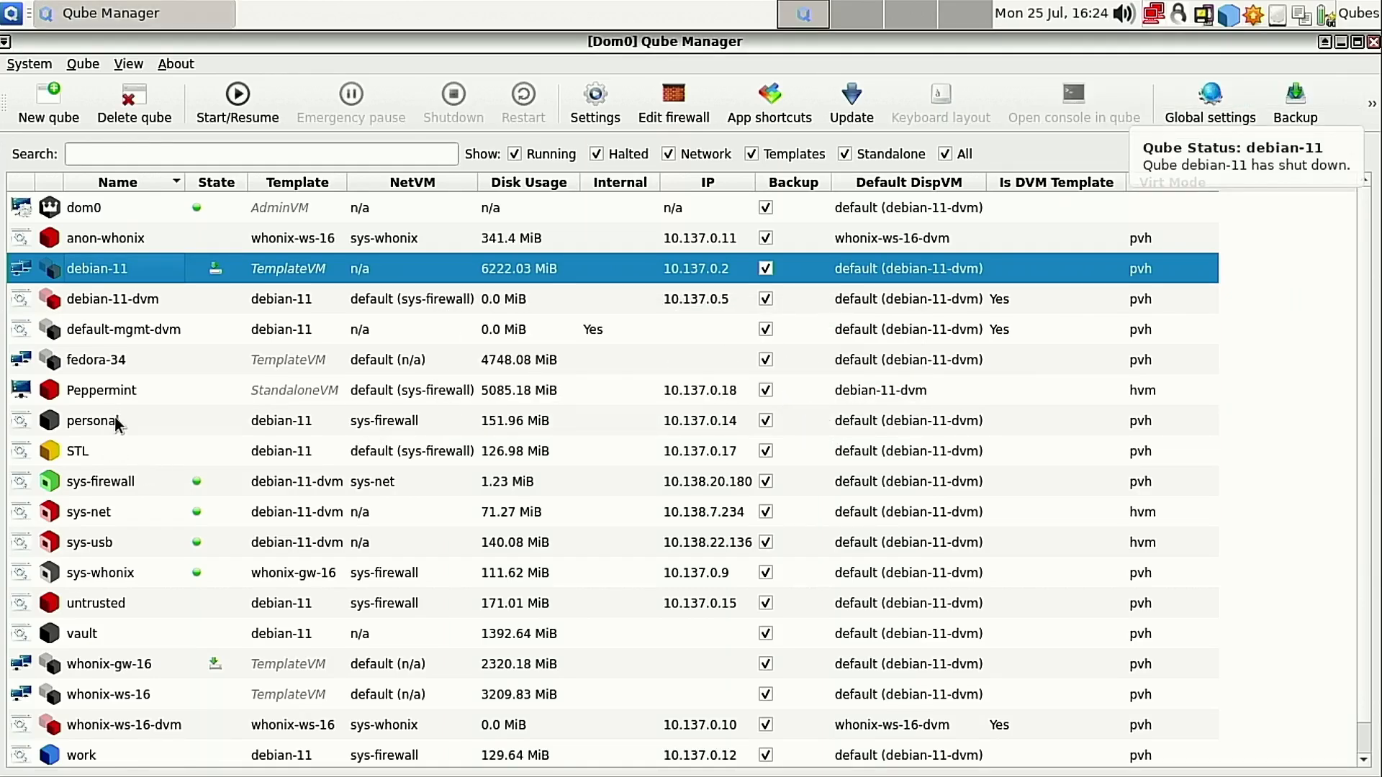
pyautogui.click(91, 420)
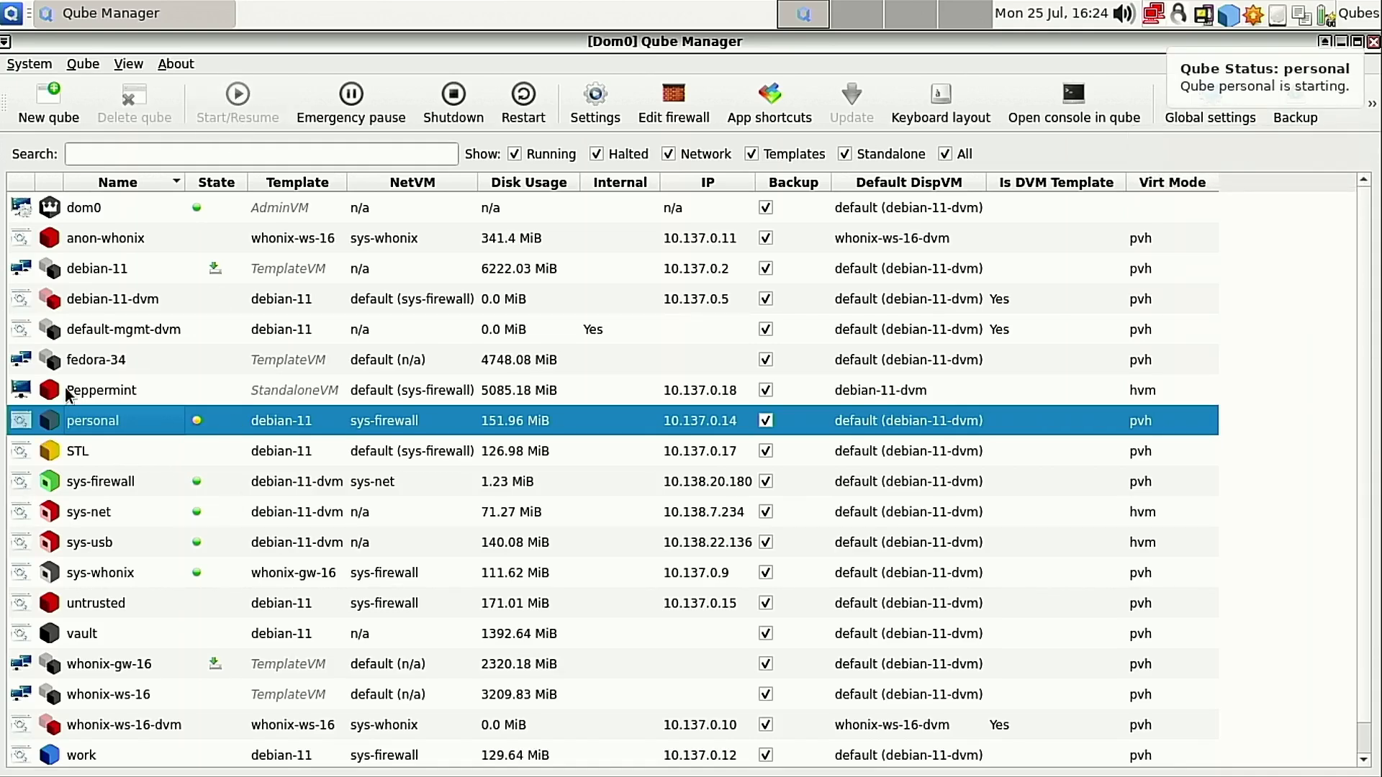
pyautogui.click(77, 450)
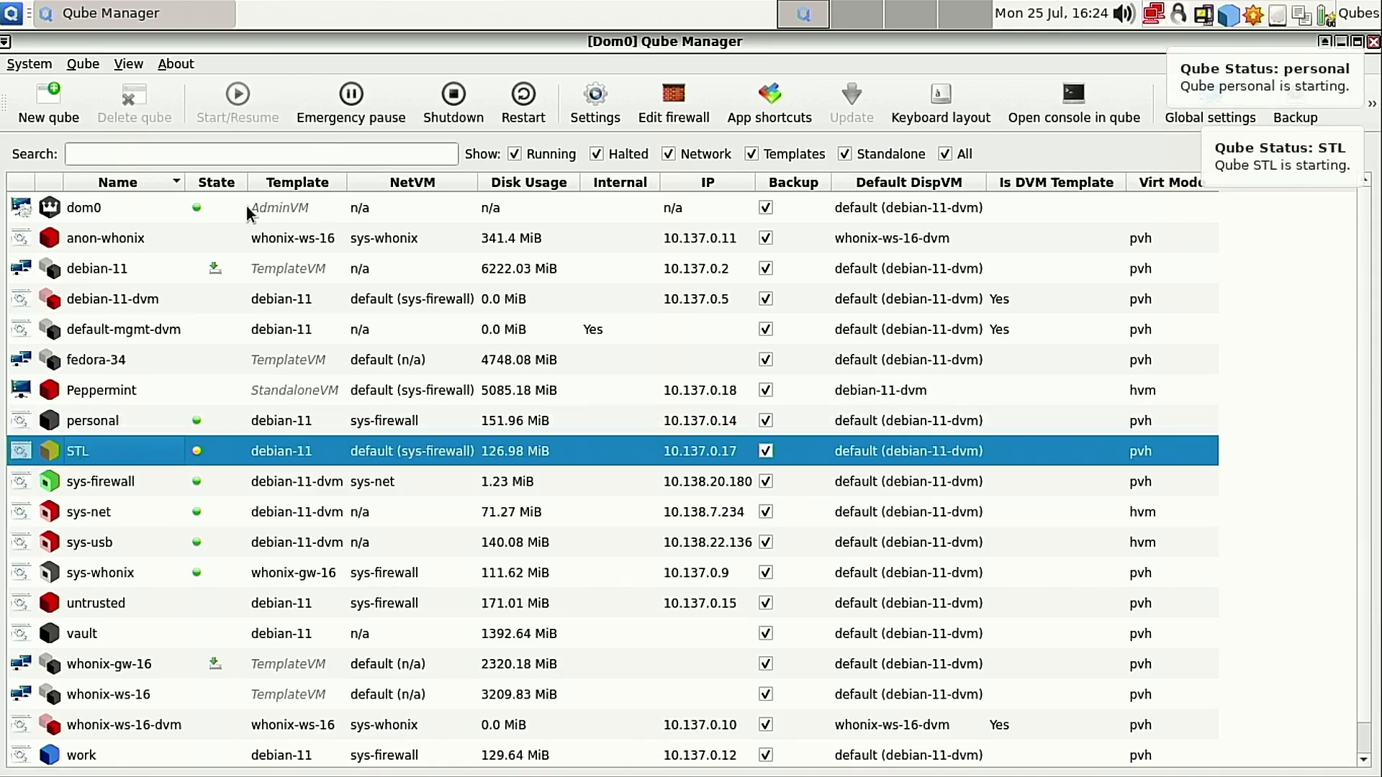
pyautogui.moveTo(196, 647)
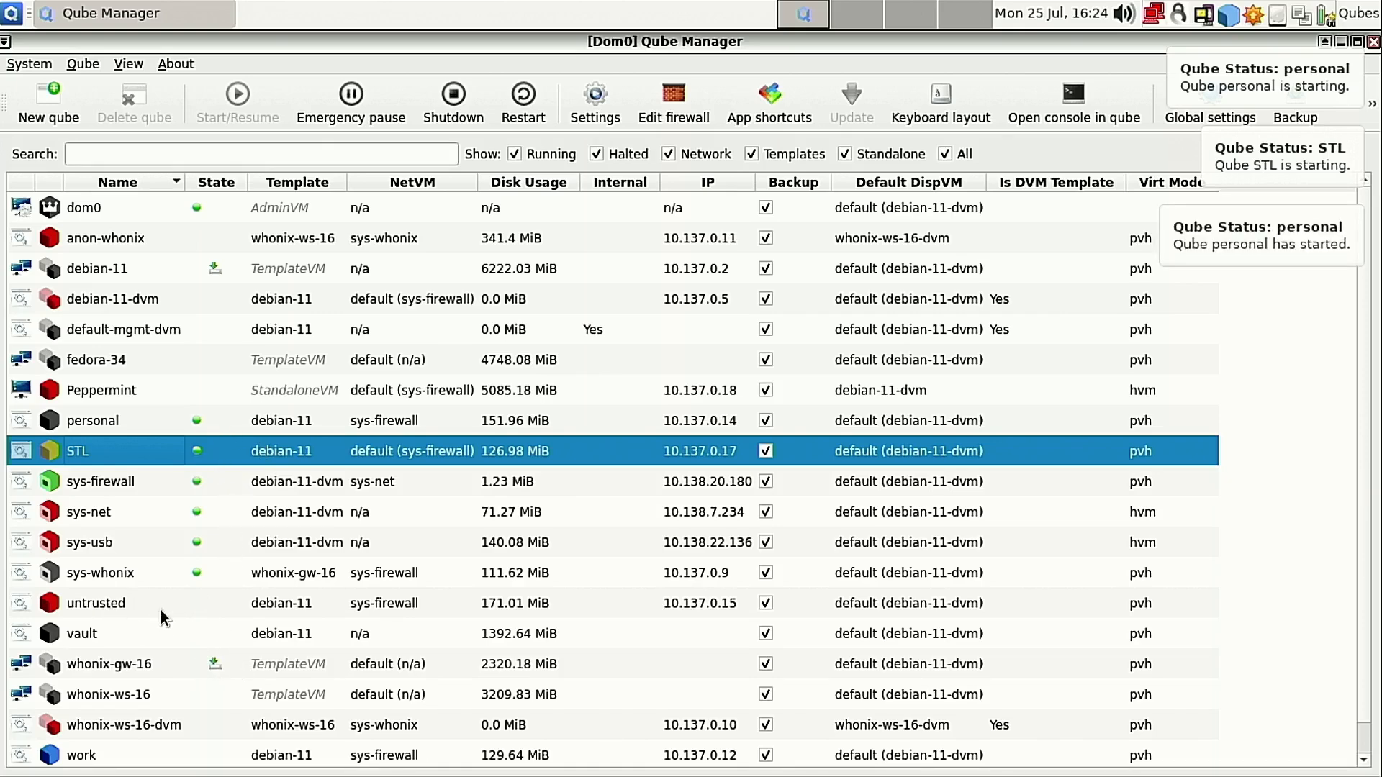
pyautogui.click(91, 421)
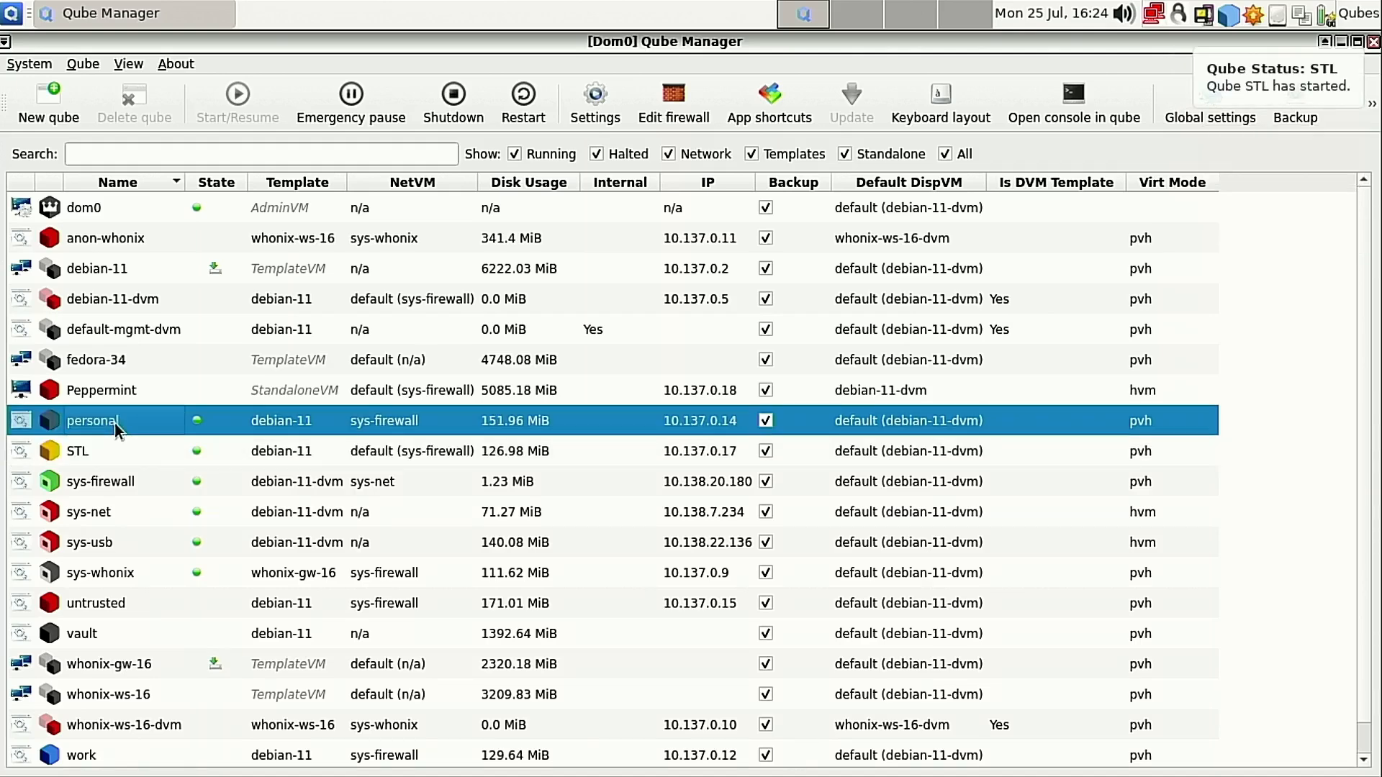
pyautogui.click(11, 12)
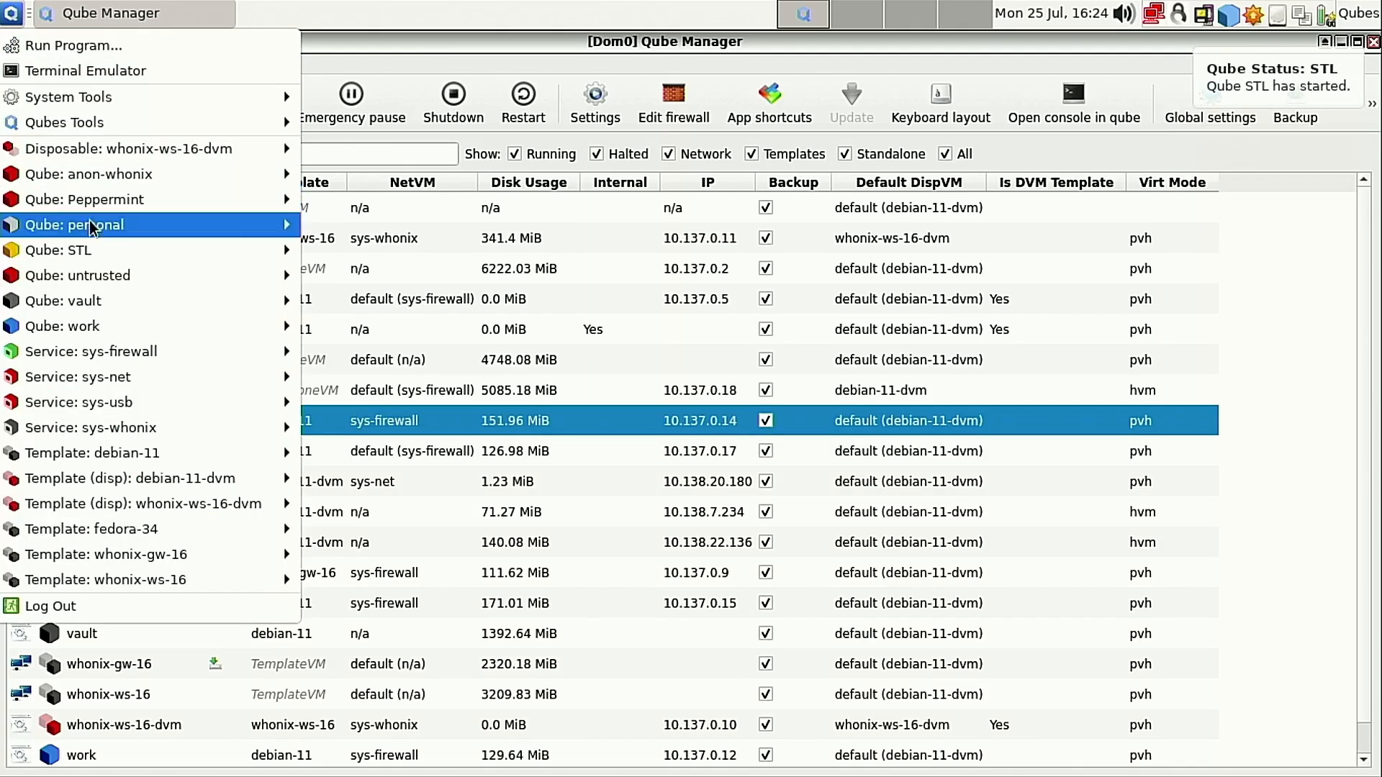
pyautogui.moveTo(141, 249)
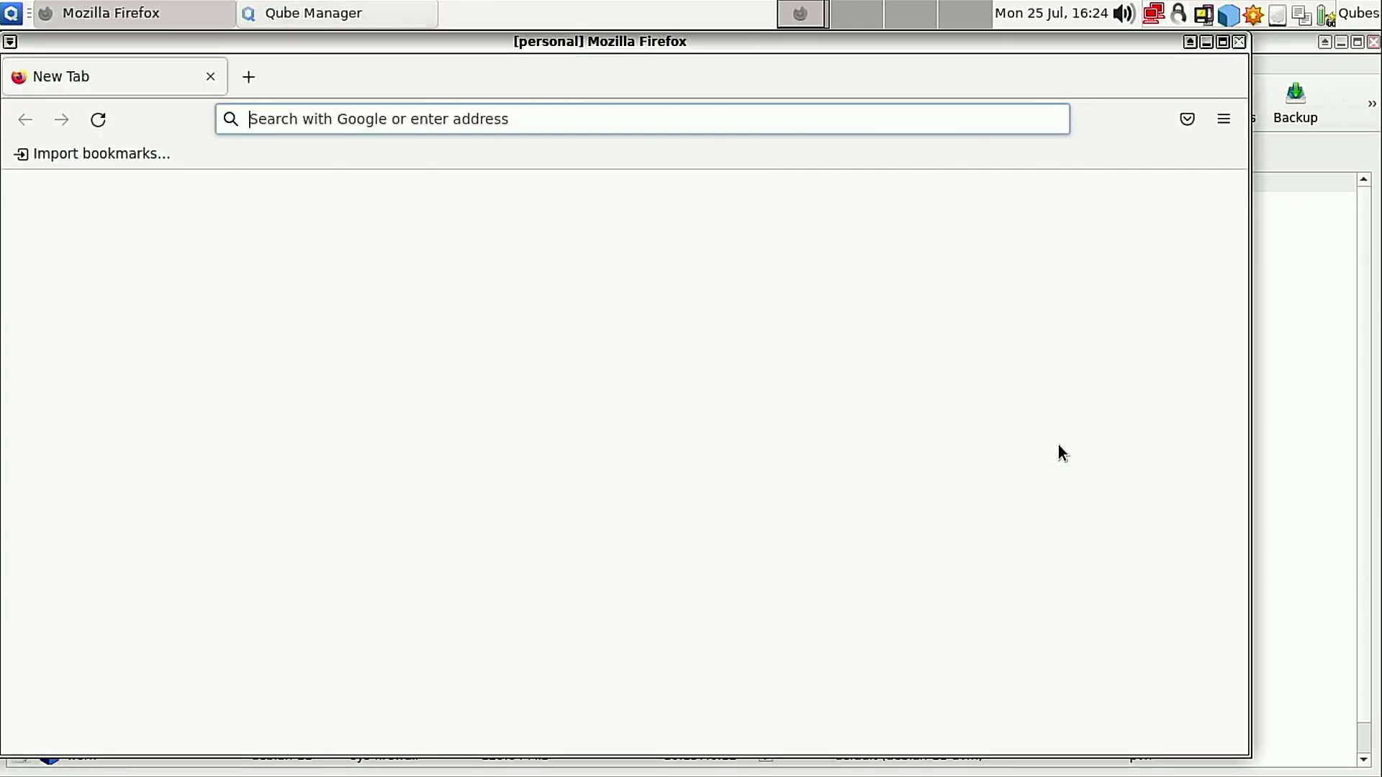
# Load about:policies in personal's Firefox, review the Errors and Active tabs, then close it.
pyautogui.click(626, 118)
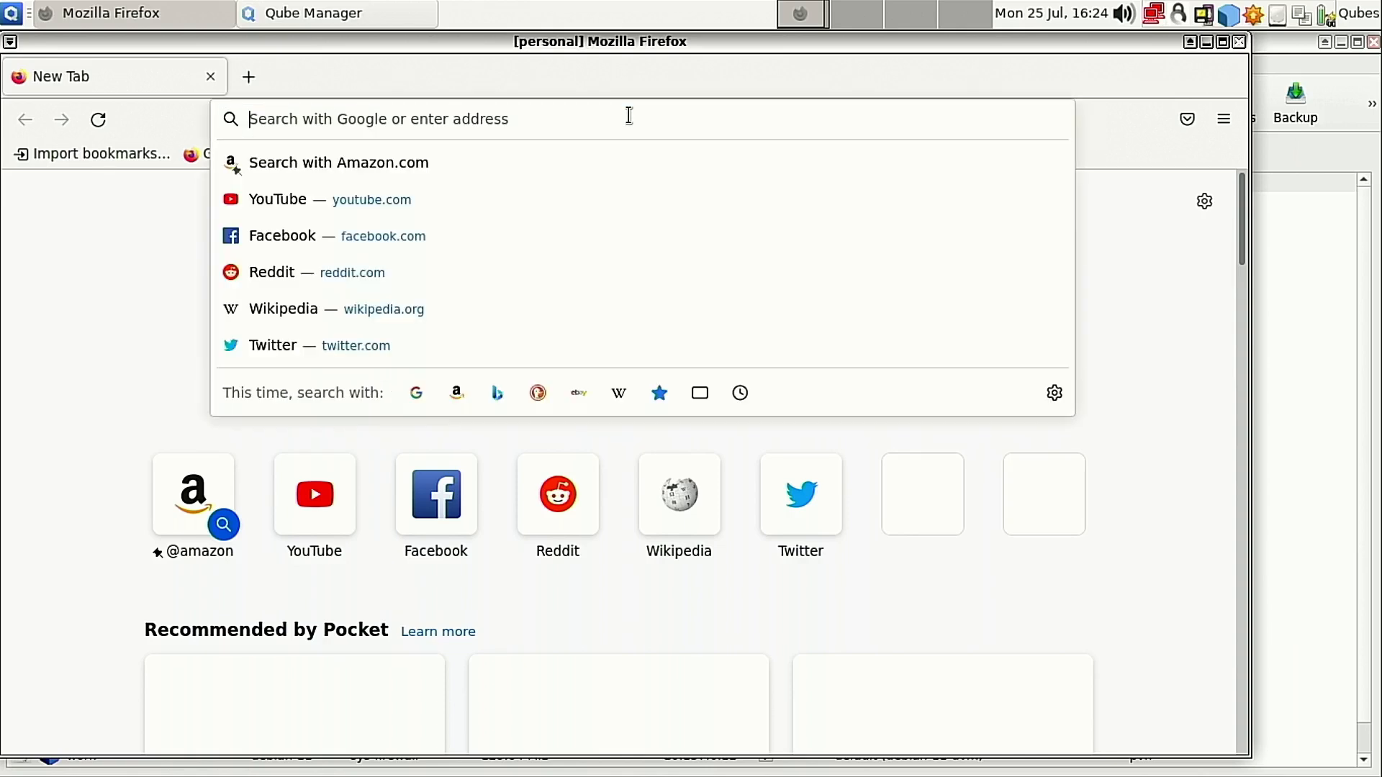
pyautogui.write('a')
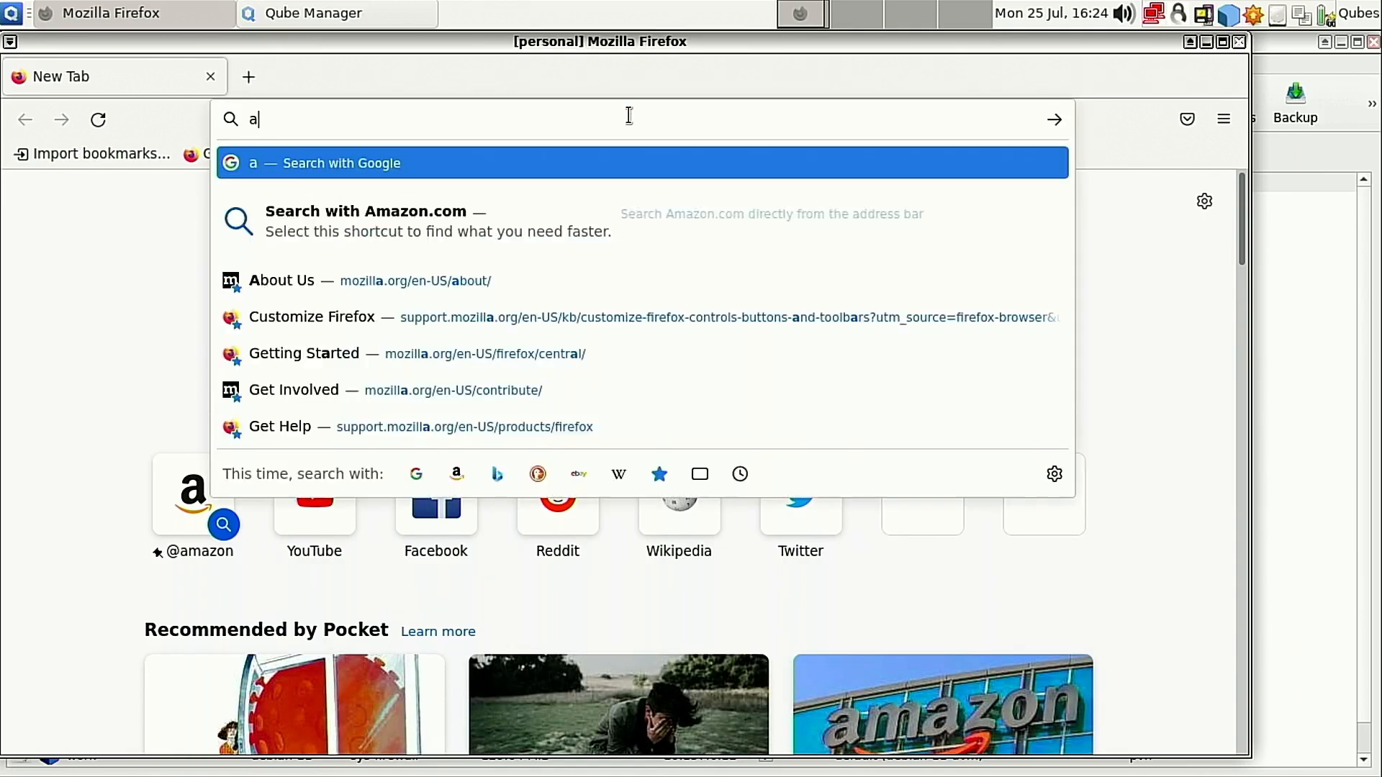
pyautogui.write('about:policies')
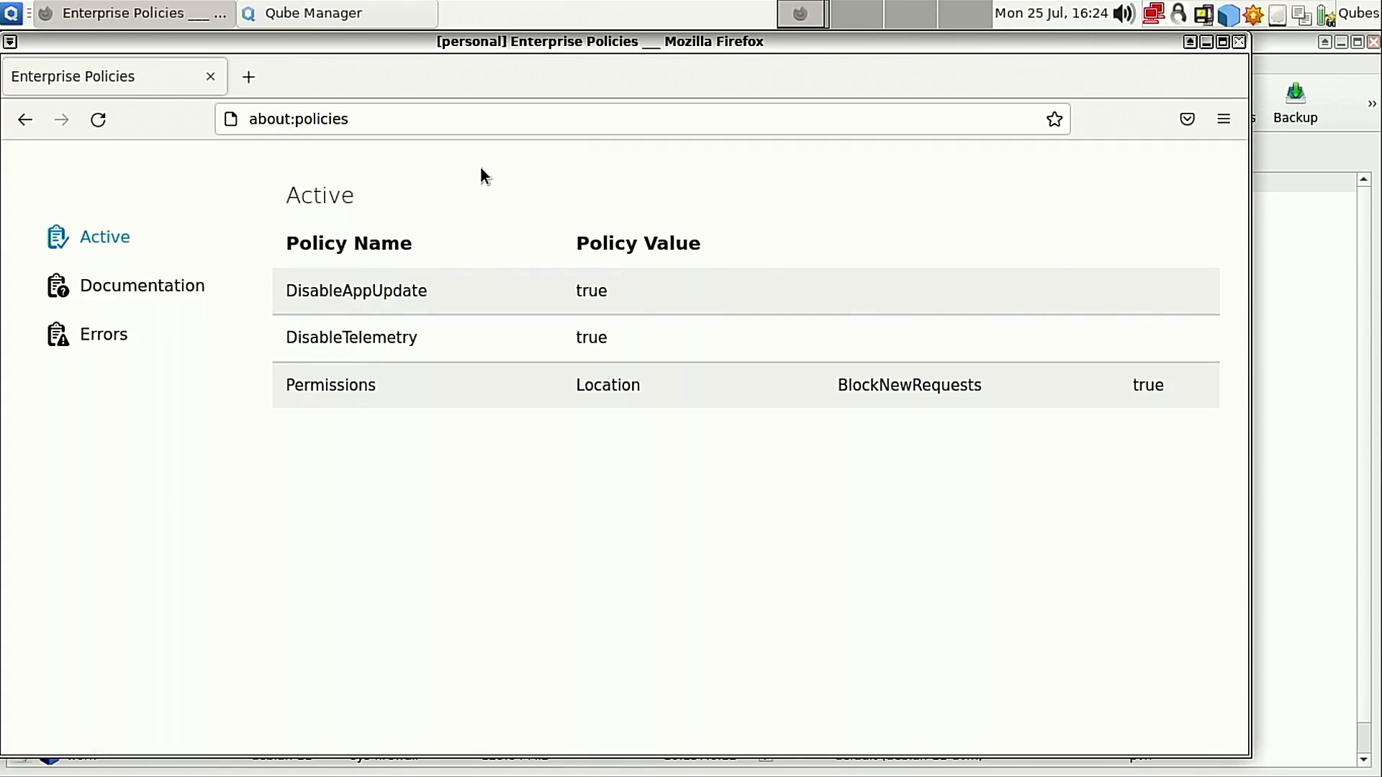
pyautogui.moveTo(142, 285)
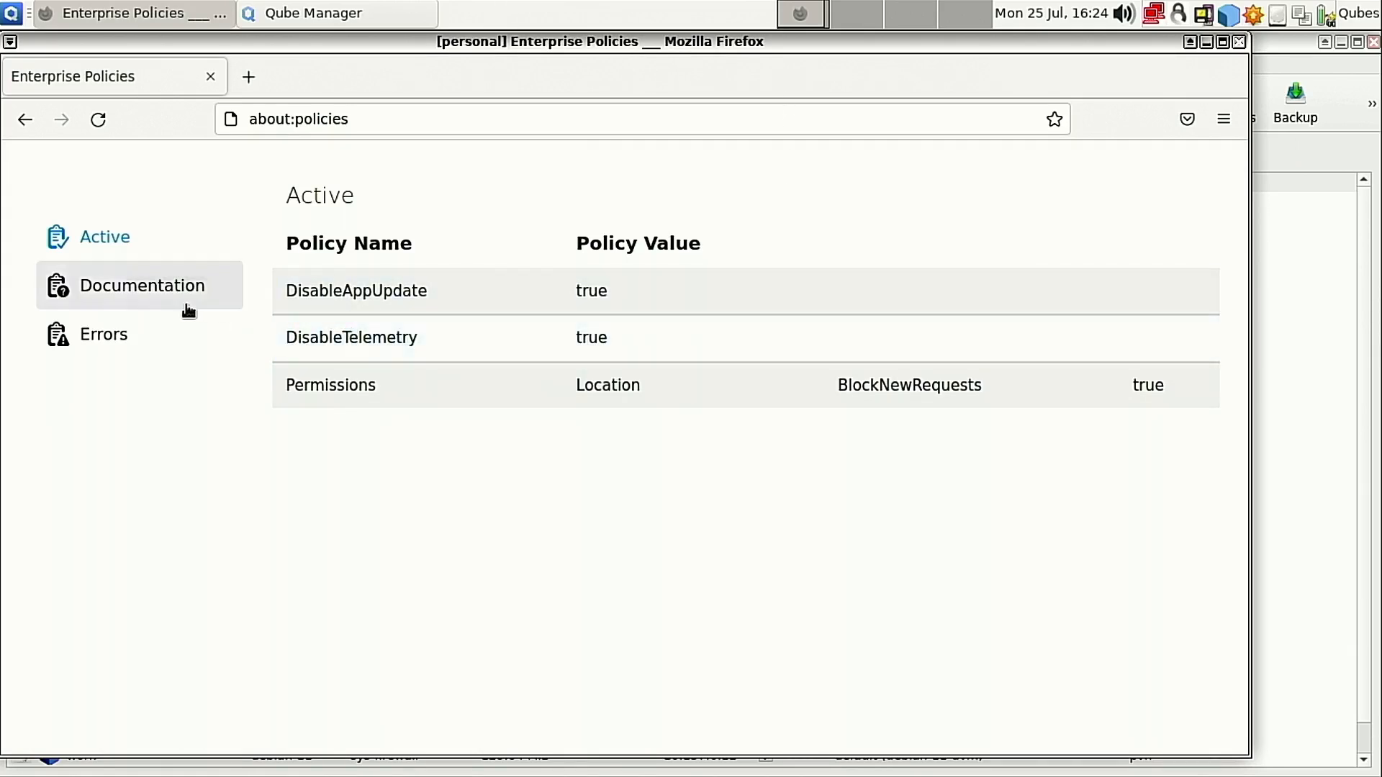
pyautogui.click(102, 333)
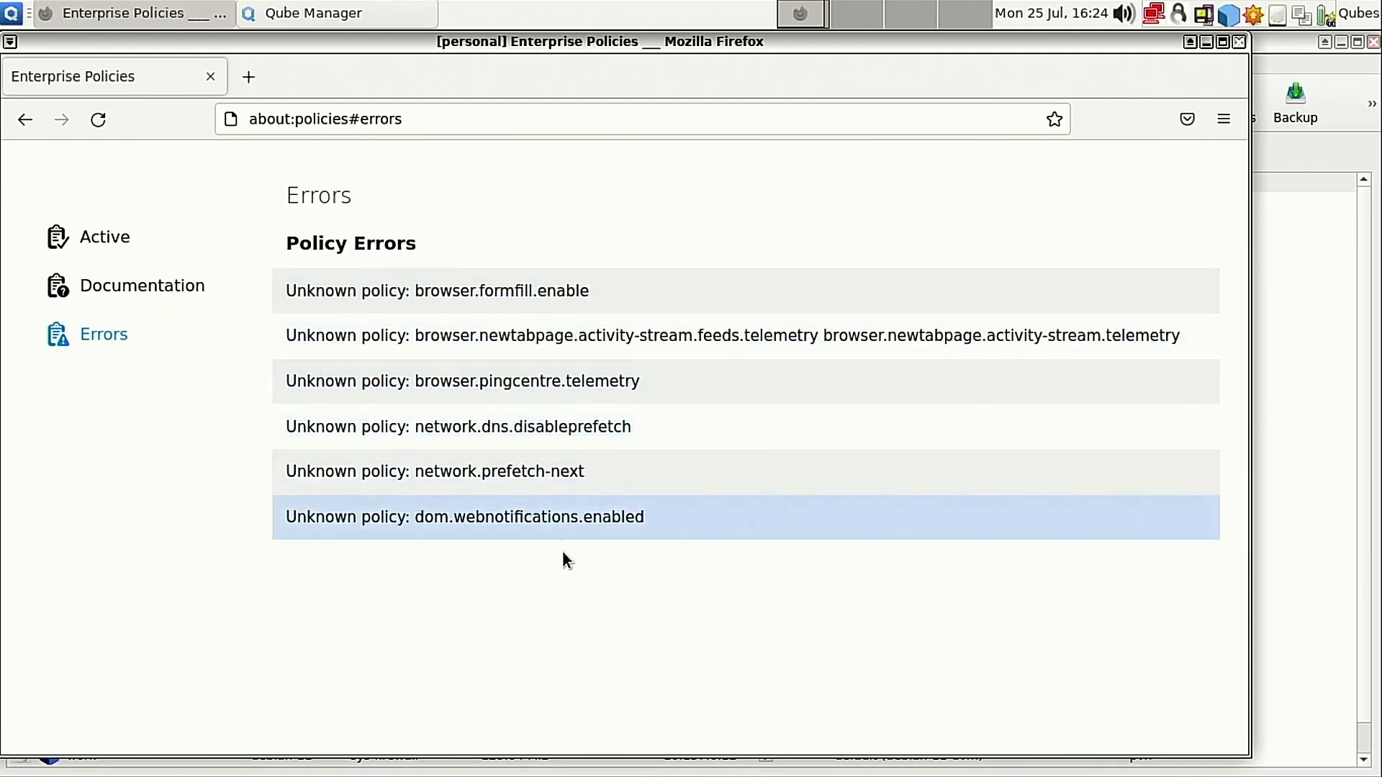
pyautogui.moveTo(103, 236)
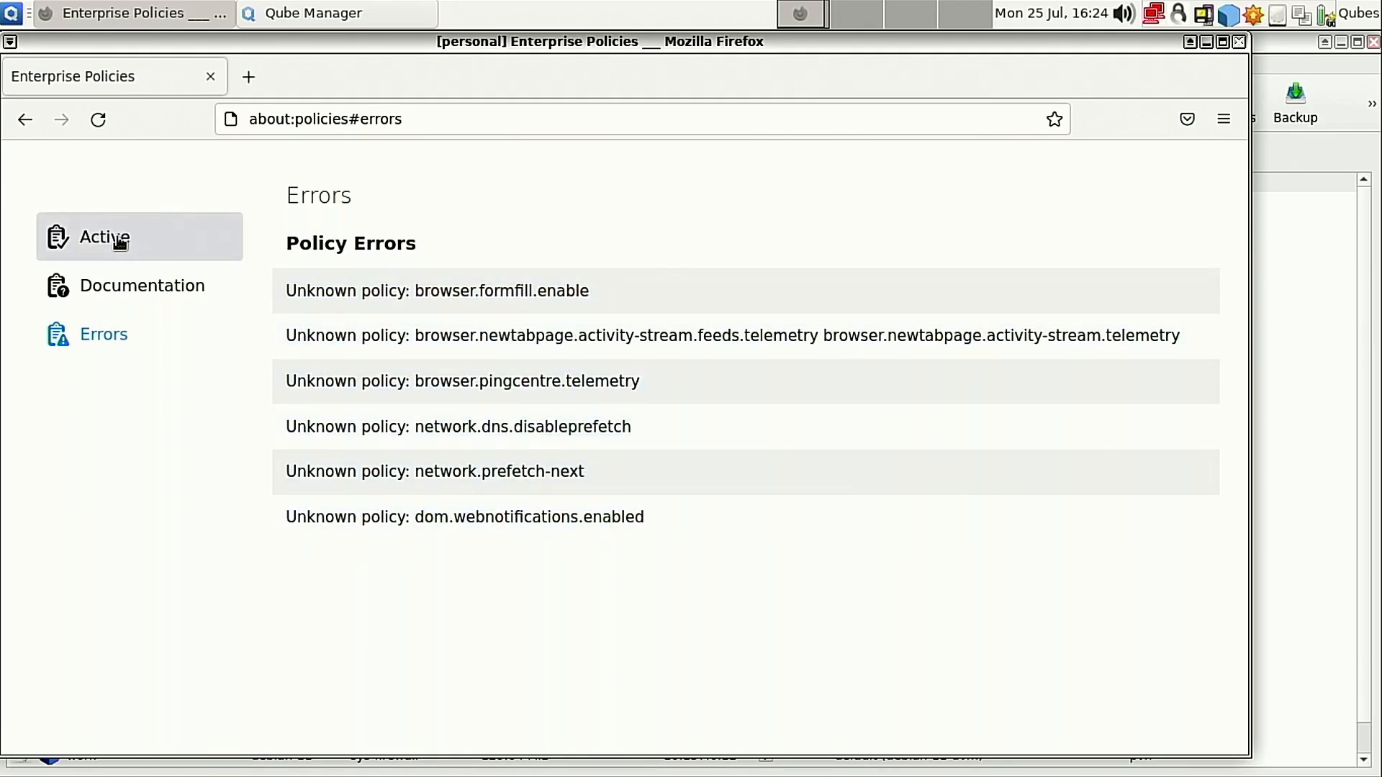
pyautogui.click(103, 236)
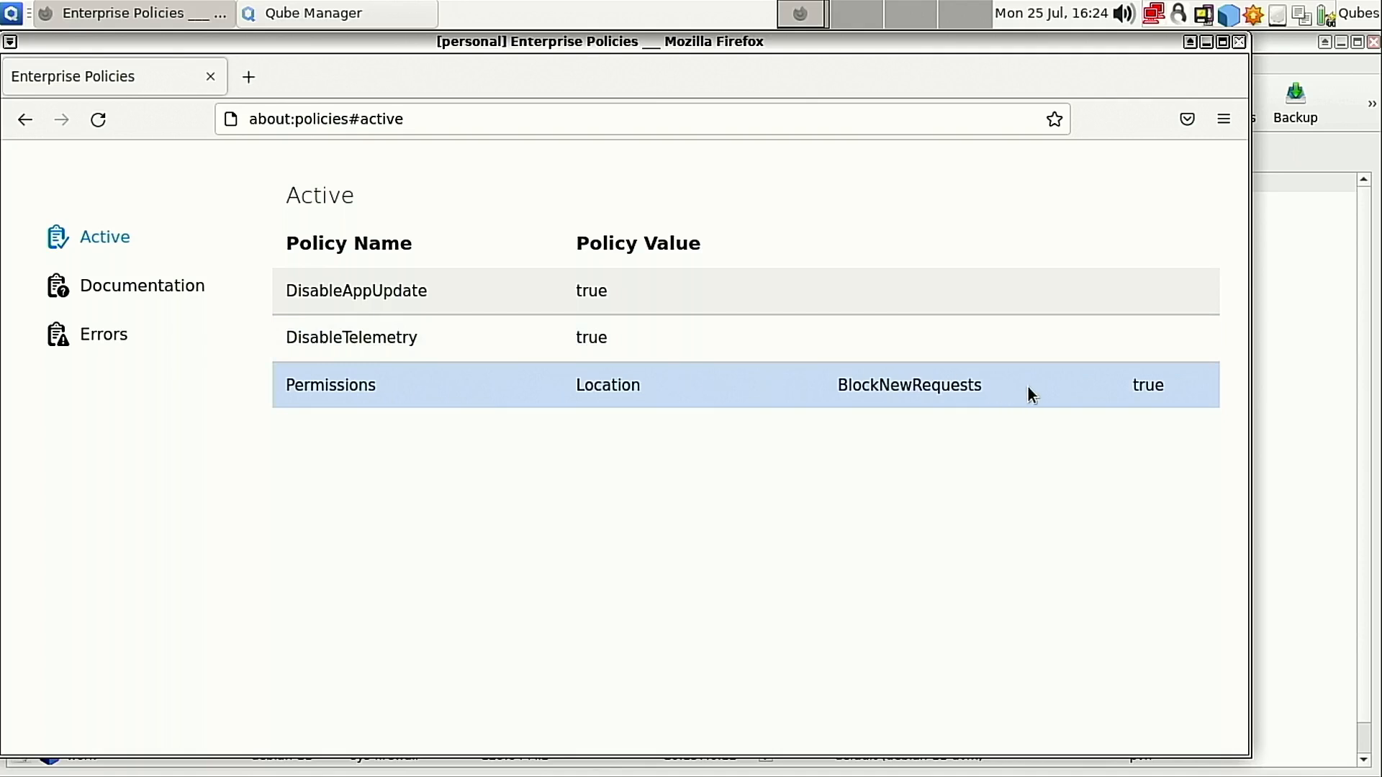
pyautogui.moveTo(335, 142)
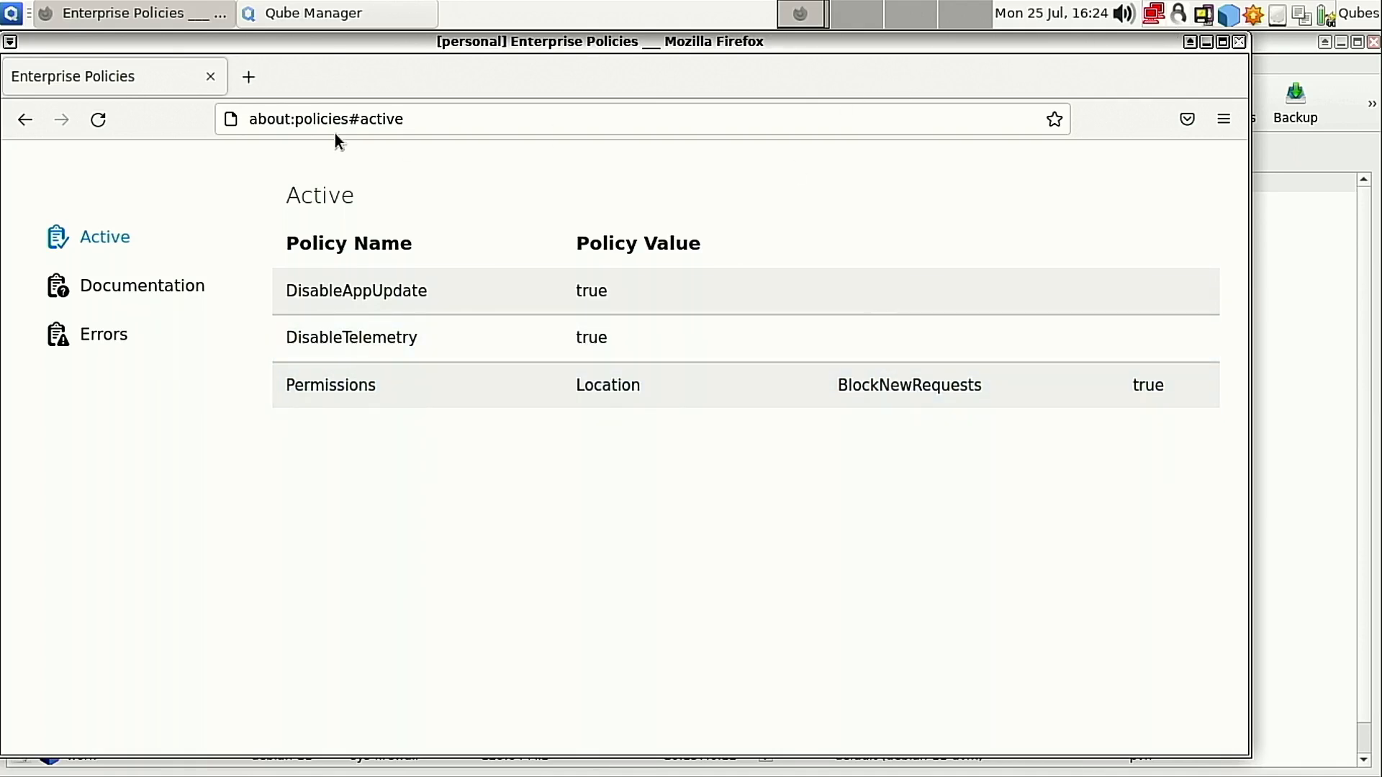
pyautogui.click(313, 12)
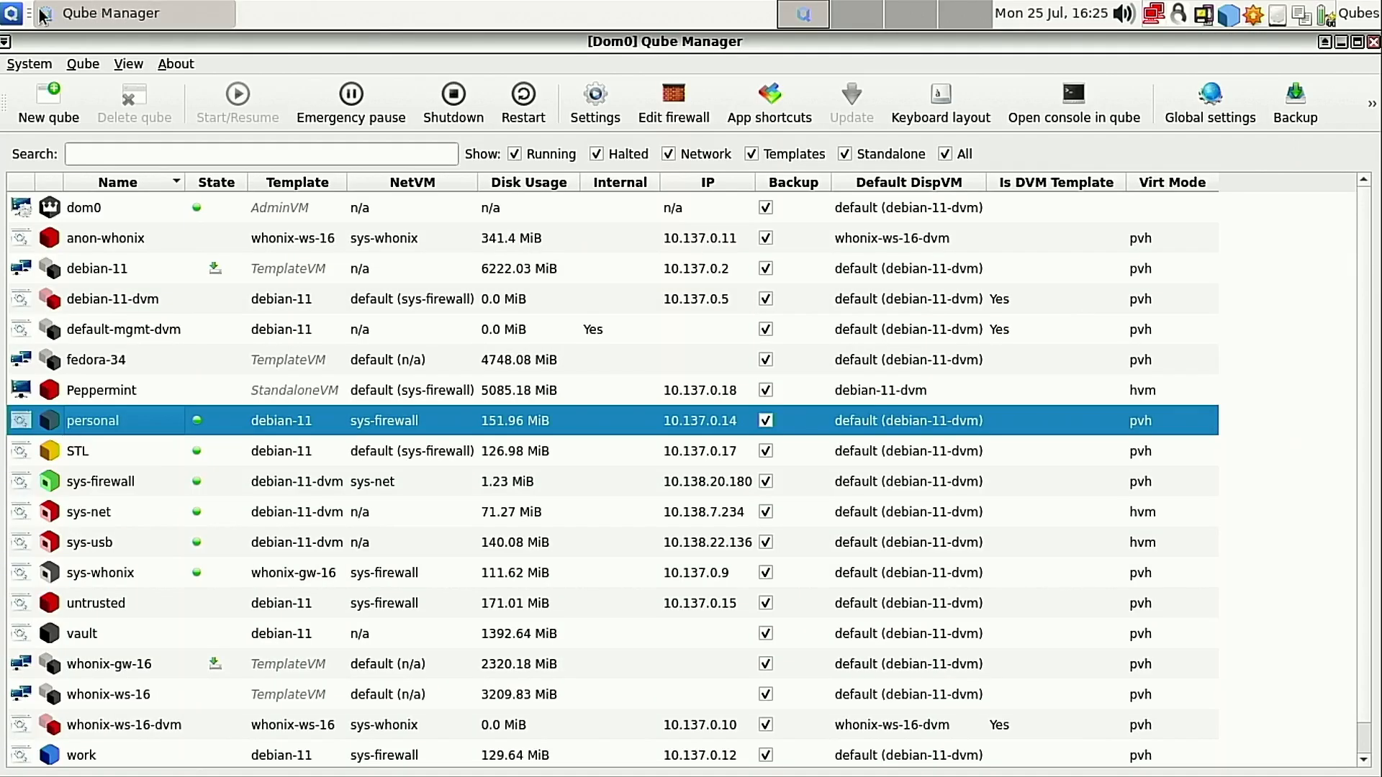
# Review about:policies Documentation, Errors and Active tabs in STL's Firefox, then close it.
pyautogui.click(12, 13)
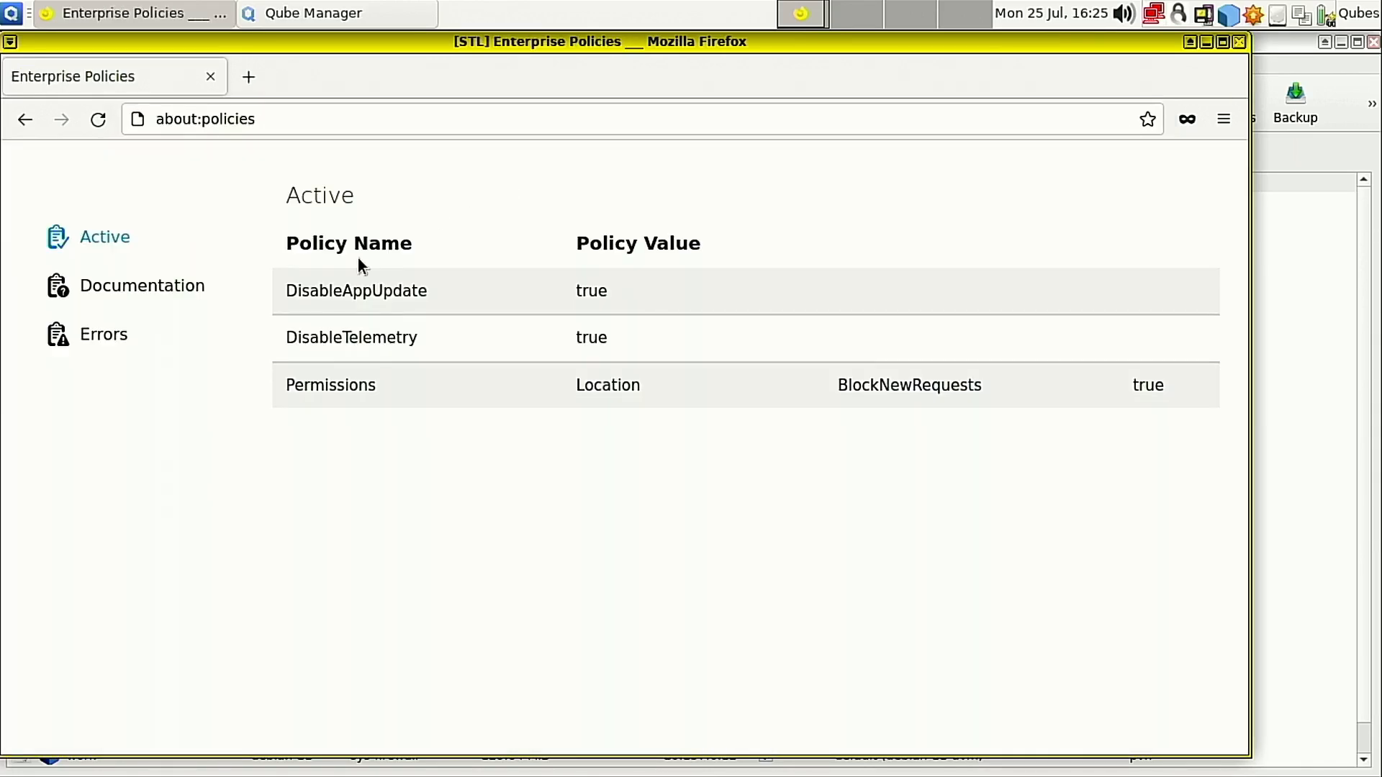
pyautogui.click(142, 285)
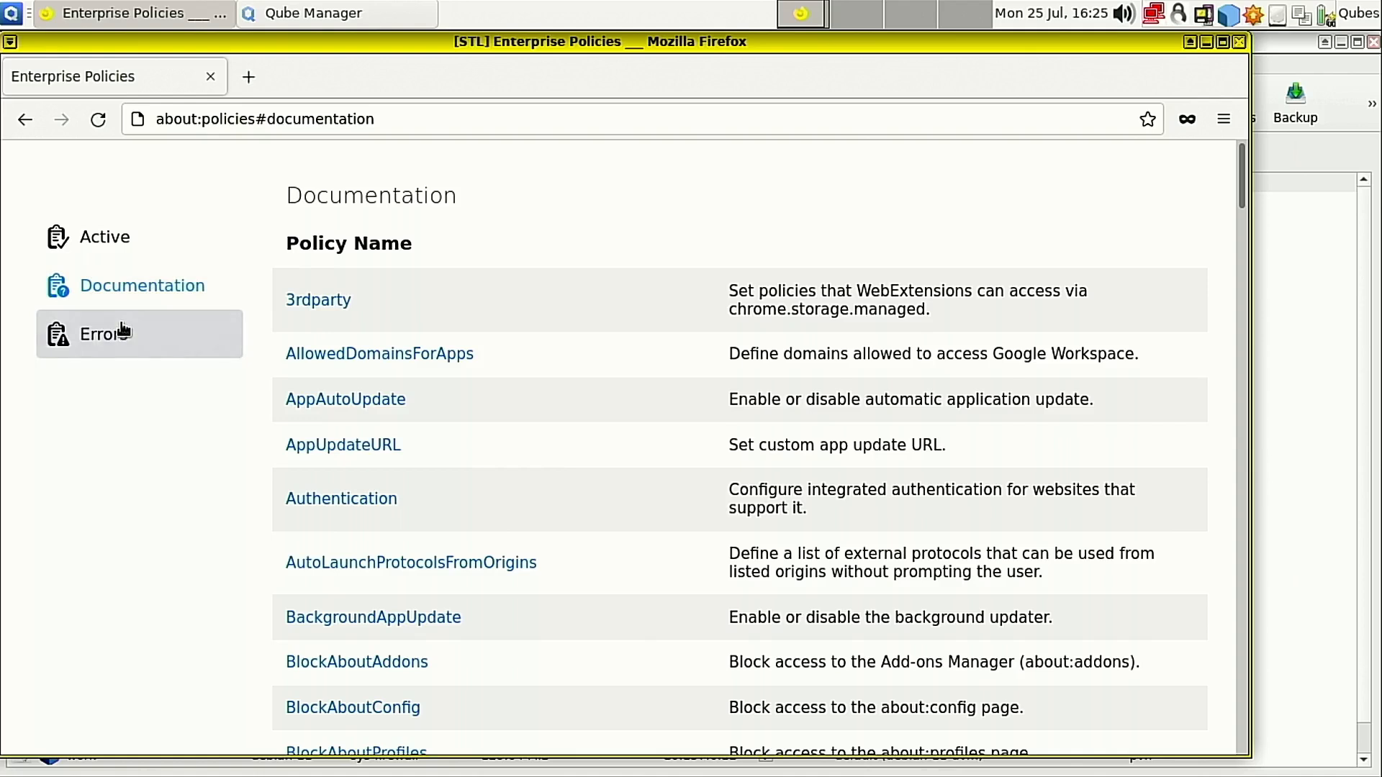
pyautogui.click(104, 236)
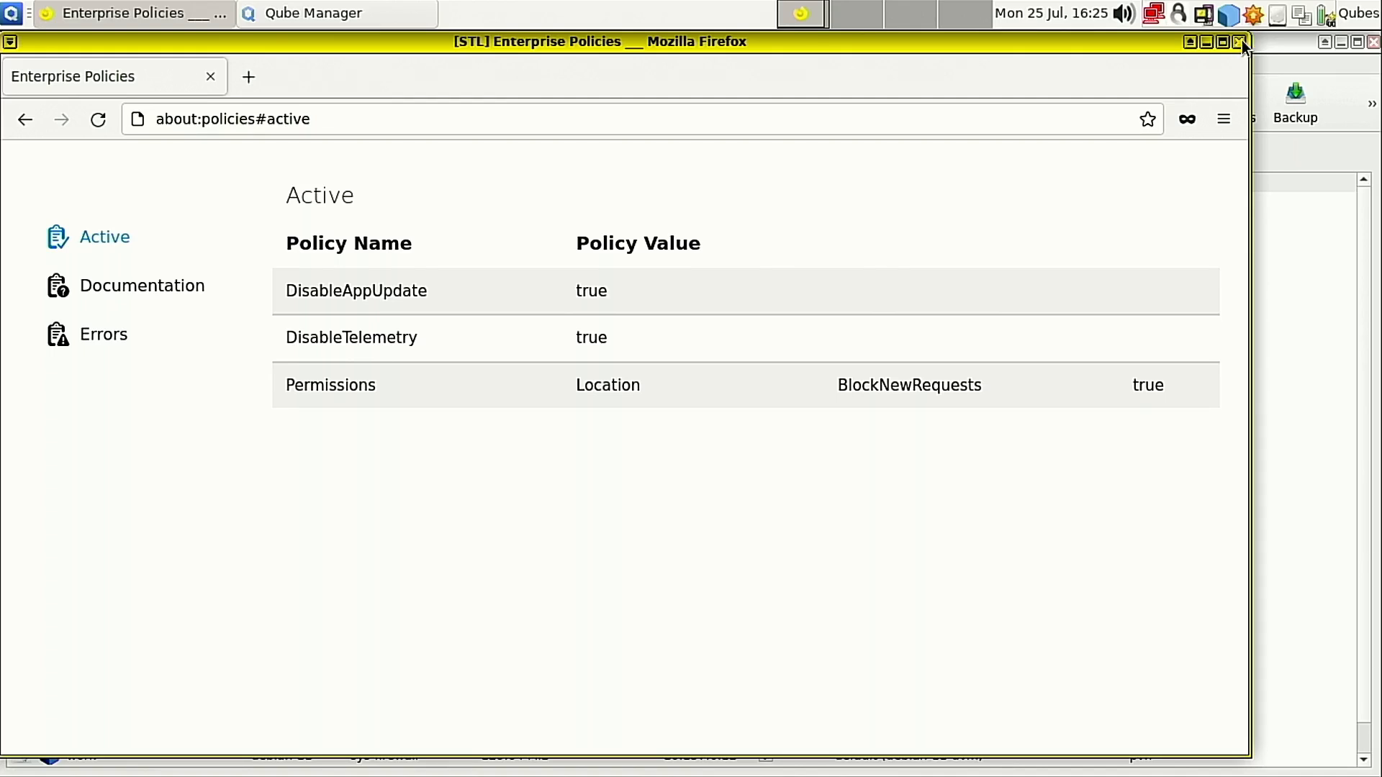
pyautogui.click(1238, 41)
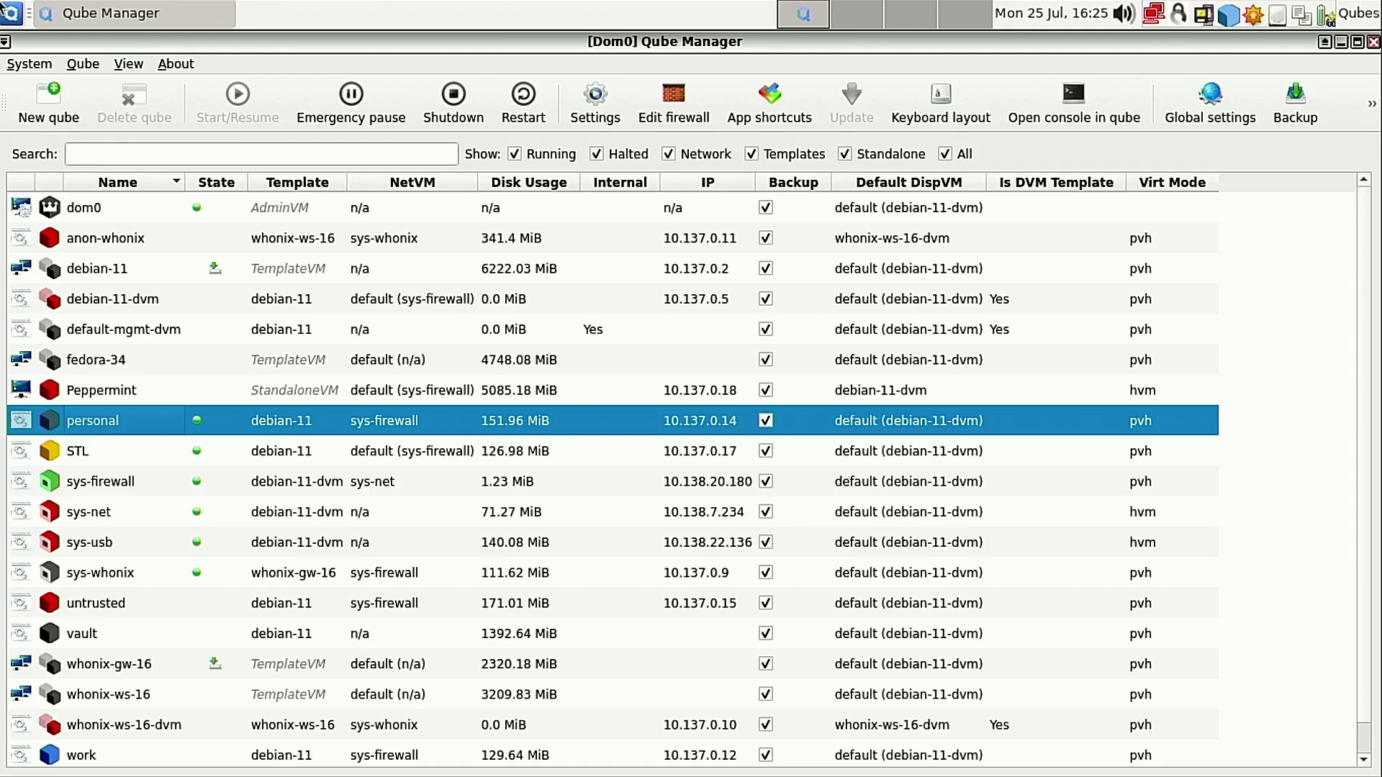
pyautogui.moveTo(83, 364)
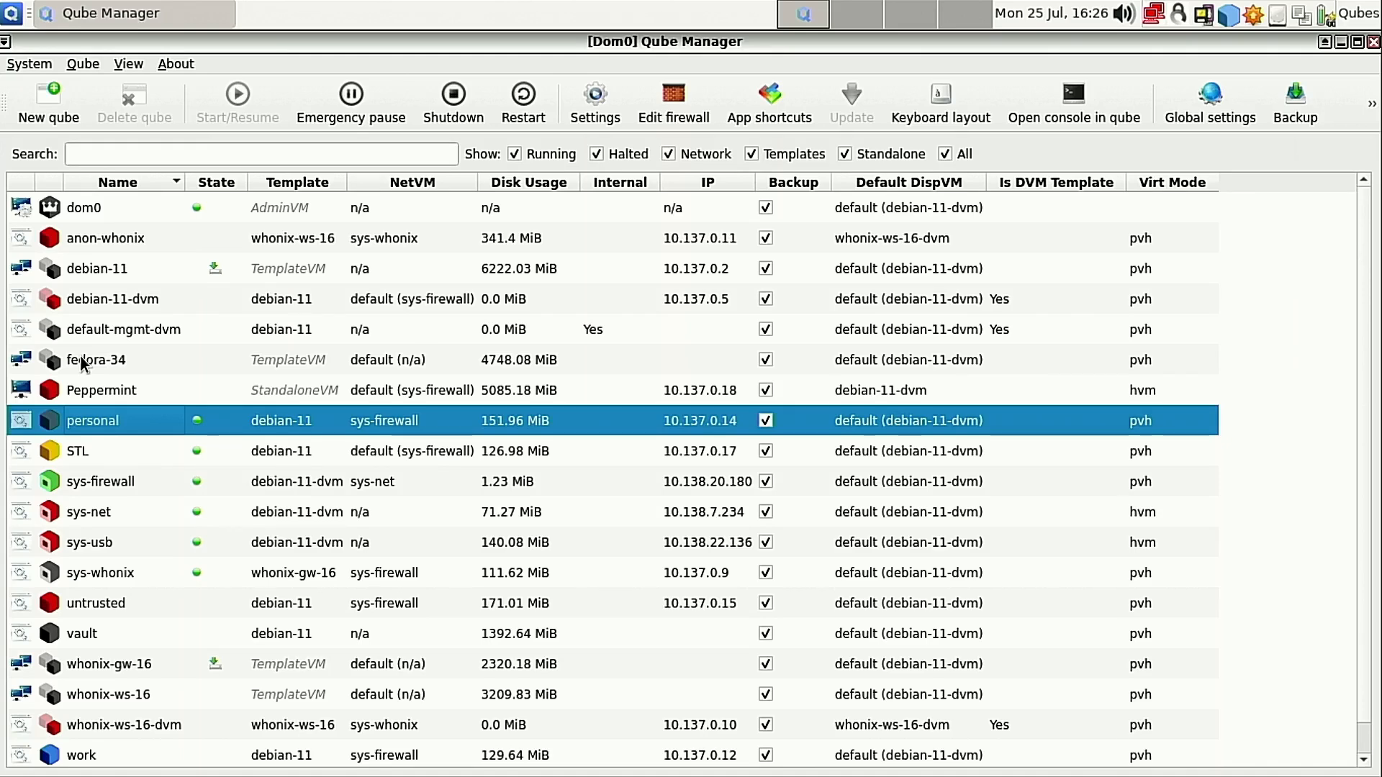
pyautogui.click(101, 389)
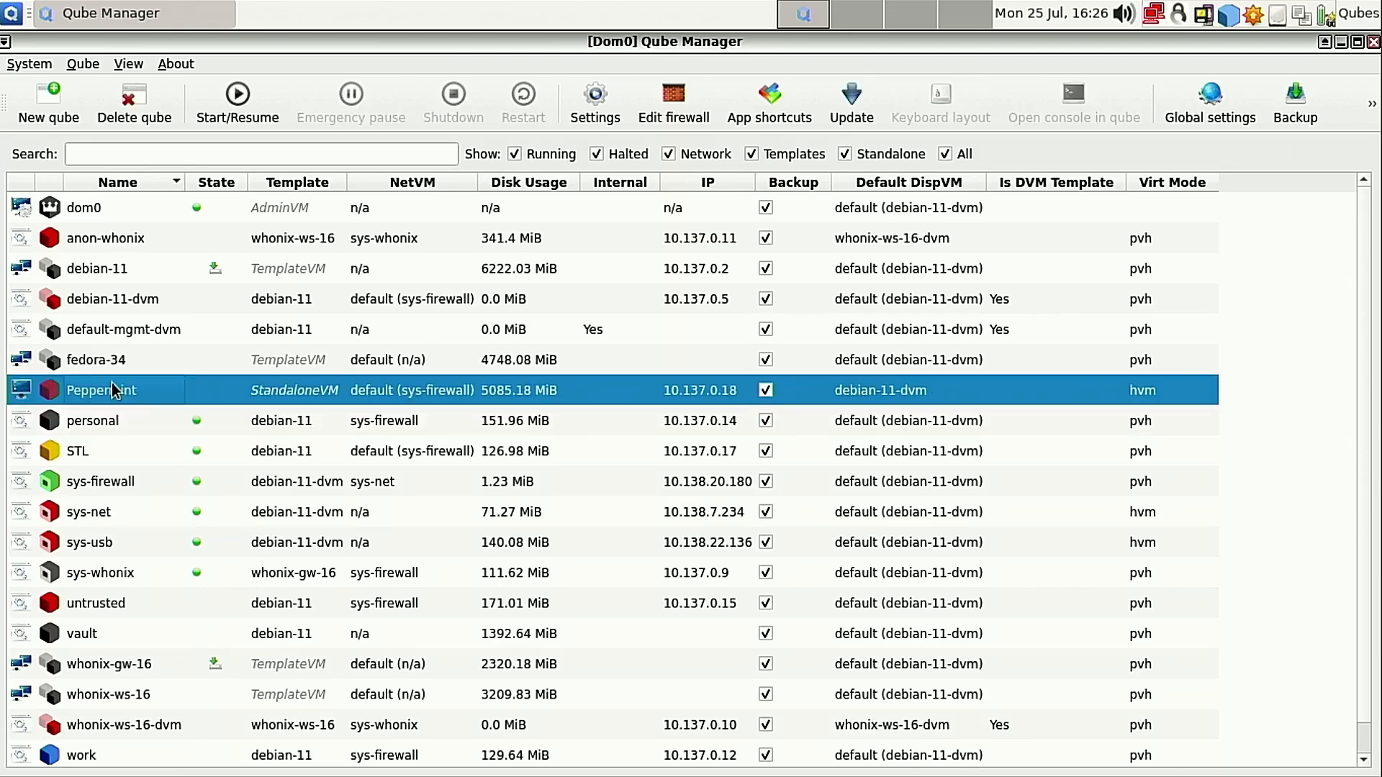
pyautogui.moveTo(217, 318)
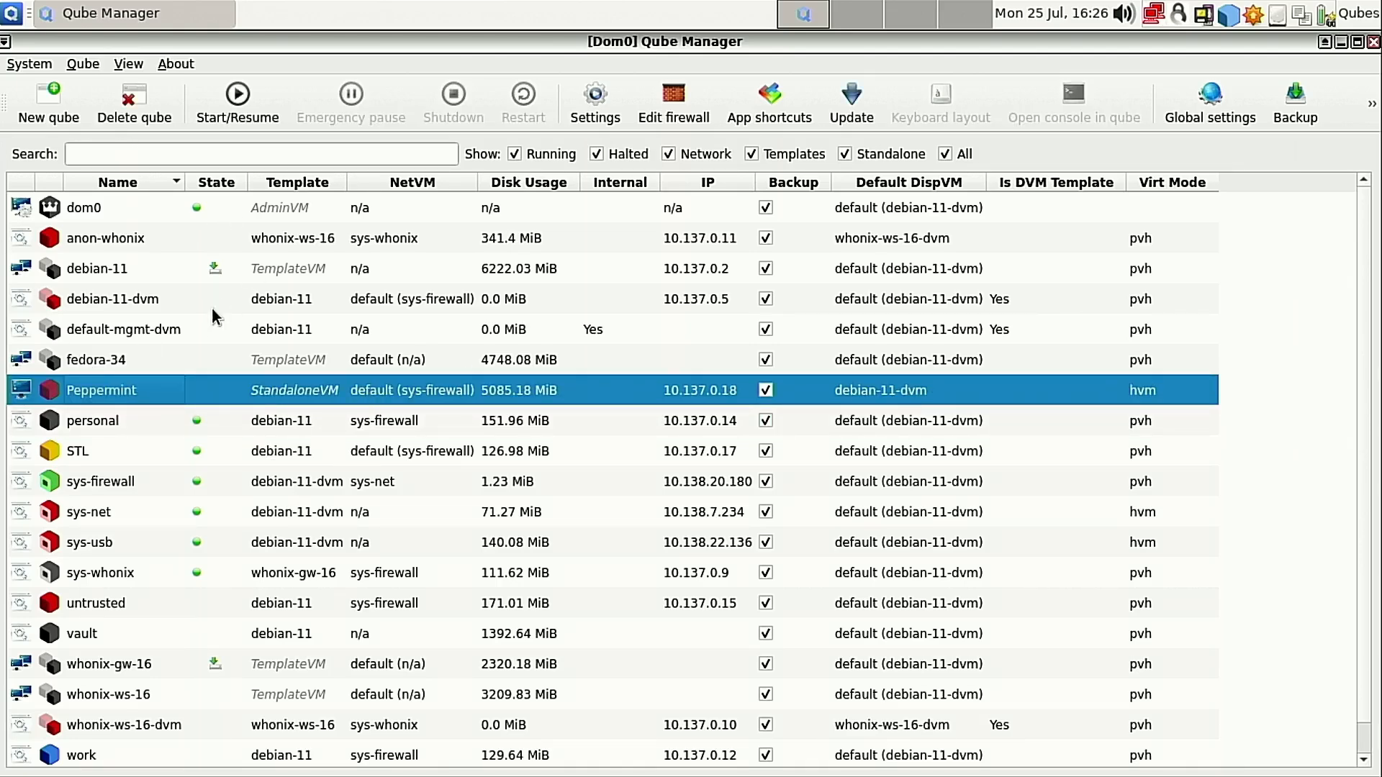
pyautogui.moveTo(432, 374)
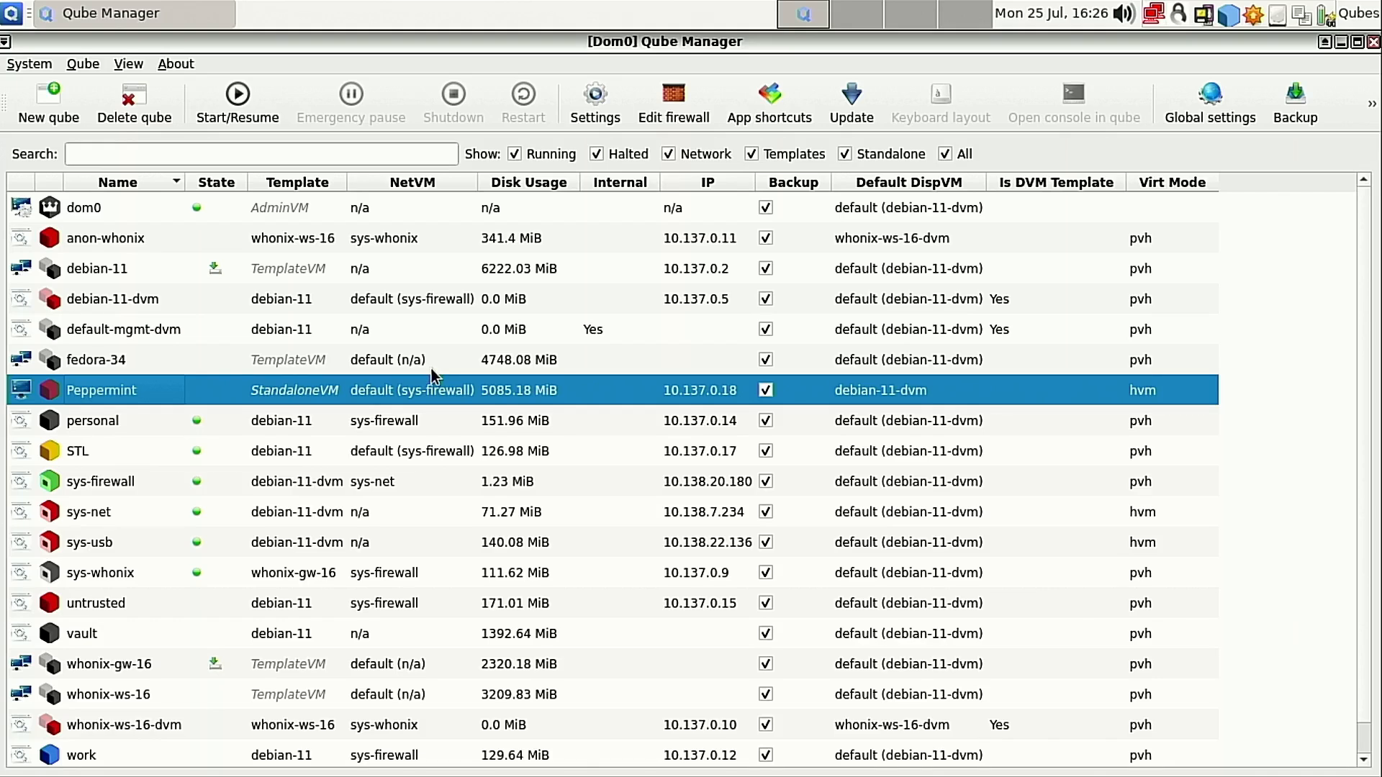
pyautogui.moveTo(465, 401)
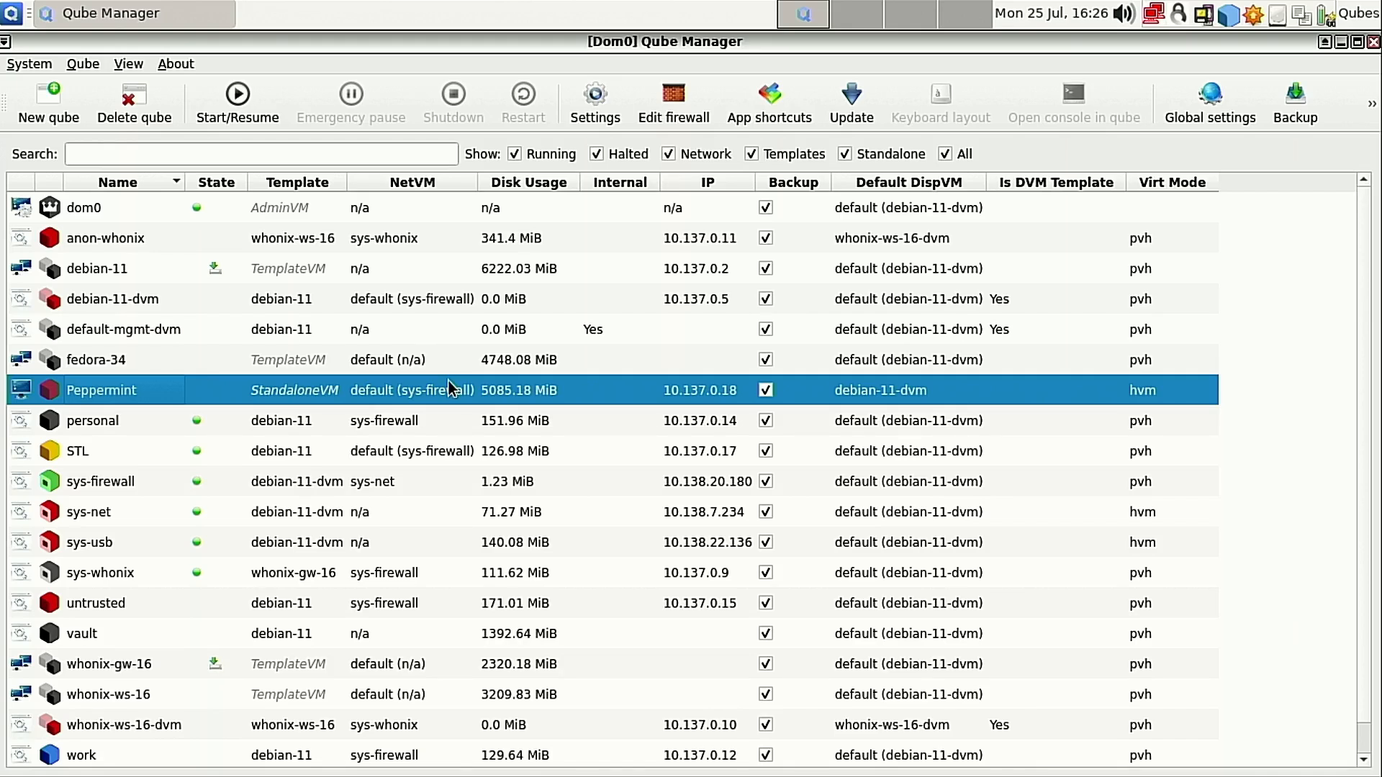
pyautogui.moveTo(452, 401)
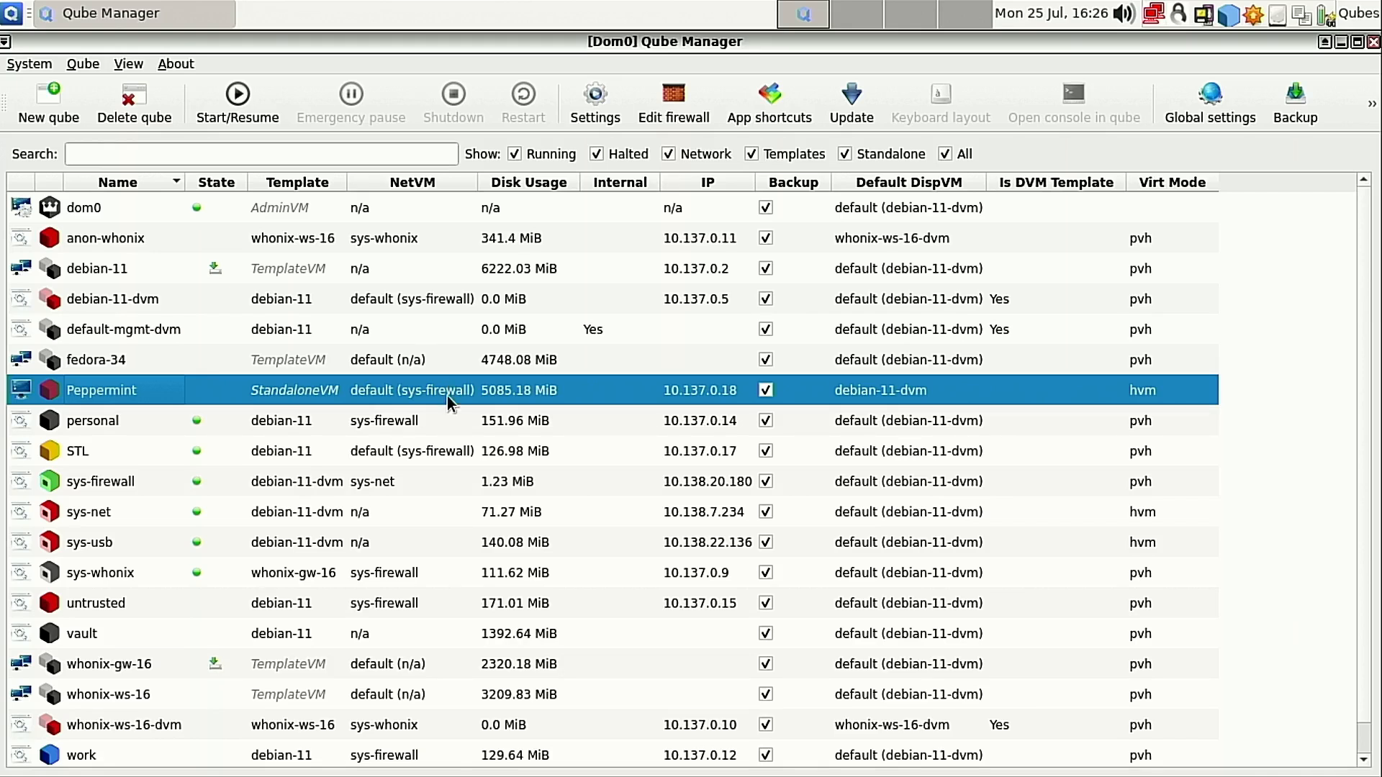